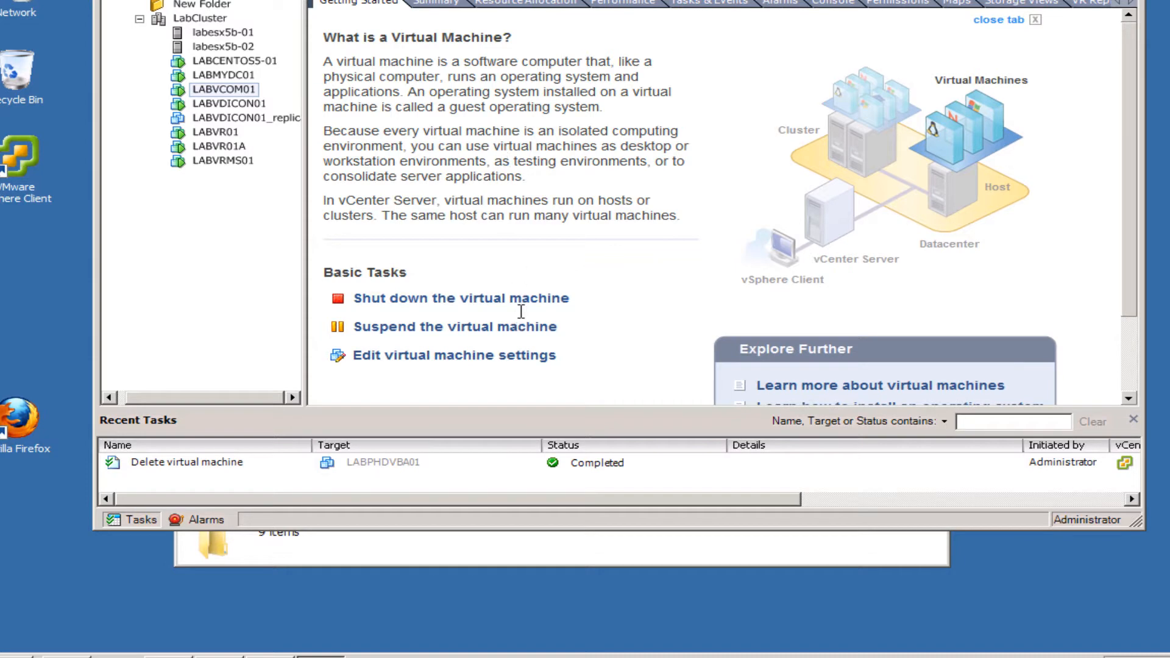
mouse_move(497, 203)
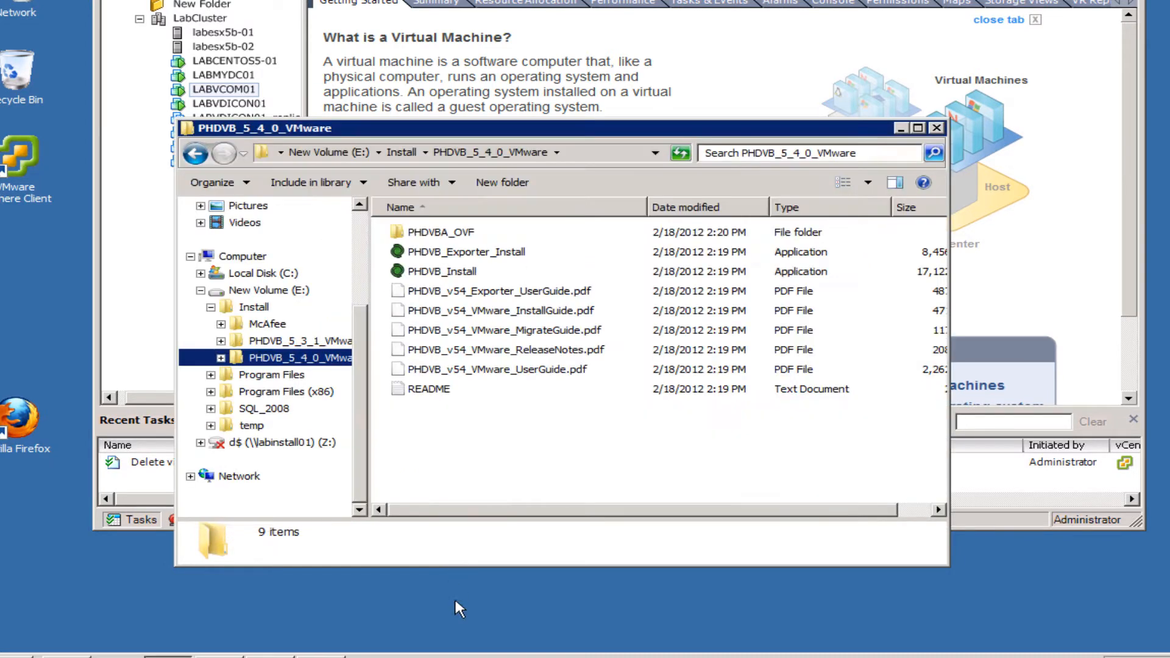
mouse_move(477, 182)
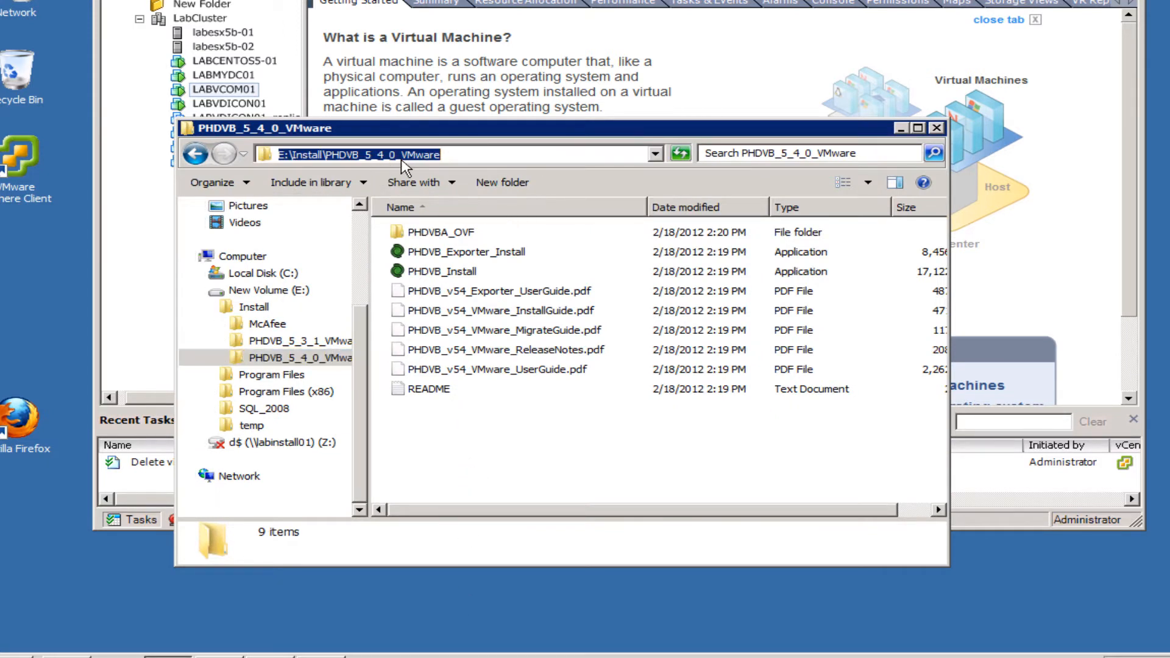
mouse_move(429, 276)
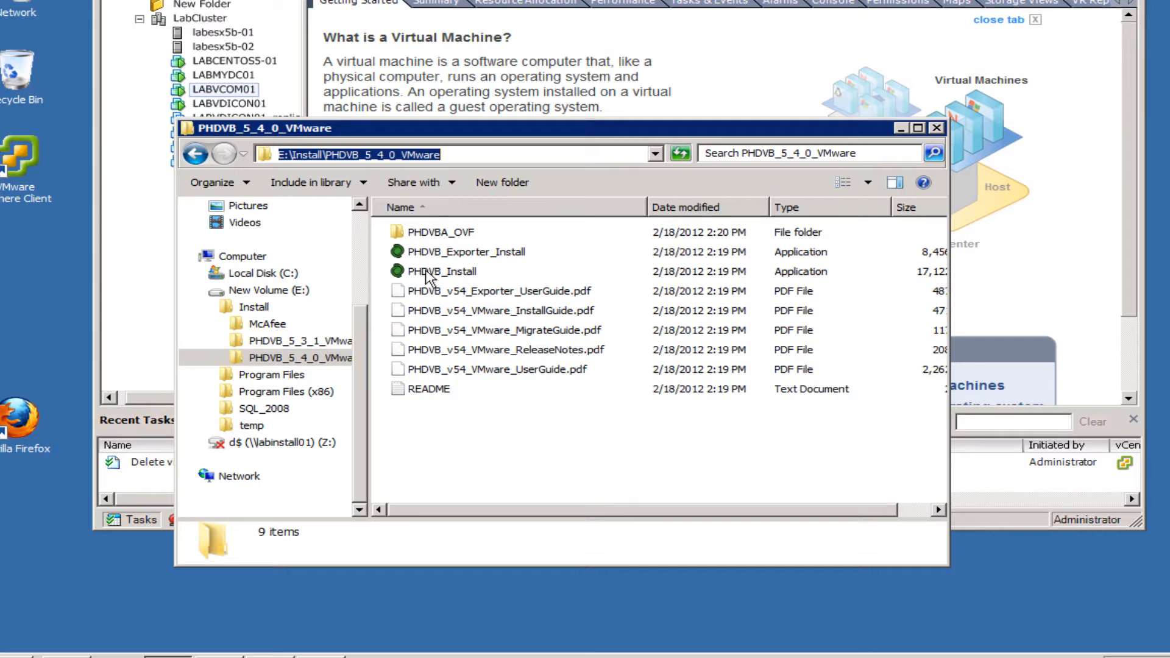
Step: Launch PHDVB_Install from the PHDVB_5_4_0_VMware folder and allow the unverified publisher warning
left_click(442, 271)
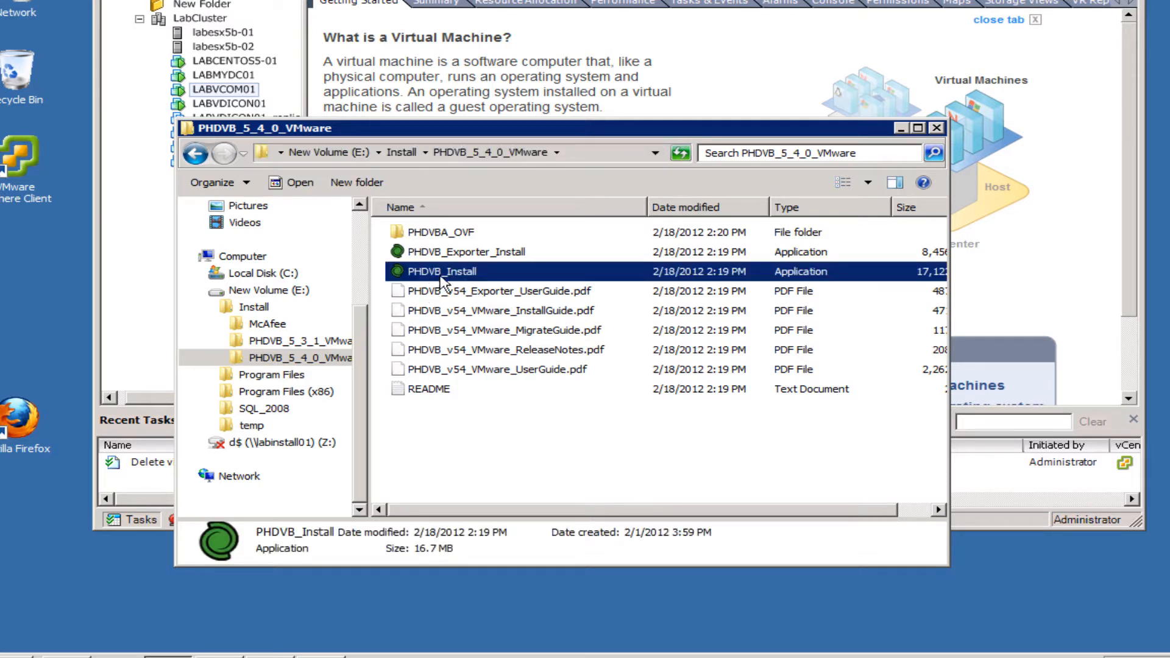
double_click(442, 271)
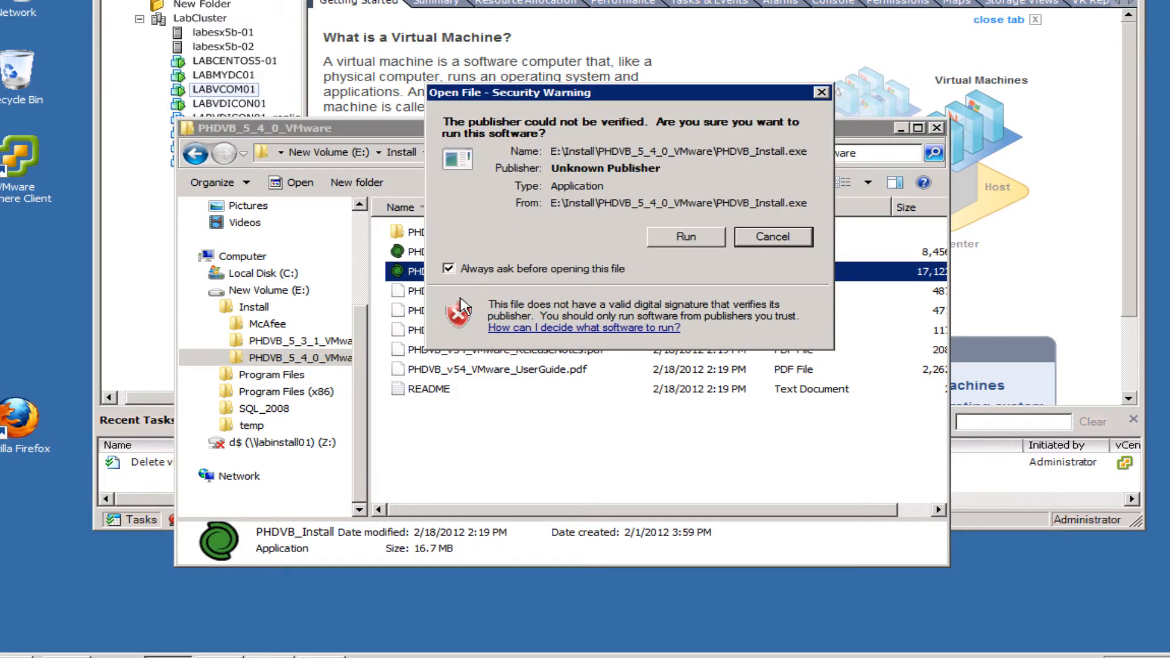
left_click(773, 236)
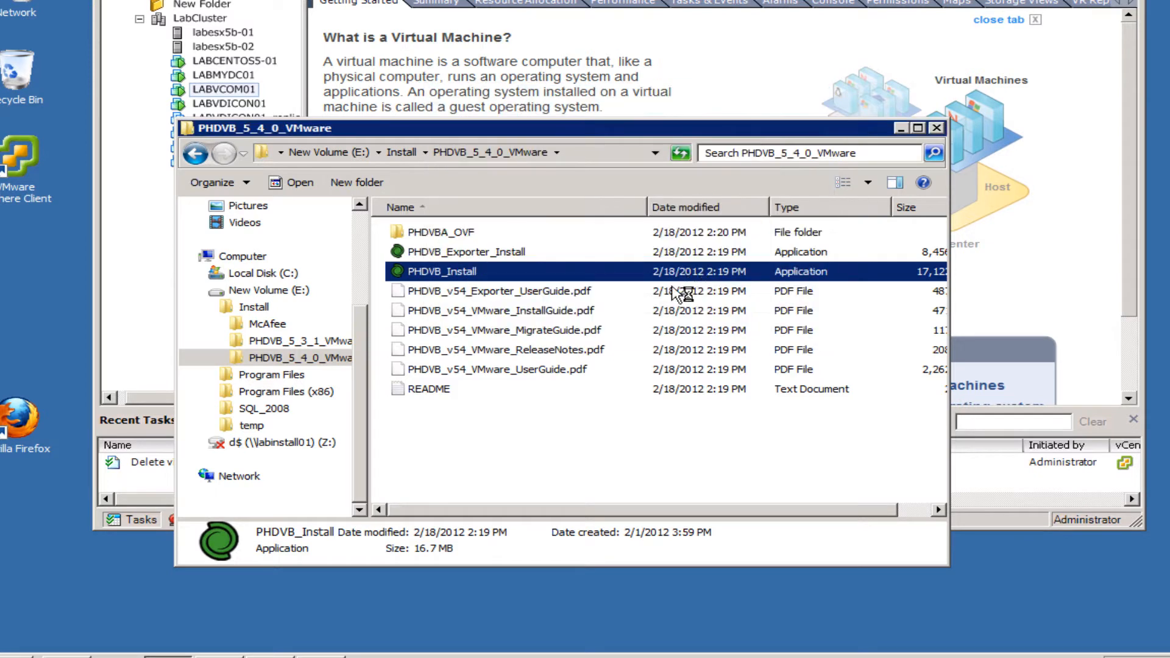
mouse_move(586, 320)
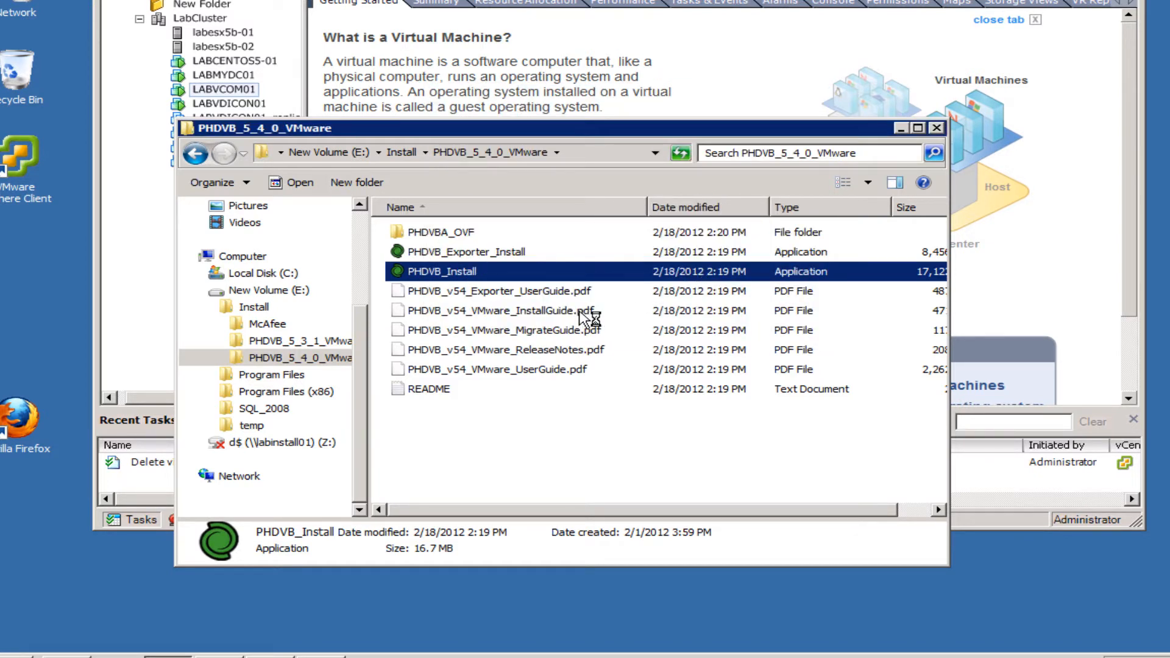
mouse_move(593, 294)
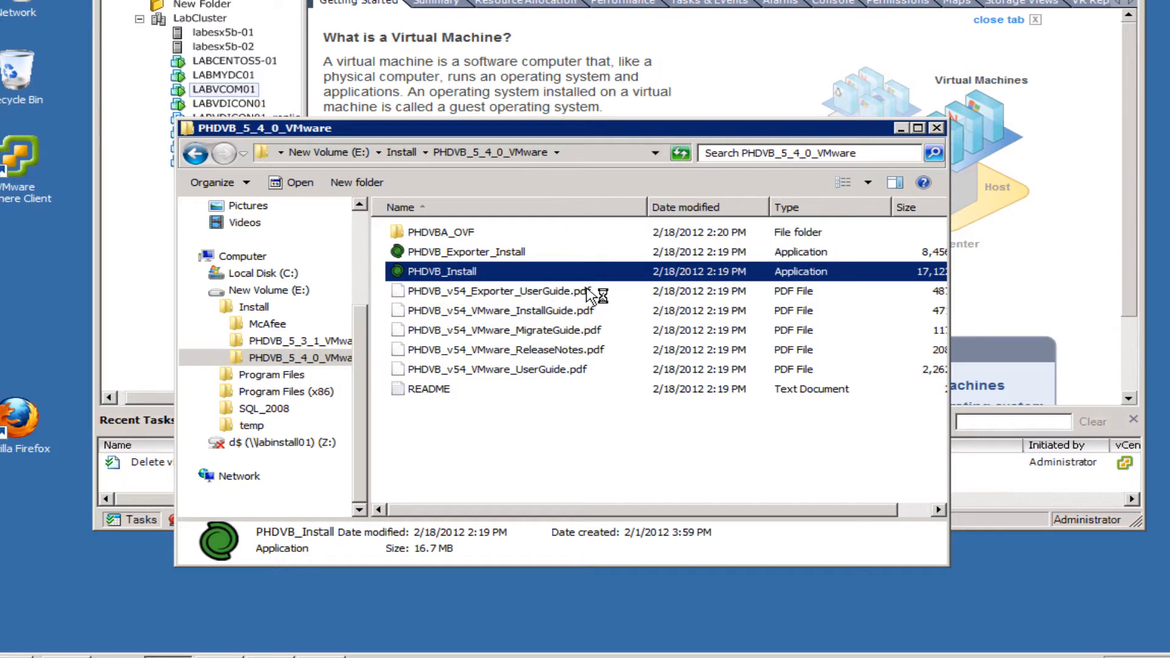
Step: Confirm closing the running vSphere Client so PHD Virtual Backup Setup can continue
double_click(441, 270)
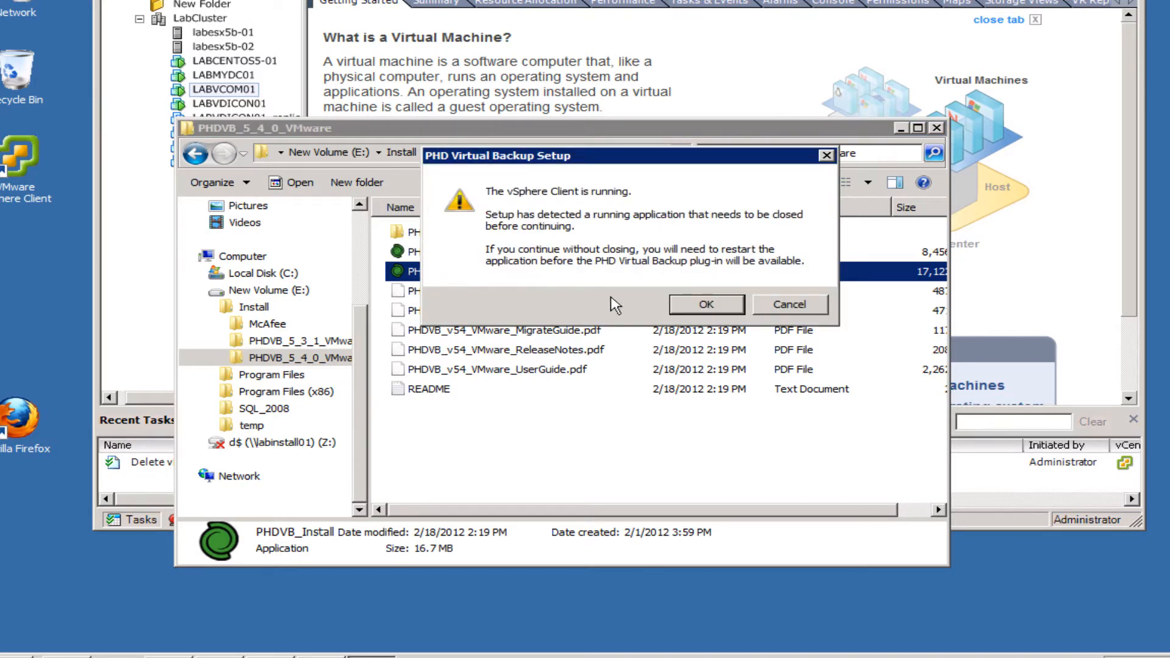
mouse_move(636, 273)
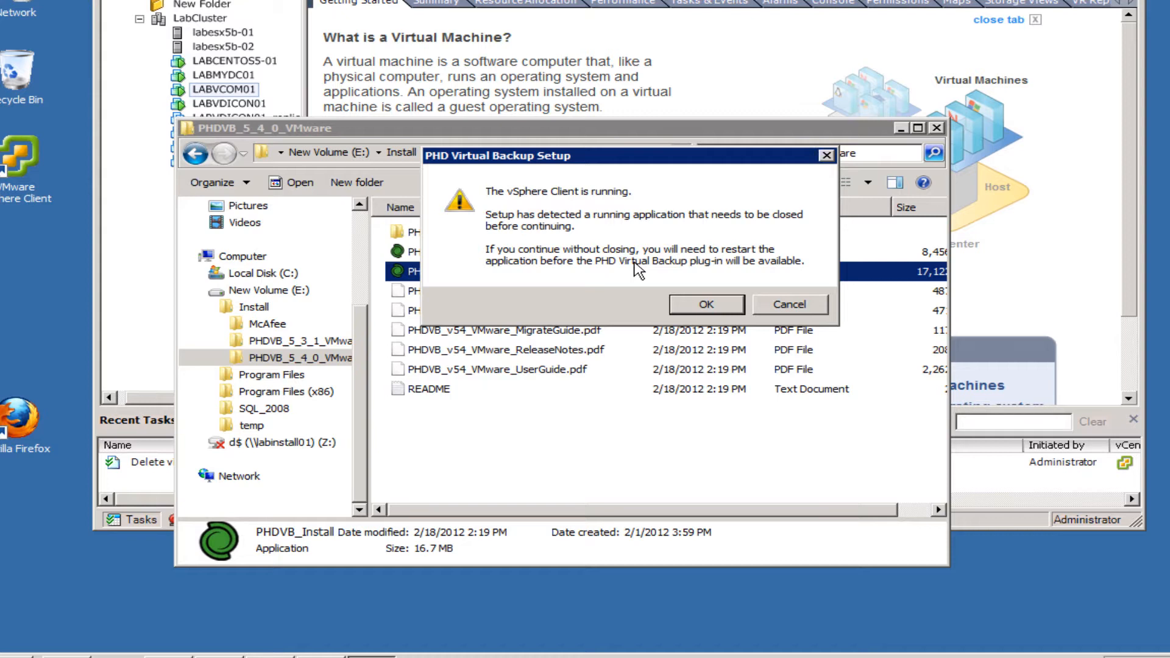
mouse_move(646, 312)
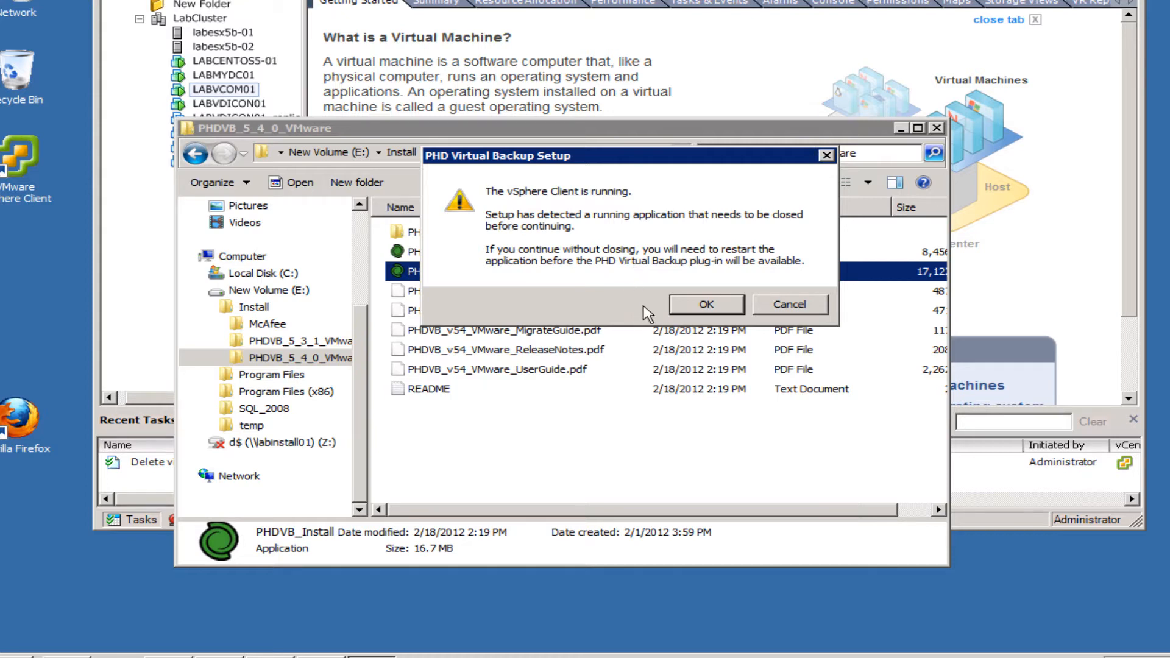
mouse_move(653, 307)
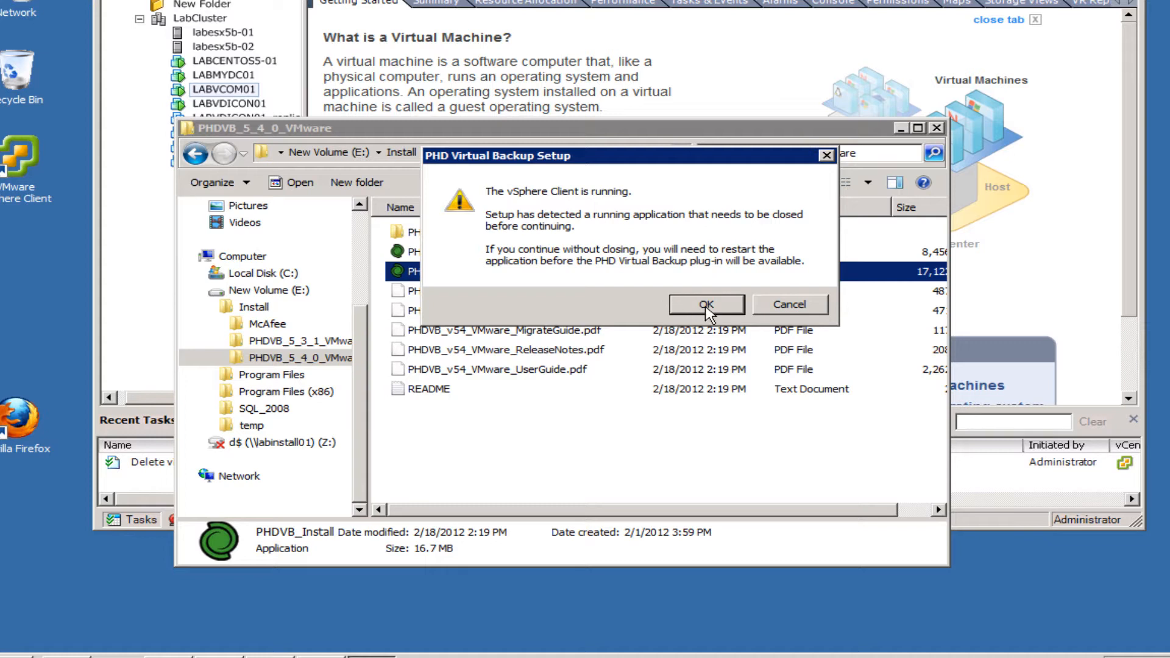
mouse_move(577, 300)
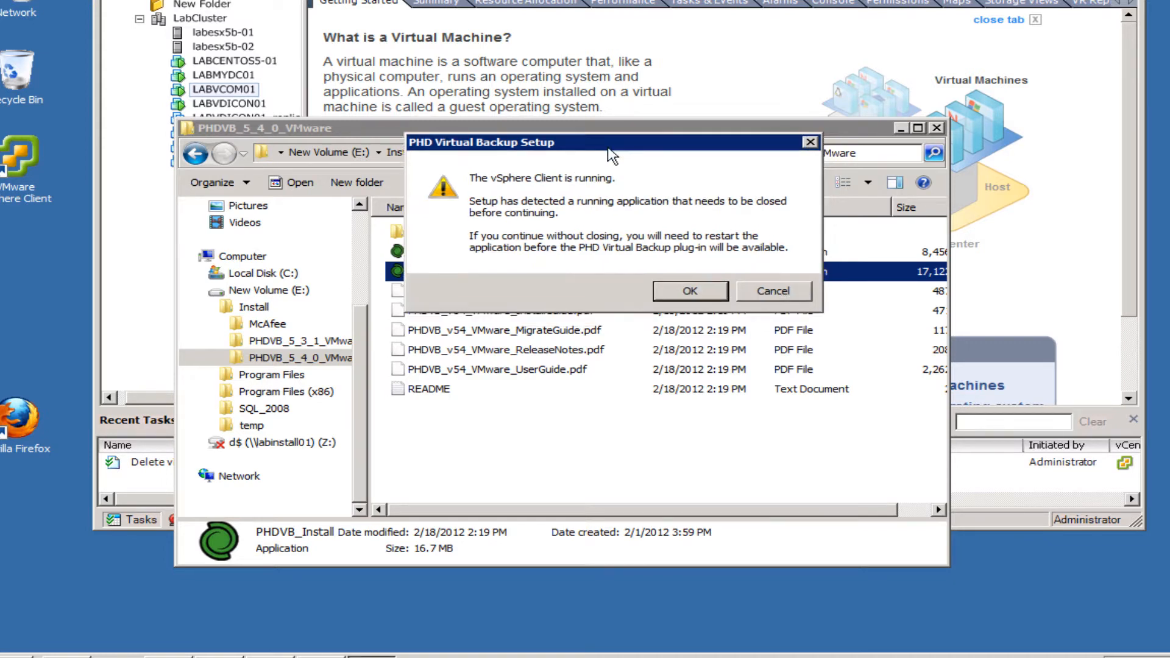
mouse_move(594, 288)
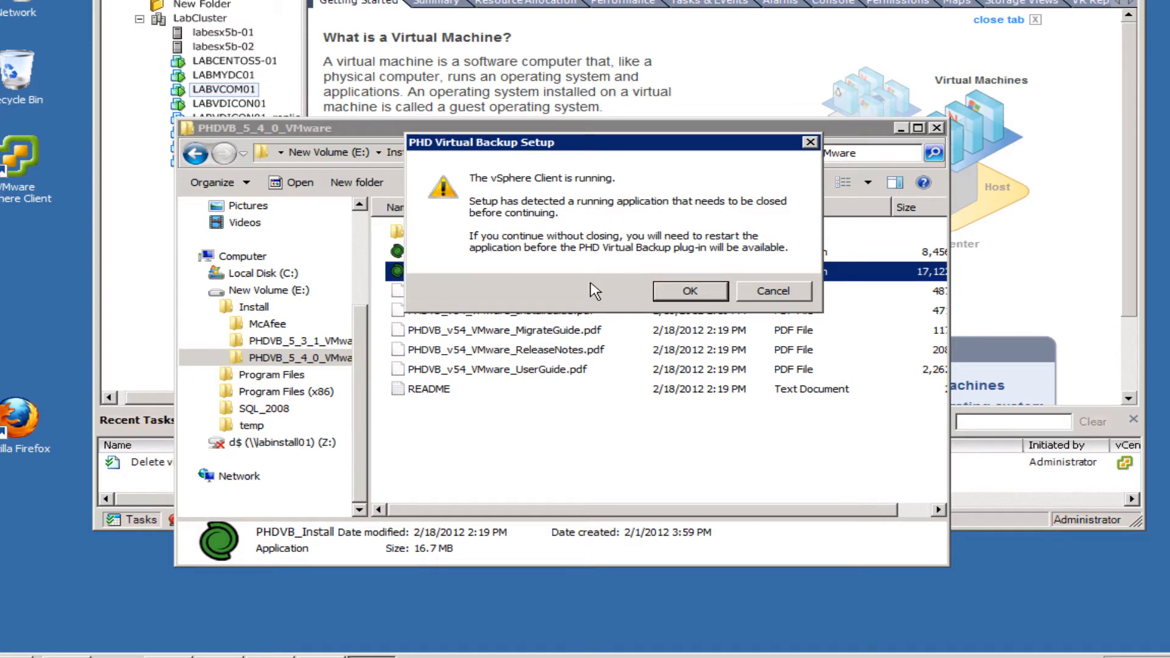
mouse_move(600, 177)
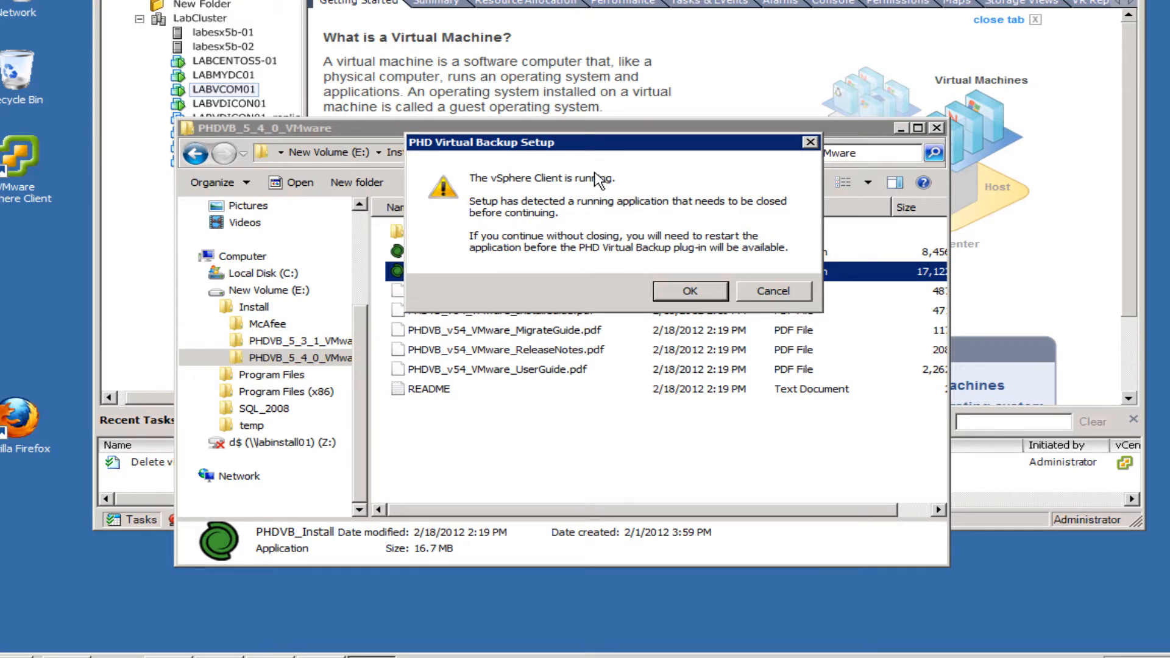
mouse_move(629, 224)
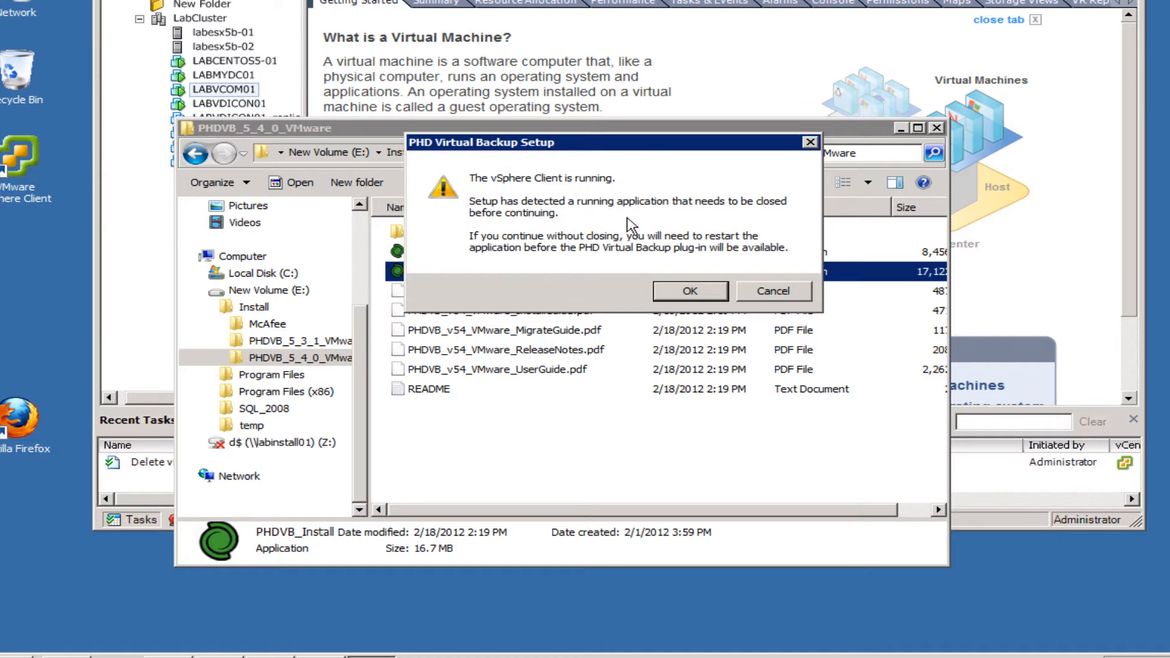
mouse_move(575, 297)
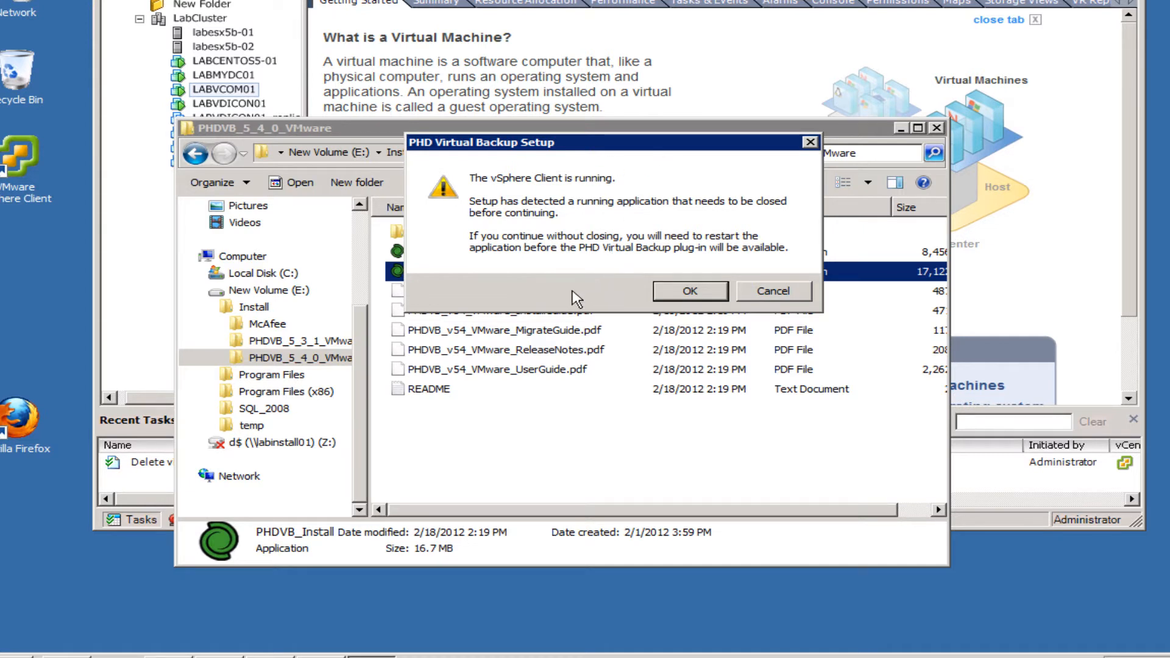
mouse_move(619, 301)
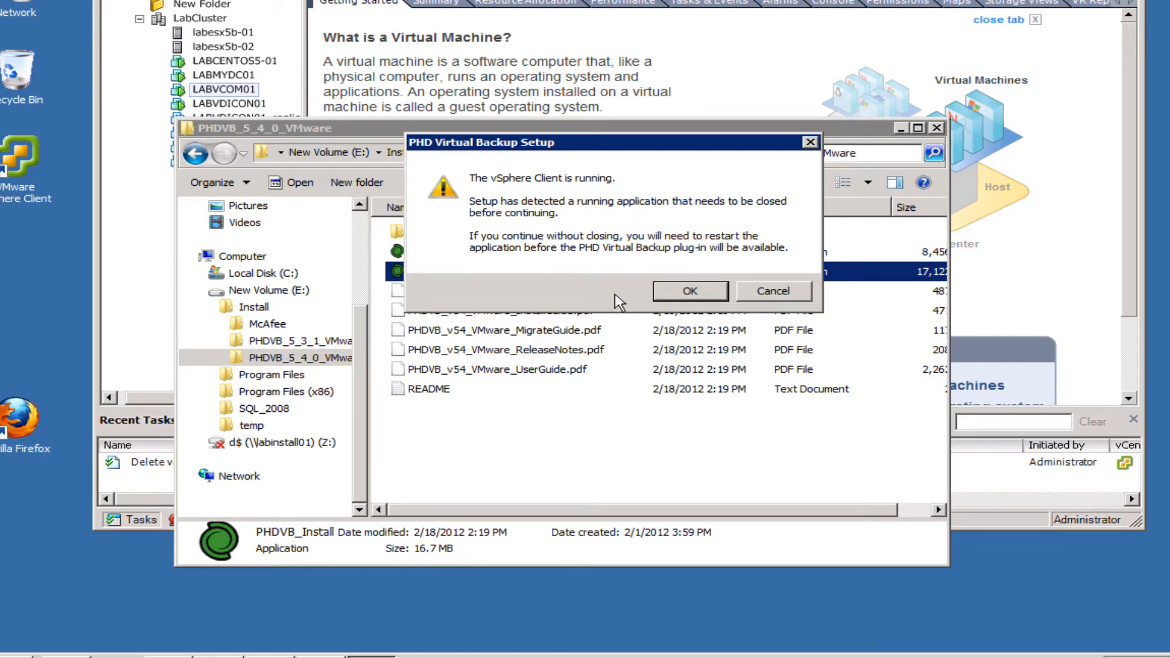
left_click(689, 290)
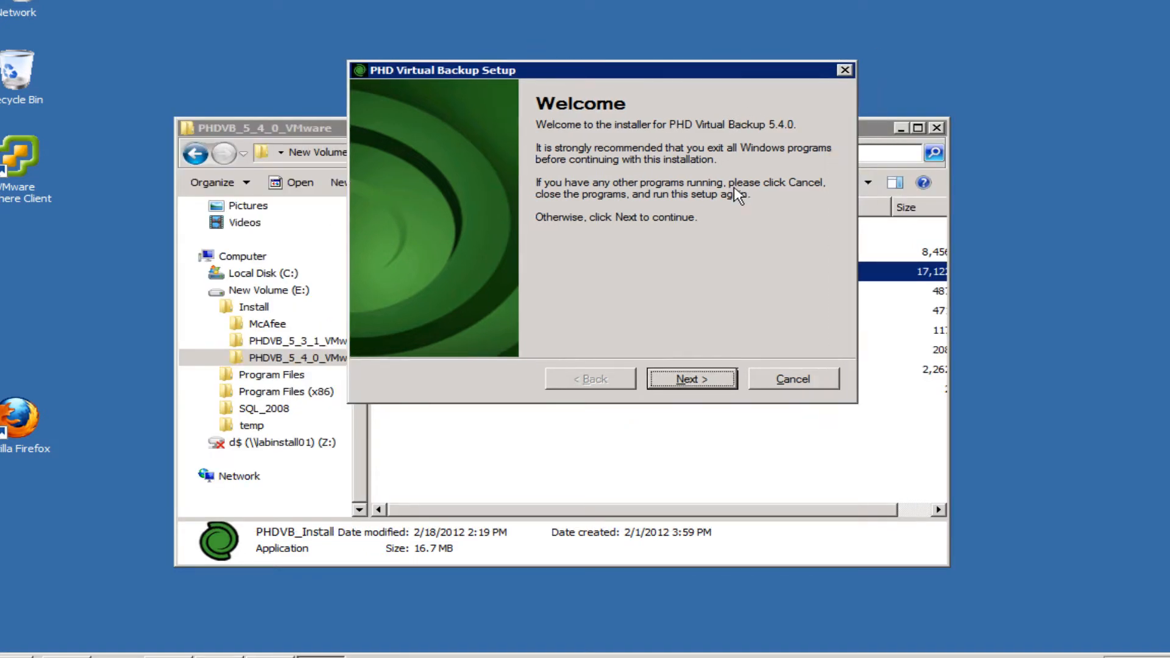
mouse_move(570, 366)
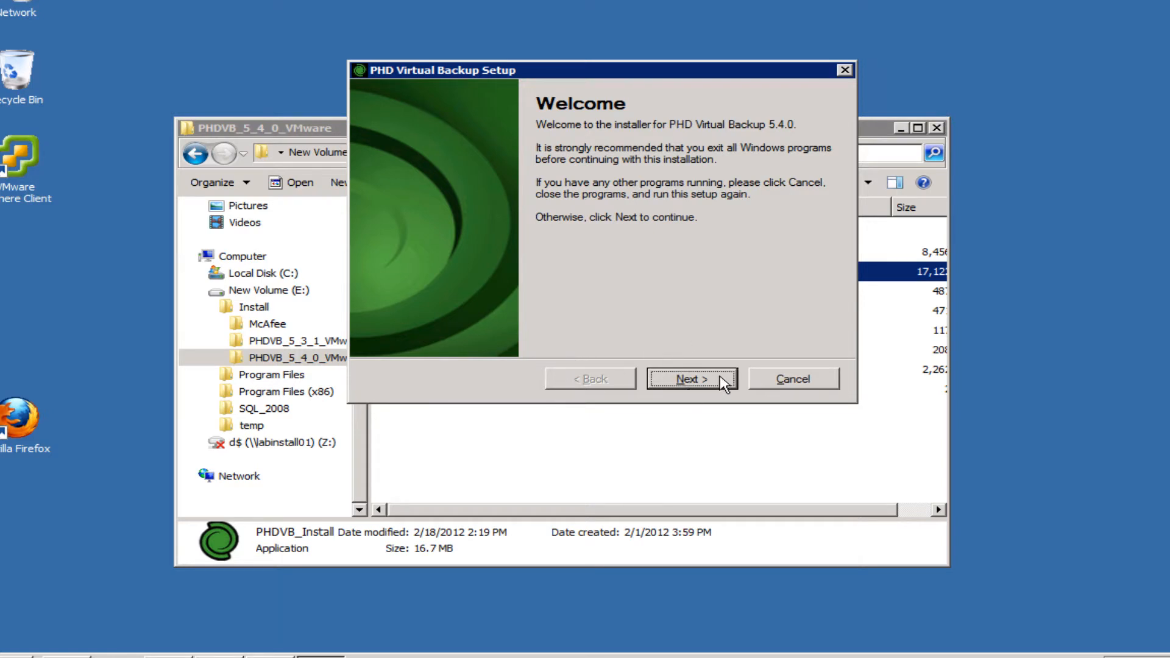
Step: Install PHD Virtual Backup 5.4.0 to the default Program Files folder and finish the installer
left_click(691, 378)
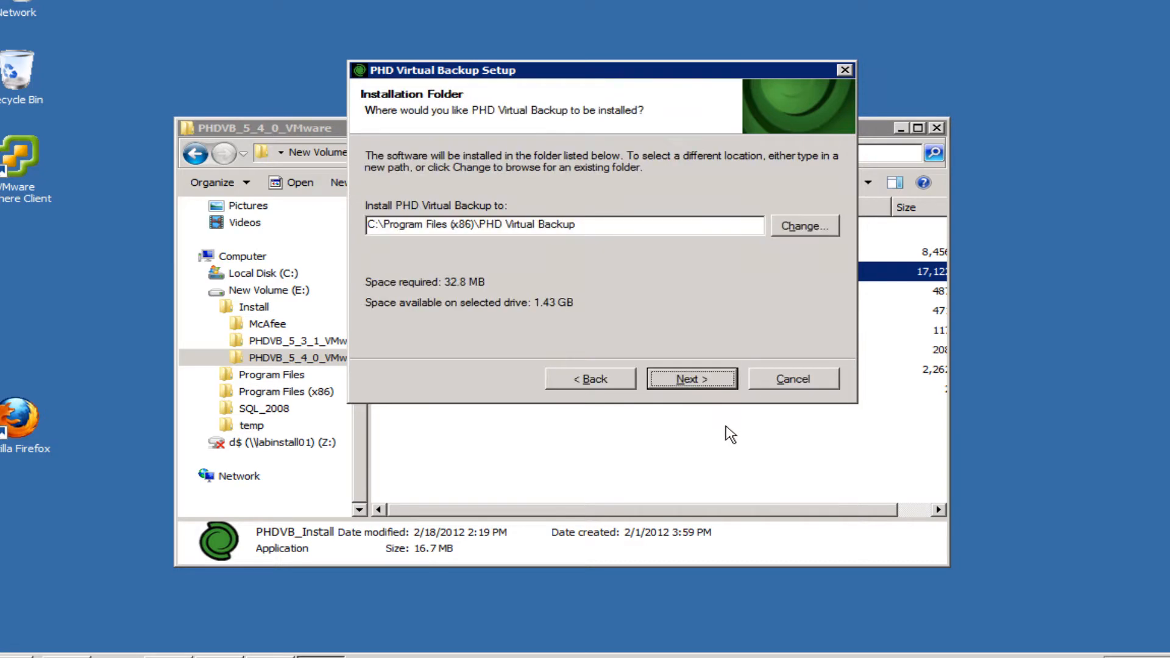
left_click(692, 378)
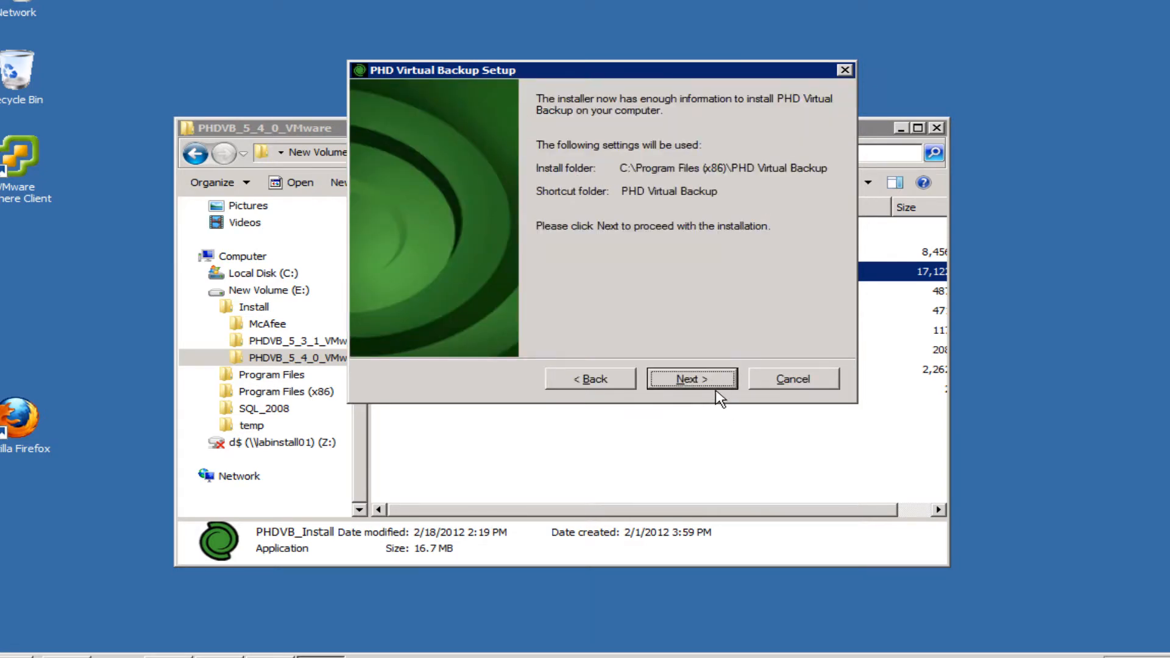
left_click(691, 378)
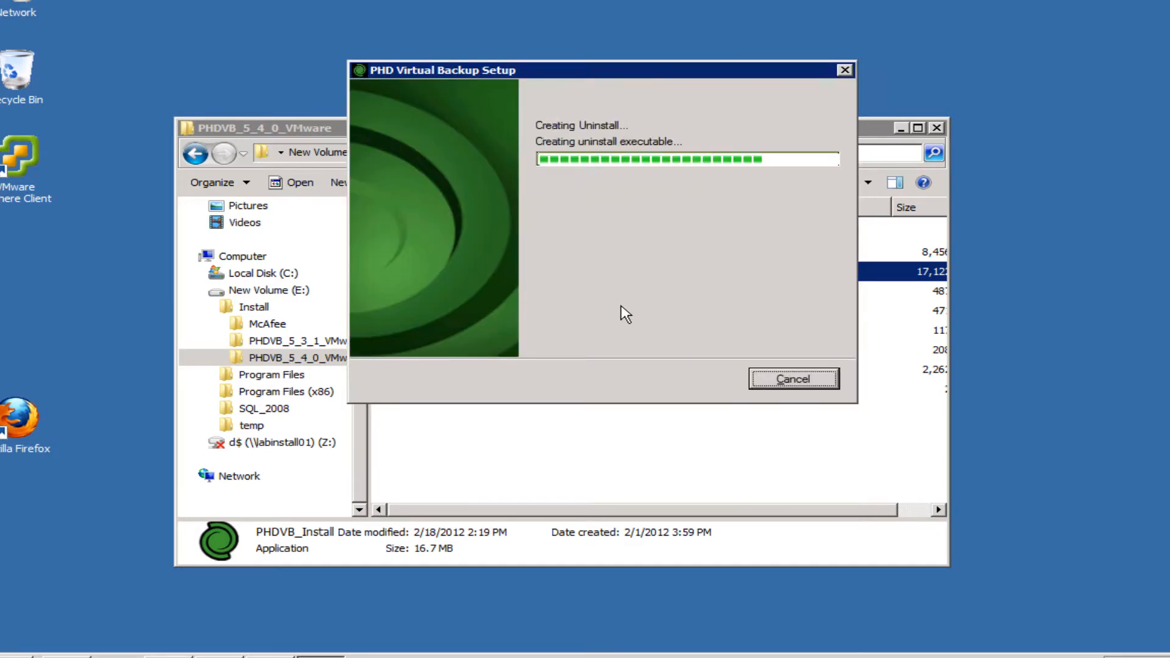
mouse_move(631, 314)
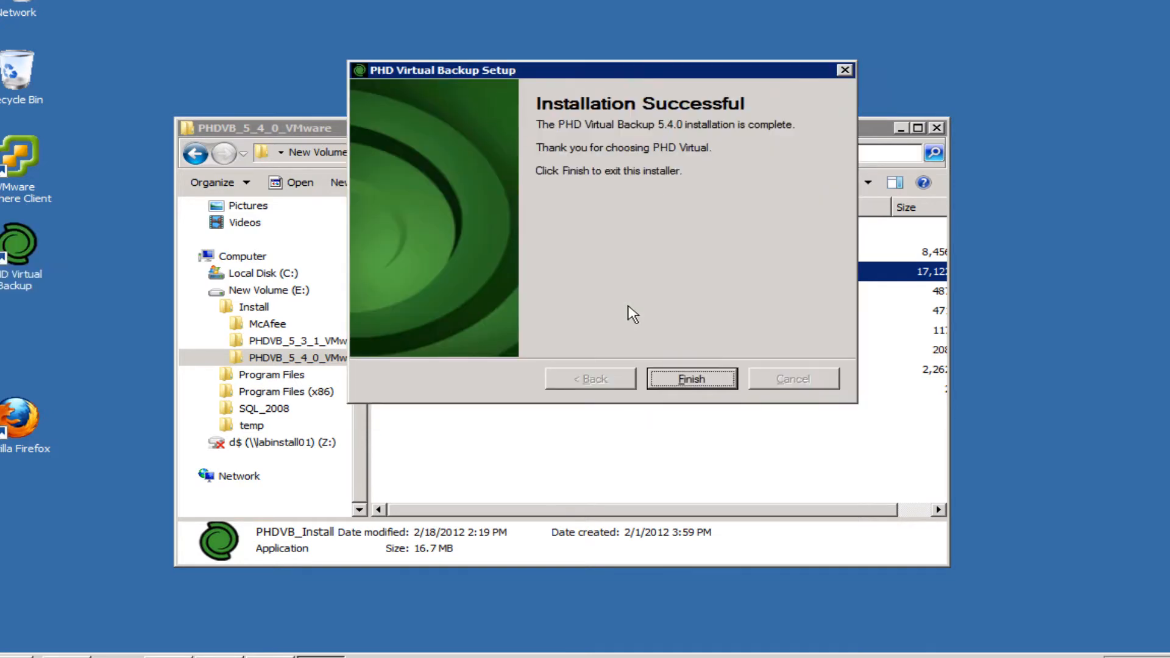
left_click(690, 378)
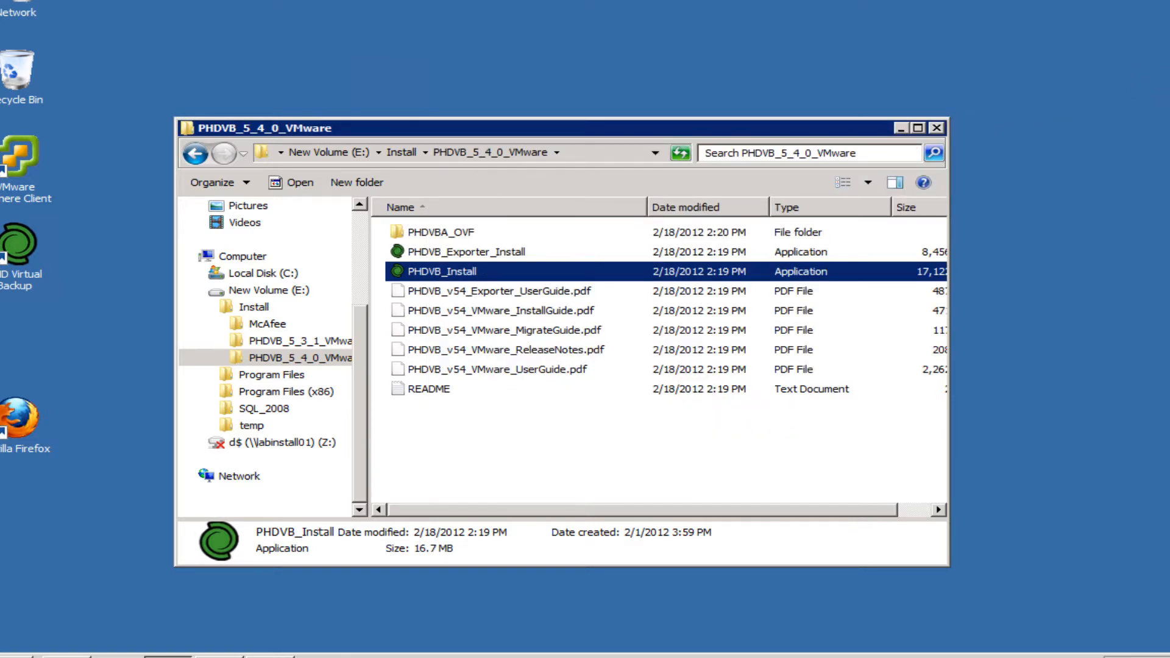
Step: Relaunch vSphere Client and log in to localhost with Windows session credentials
left_click(12, 656)
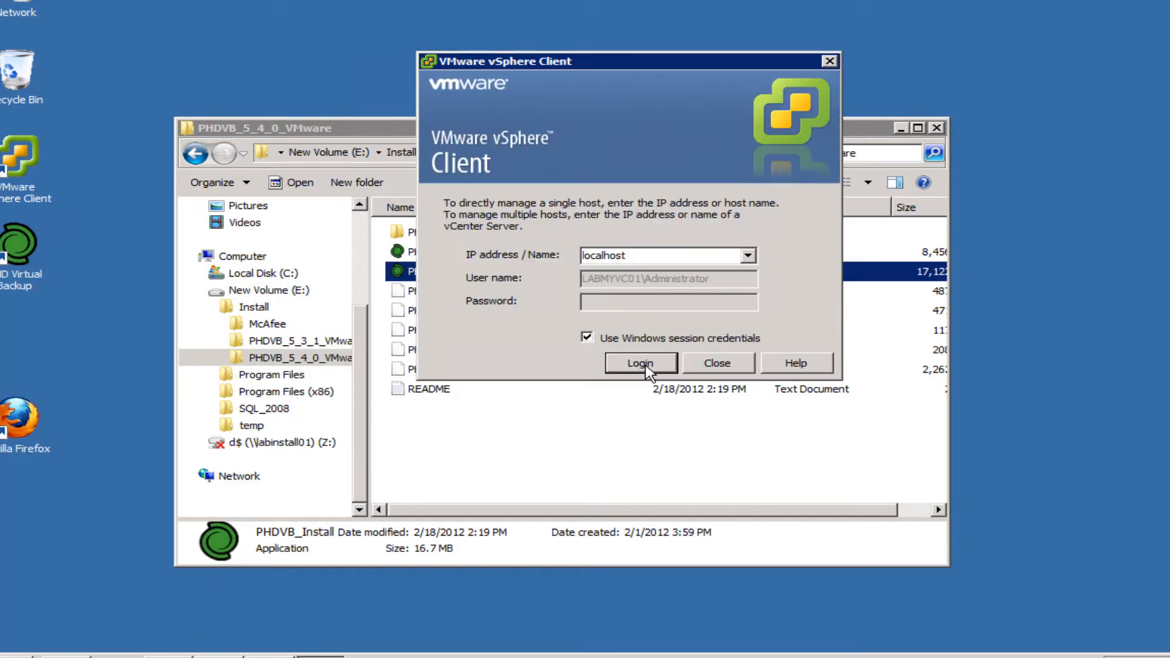
left_click(640, 363)
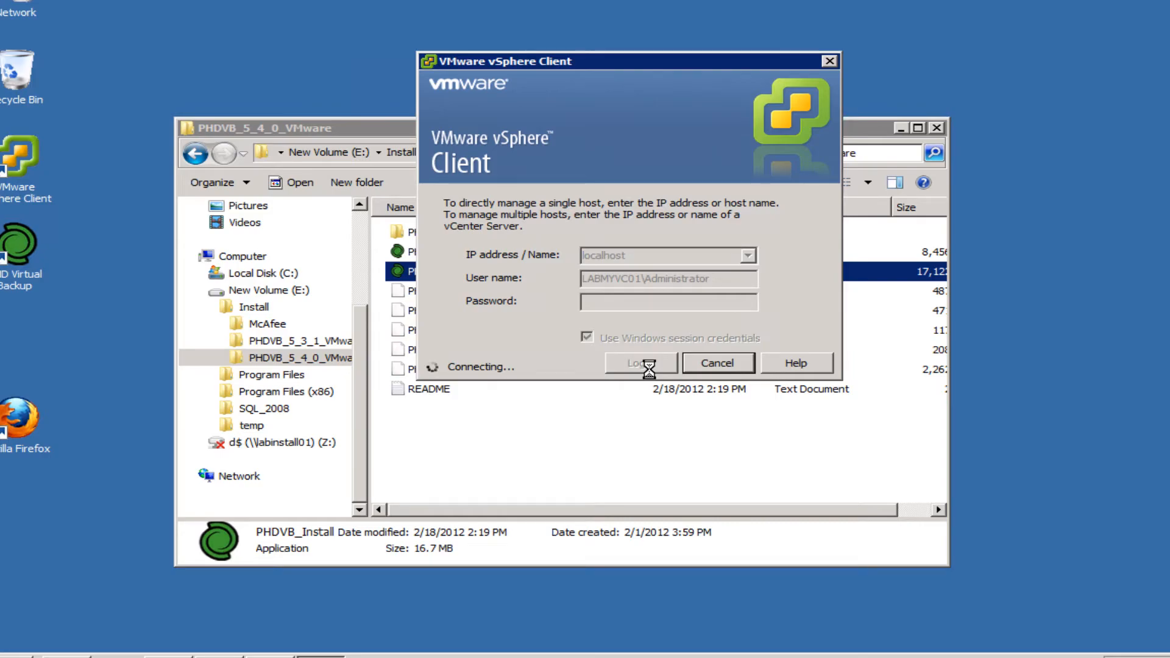
left_click(641, 363)
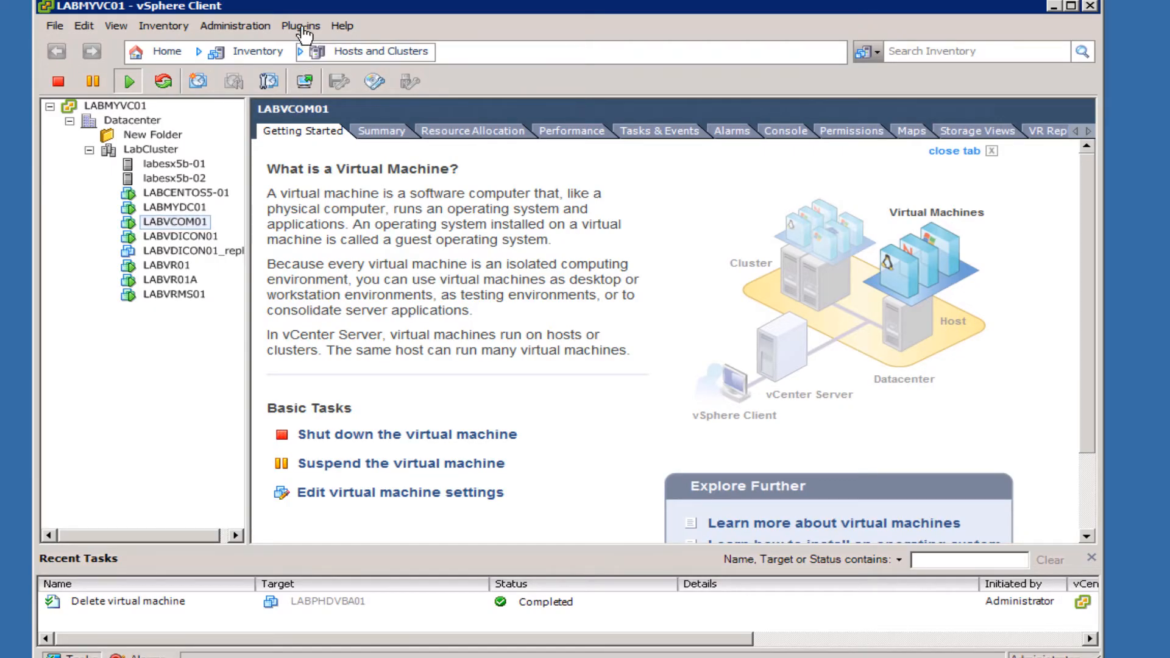
Step: Verify PHD Virtual Backup 5.4.0 shows enabled in Plug-in Manager, then close it
left_click(299, 26)
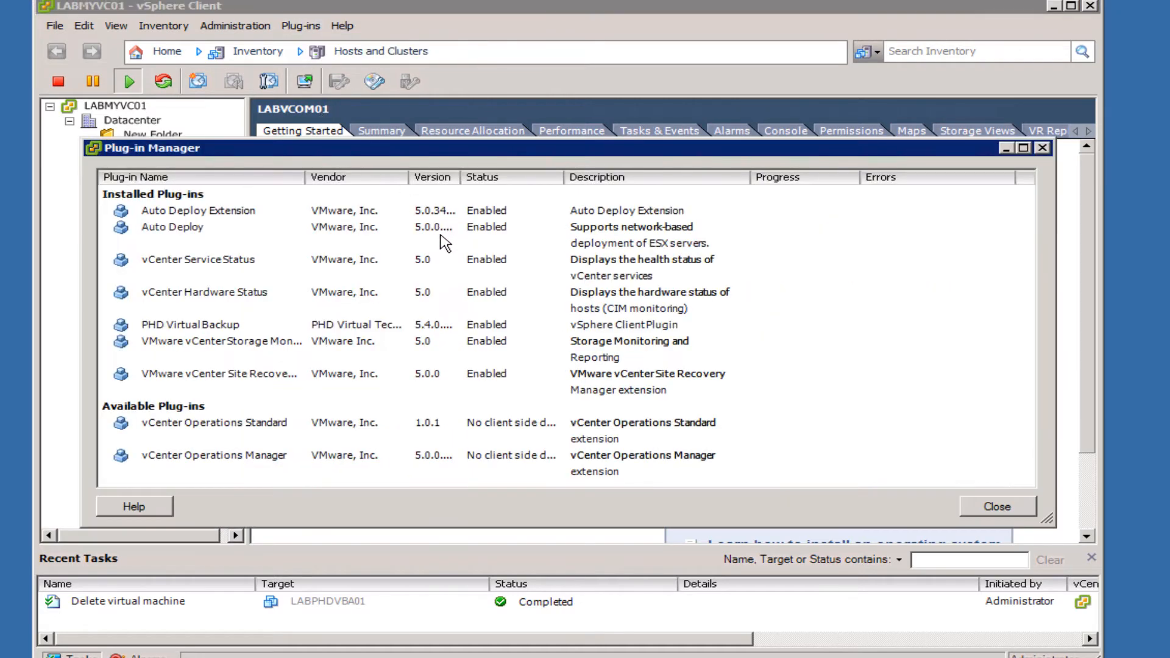
left_click(189, 324)
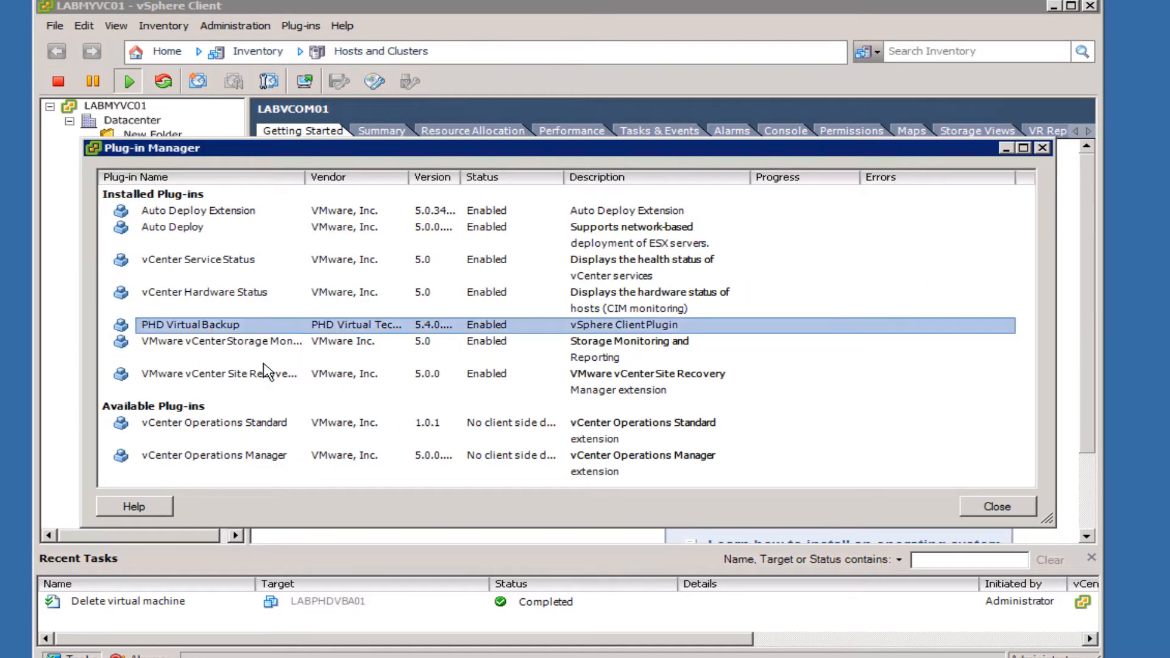
mouse_move(492, 332)
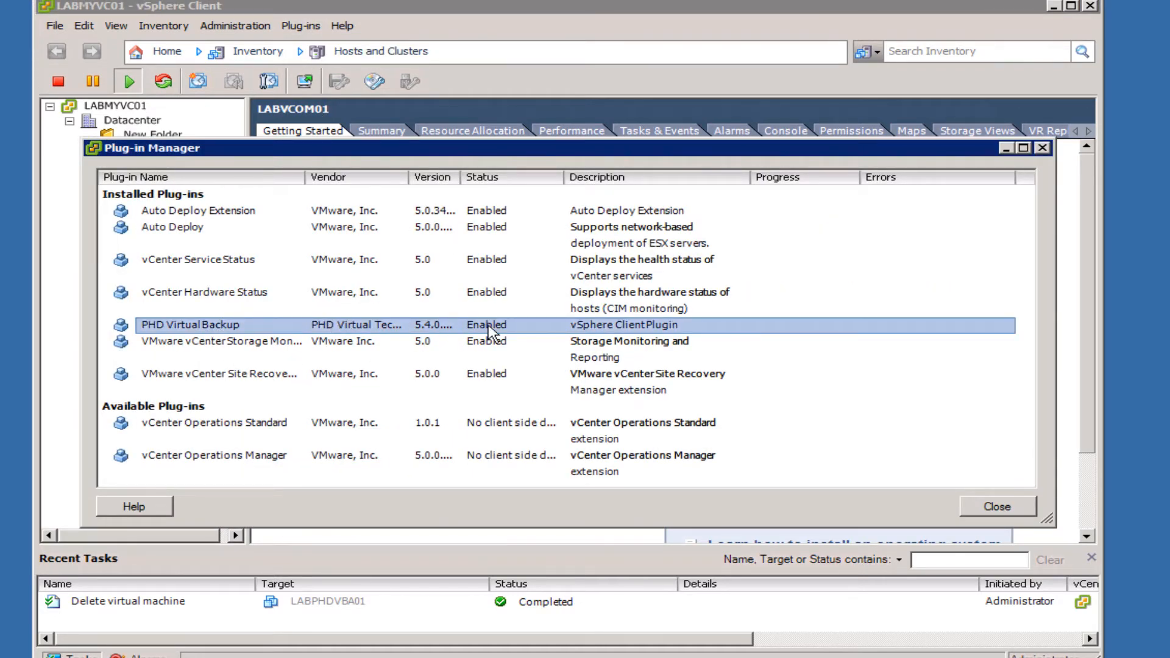
mouse_move(483, 336)
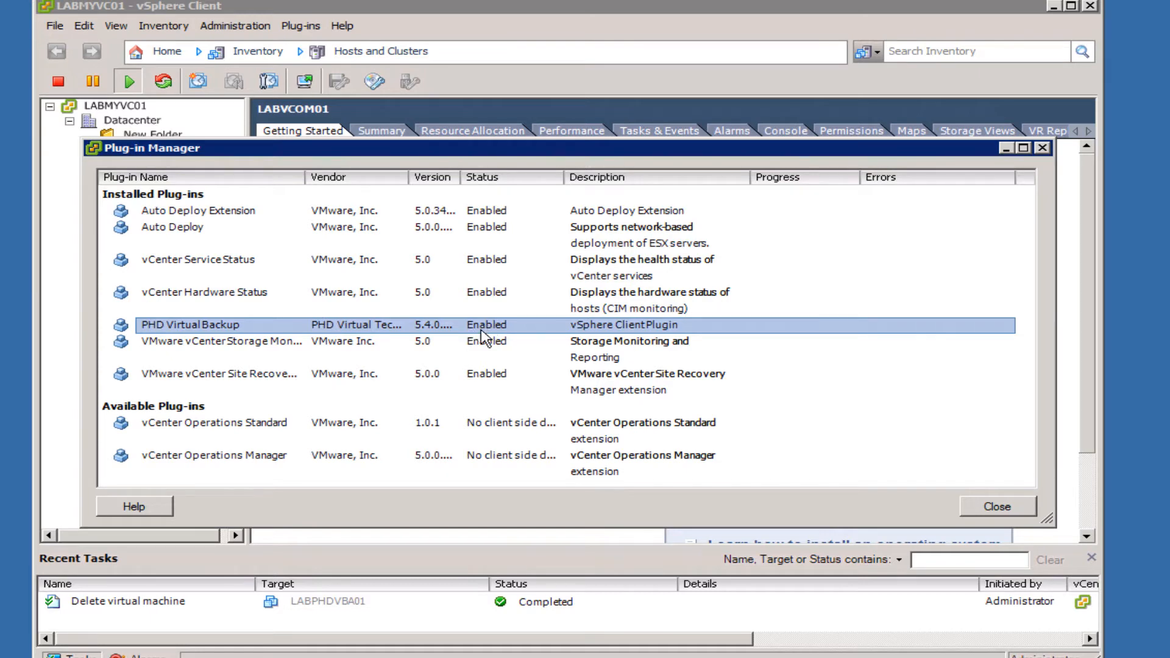
left_click(994, 506)
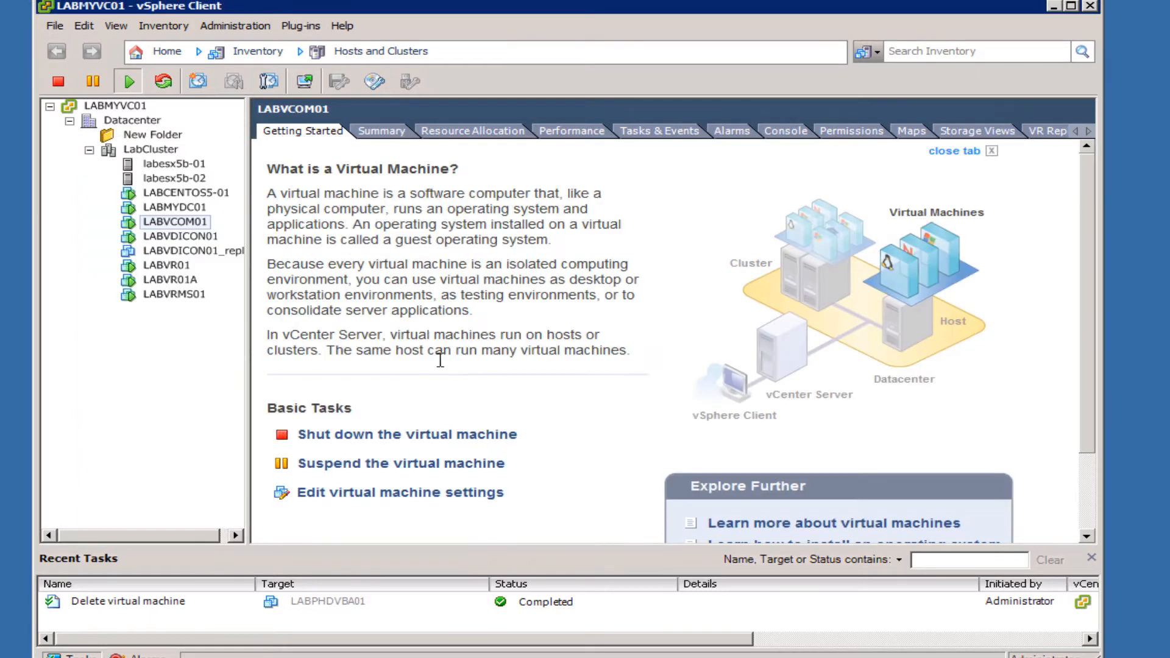
Step: Start Deploy OVF Template with the PHDVBA 5.4.0 .ovf source and reach Name and Location
left_click(38, 27)
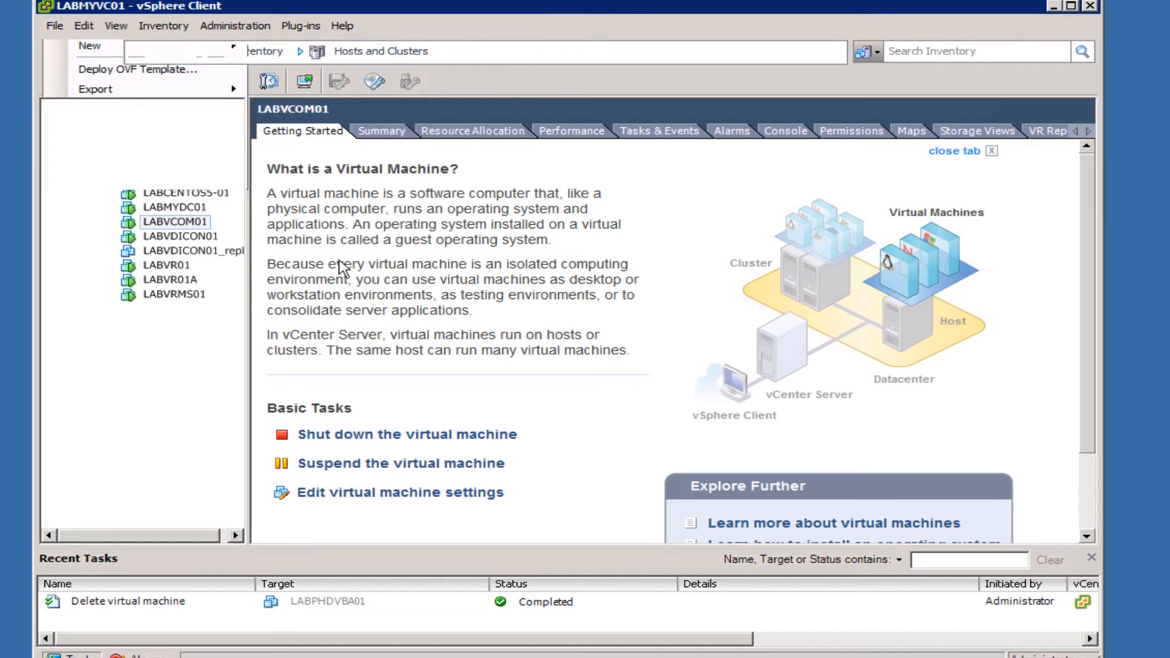
left_click(127, 69)
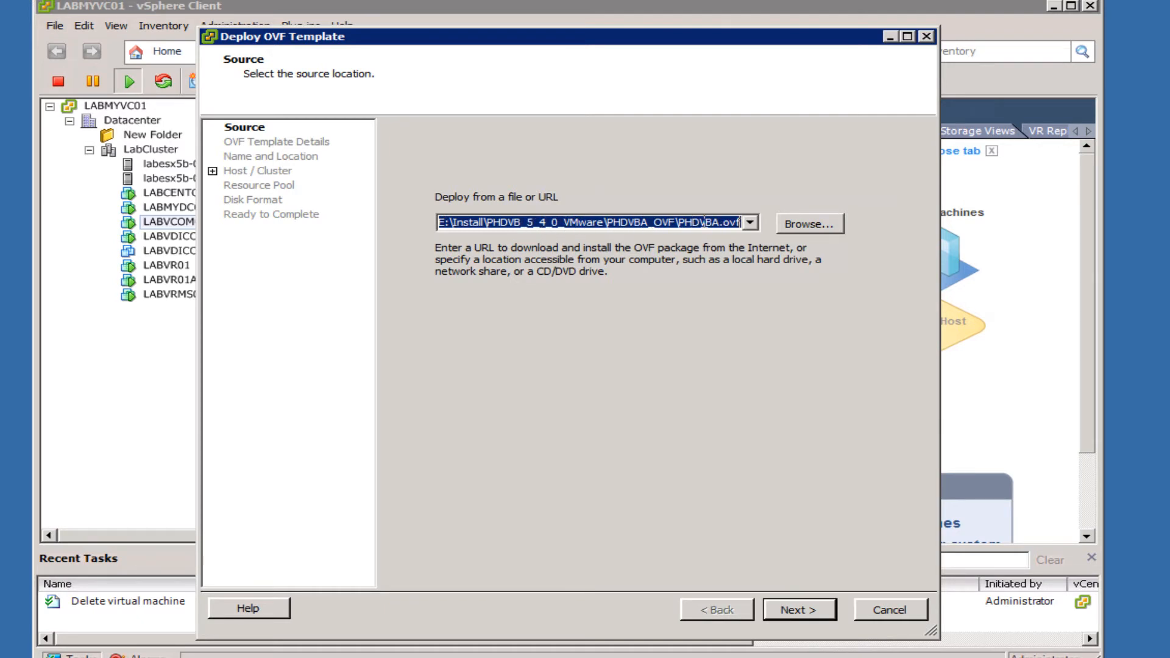
left_click(798, 609)
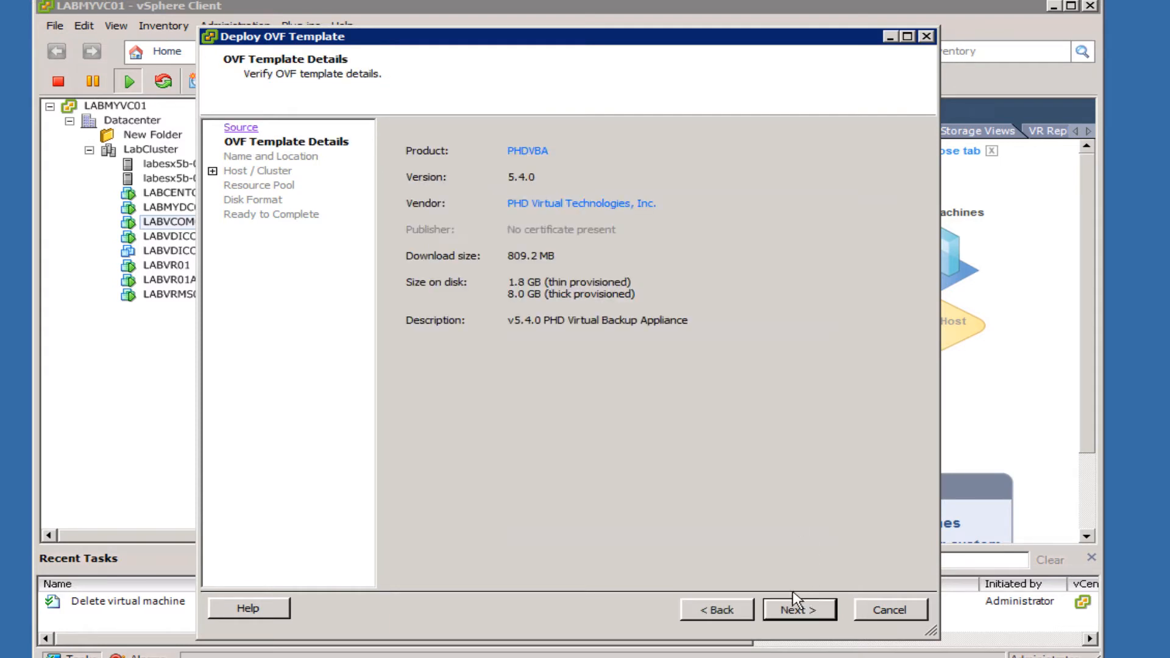
mouse_move(650, 339)
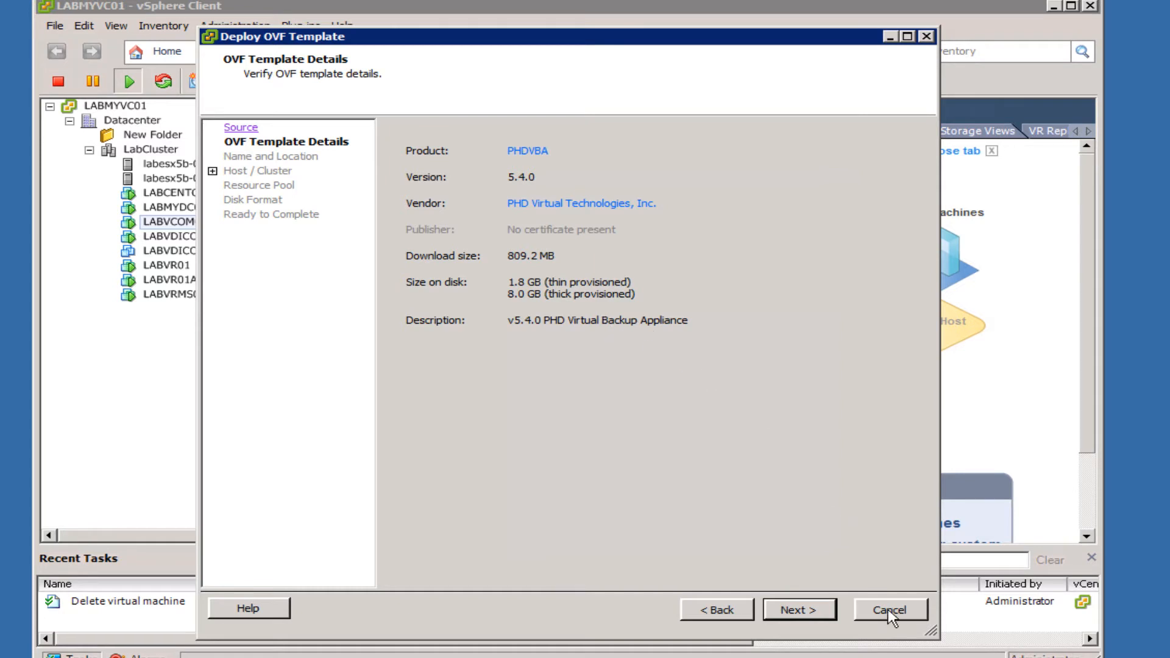
left_click(797, 609)
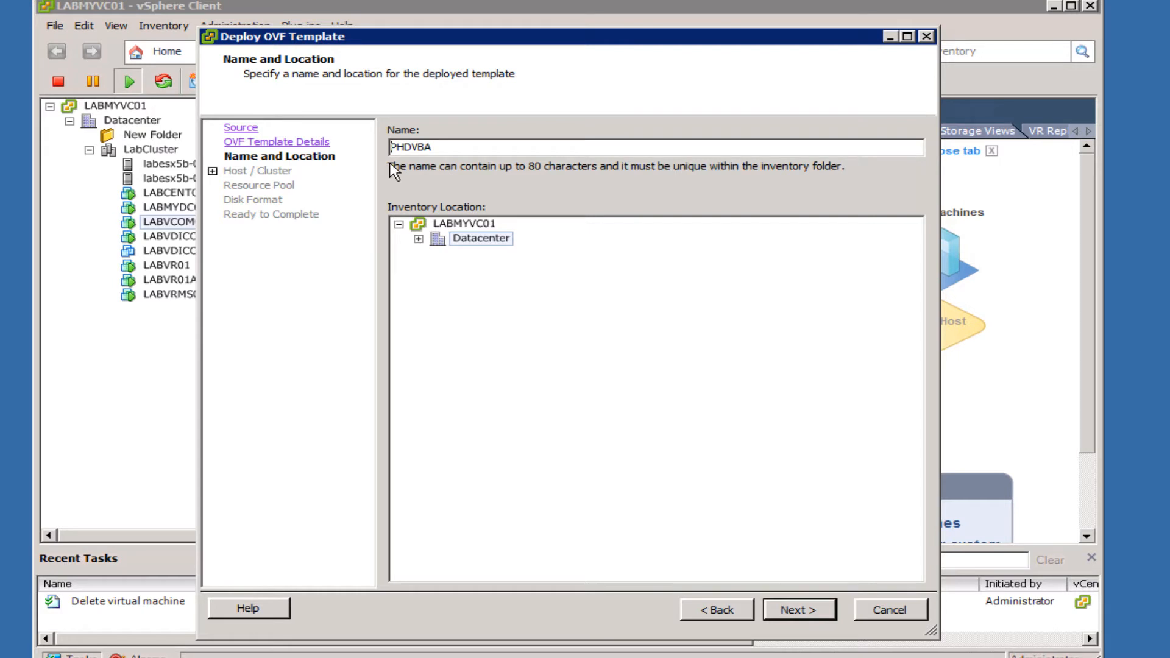
Step: Name the appliance LABPHDVBA01, place it on LabCluster and store it on NFS_Datastore02
right_click(415, 147)
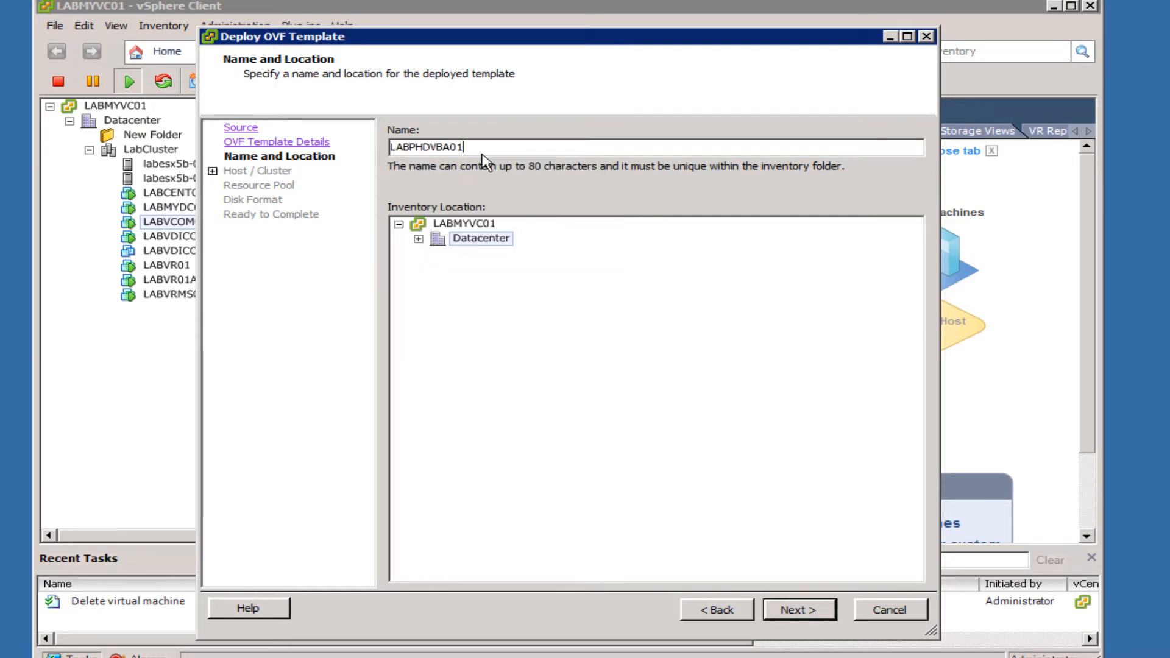
left_click(480, 238)
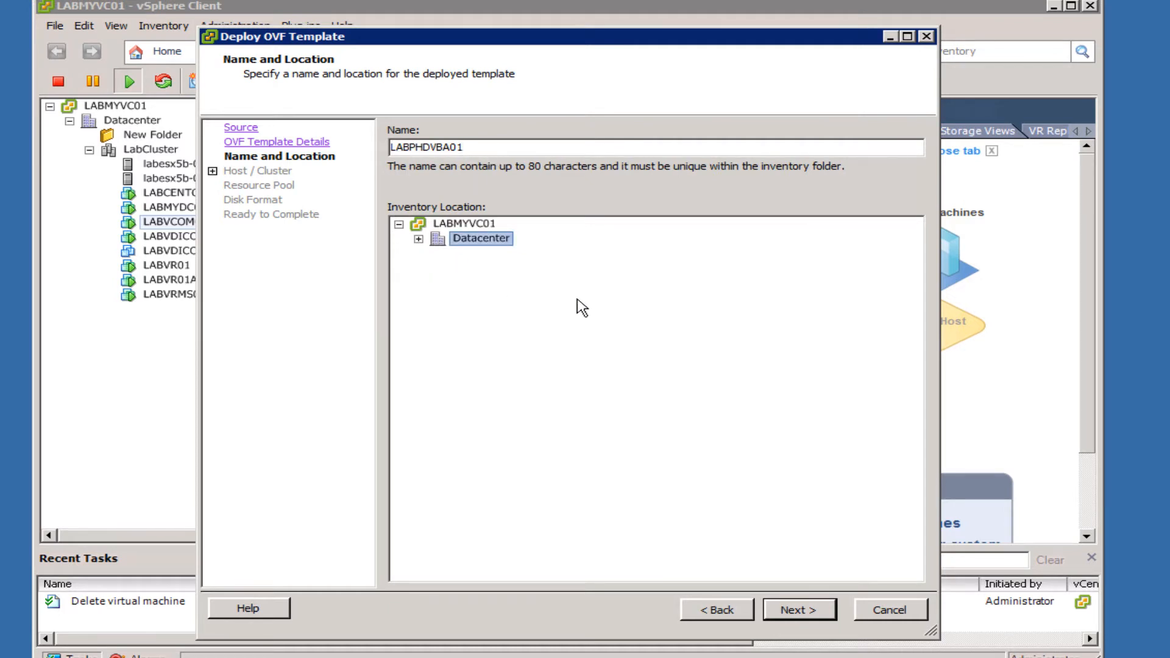
left_click(797, 609)
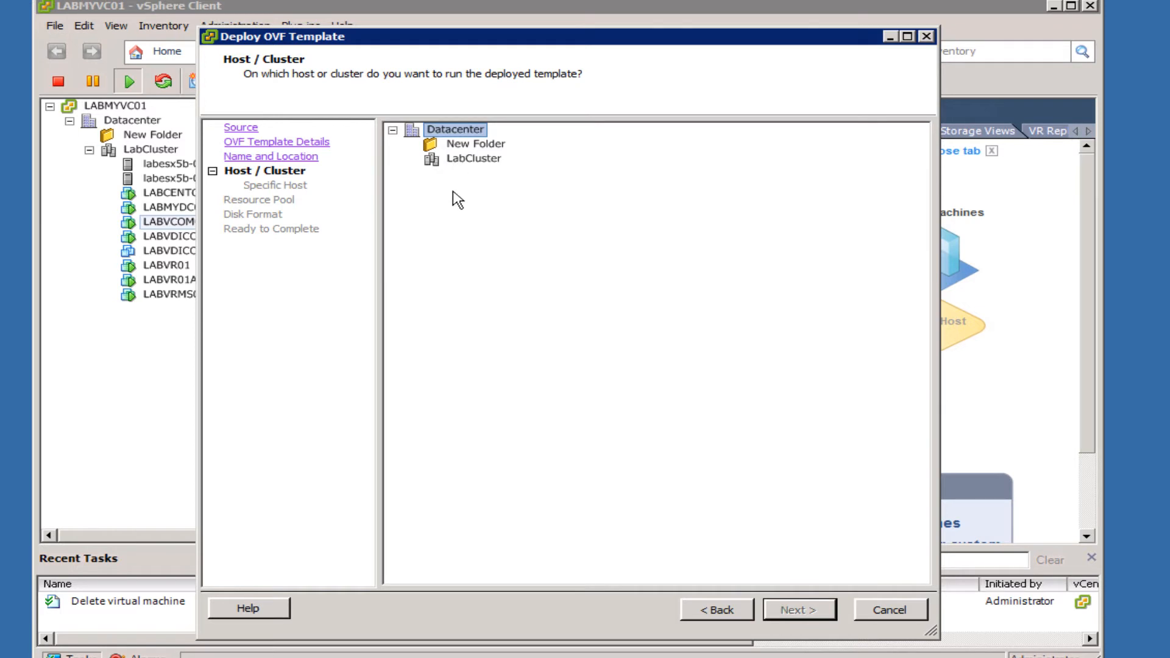
left_click(470, 157)
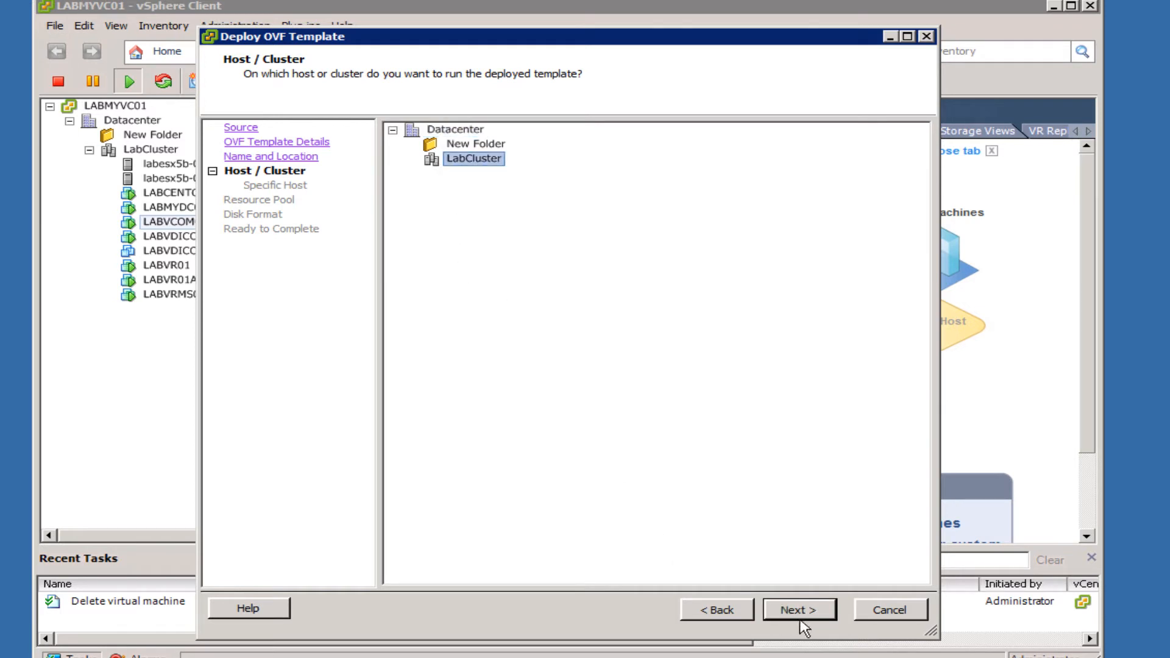
left_click(798, 609)
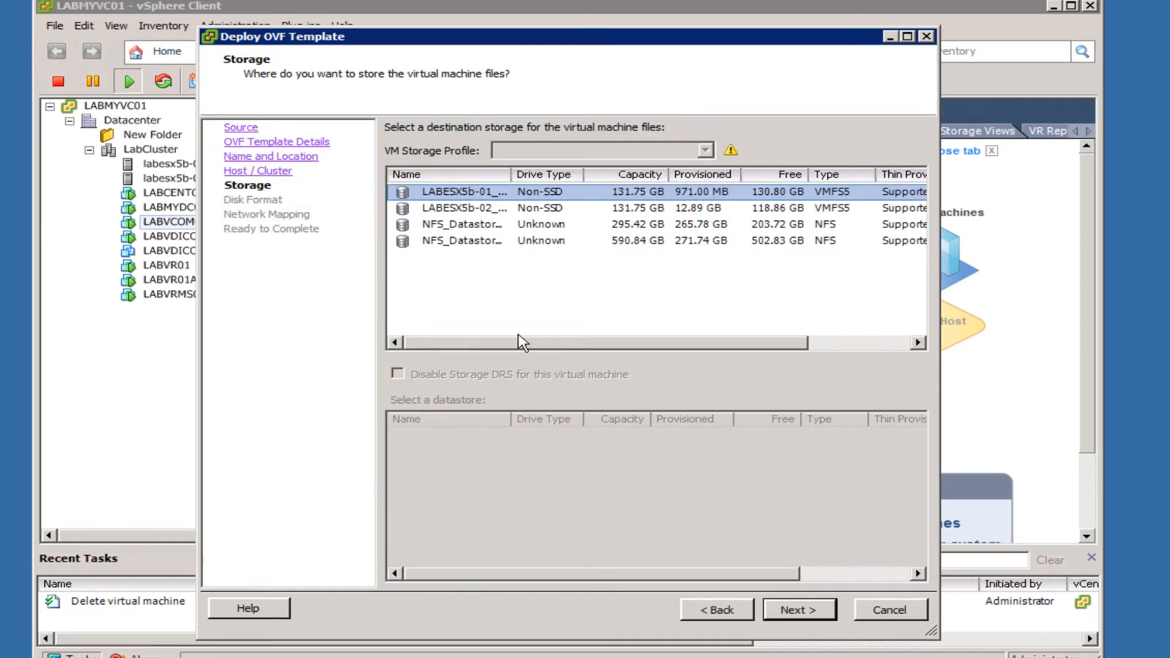
left_click(463, 240)
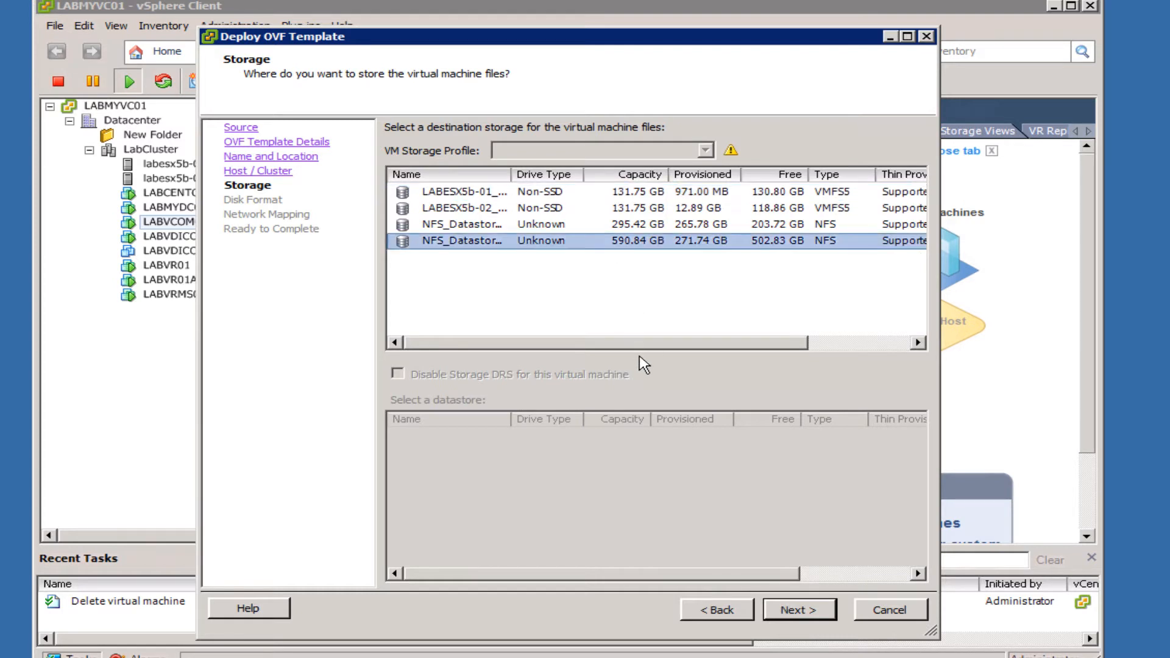
left_click(797, 609)
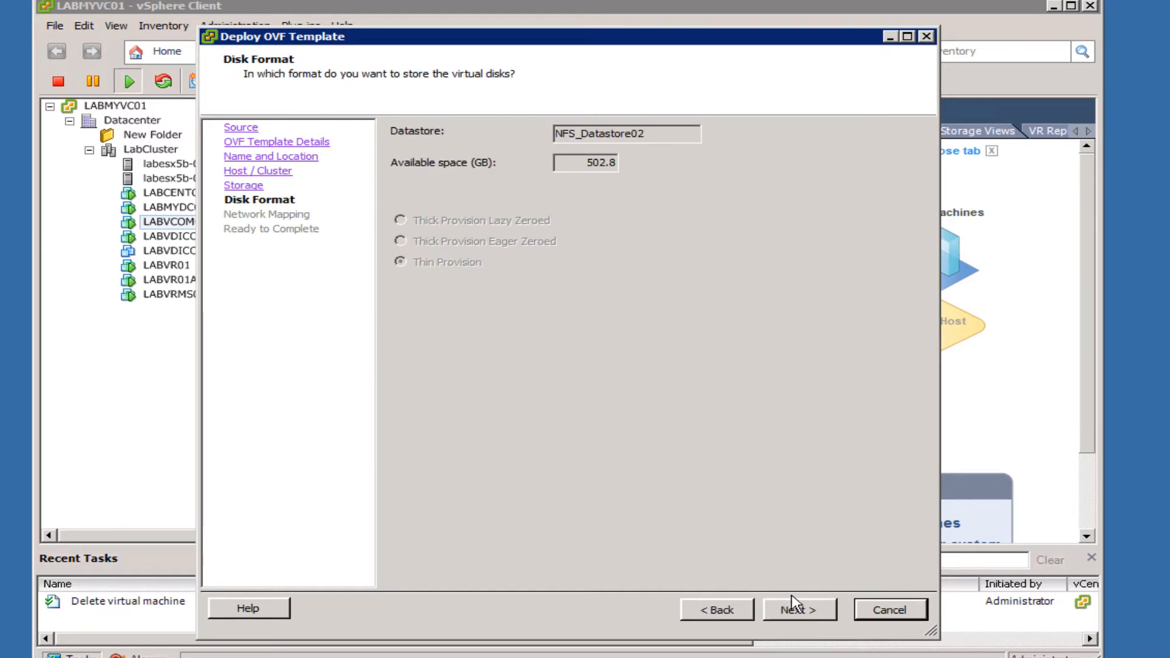
Step: Keep thin provisioning, map the network to VM Network VLAN35 and finish to start deployment
left_click(797, 609)
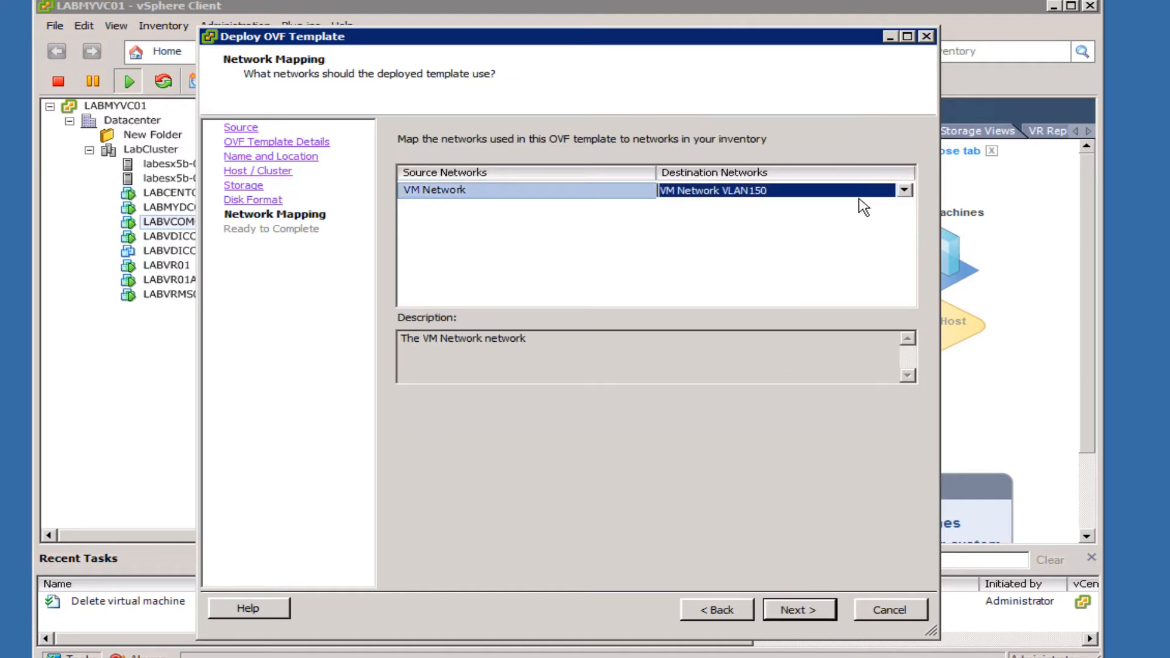
left_click(905, 190)
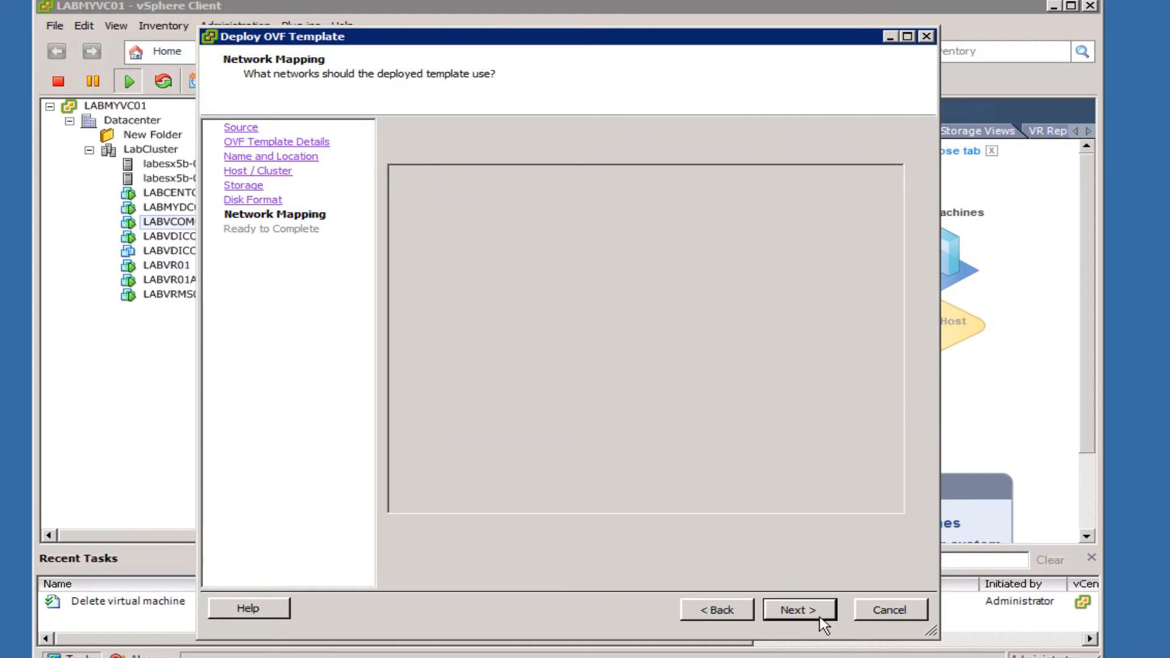
left_click(797, 610)
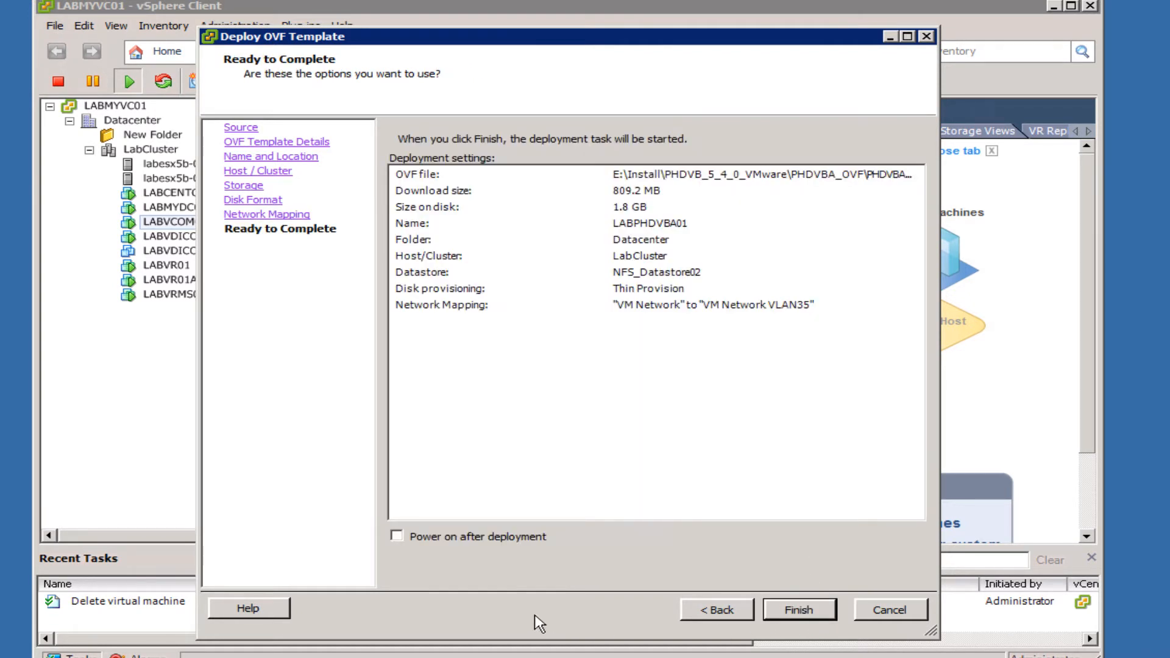
mouse_move(675, 292)
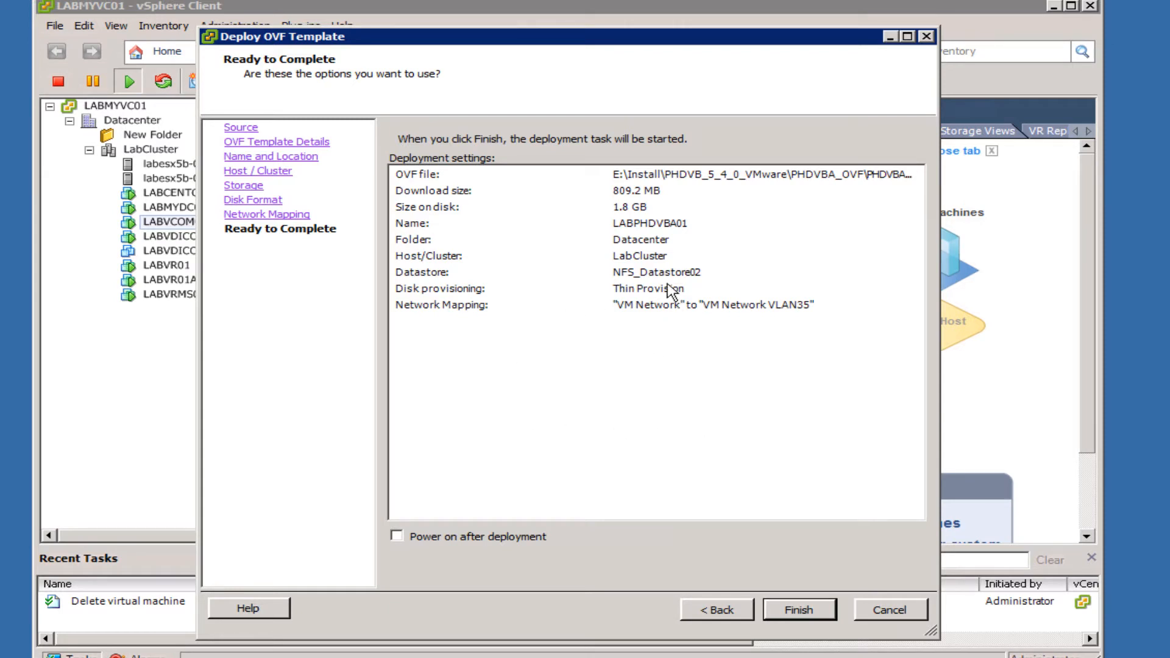
mouse_move(651, 399)
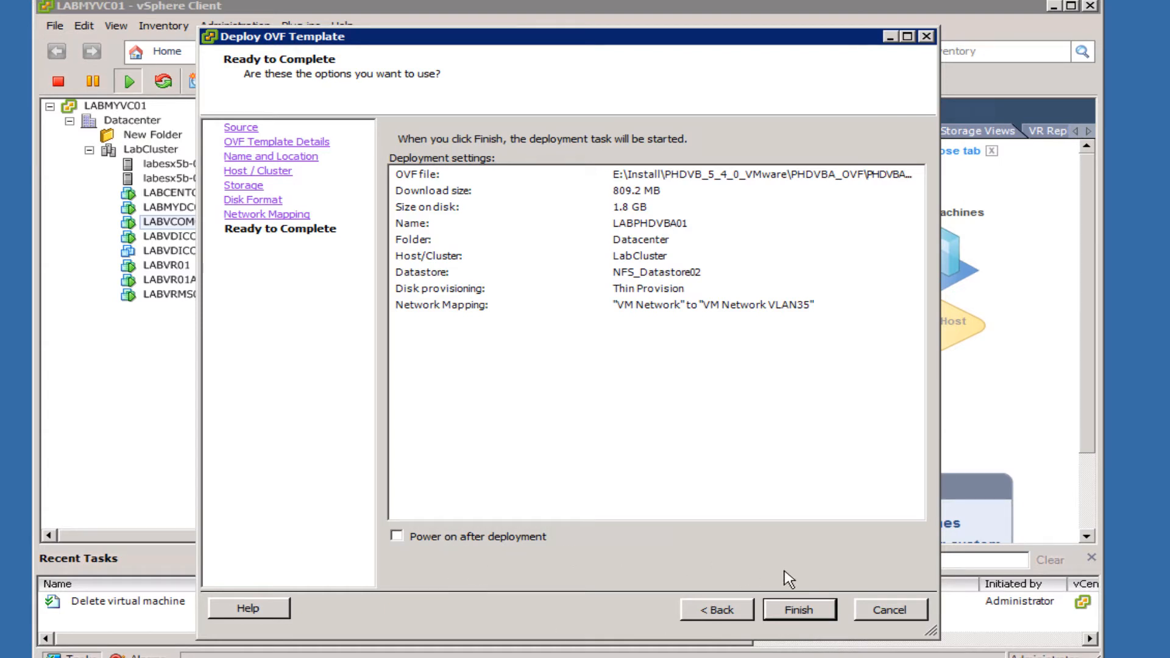
mouse_move(676, 303)
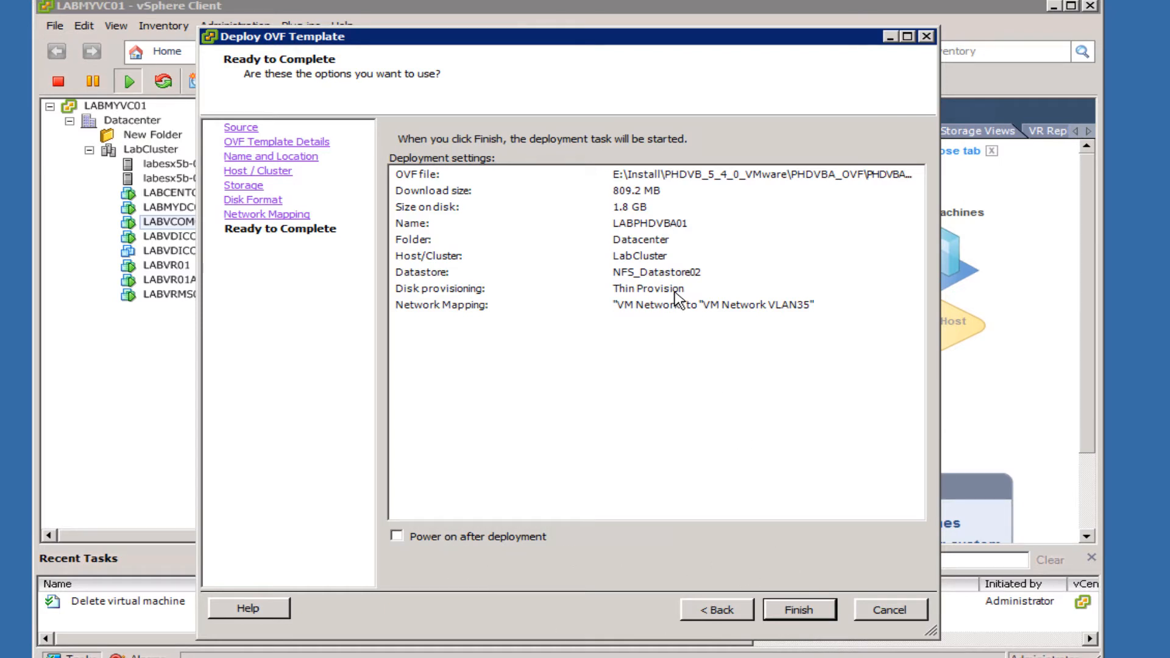
left_click(799, 609)
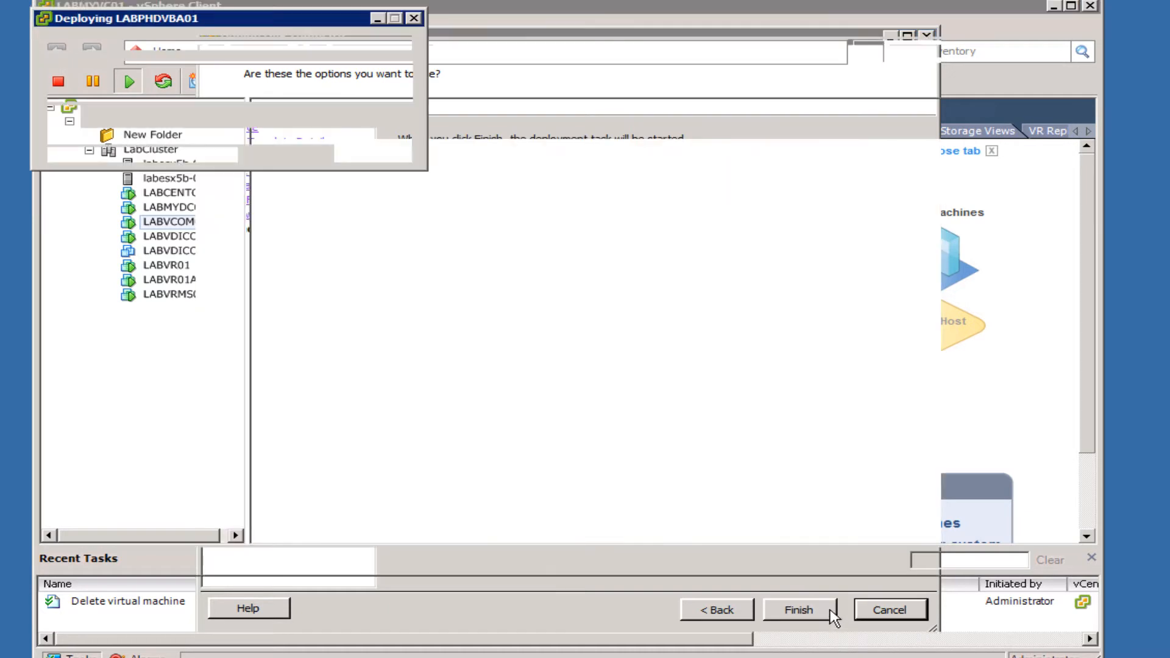
Step: Dismiss the completed deployment notice and bring up actions for LABPHDVBA01 to edit its settings
left_click(798, 609)
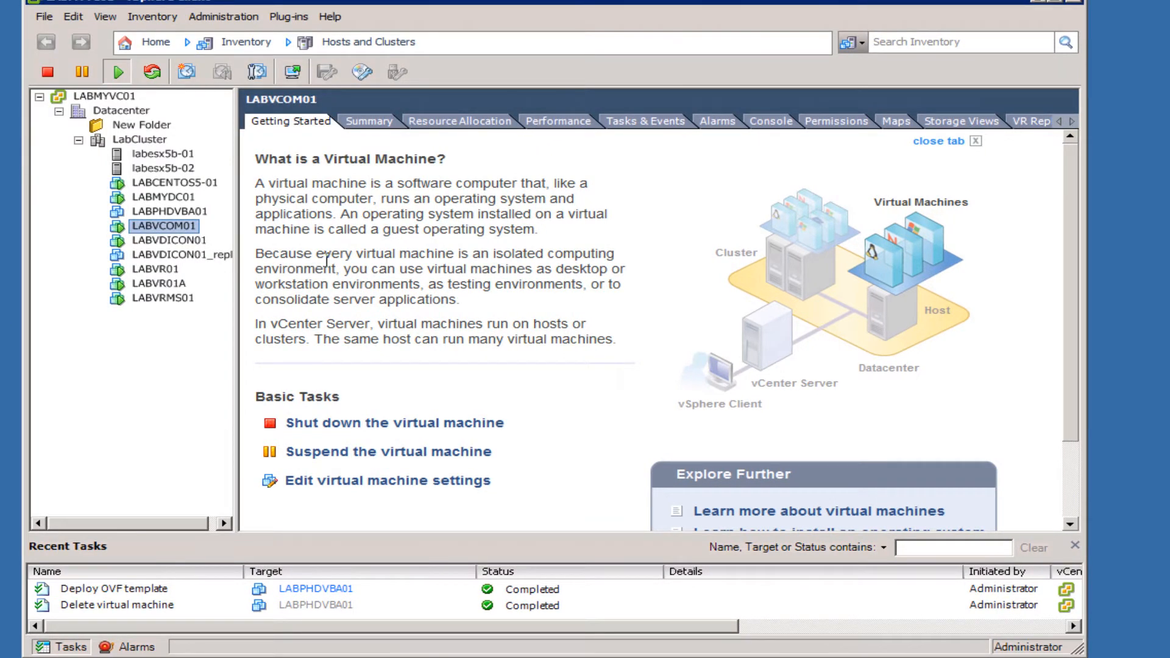
left_click(171, 212)
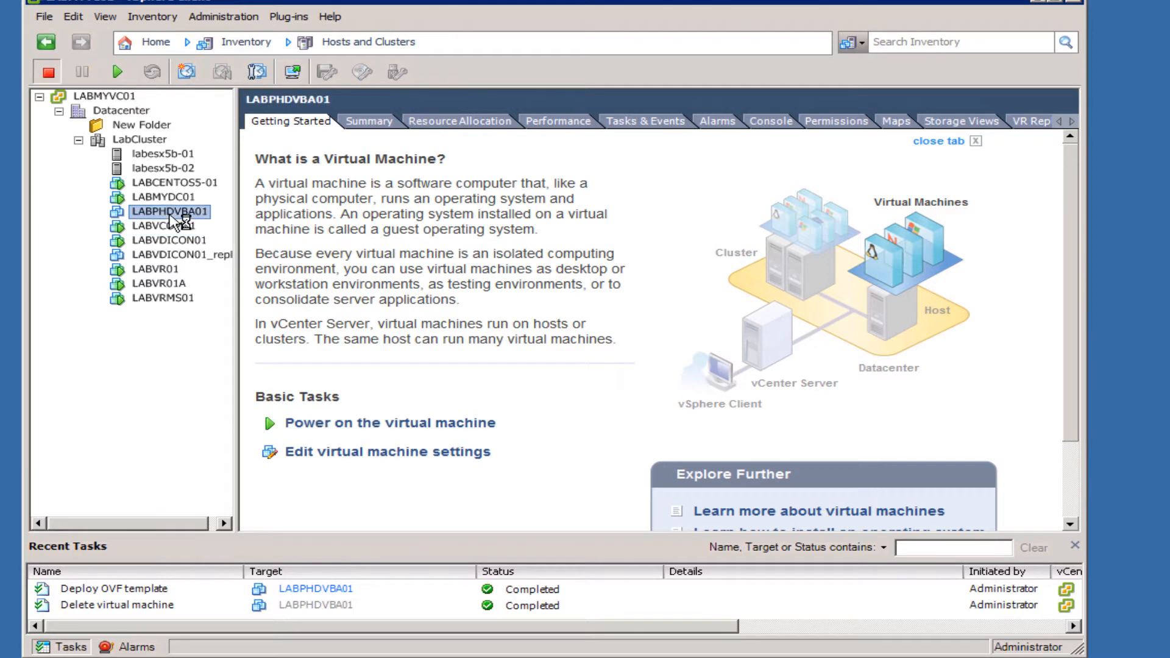
right_click(170, 212)
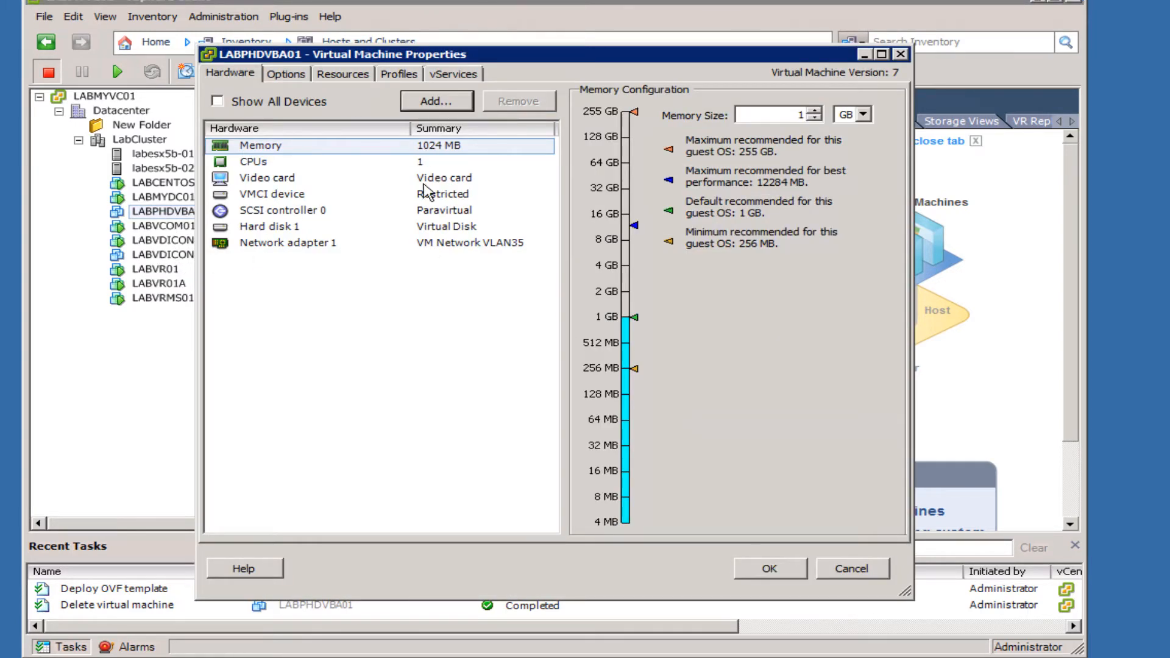
Step: Add a new 80 GB virtual hard disk to the appliance VM's hardware
left_click(436, 100)
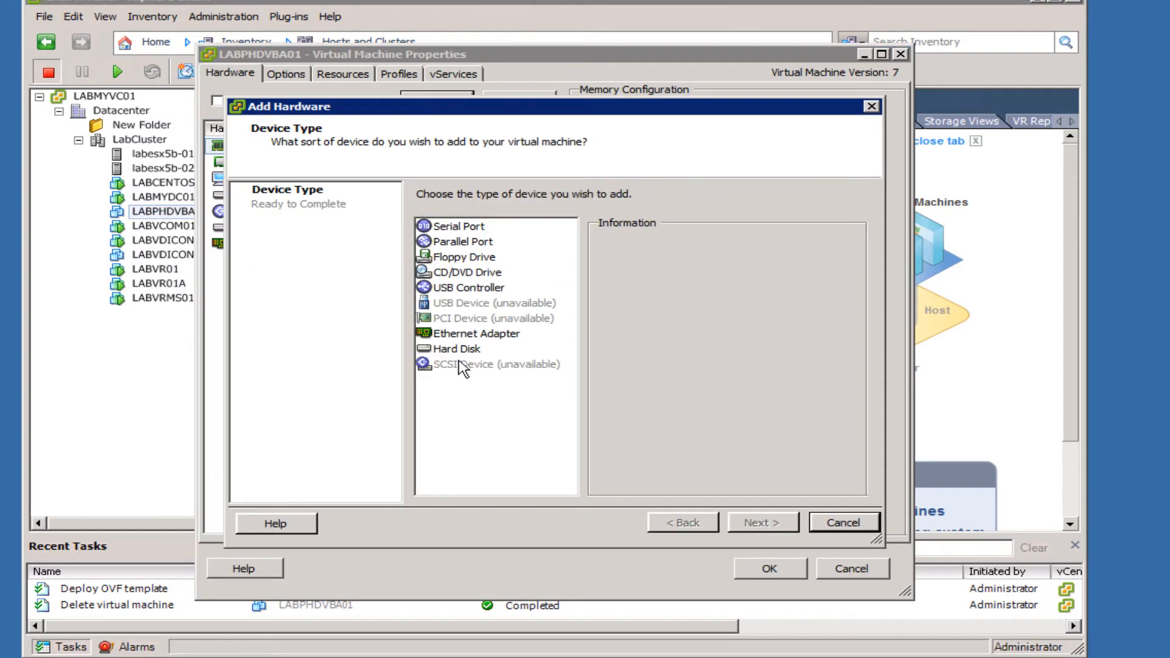
left_click(455, 348)
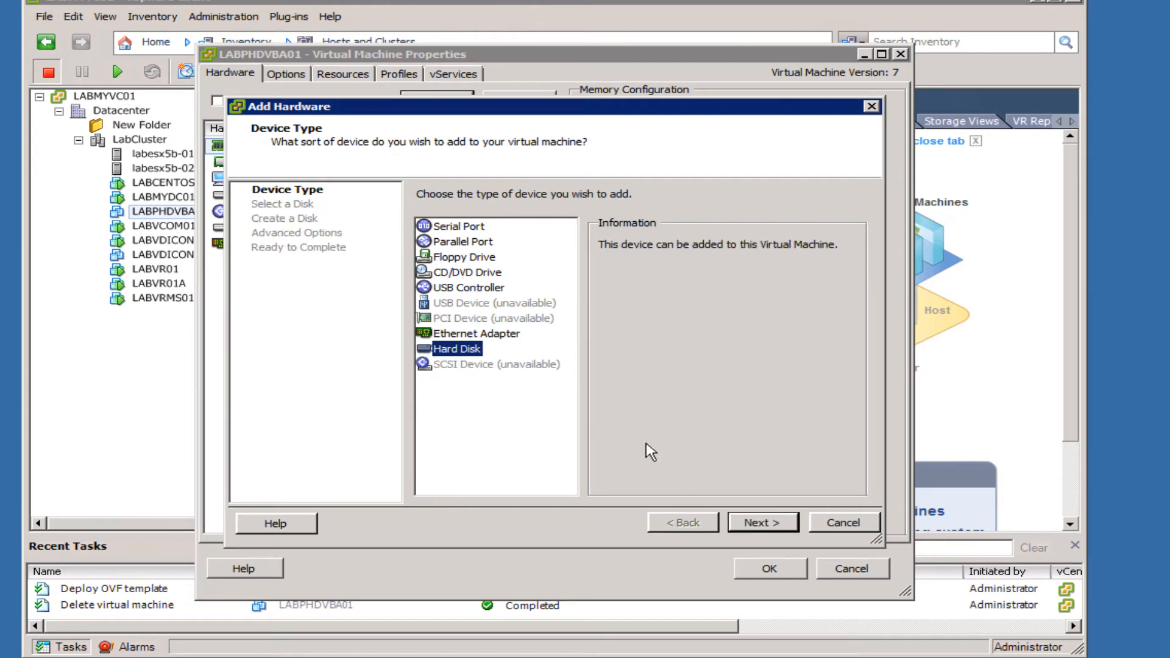
left_click(761, 522)
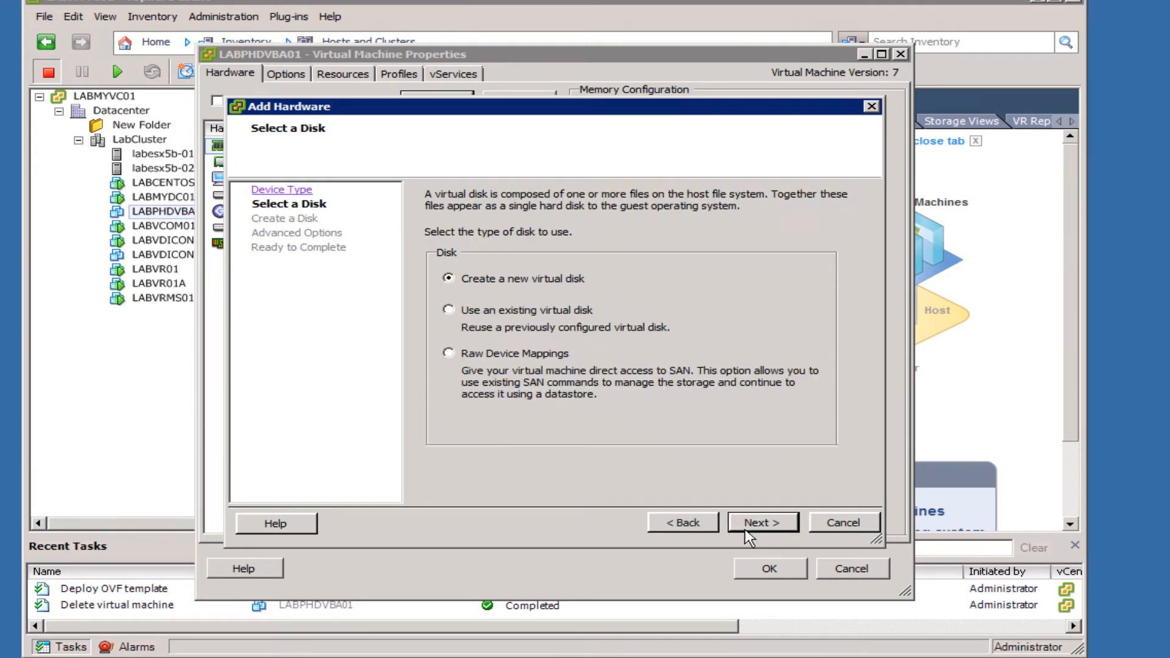
left_click(762, 521)
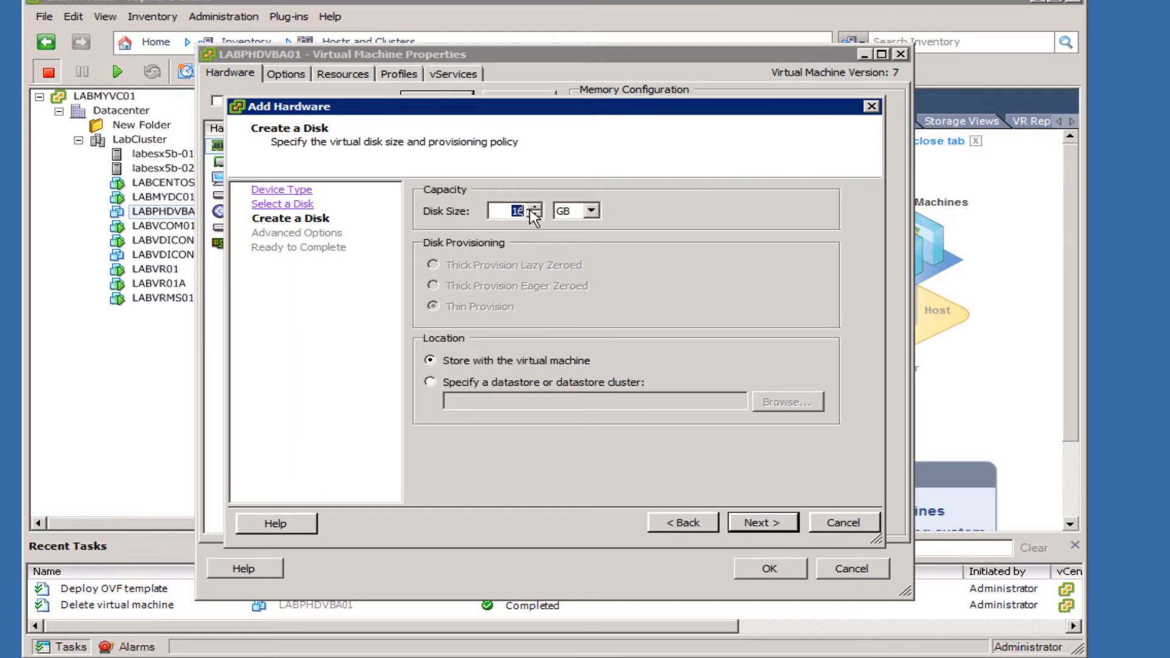
type("80")
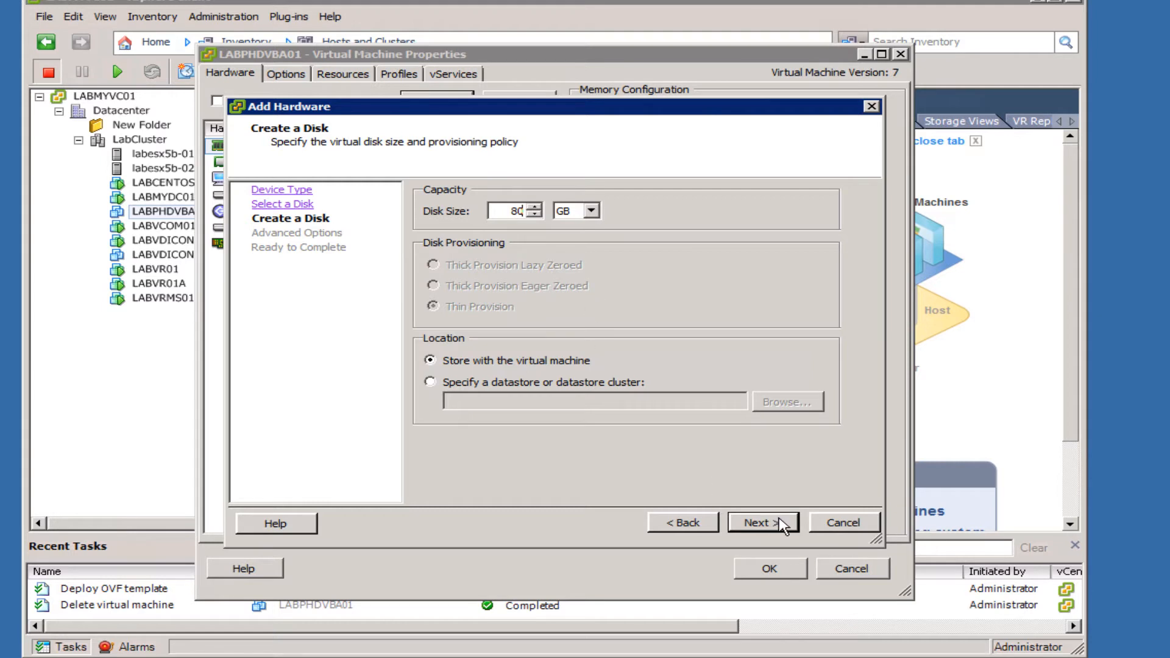
mouse_move(524, 250)
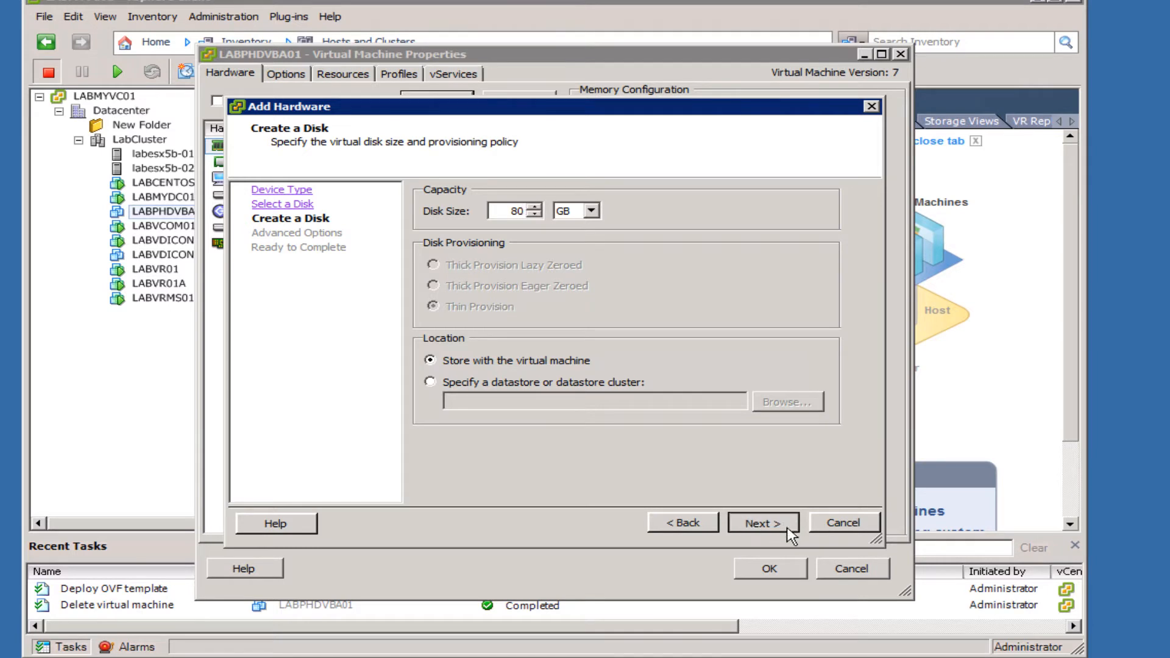
left_click(763, 522)
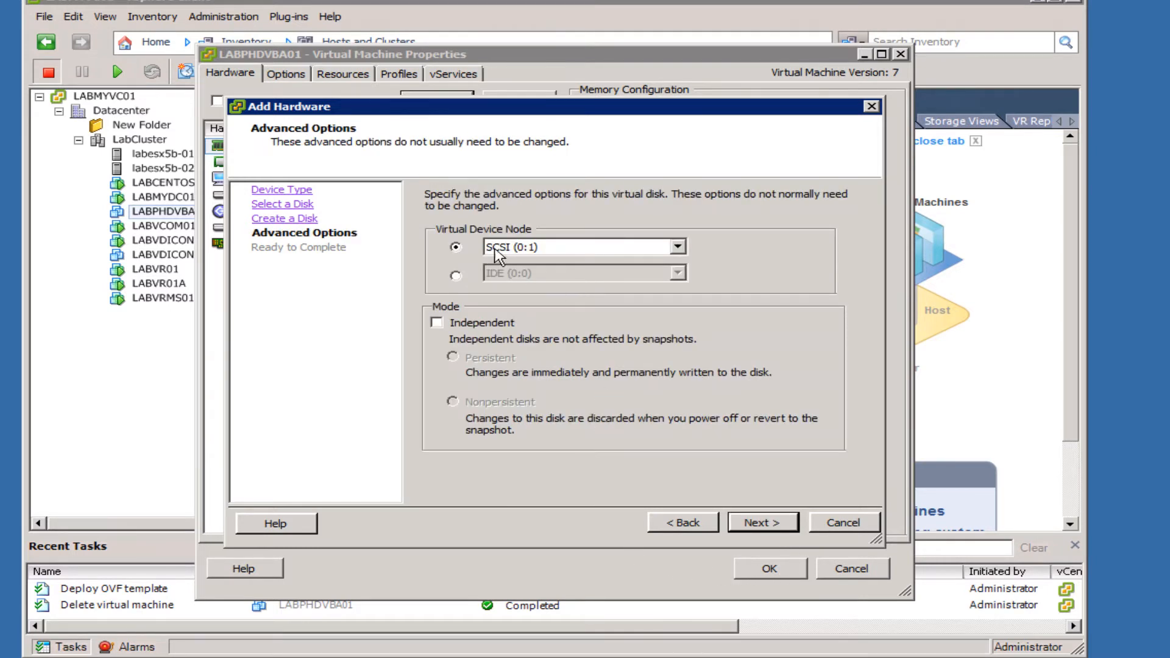
Step: Keep the new disk on virtual device node SCSI (0:1) and finish adding it
left_click(677, 246)
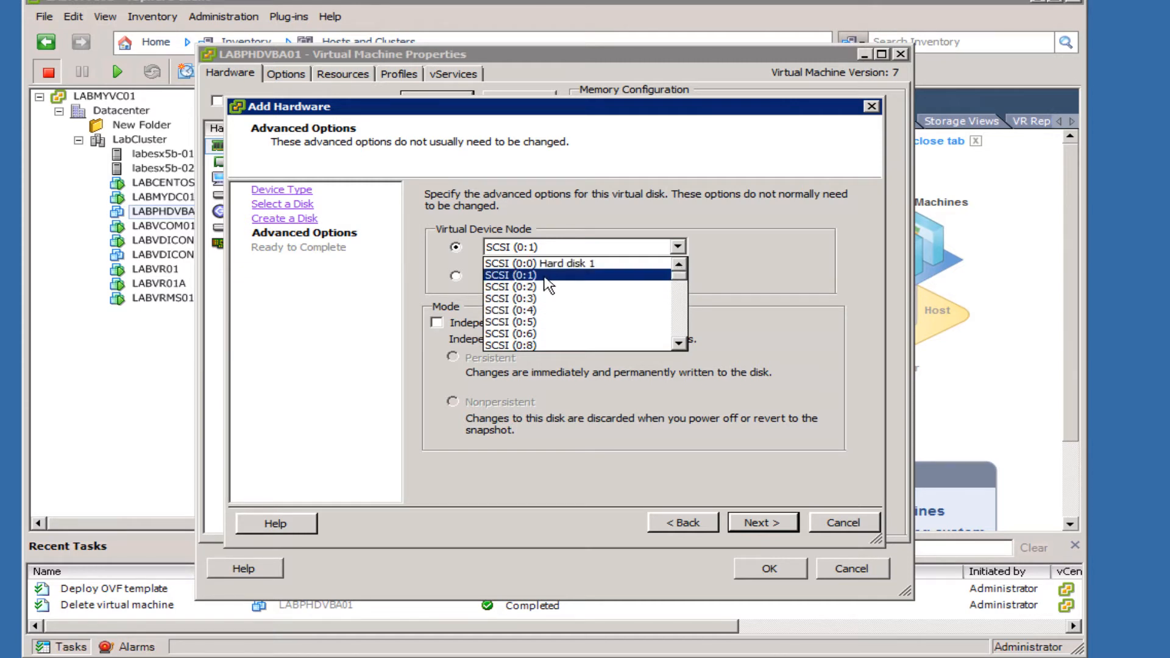
mouse_move(559, 275)
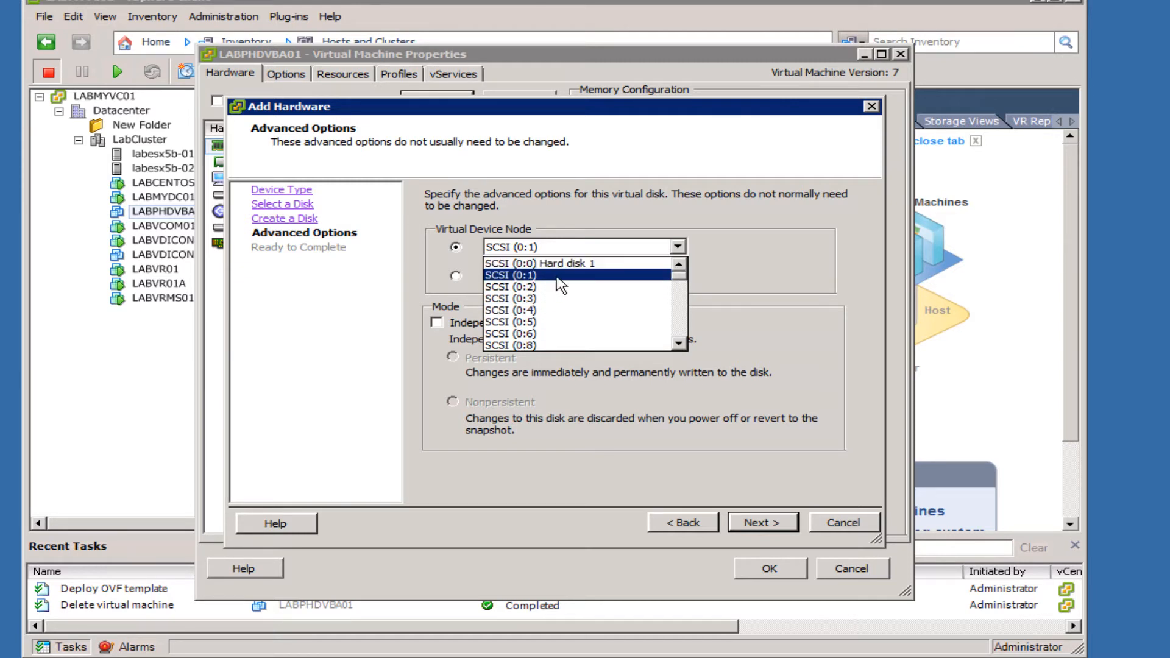
left_click(524, 276)
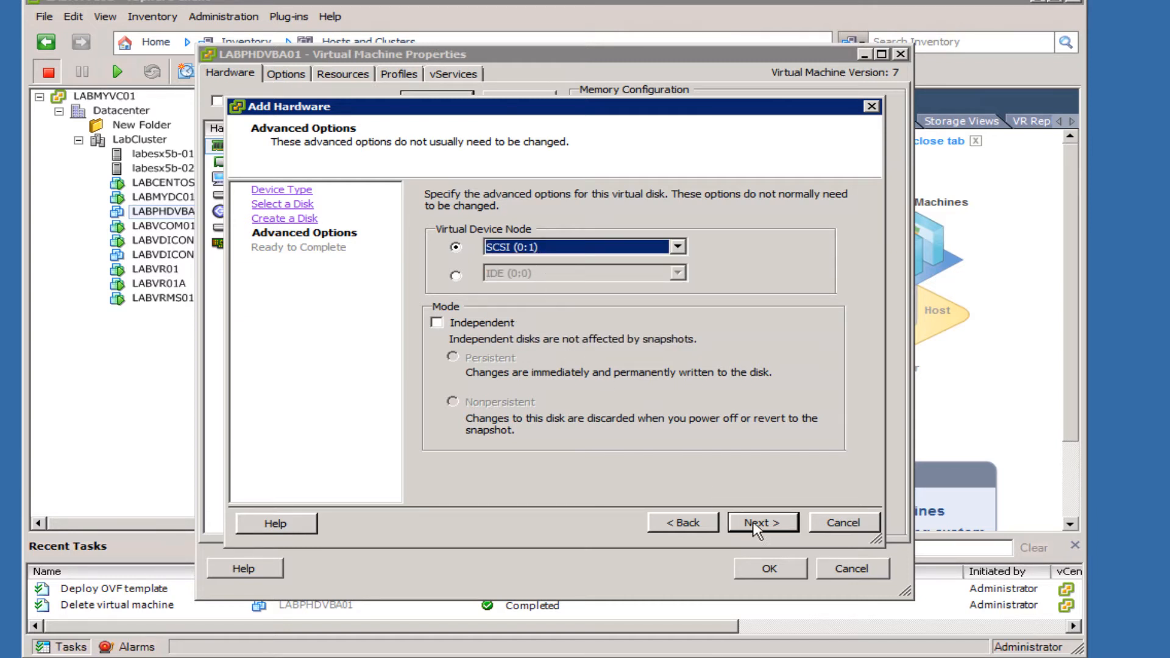
left_click(761, 522)
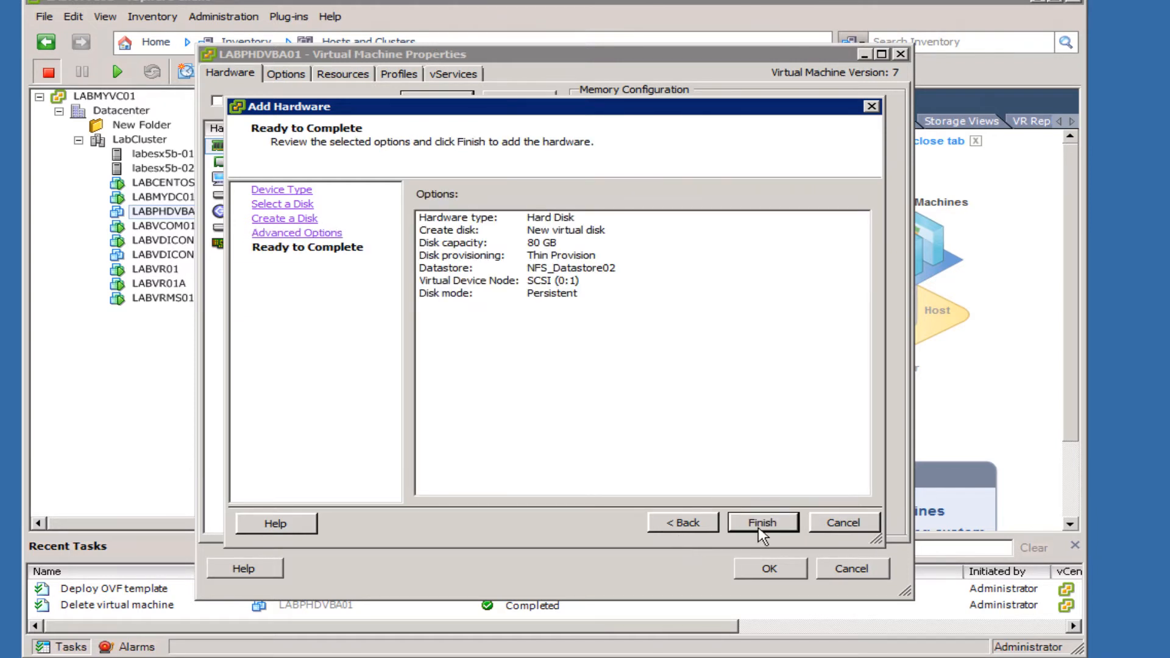
left_click(763, 521)
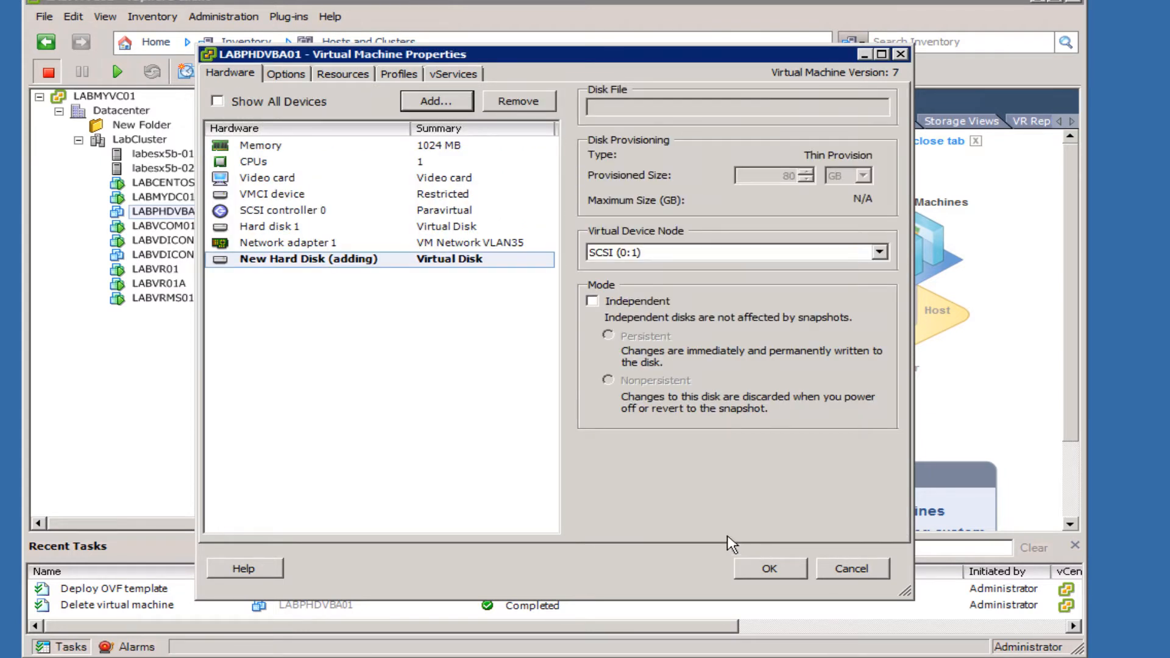
mouse_move(477, 283)
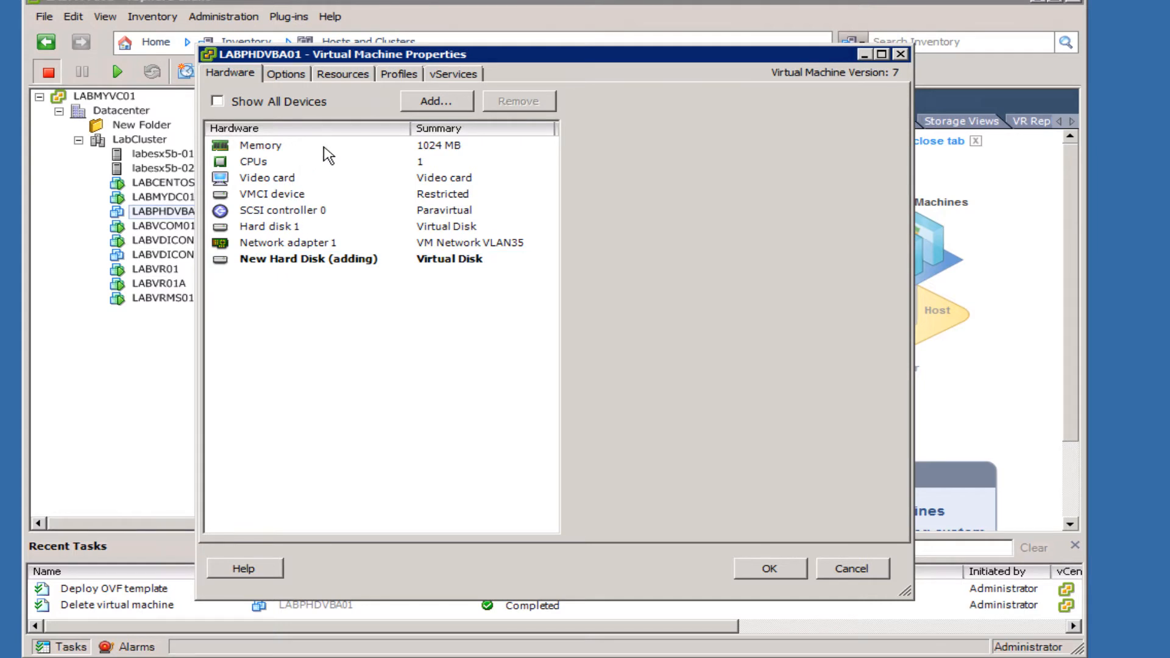
Step: Set memory to 2048 MB and CPUs to 2 virtual sockets with 2 cores per socket
left_click(261, 145)
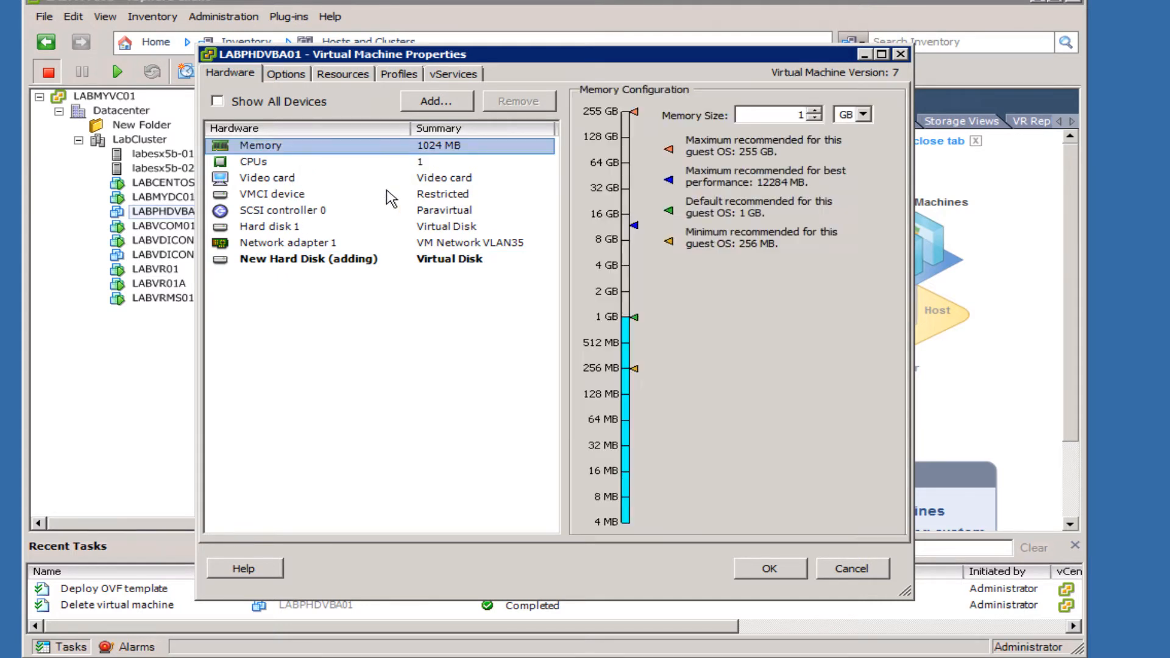
mouse_move(290, 170)
type("2")
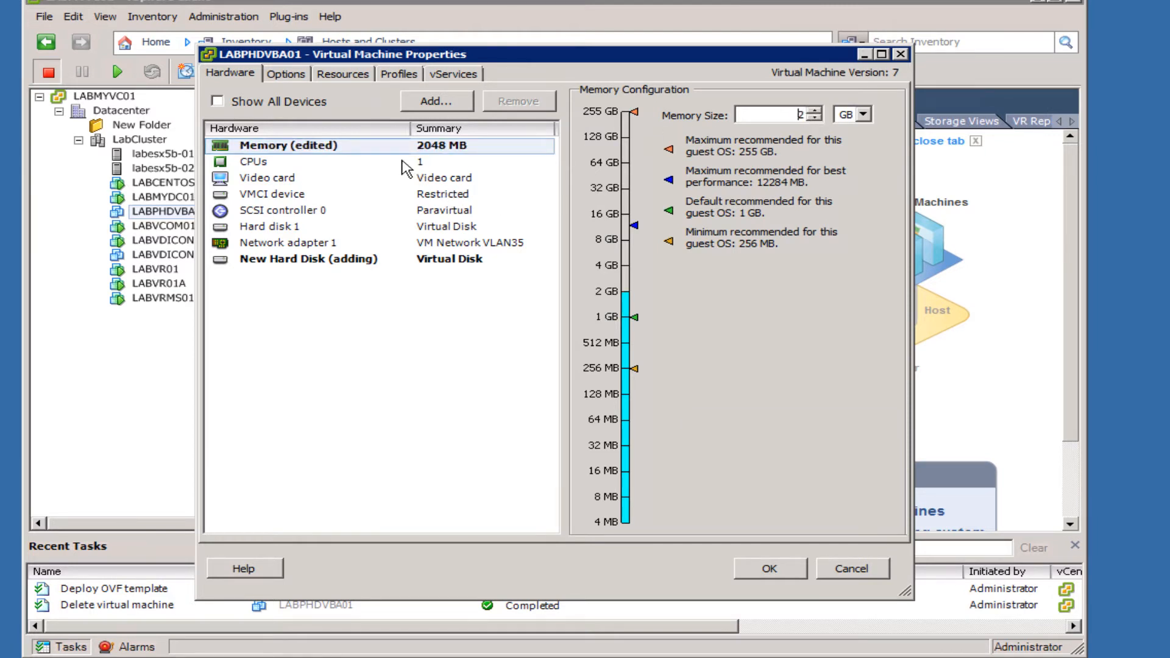
left_click(252, 161)
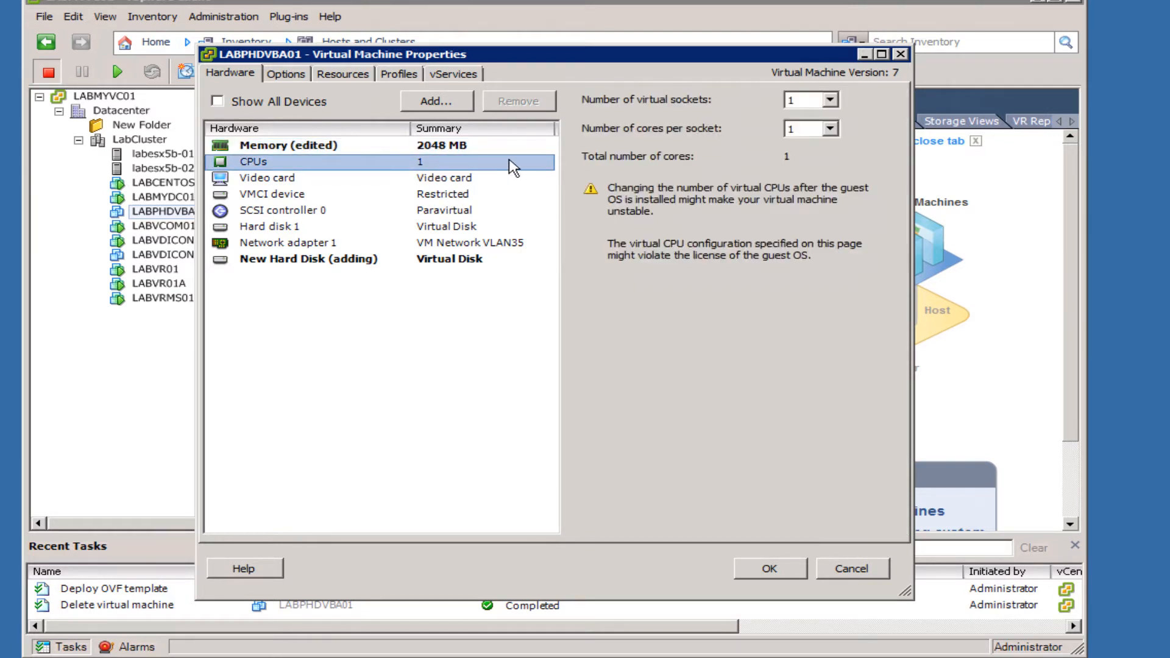
left_click(829, 100)
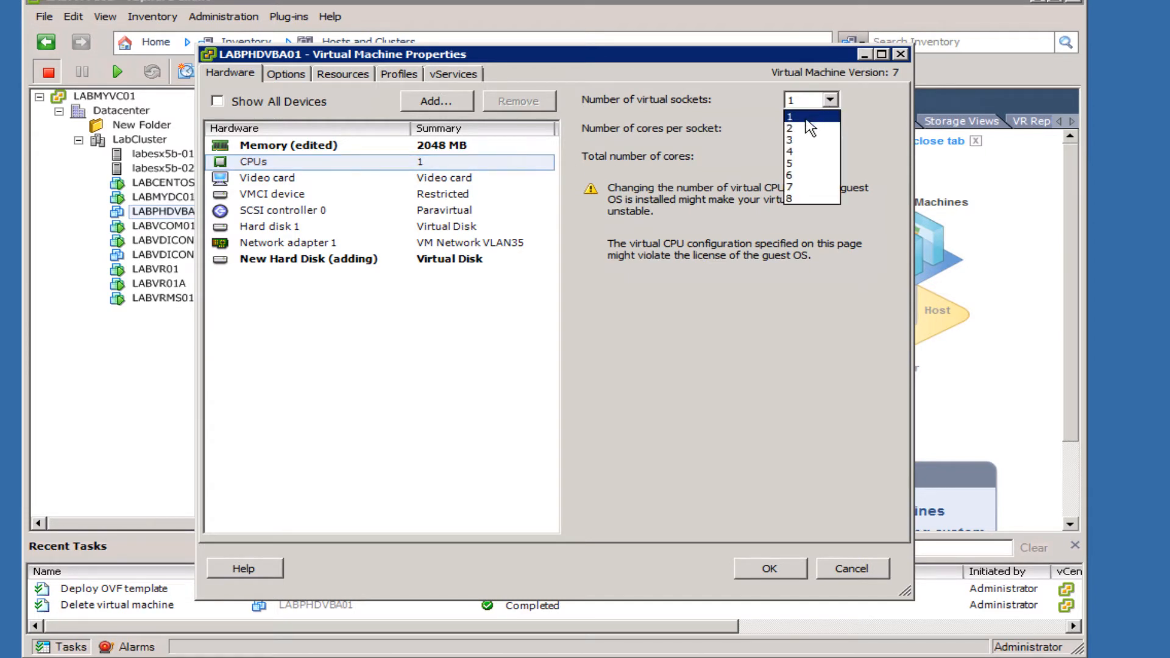
left_click(793, 128)
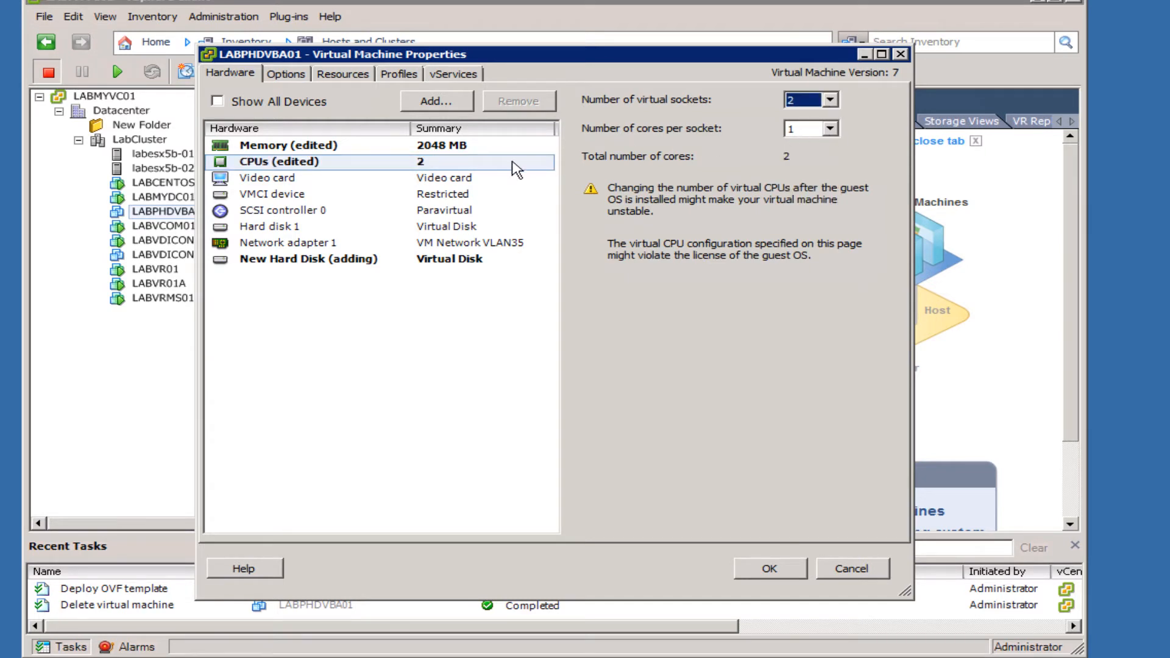
left_click(828, 128)
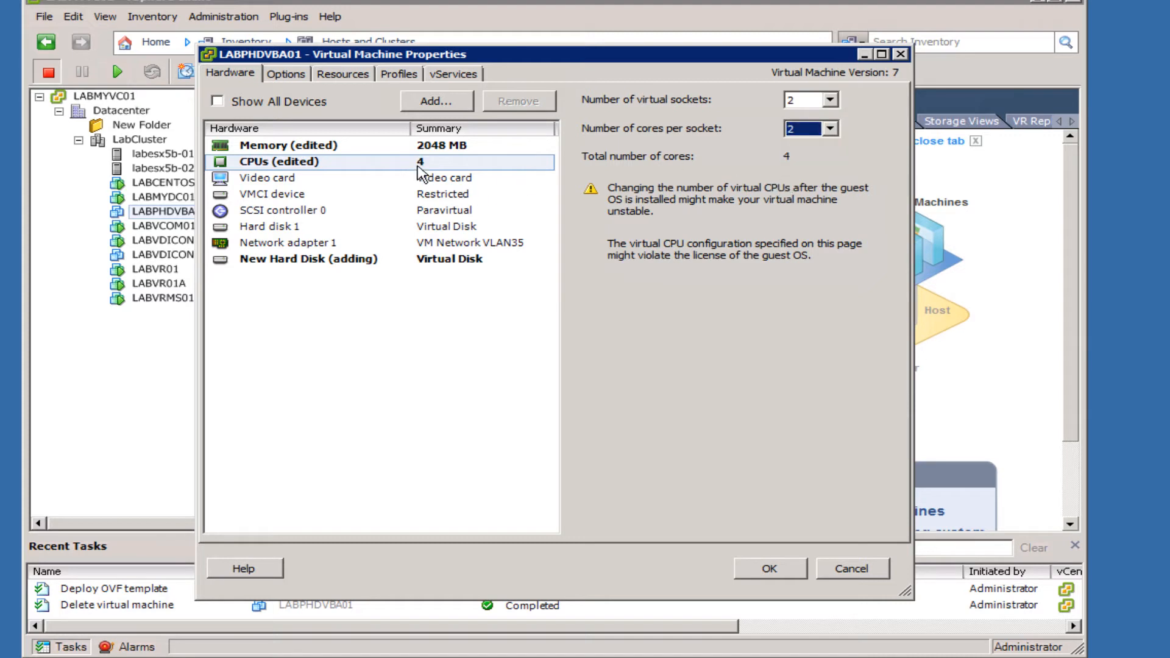
mouse_move(434, 173)
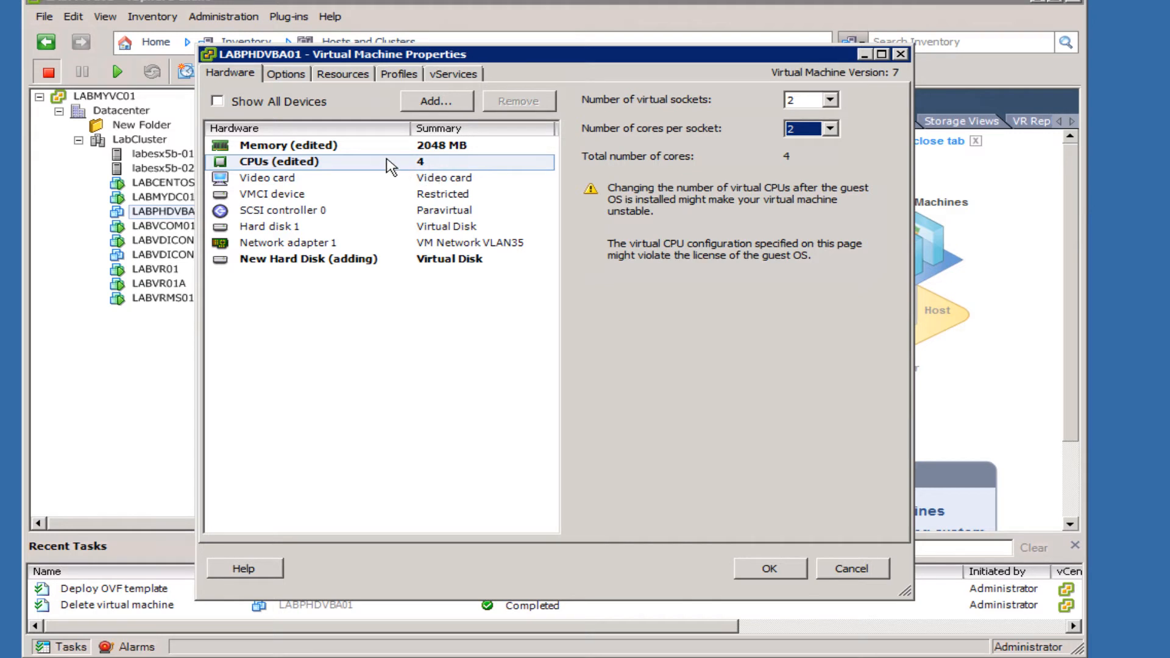
Step: Review the SCSI controller, network adapter and new 80 GB hard disk settings
left_click(282, 210)
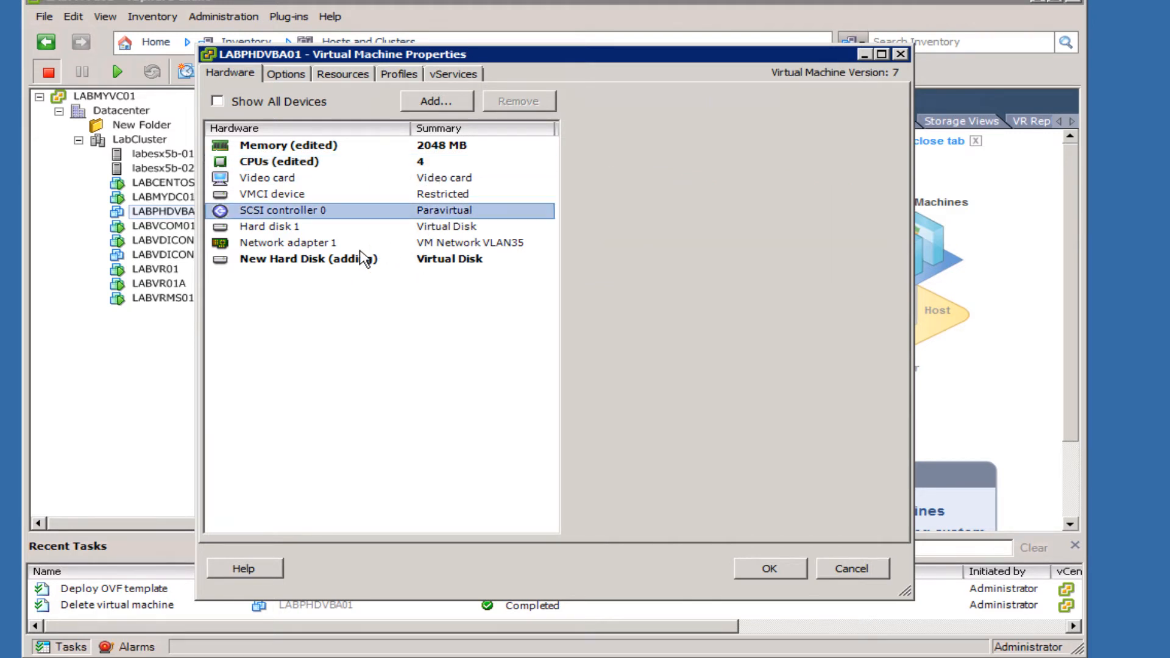
left_click(287, 210)
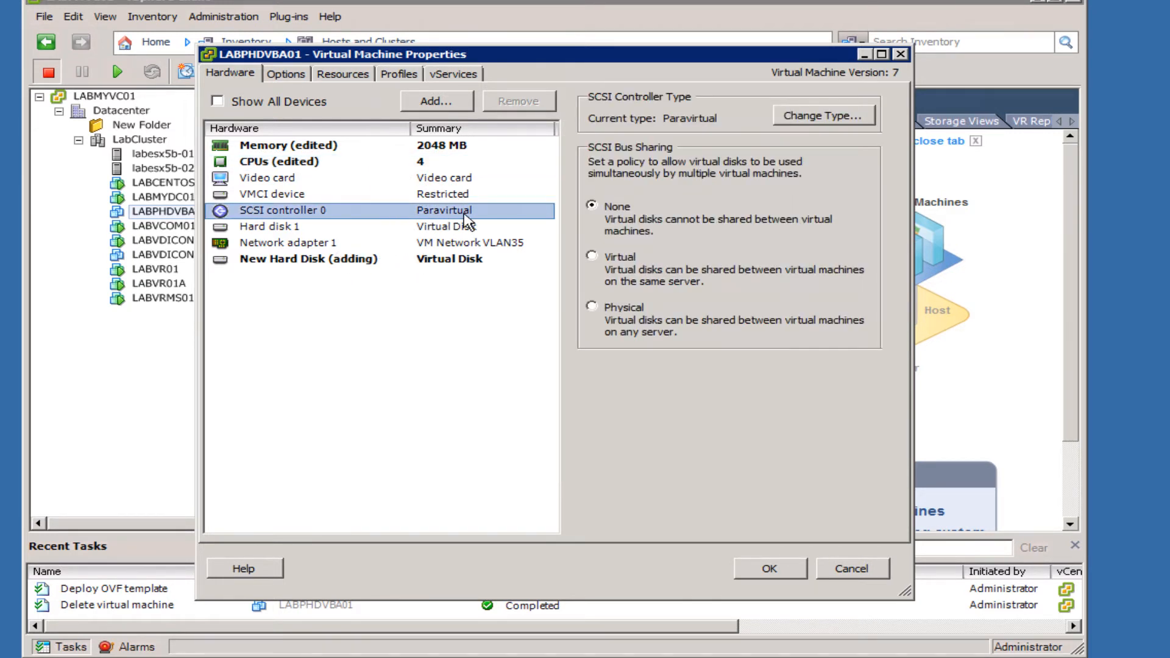
mouse_move(692, 129)
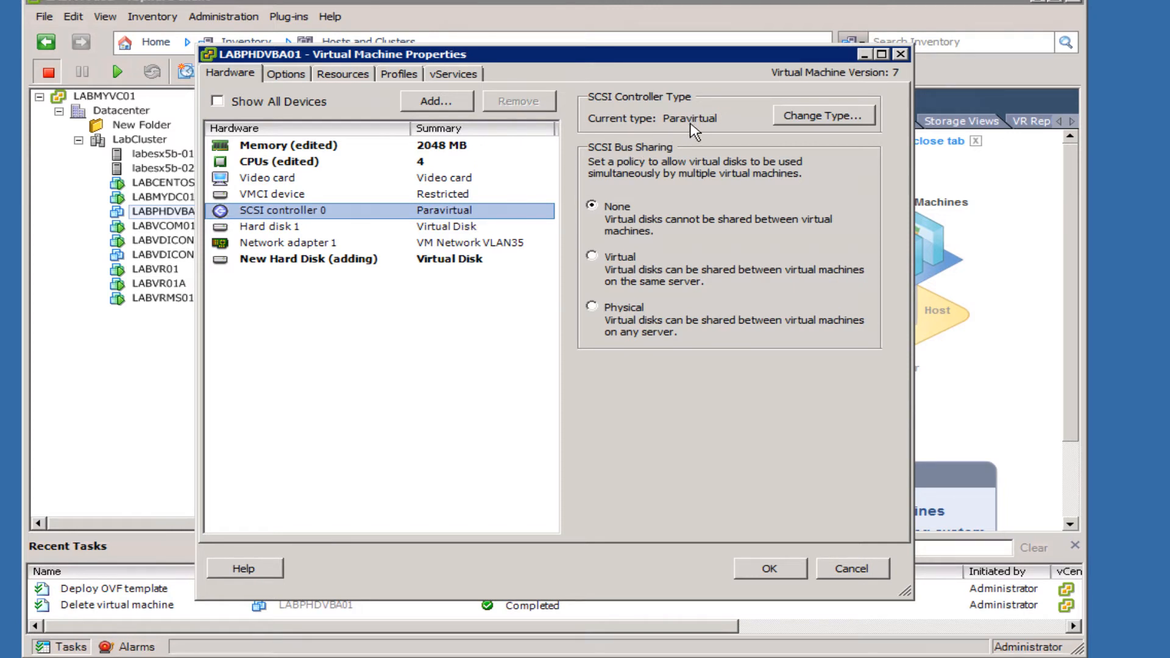
mouse_move(464, 228)
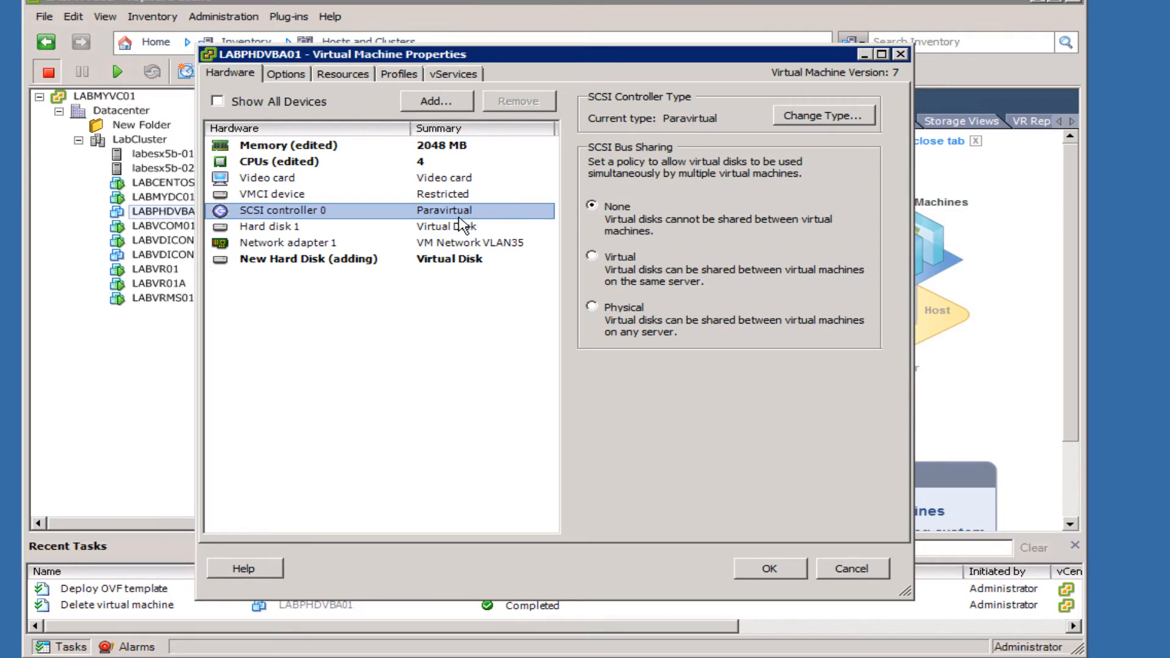
left_click(288, 243)
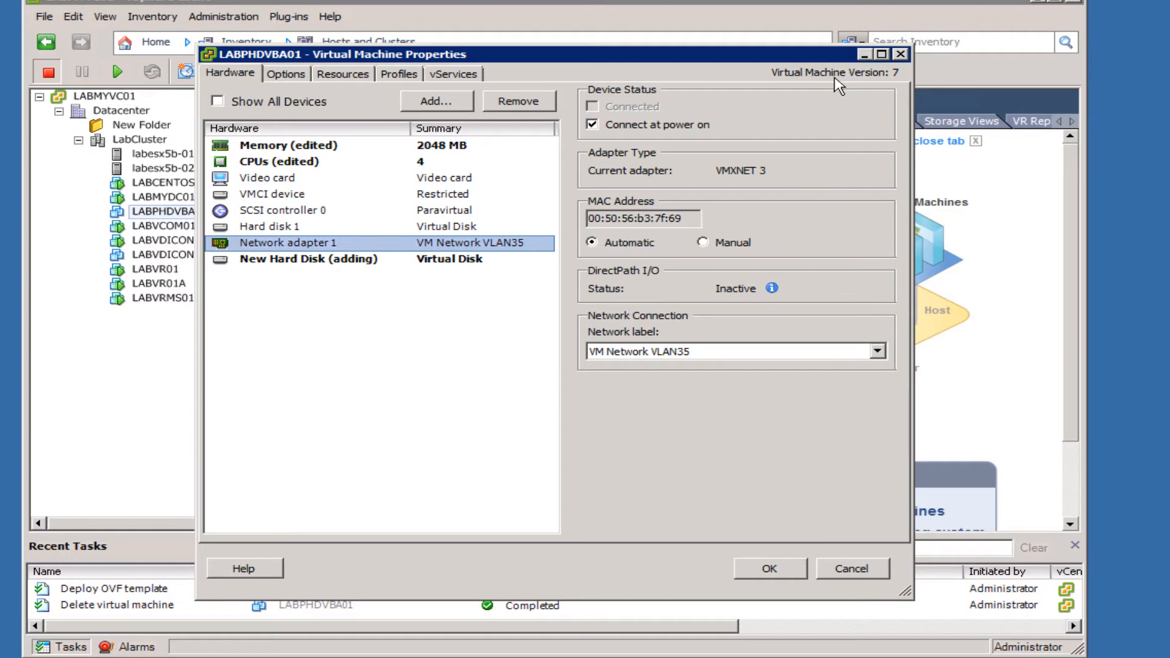
mouse_move(838, 83)
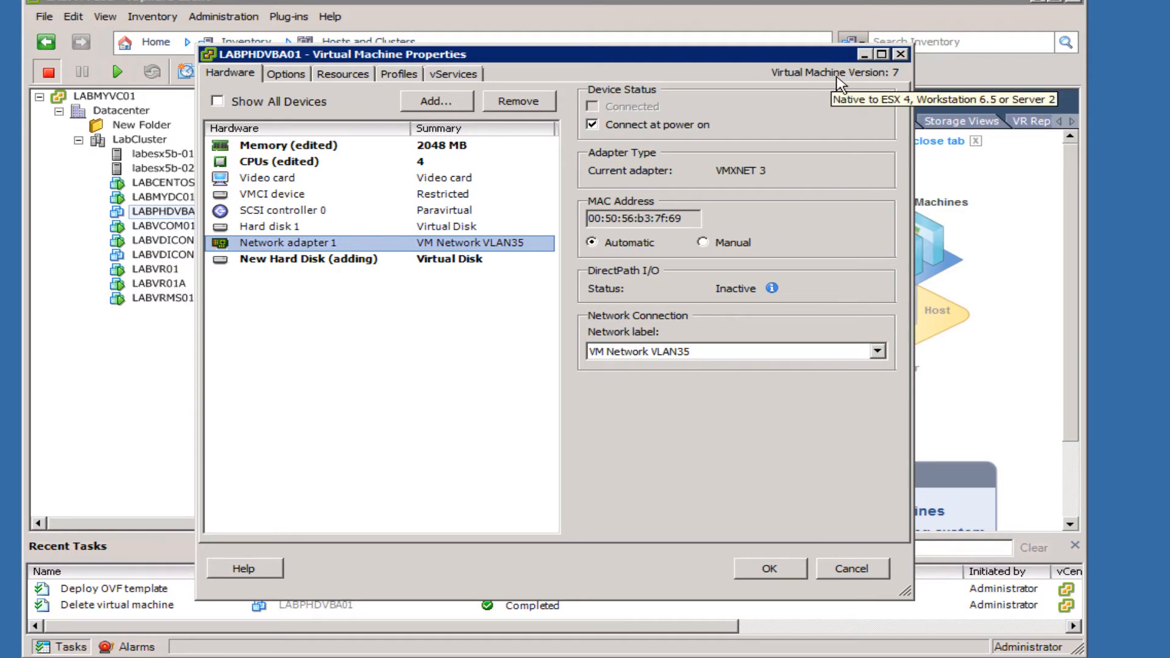
mouse_move(885, 86)
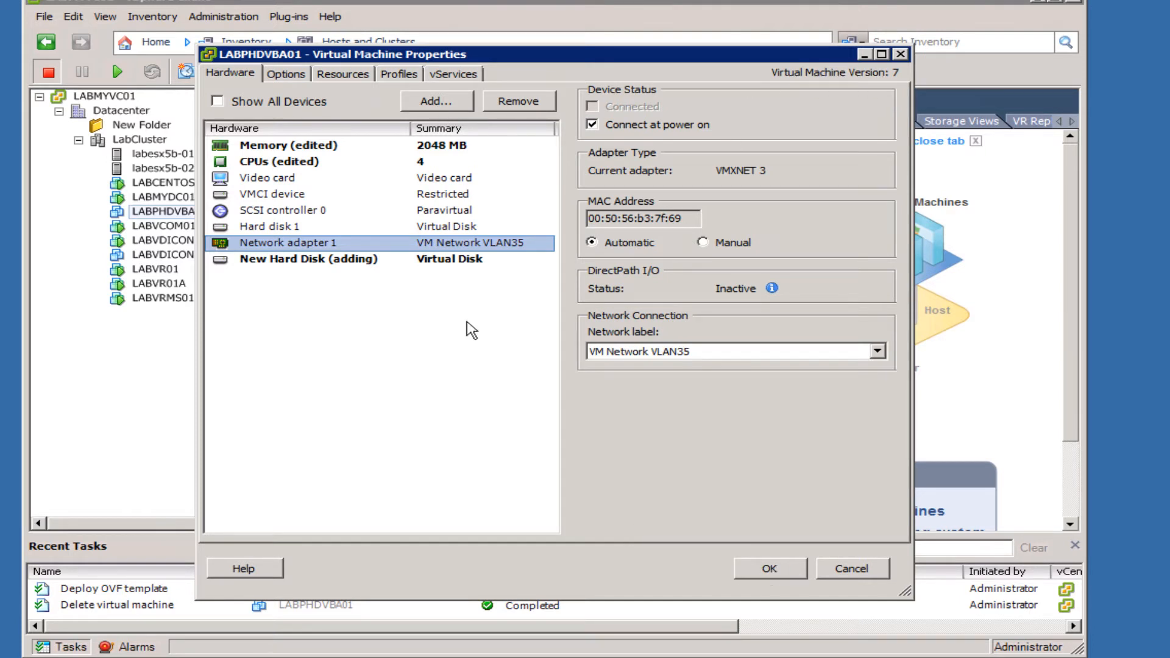
left_click(307, 258)
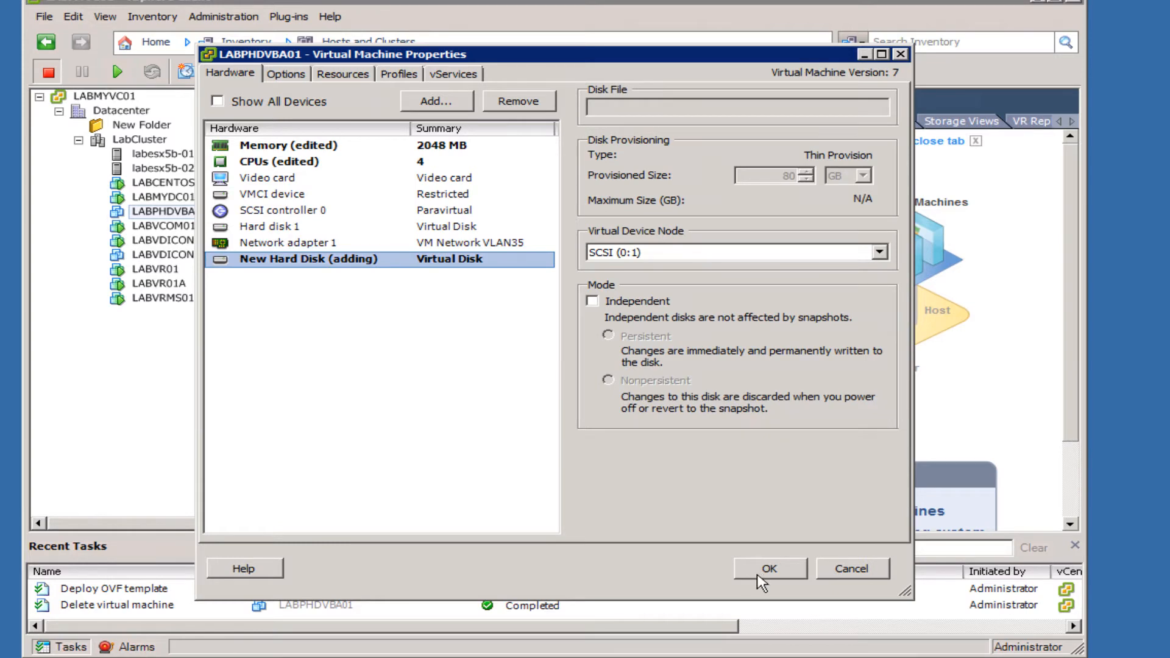
Step: Apply the hardware changes to LABPHDVBA01, power it on and bring up its console
left_click(770, 568)
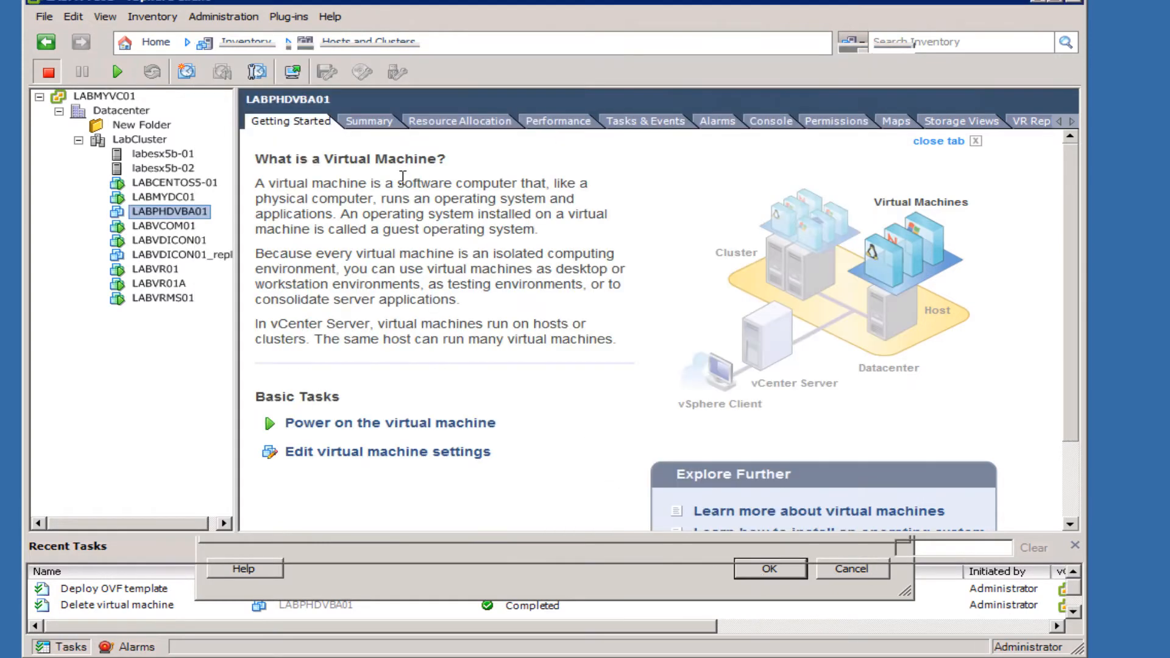
left_click(770, 567)
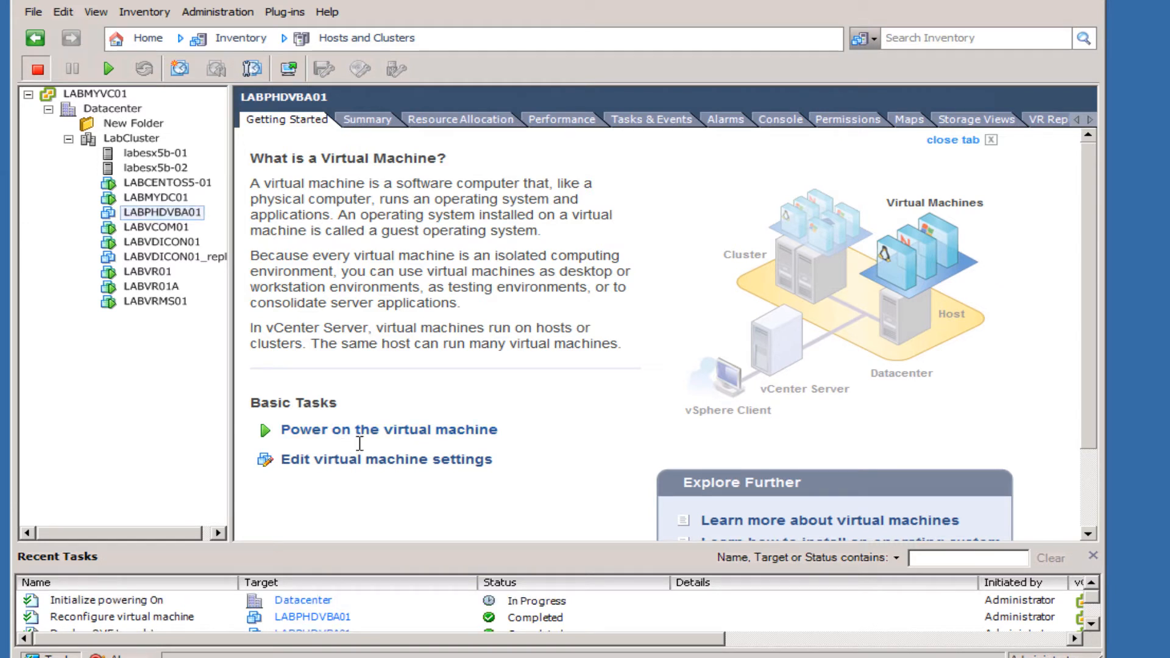
left_click(387, 429)
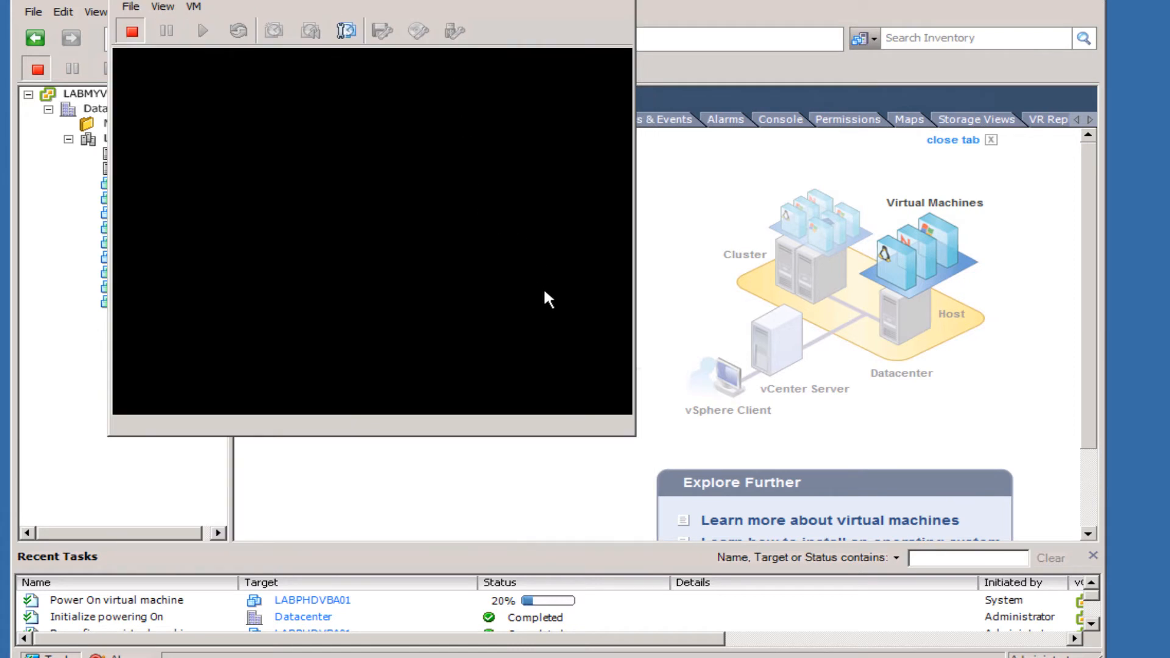
mouse_move(550, 197)
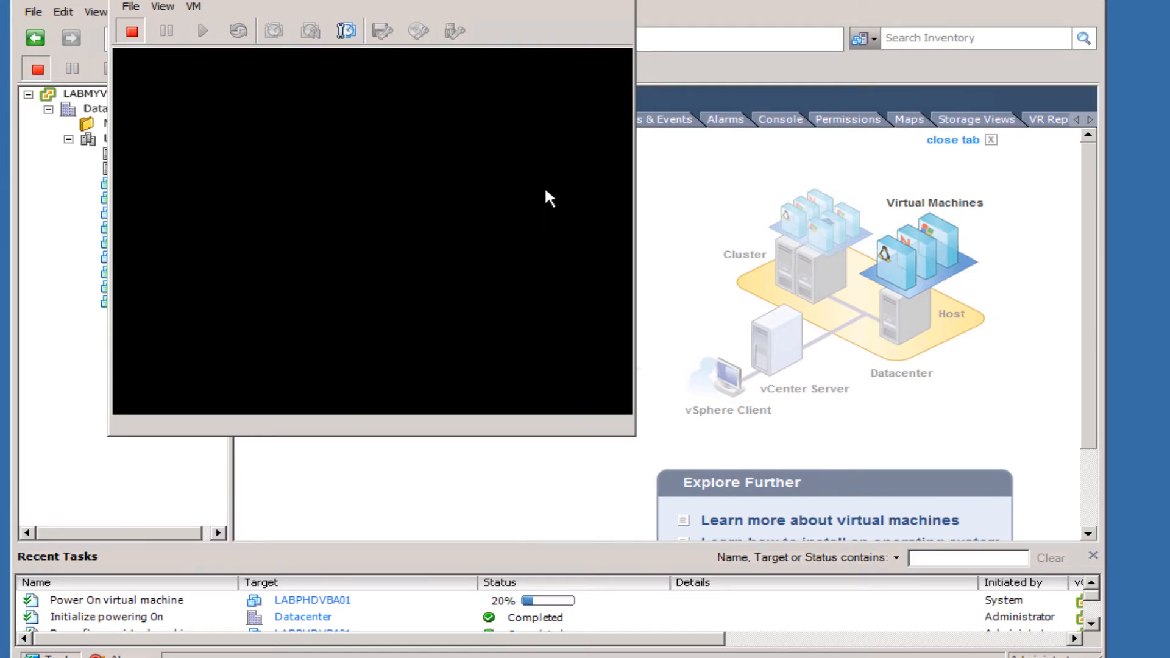
mouse_move(463, 112)
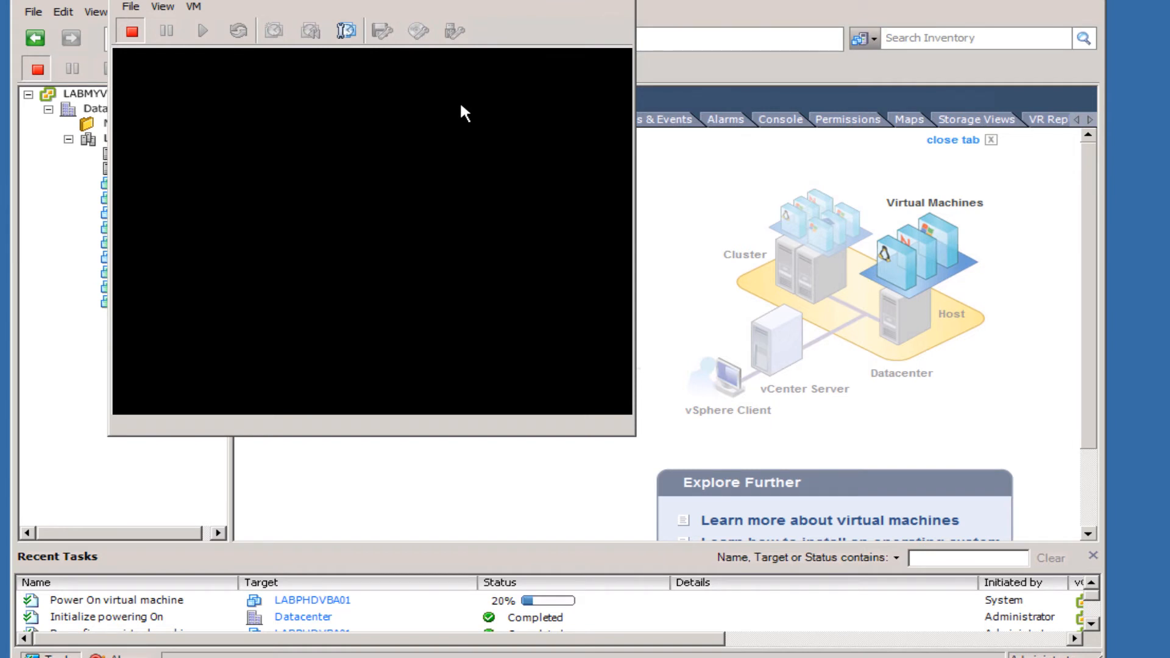
Step: Capture input in the appliance console while it boots to the PHD Virtual Backup log
left_click(192, 6)
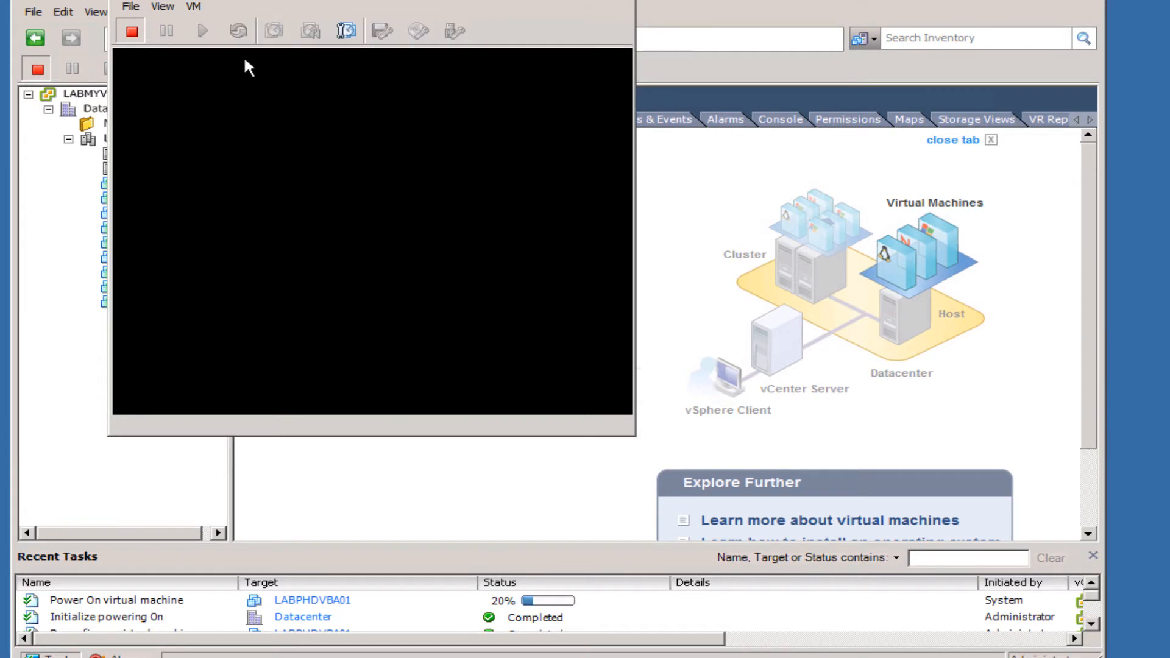
left_click(193, 6)
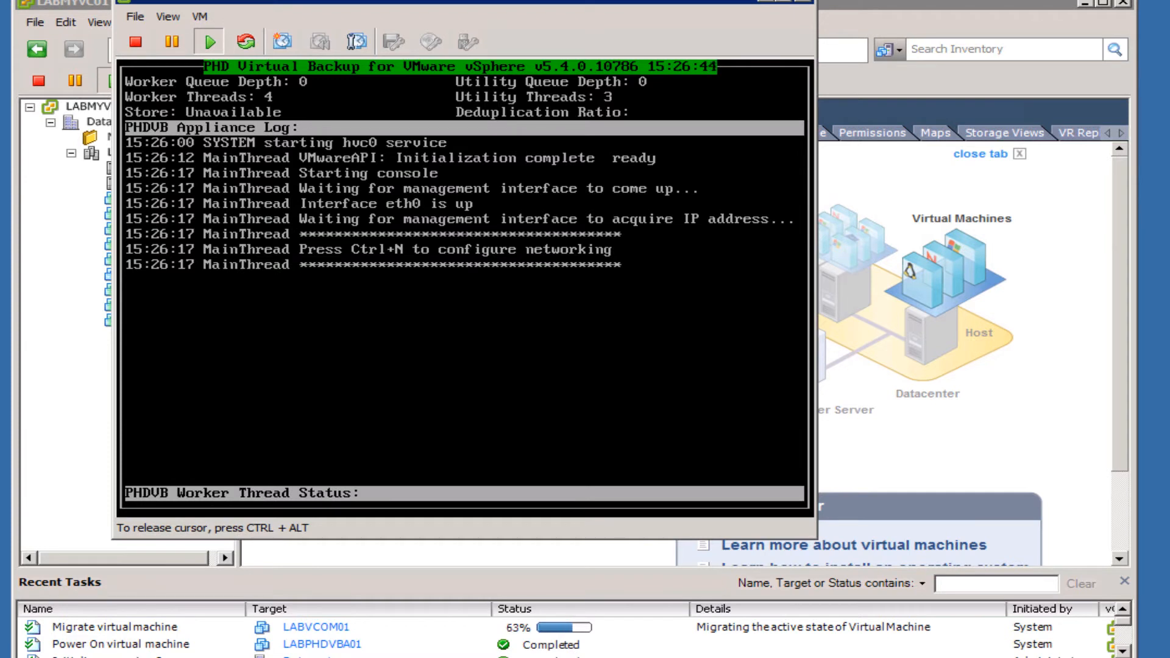
Step: Enter the static network settings with IP 10.200.203.15 and gateway 10.200.203.1 via Ctrl+N
key("ctrl+n")
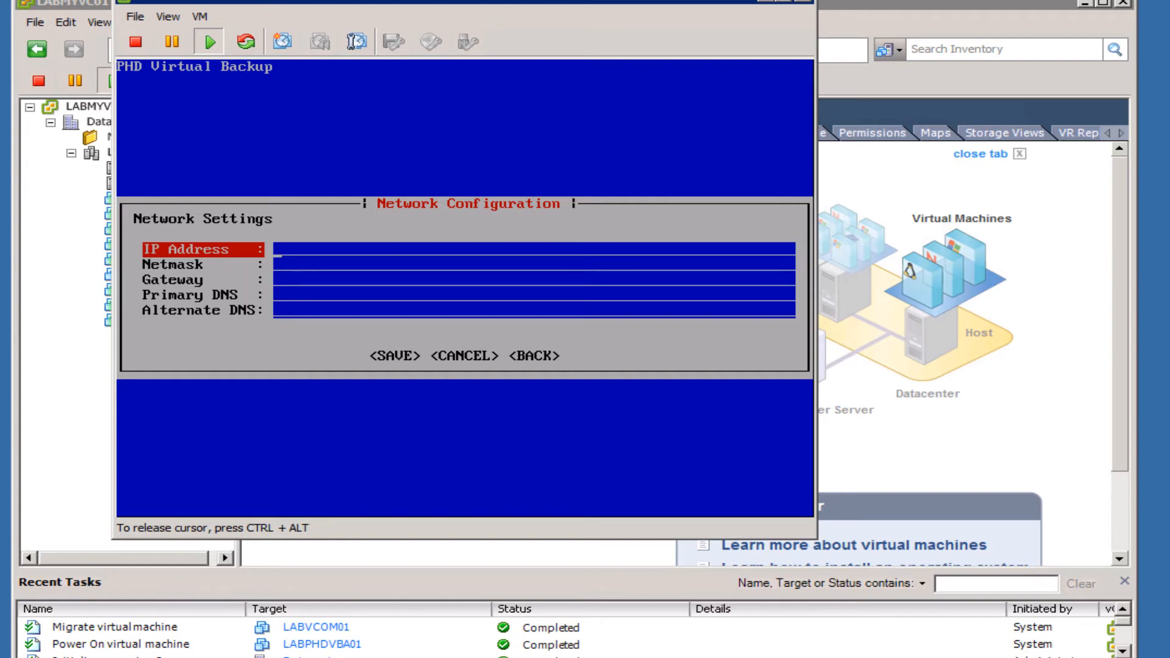
type("10")
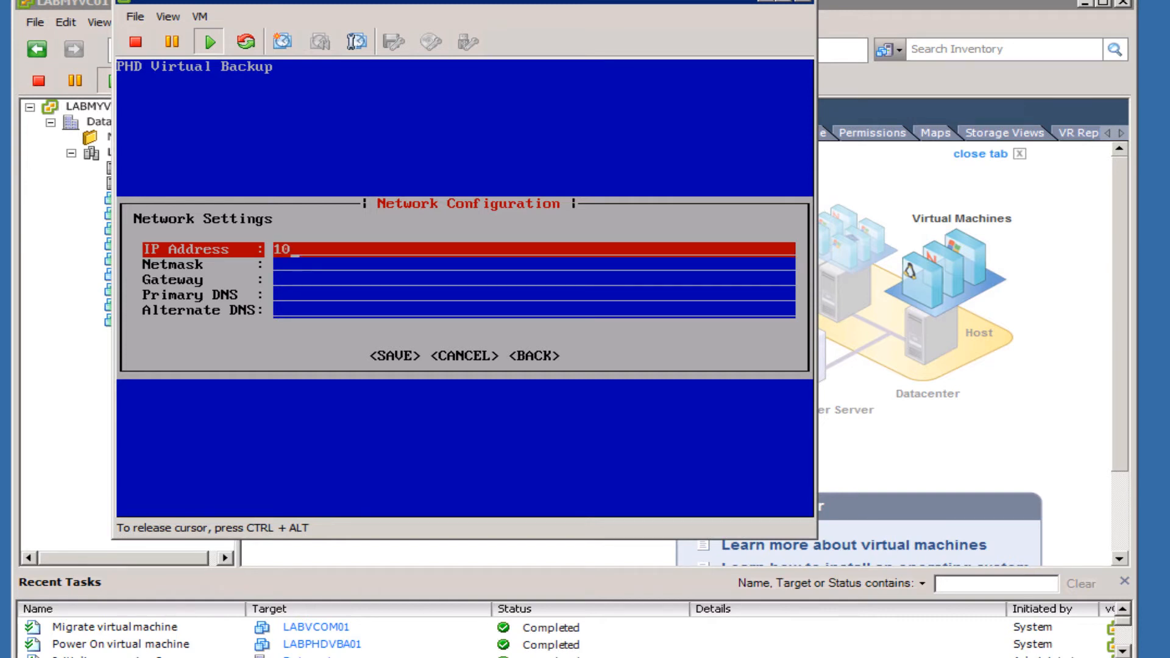
type("10.200.203.15")
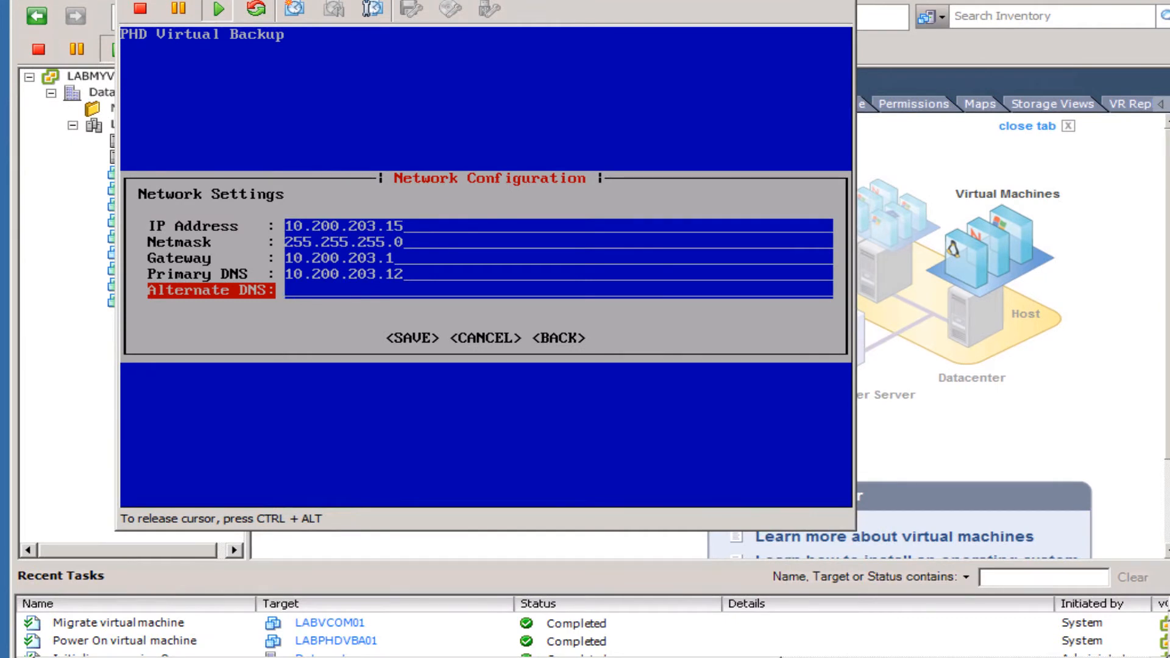
type("10")
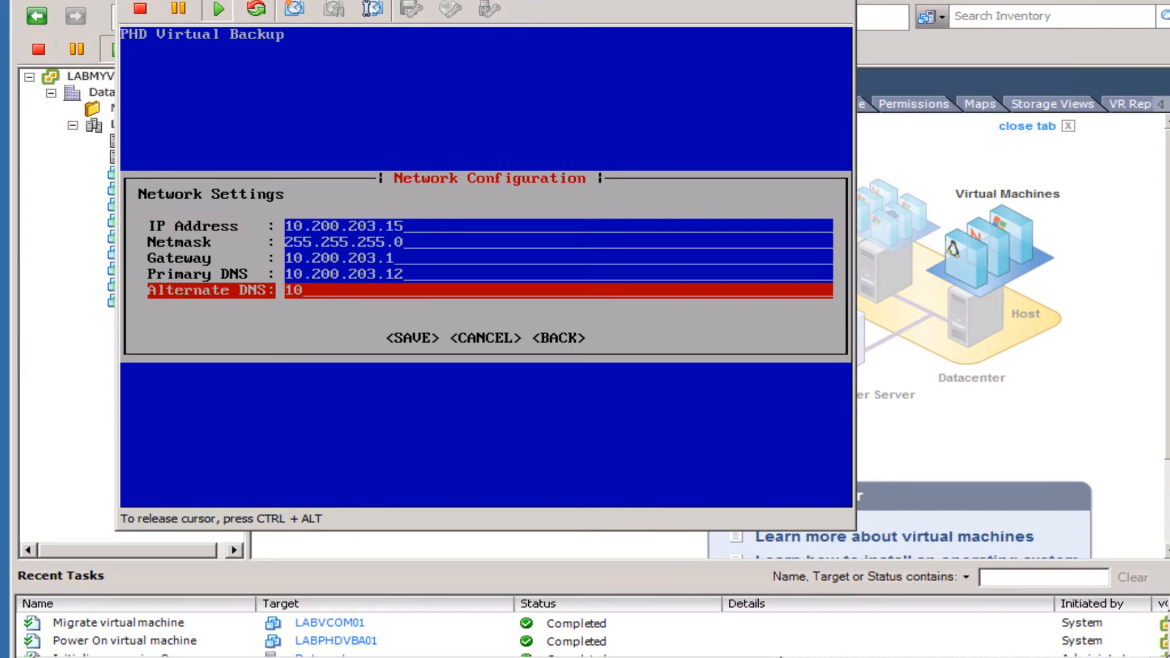
type(".")
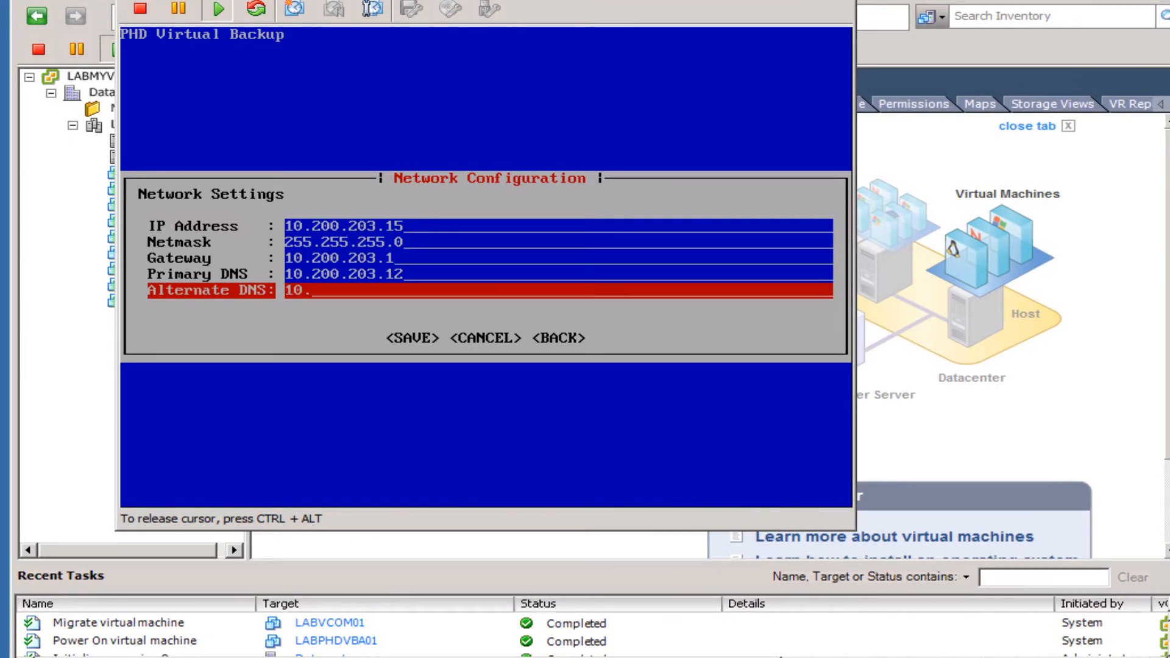
type("20")
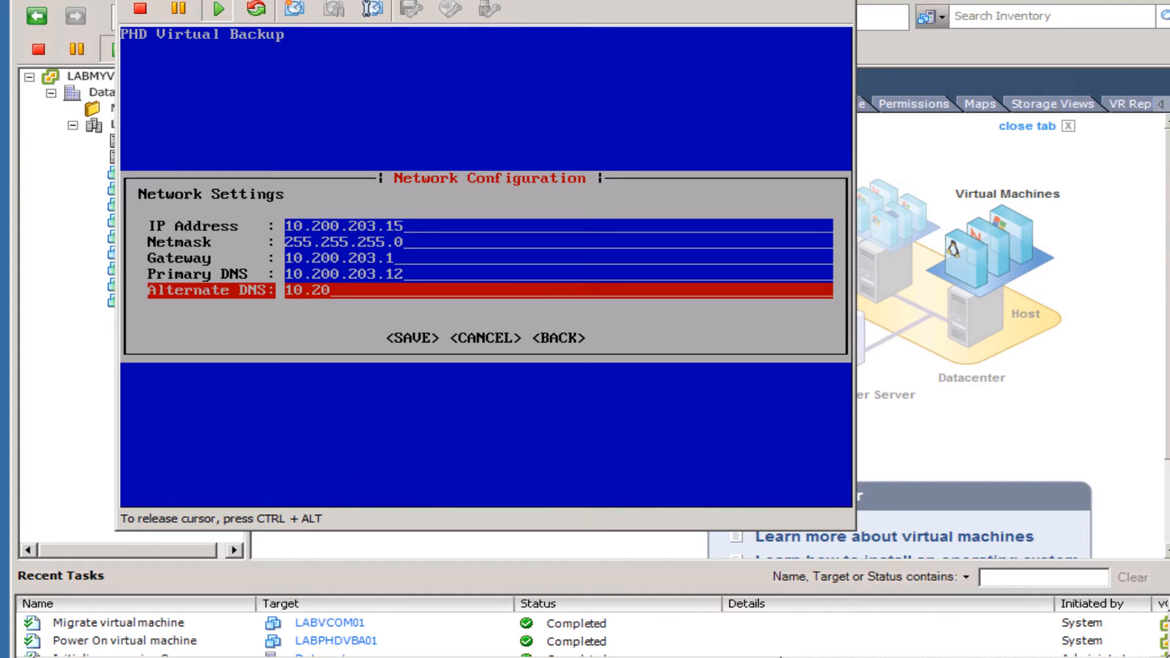
type("0.2")
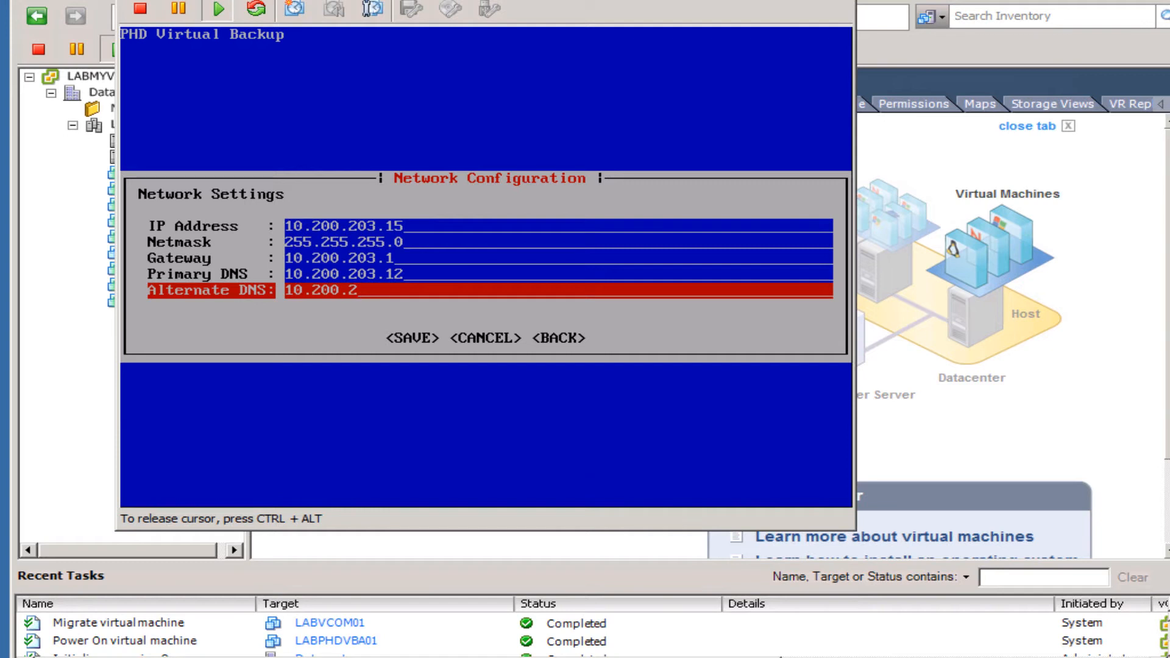
type("01")
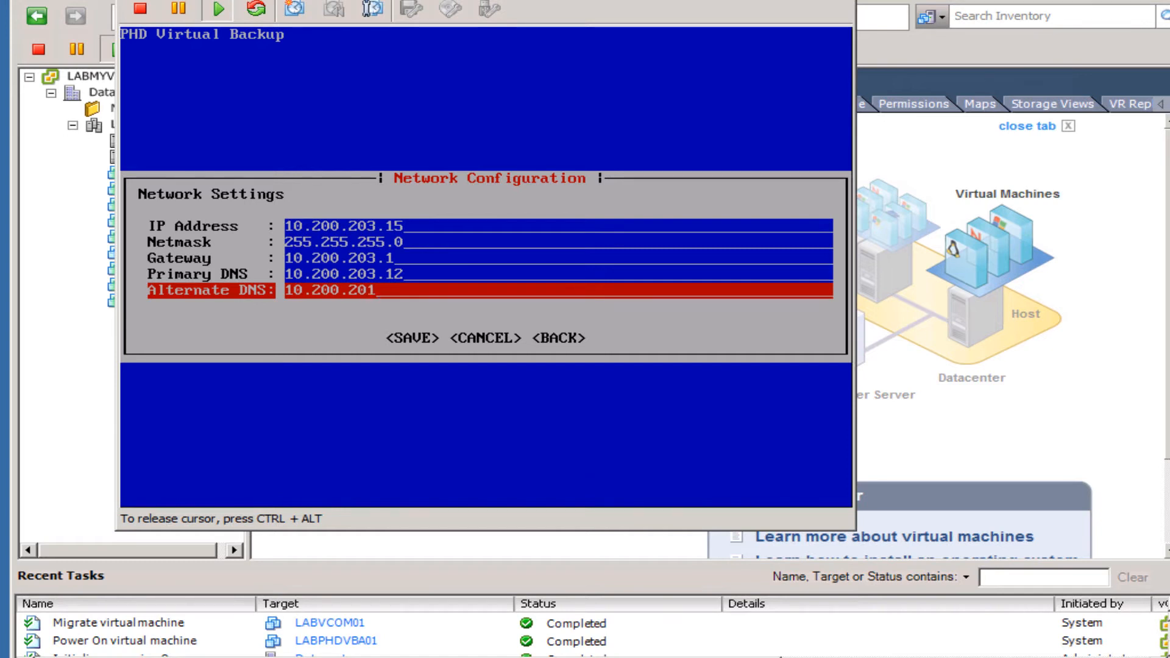
type(".")
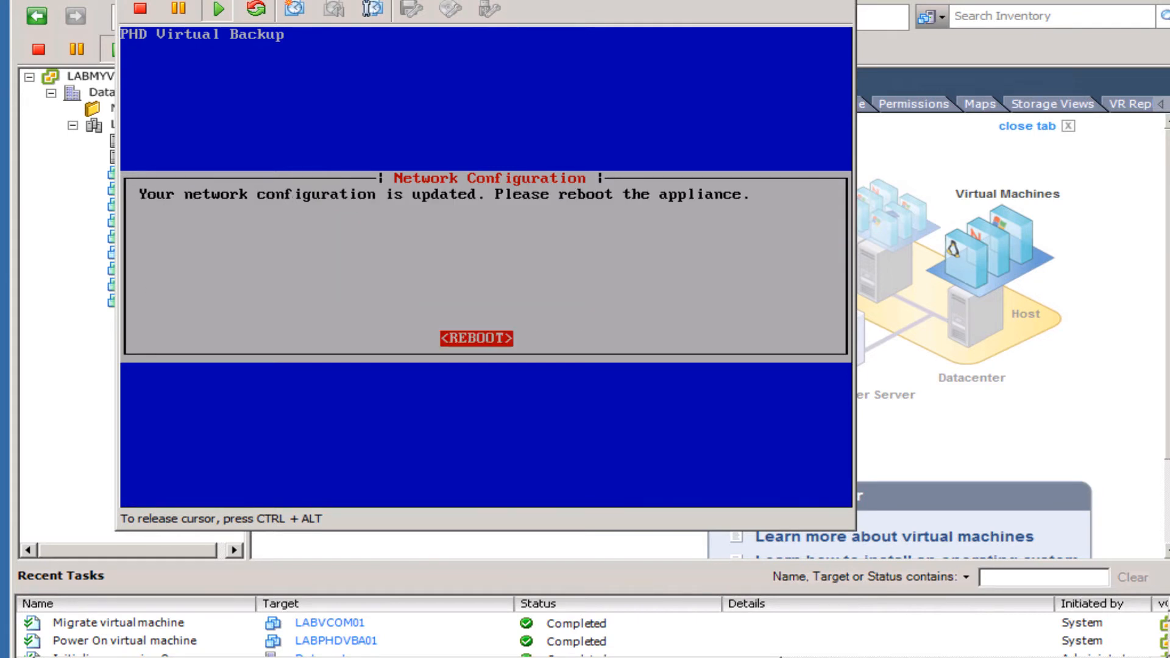
Step: Reboot the appliance to apply the network changes and close its console window
left_click(475, 339)
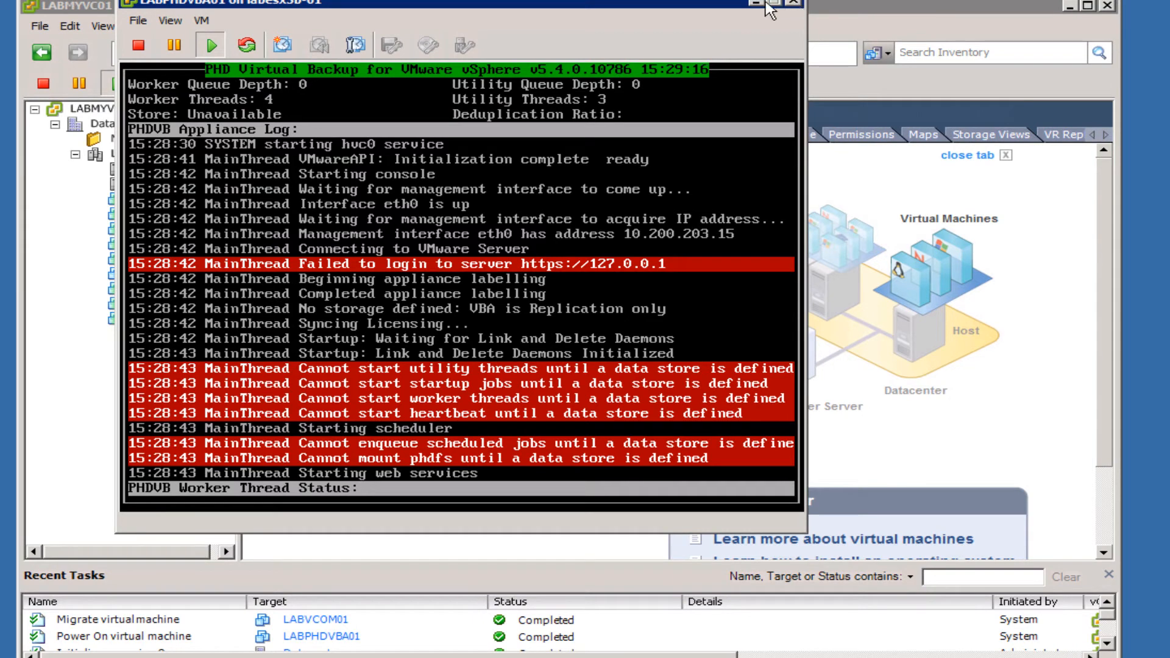
left_click(791, 1)
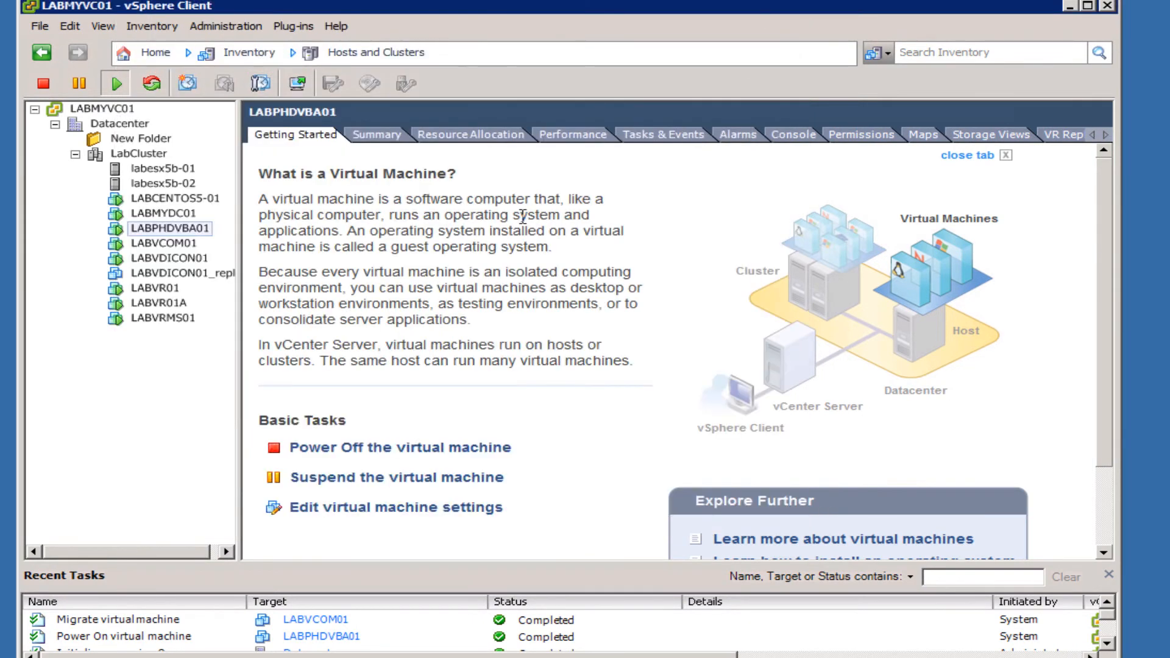
mouse_move(395, 236)
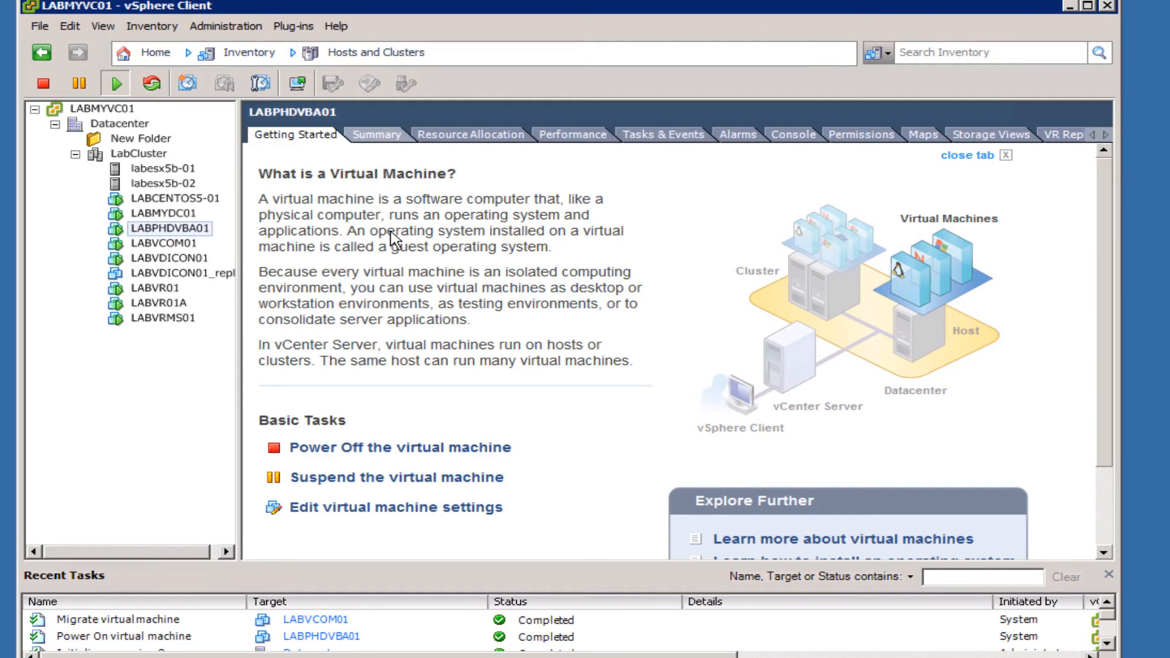
Step: Show the LABPHDVBA01 Summary confirming it is powered on at 10.200.203.15
left_click(375, 134)
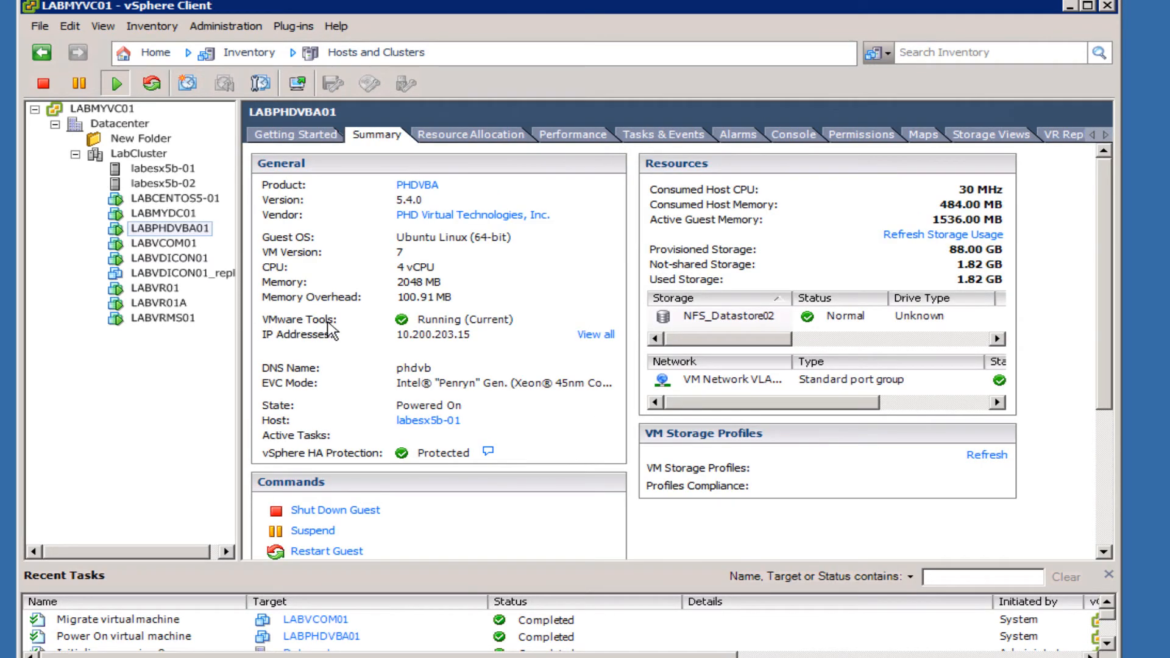
mouse_move(477, 332)
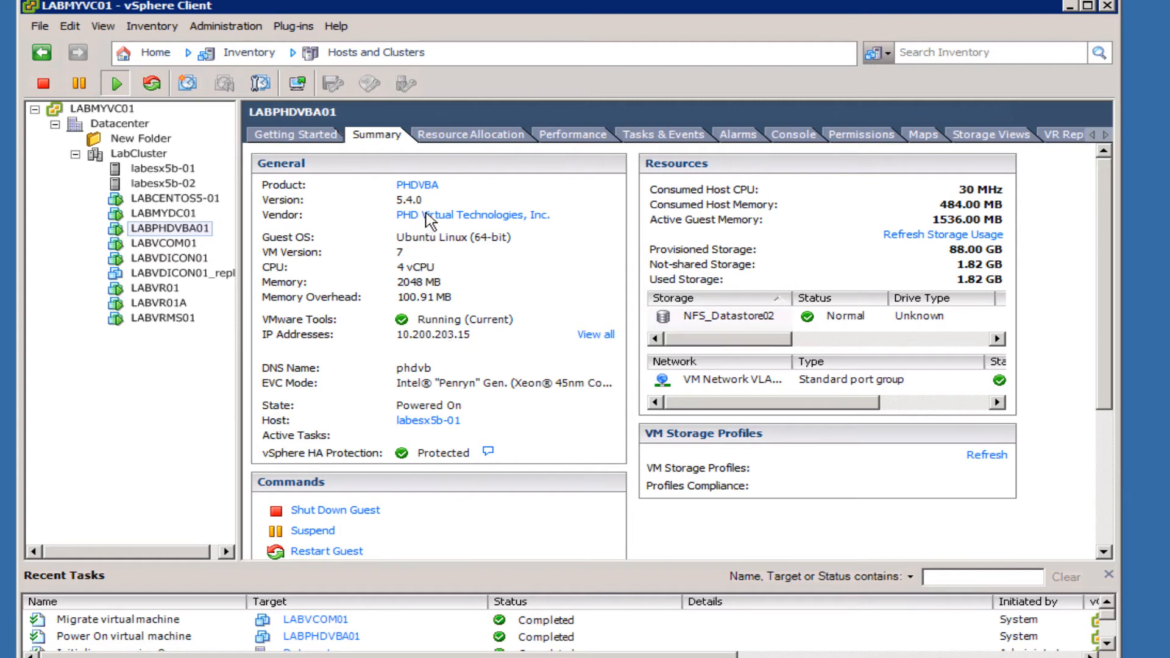
mouse_move(332, 246)
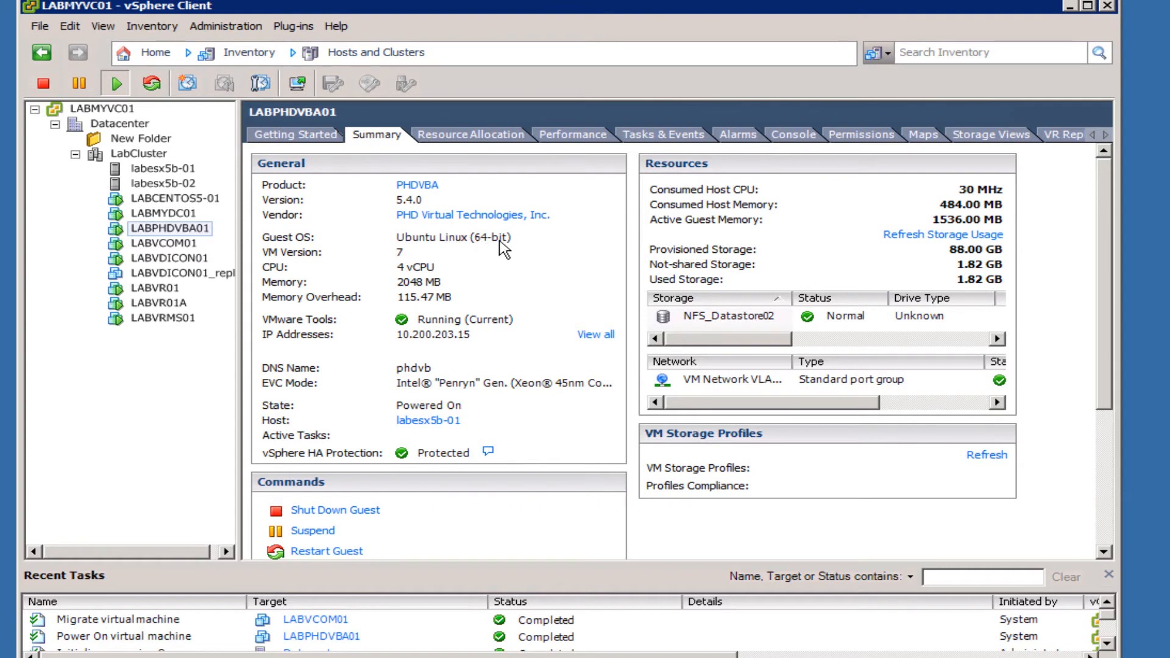
mouse_move(410, 213)
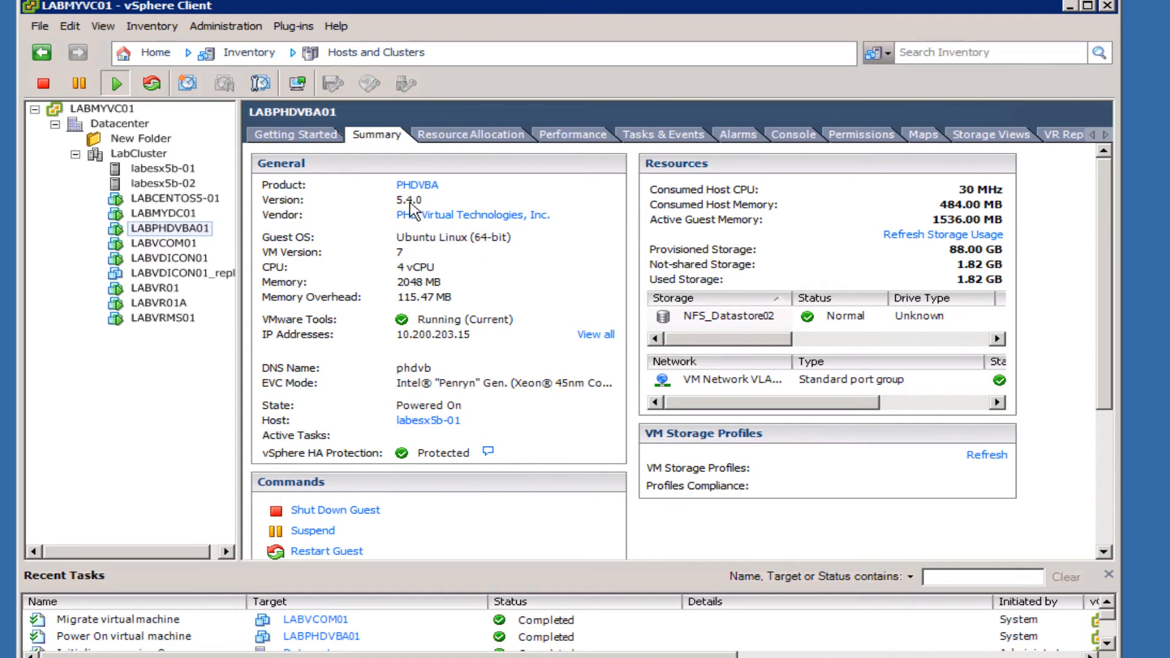
mouse_move(426, 222)
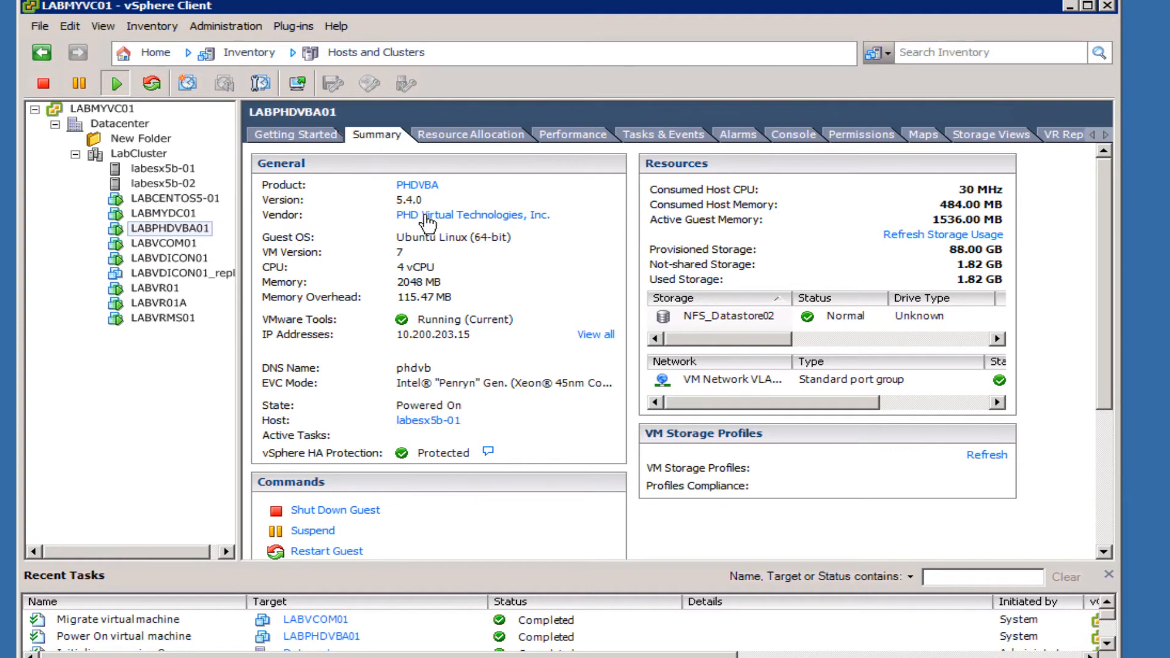
mouse_move(487, 299)
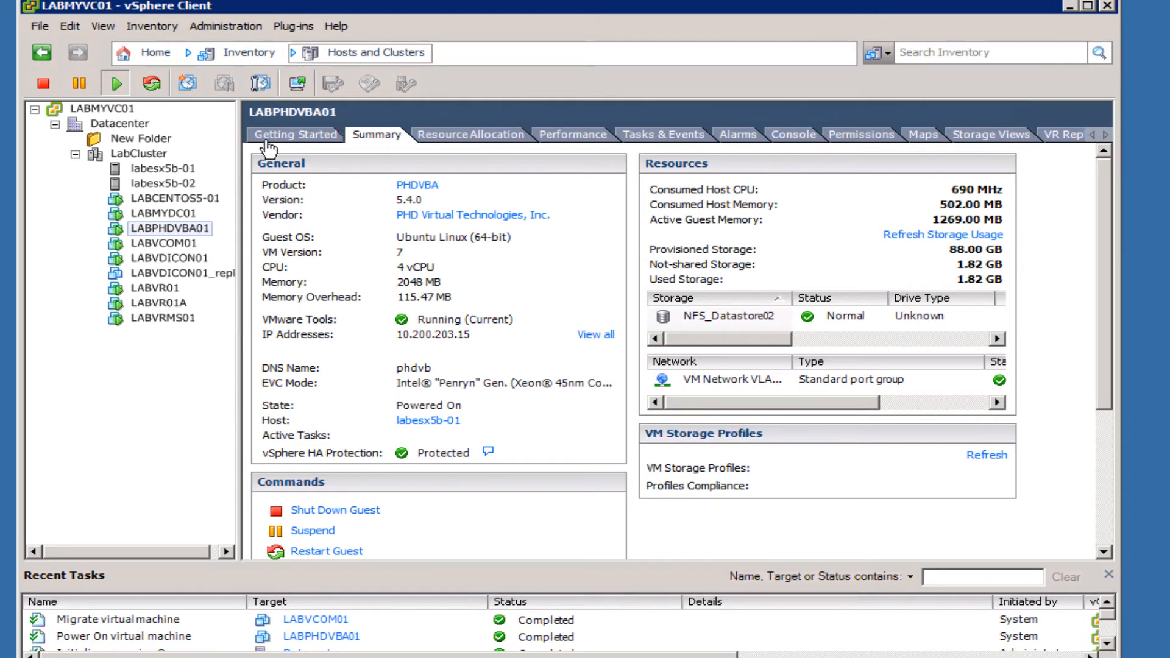
mouse_move(197, 236)
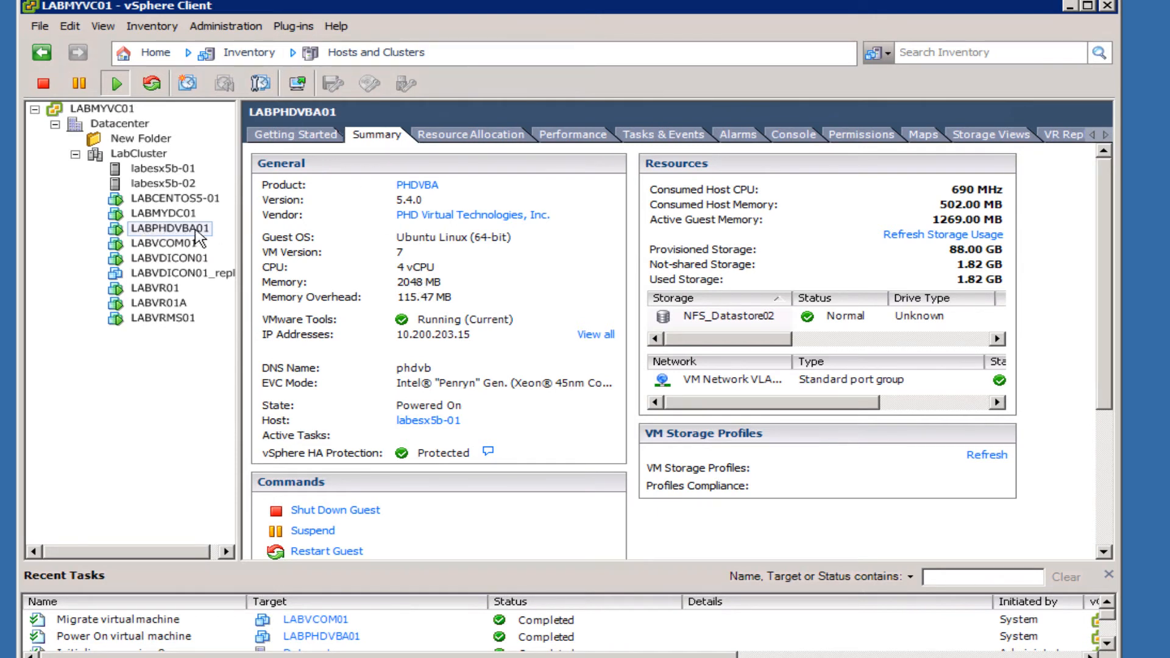
Step: Bring up the action menu for LABPHDVBA01 to reach the PHD Virtual Backup console
right_click(169, 228)
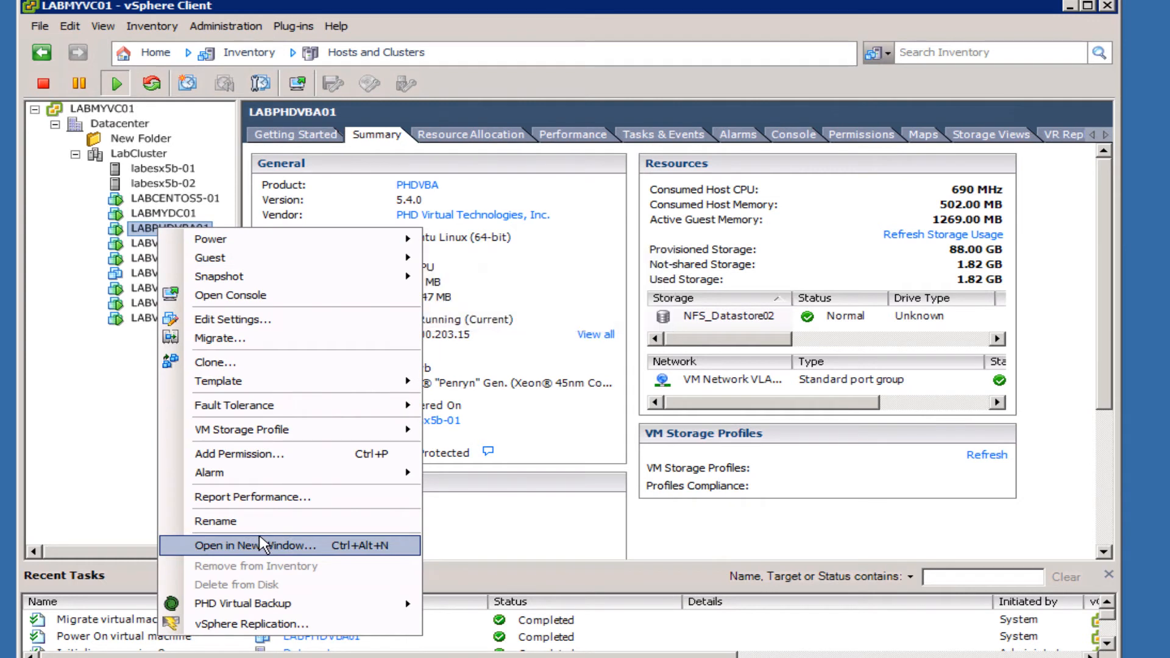
mouse_move(266, 613)
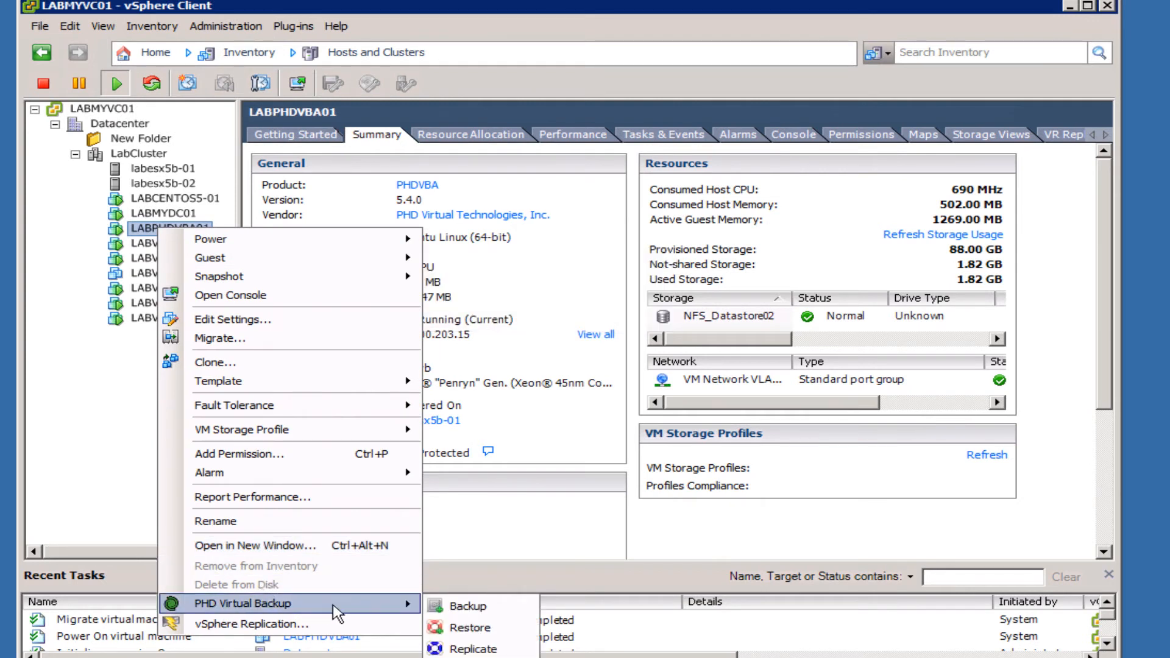
mouse_move(485, 655)
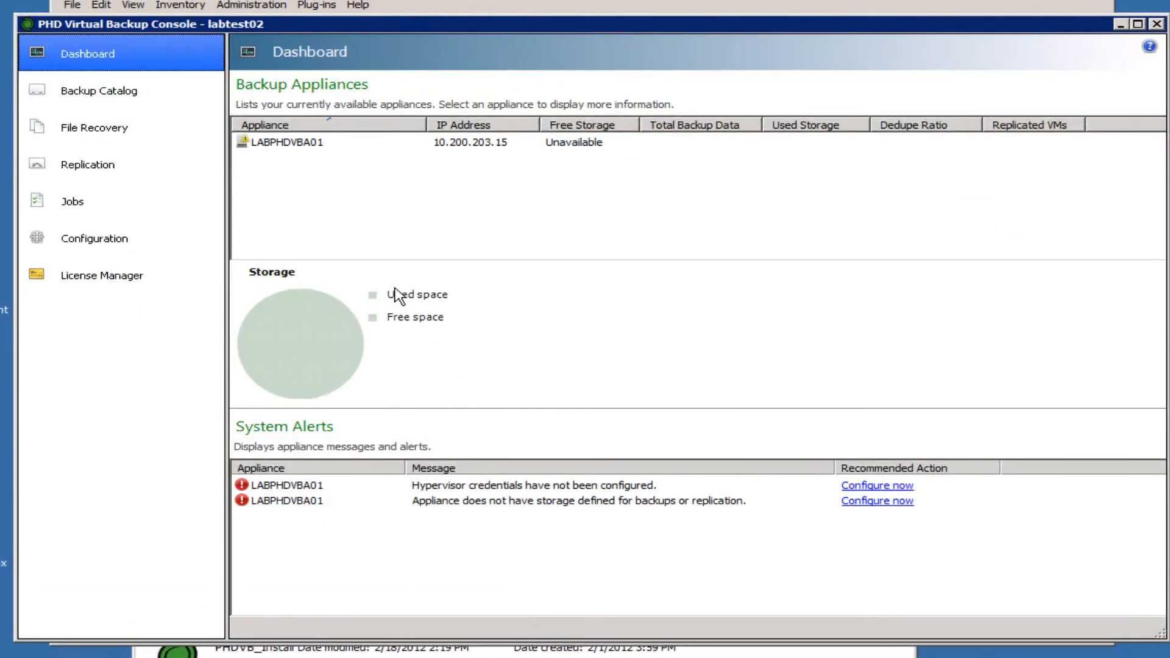
left_click(288, 142)
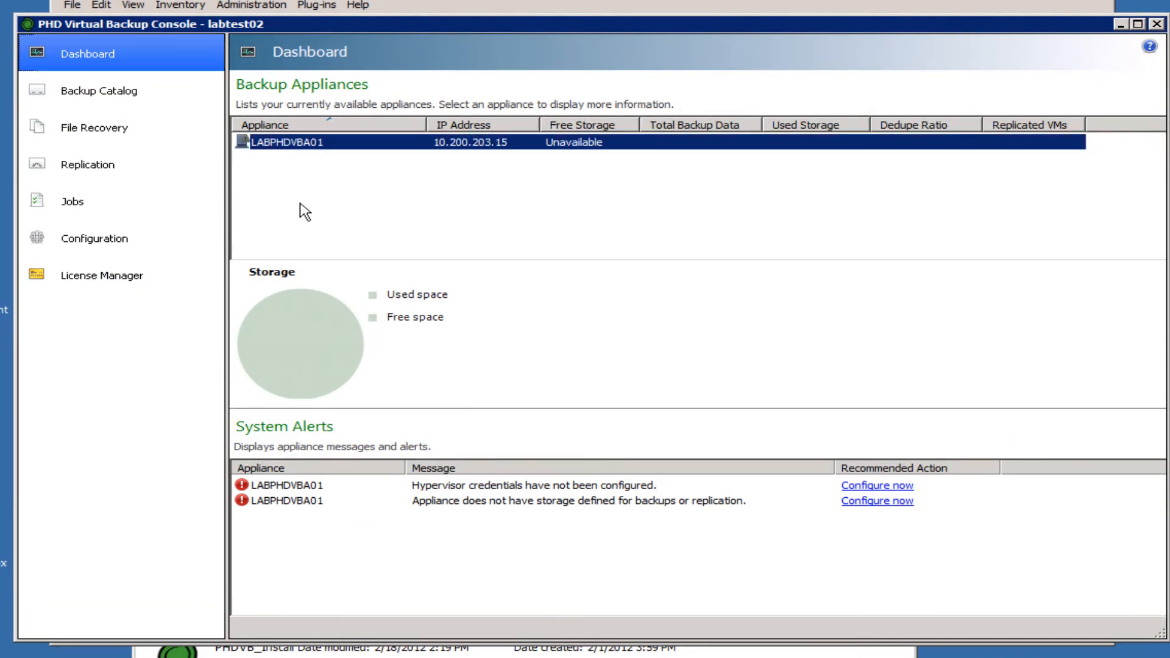
mouse_move(375, 229)
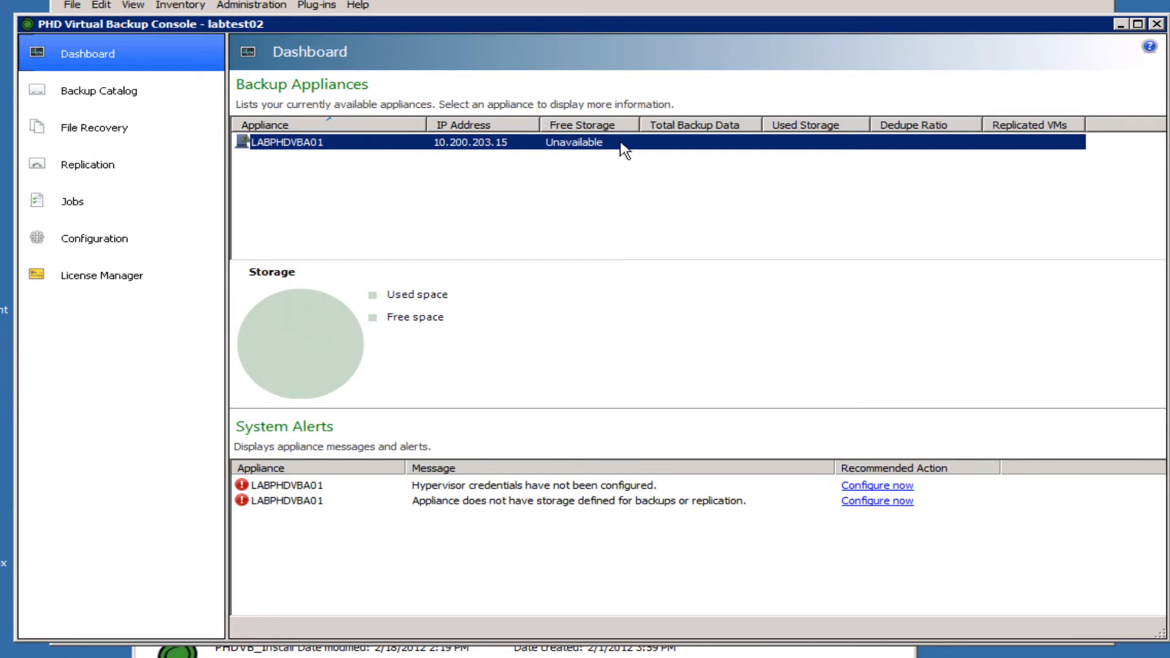
mouse_move(479, 312)
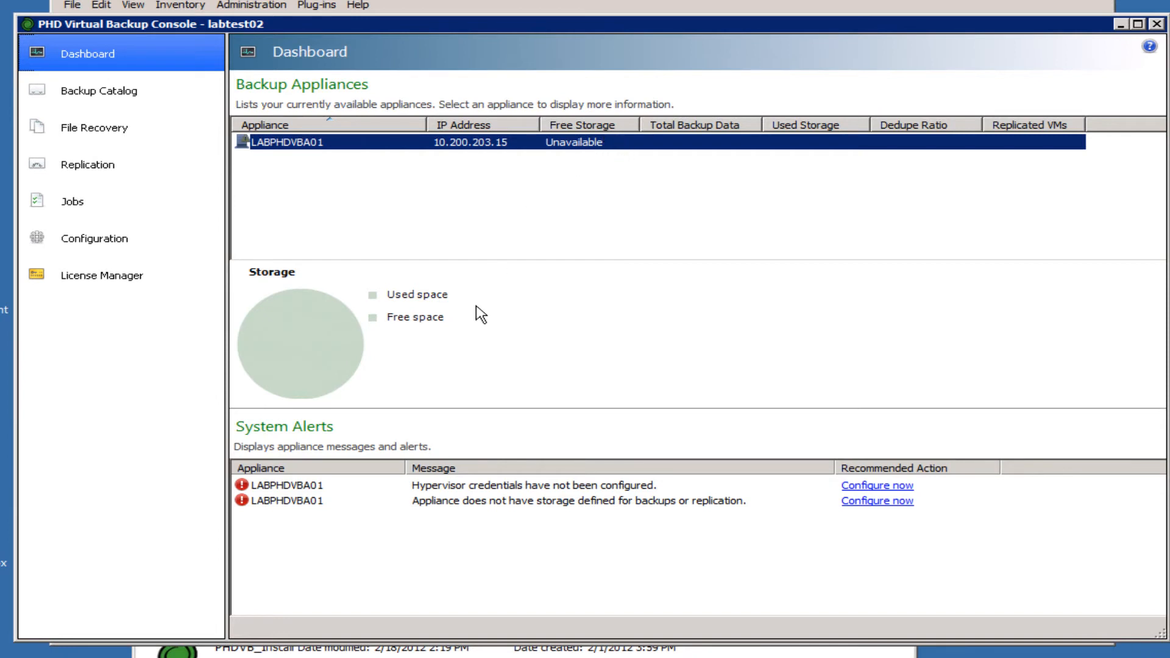
mouse_move(368, 527)
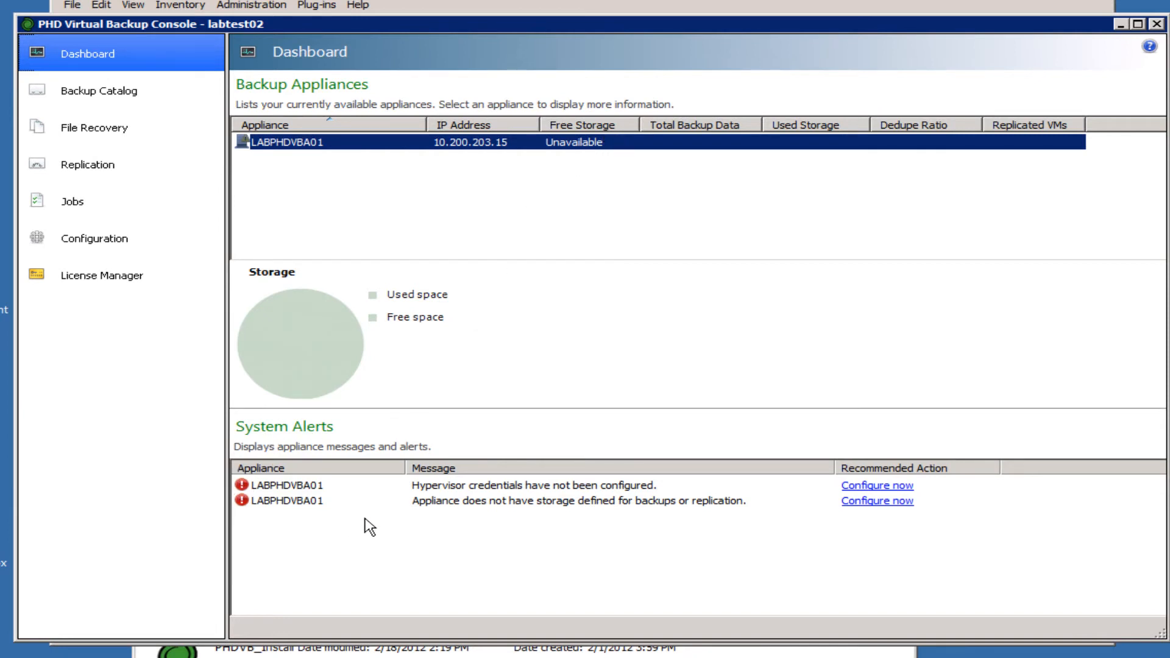
mouse_move(539, 460)
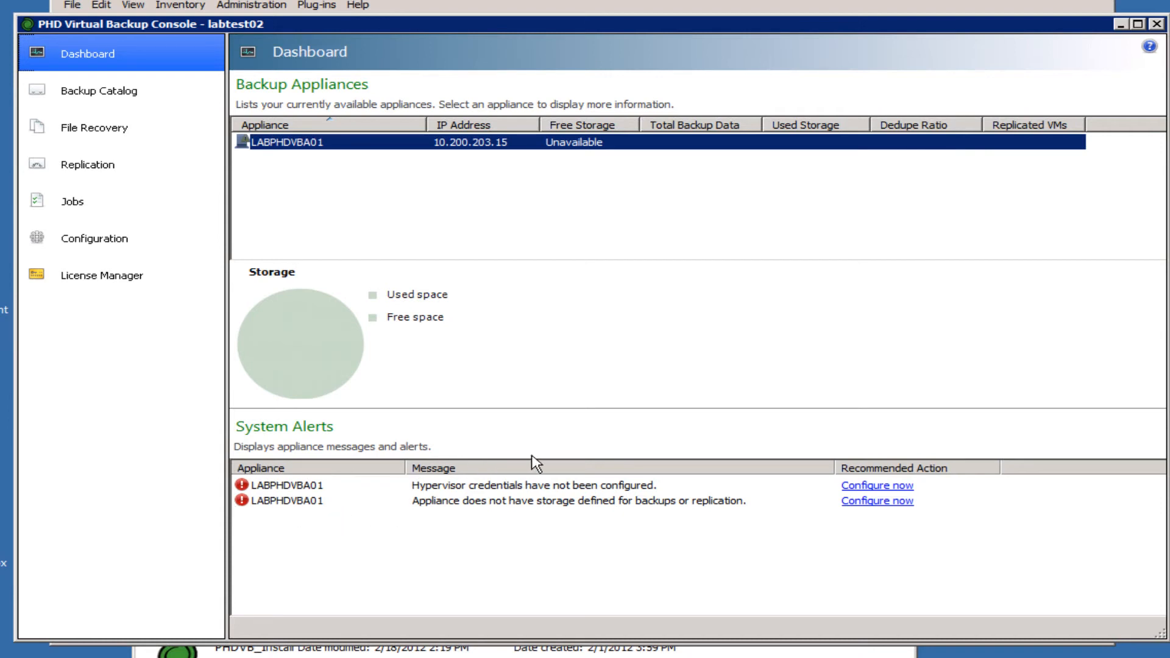
mouse_move(785, 470)
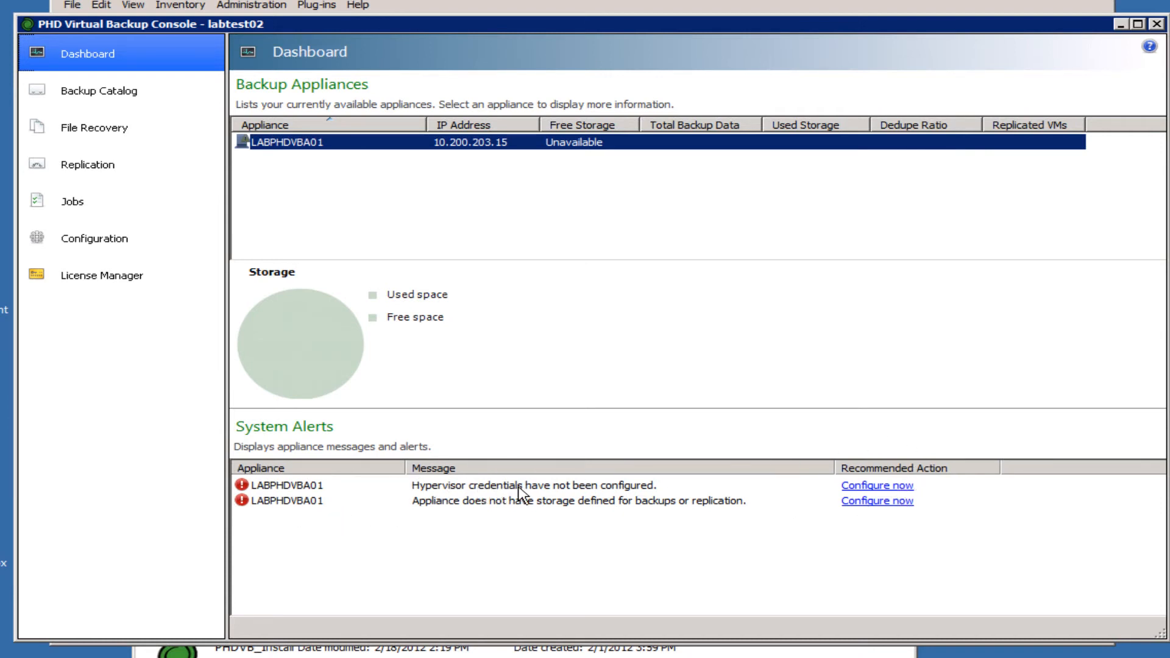
mouse_move(856, 490)
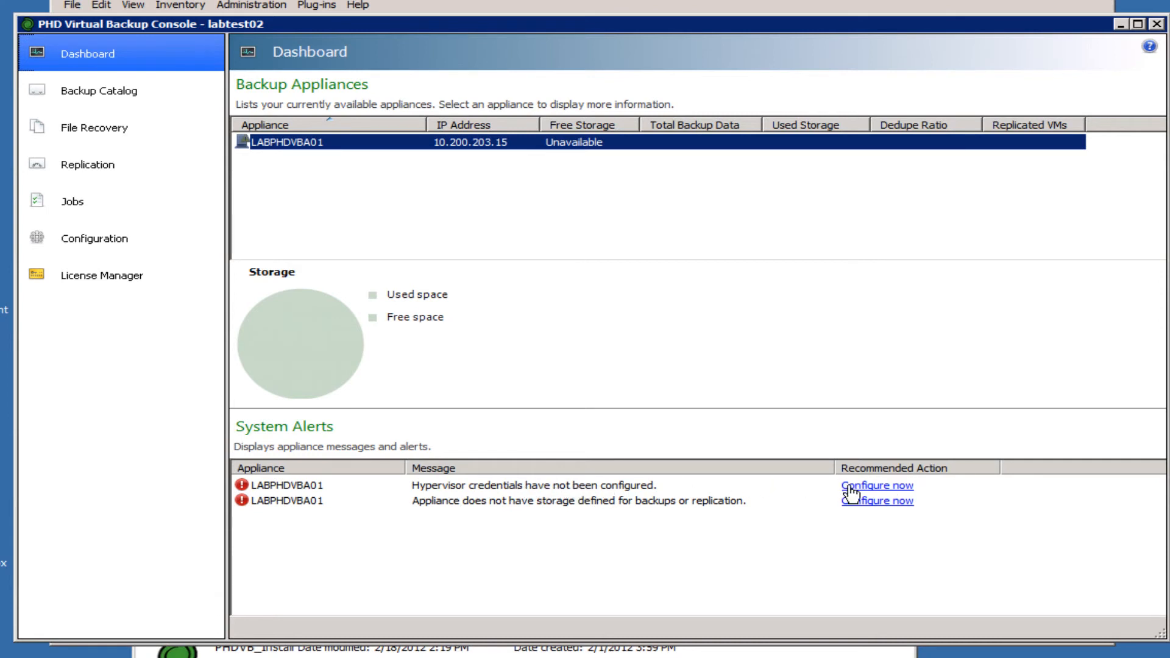
mouse_move(850, 512)
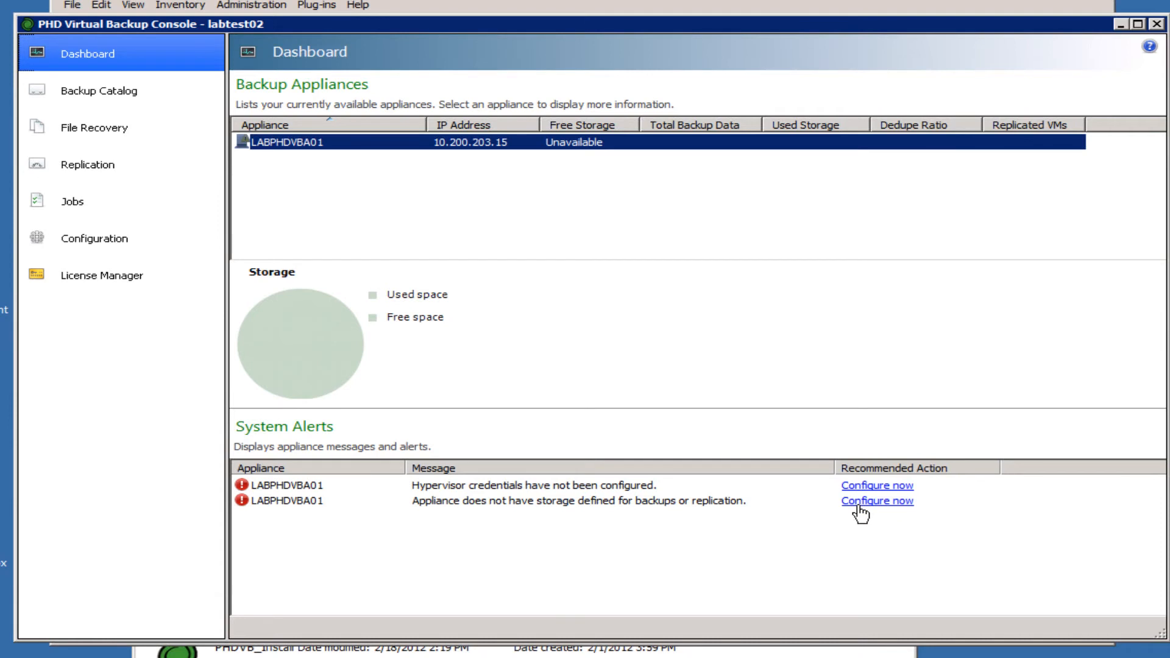
mouse_move(875, 513)
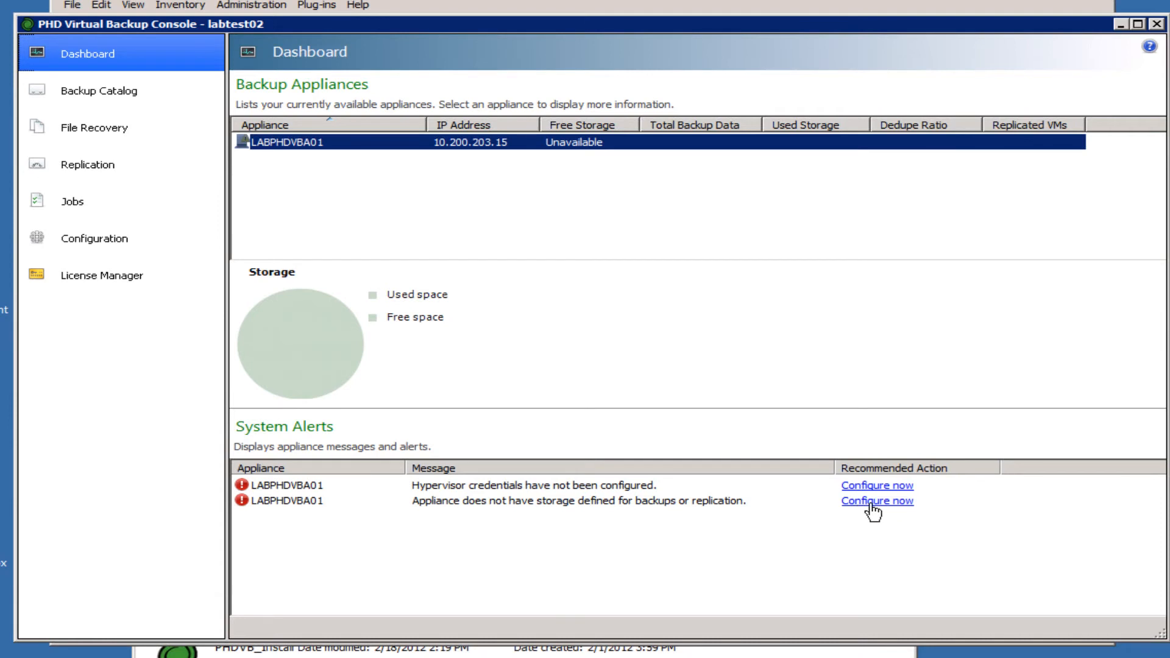
mouse_move(841, 517)
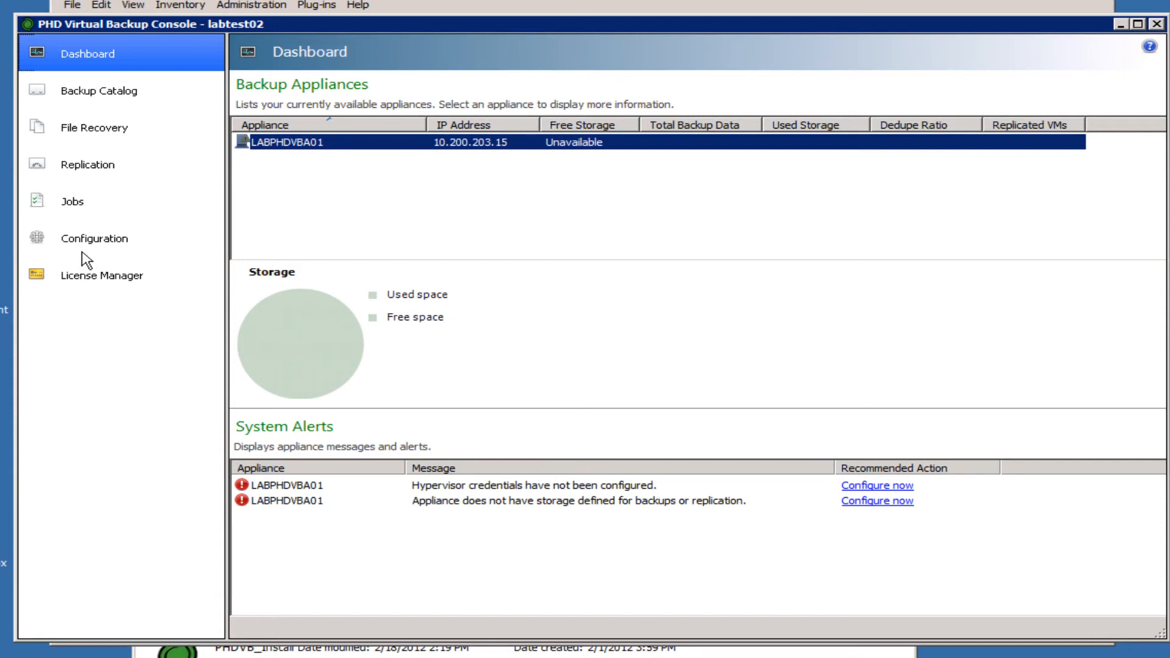
Step: Set the vCenter Server in the appliance's General configuration to labmyvc01.myvlab.org
left_click(94, 239)
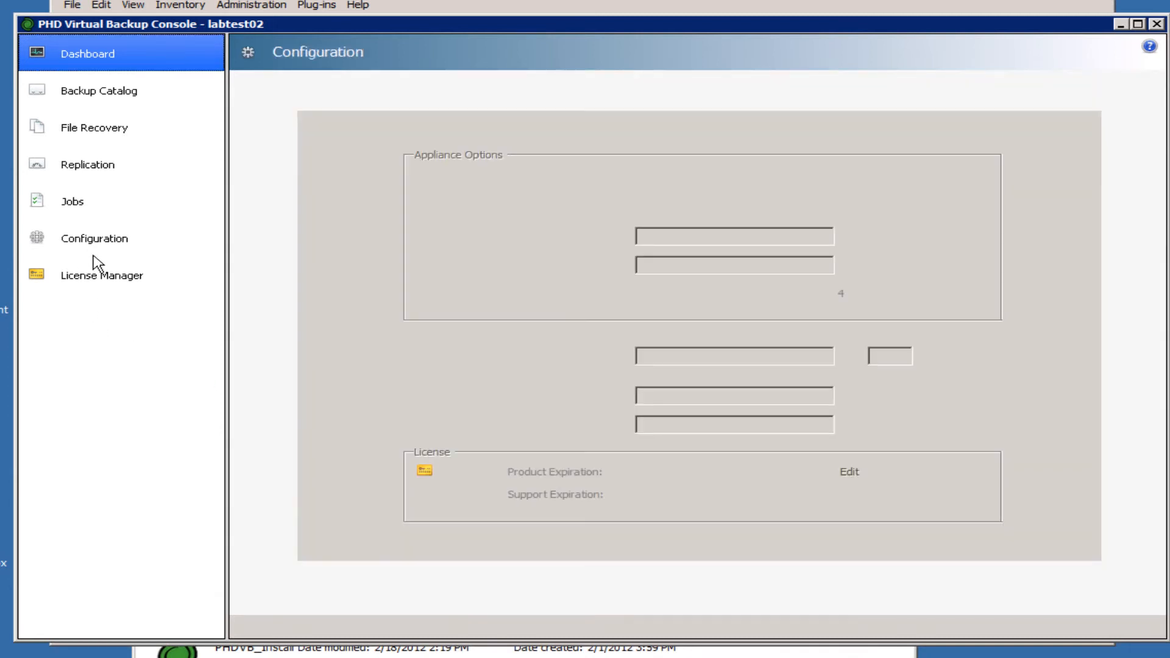
left_click(93, 238)
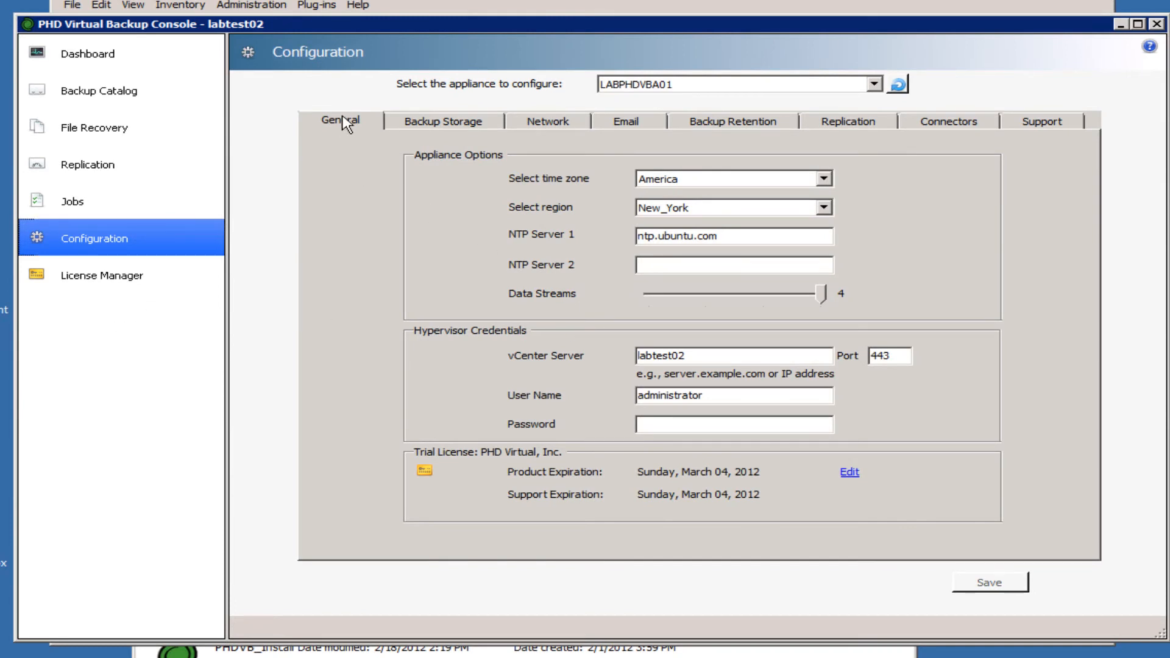
mouse_move(455, 167)
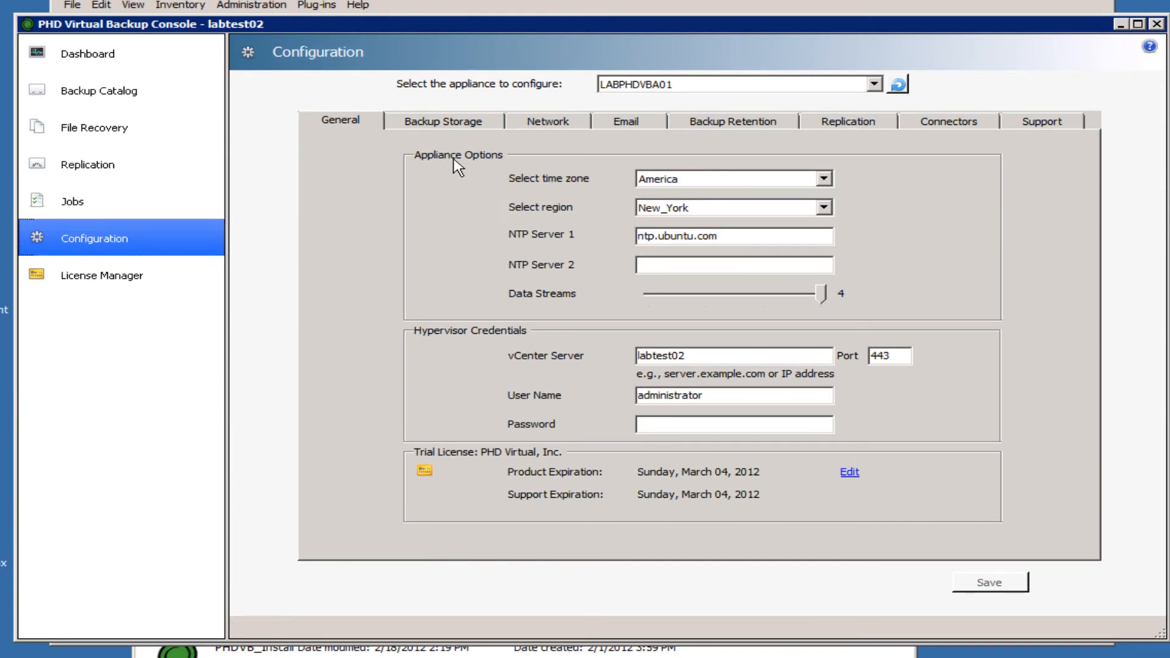
mouse_move(494, 311)
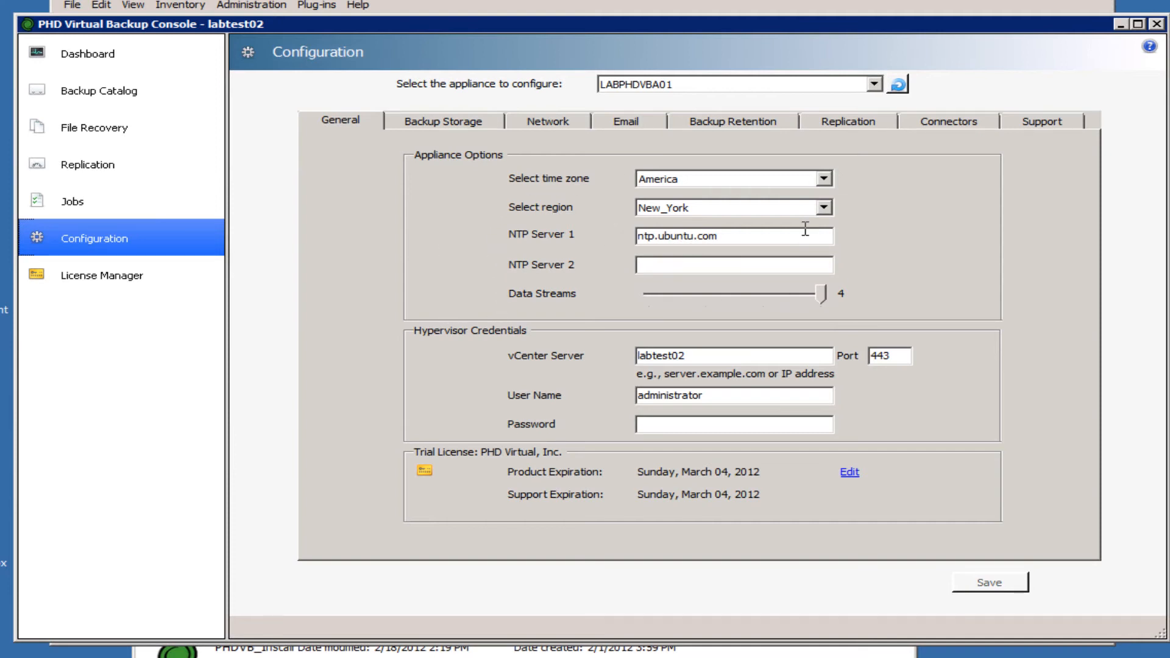
mouse_move(641, 201)
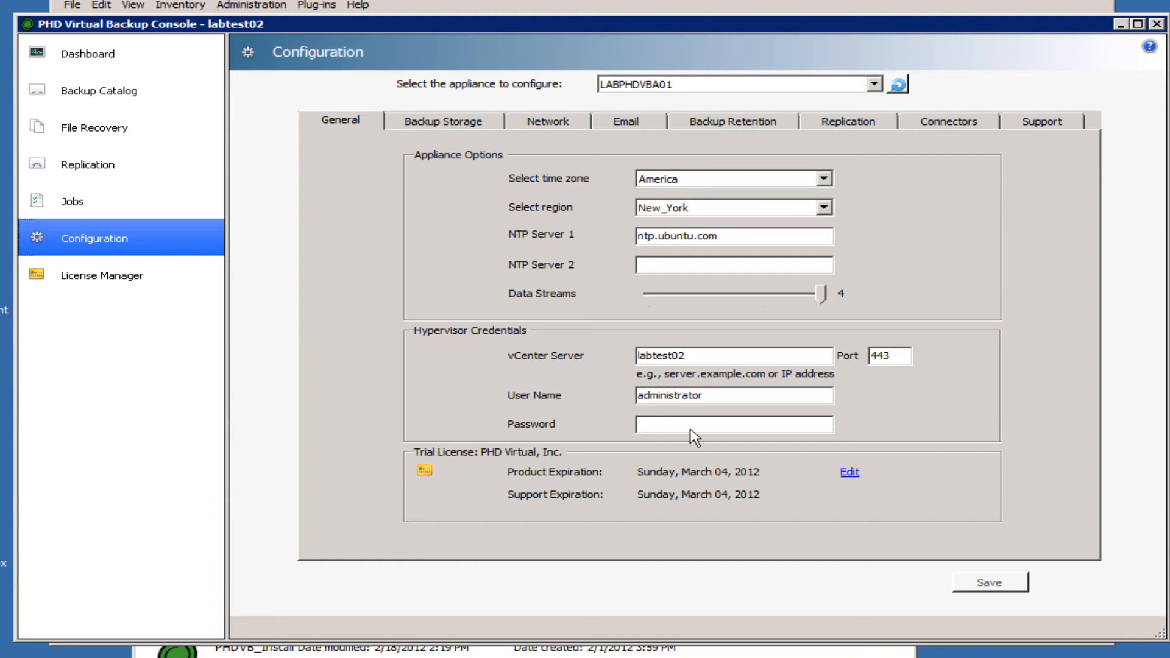
mouse_move(632, 373)
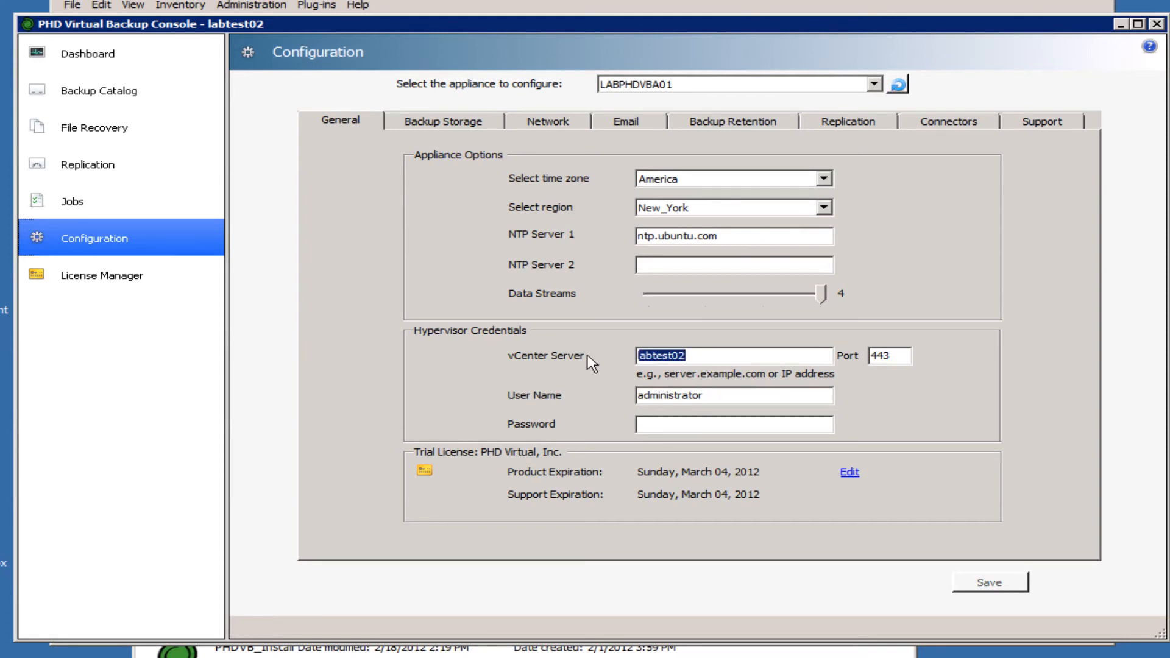
type("labmyvc01")
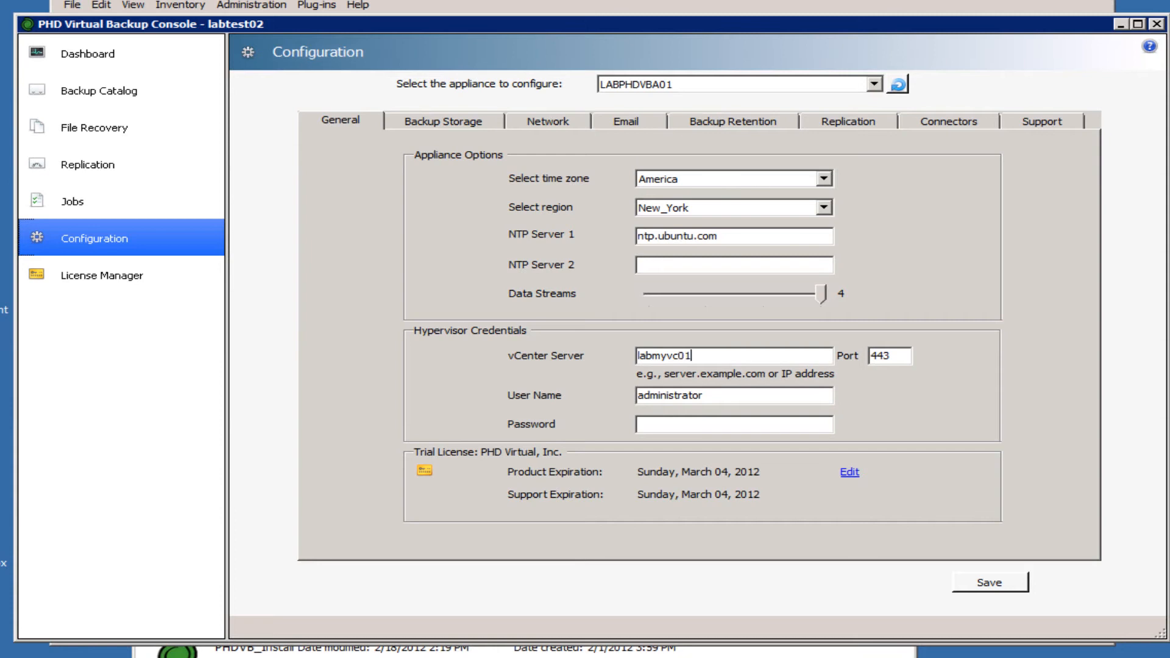
type(".")
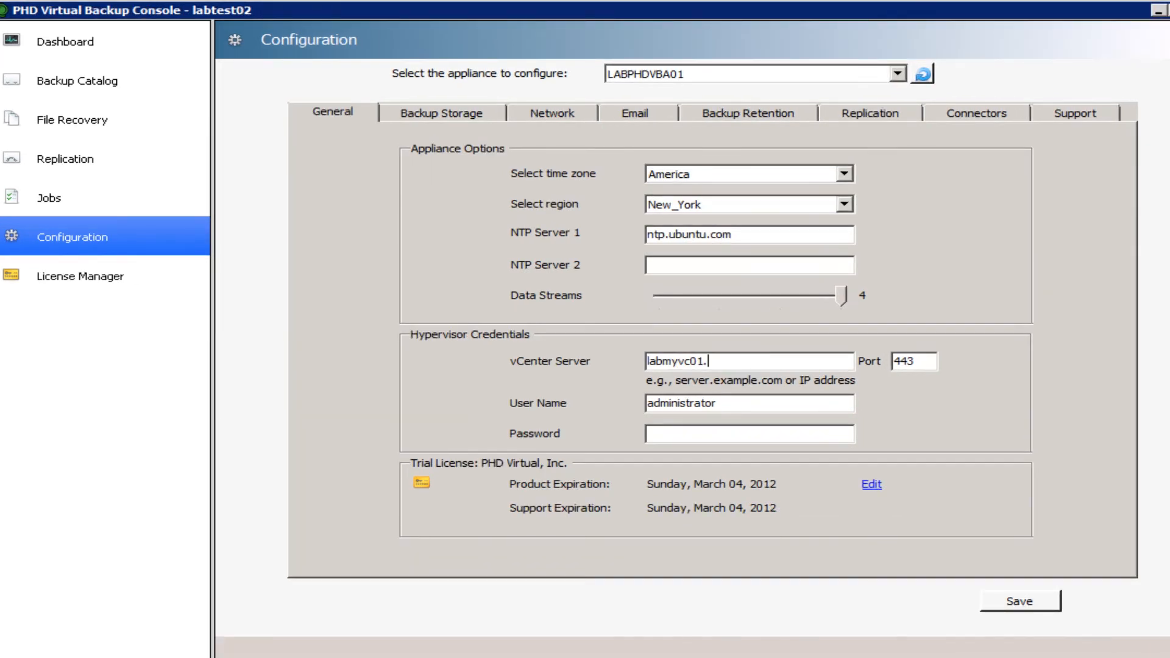
type("myvl")
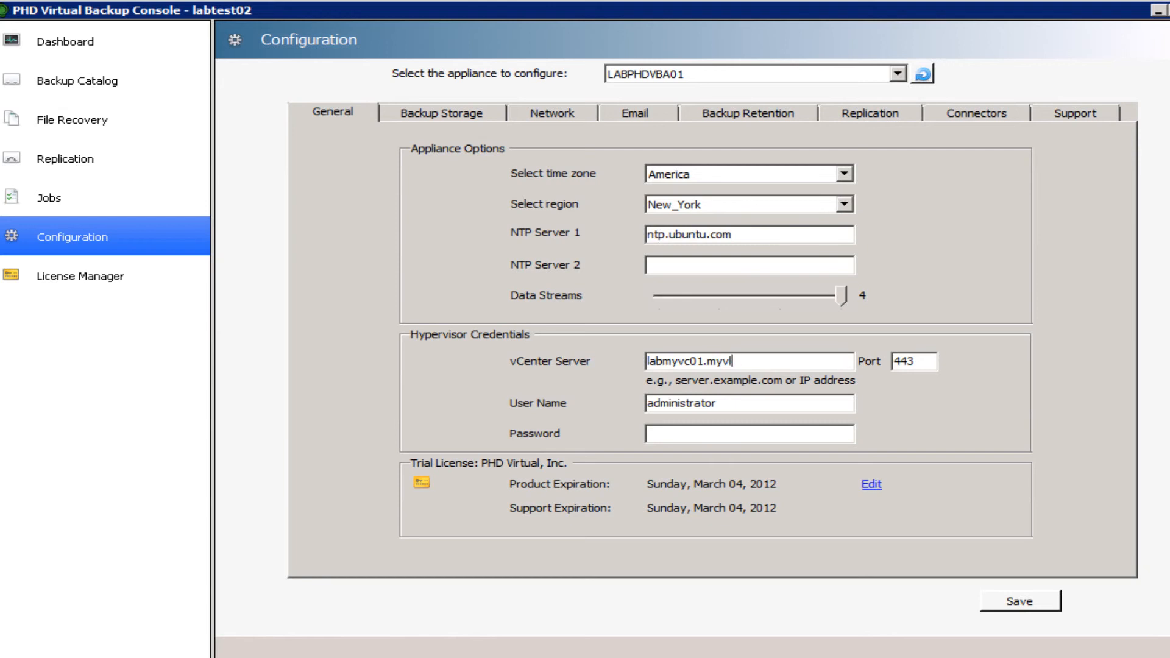
type("ab.org")
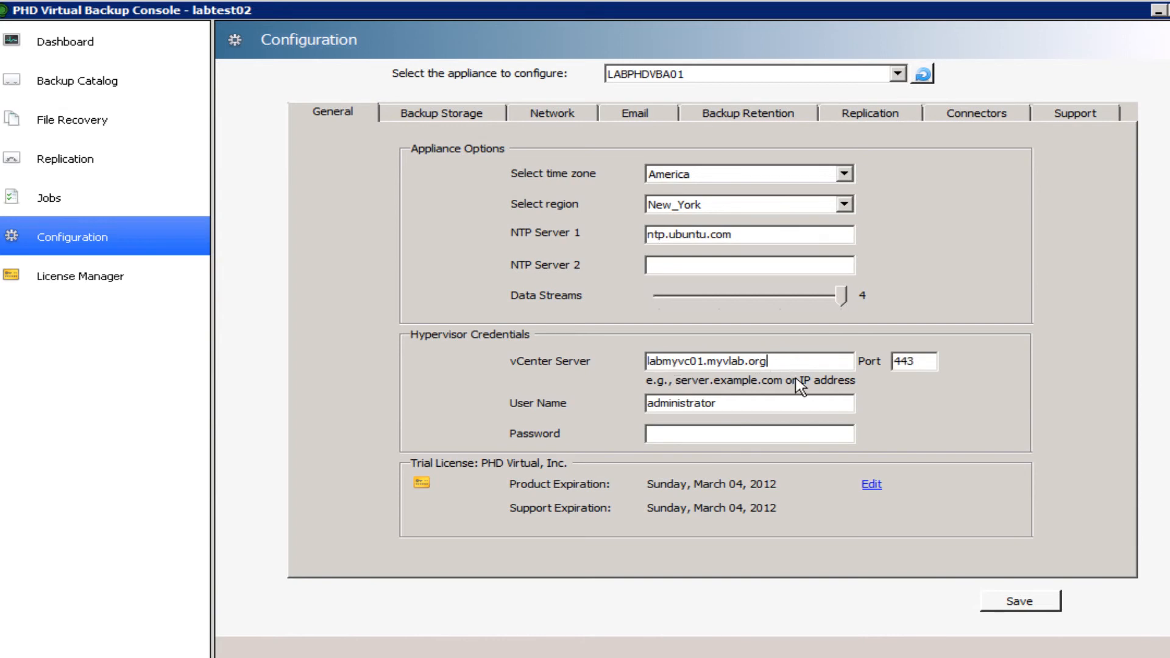
mouse_move(707, 398)
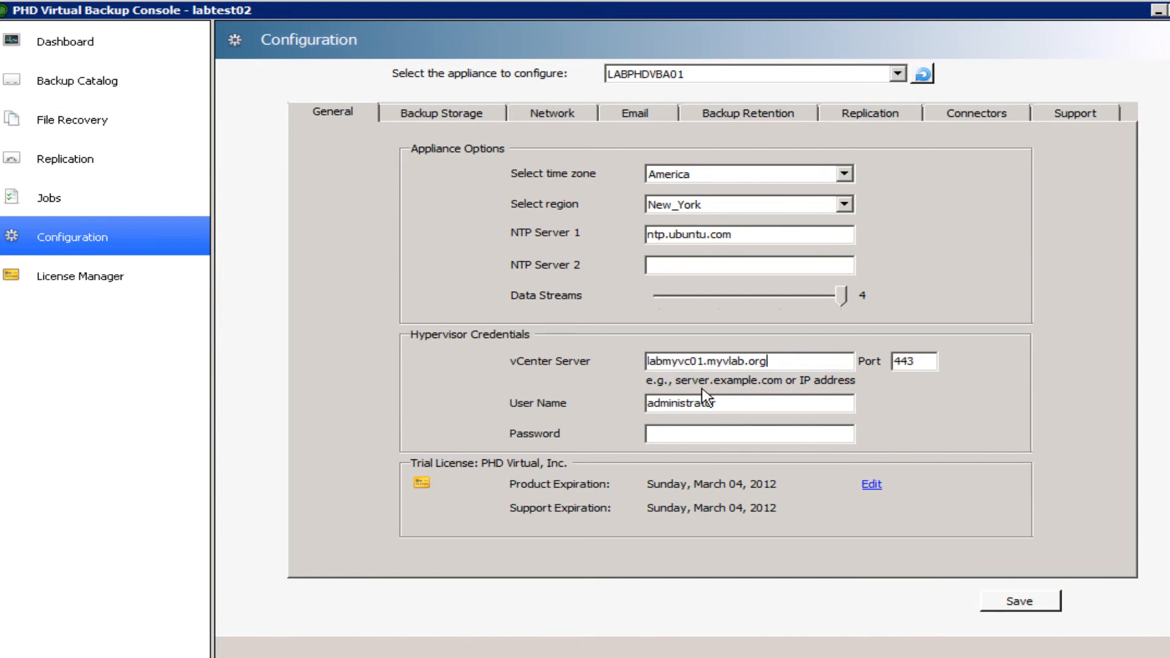
Step: Enter the administrator password for the vCenter hypervisor credentials
left_click(748, 433)
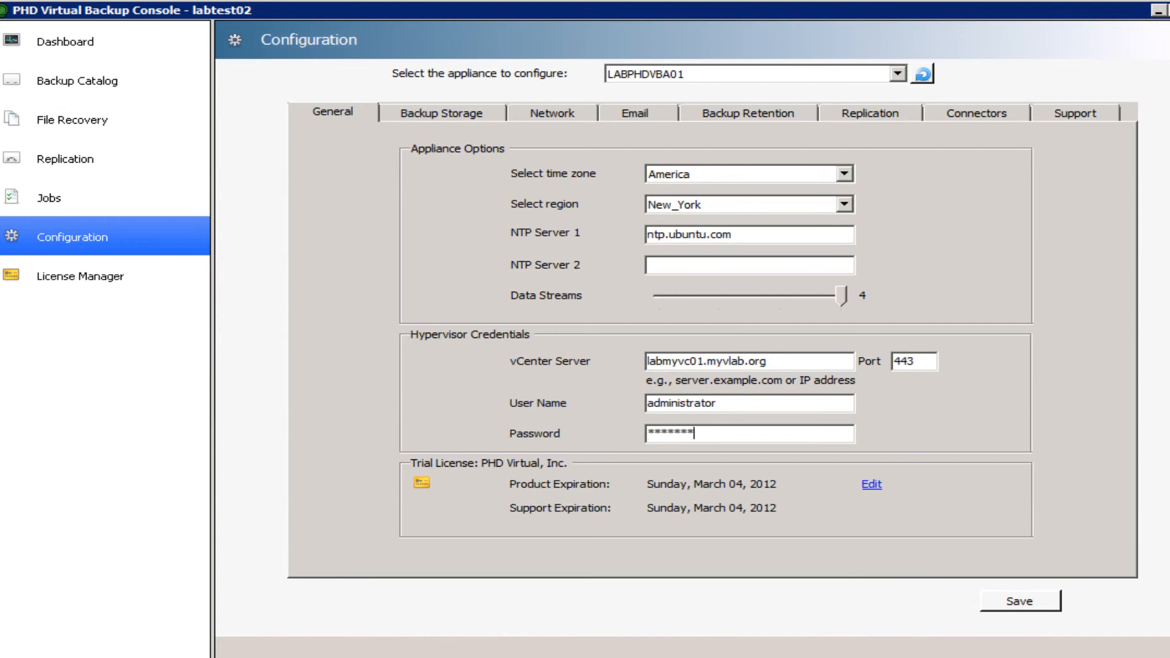
type("***")
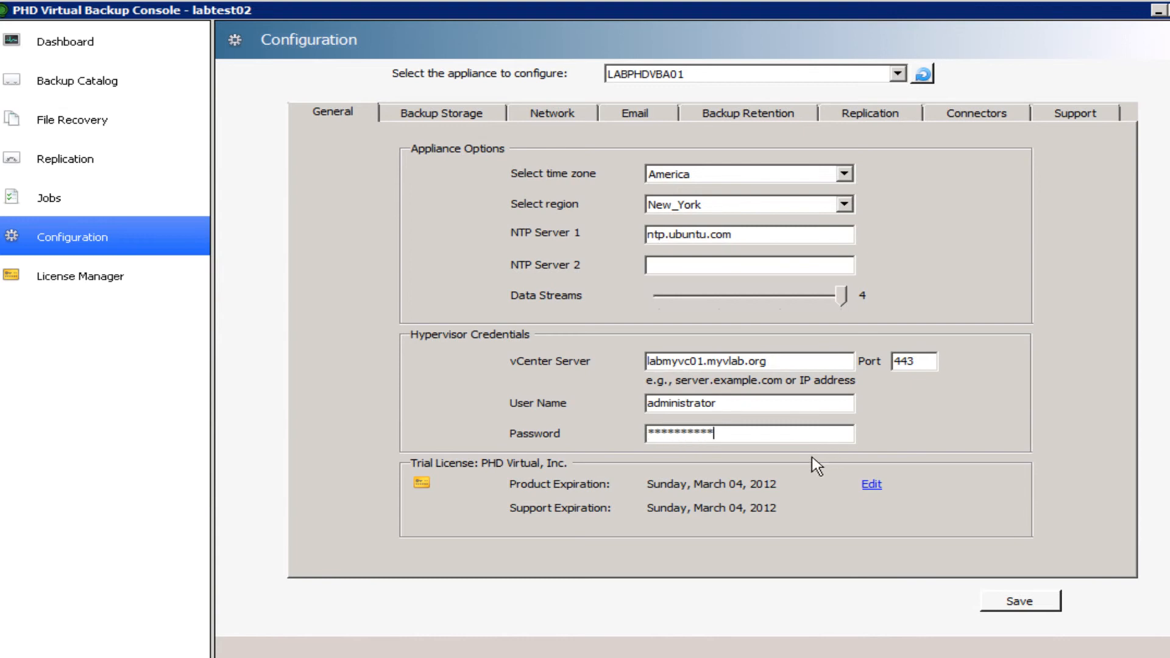
mouse_move(476, 490)
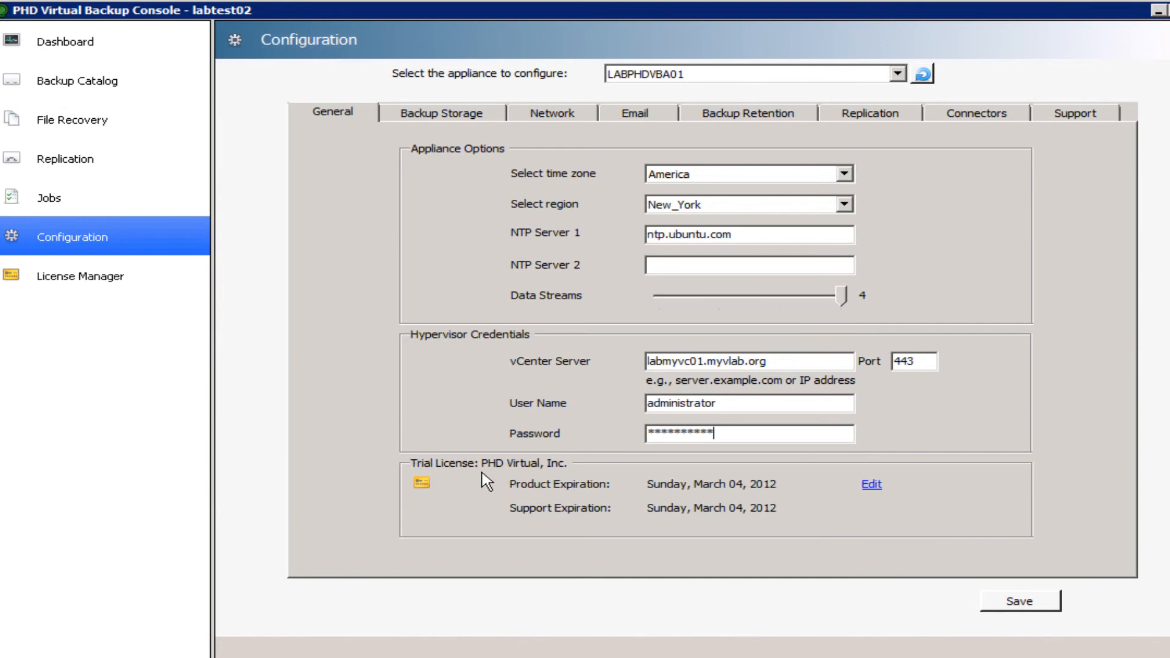
mouse_move(495, 456)
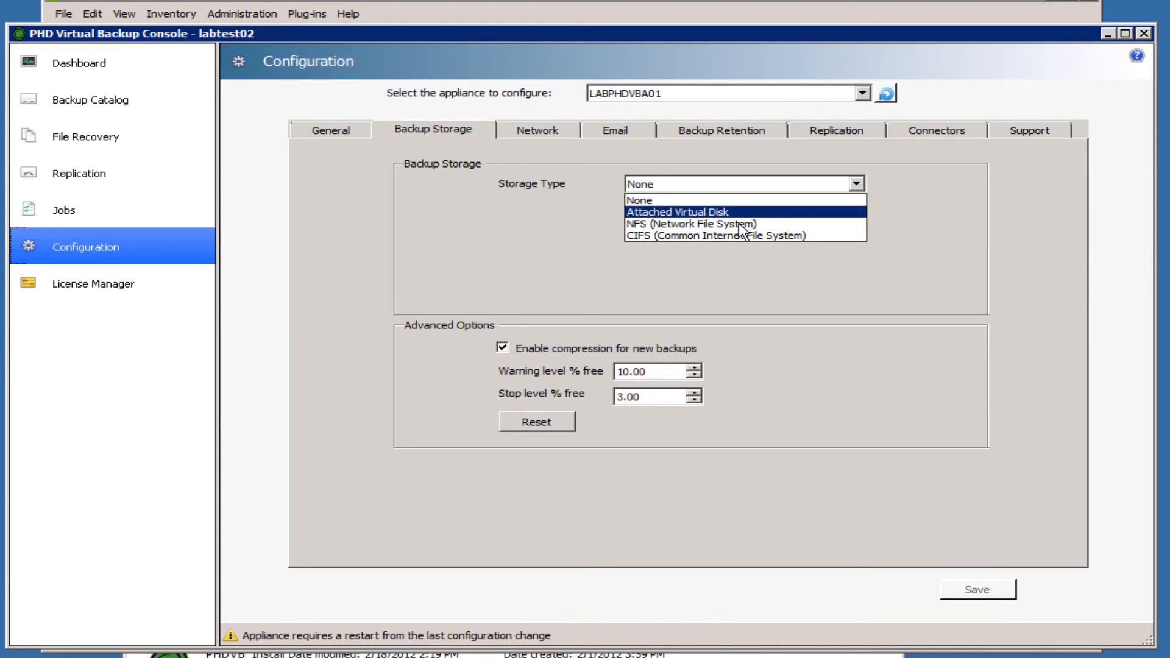
mouse_move(794, 239)
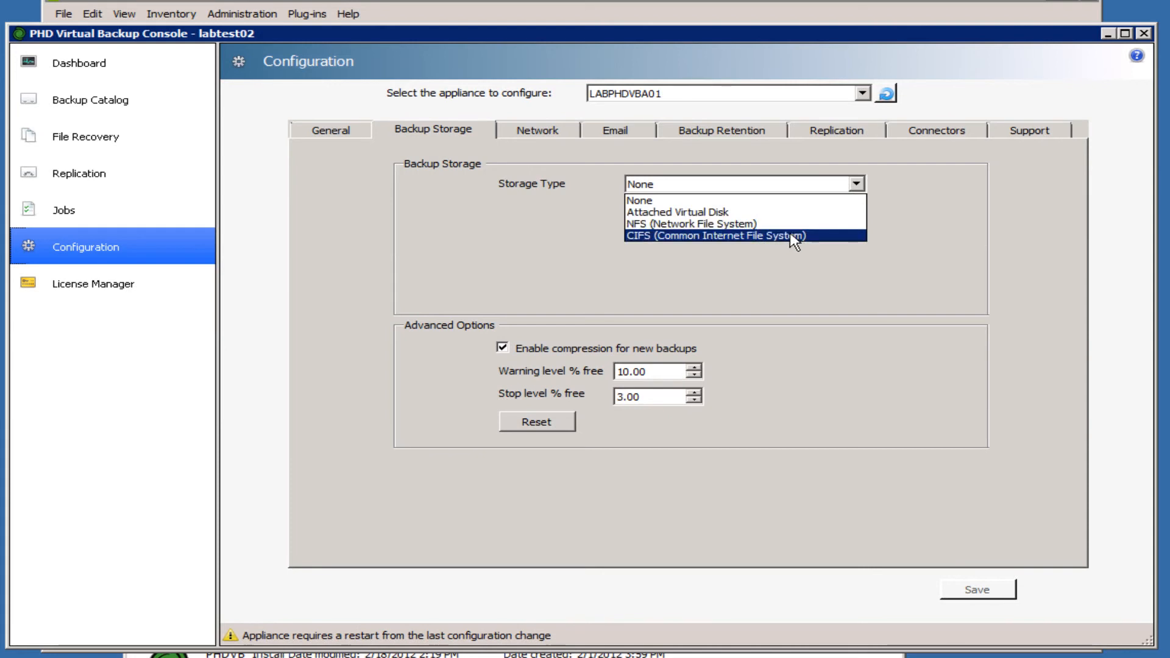
mouse_move(767, 217)
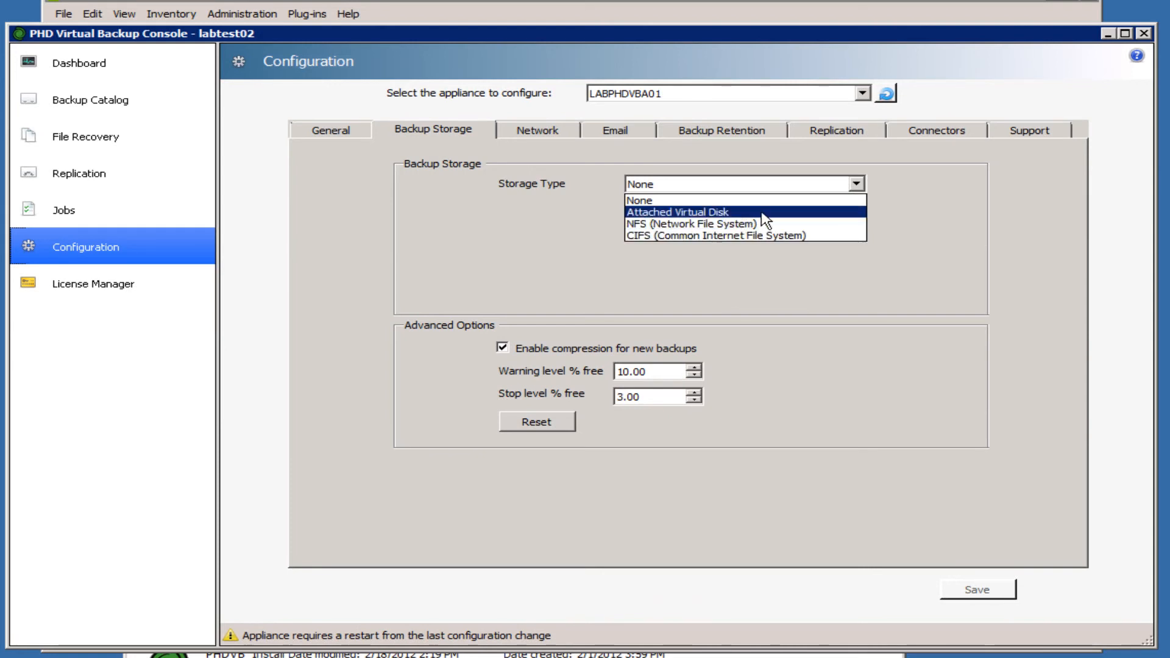
Step: Choose Attached Virtual Disk (80 GB) as backup storage and leave compression enabled
left_click(677, 212)
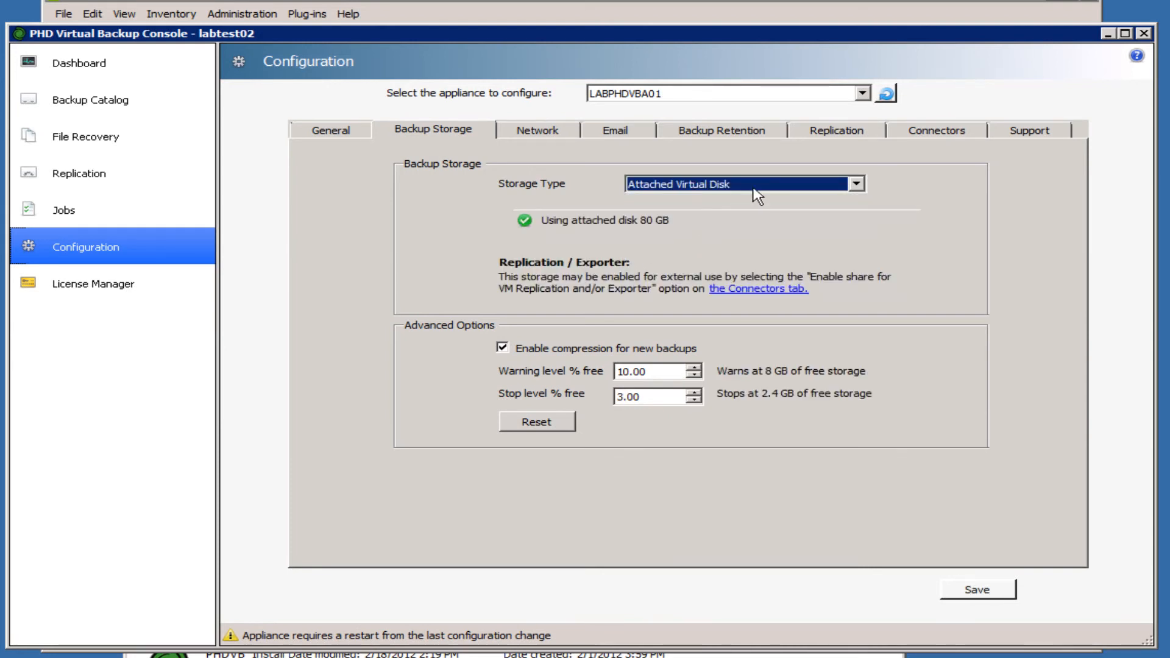
mouse_move(694, 221)
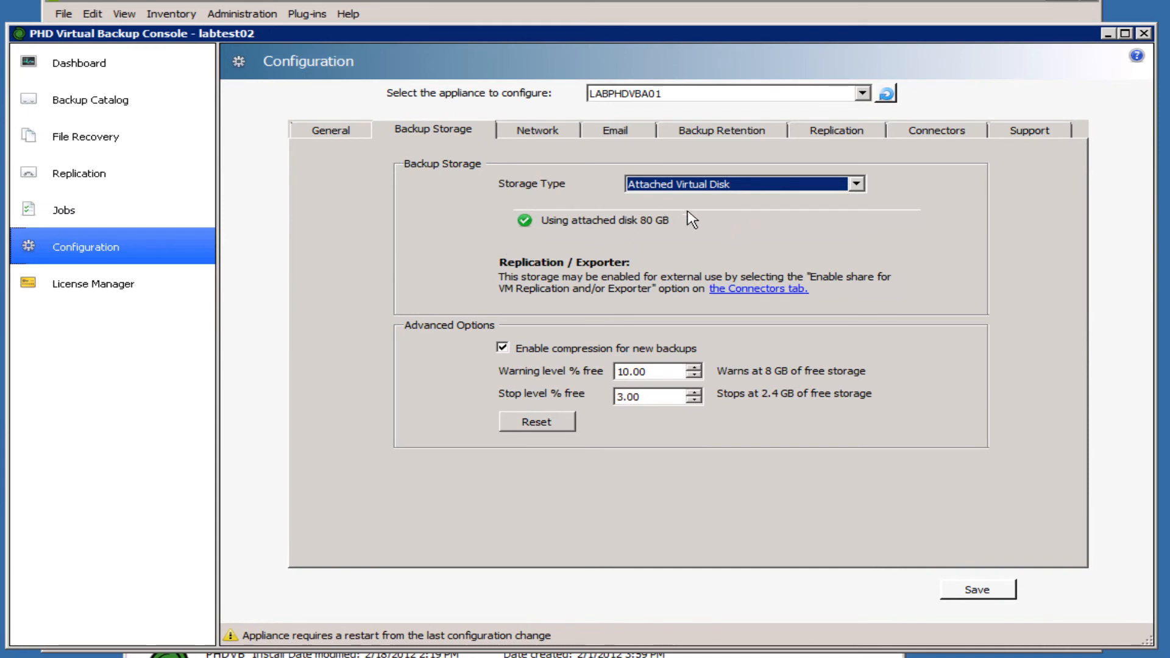
mouse_move(676, 241)
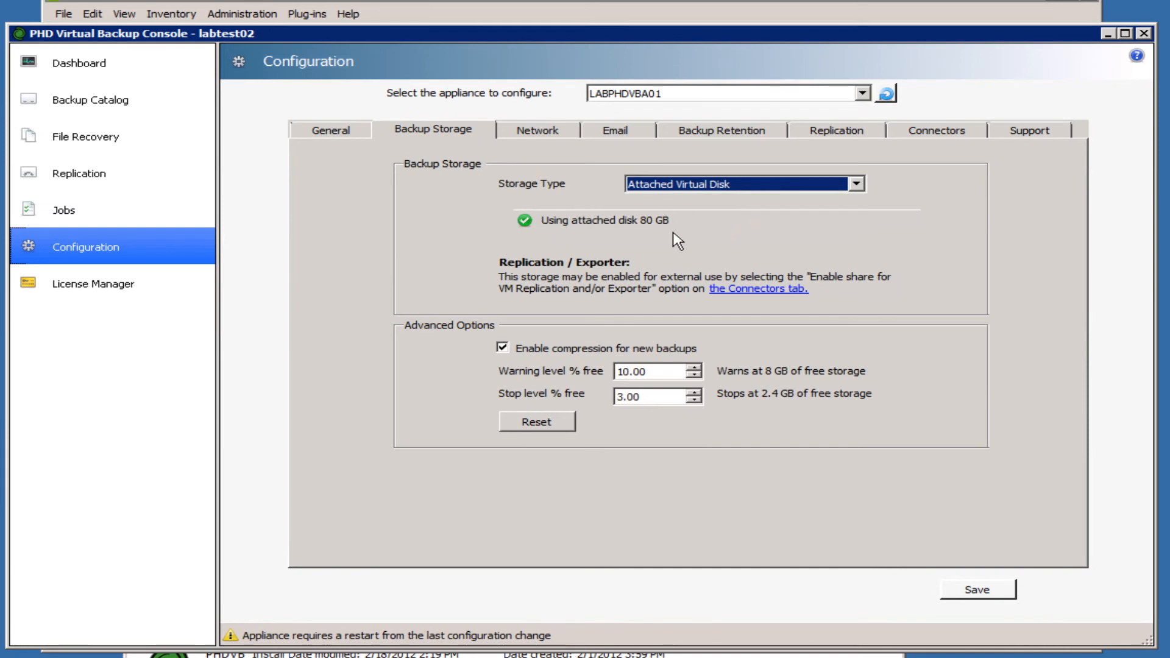
mouse_move(517, 227)
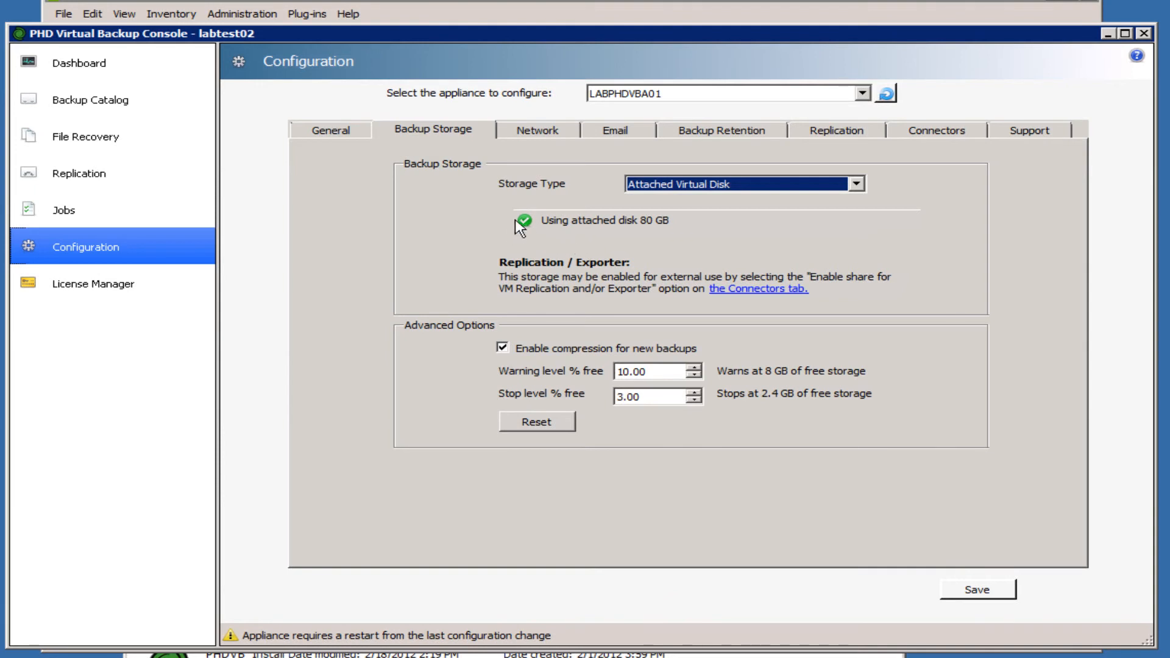
mouse_move(651, 247)
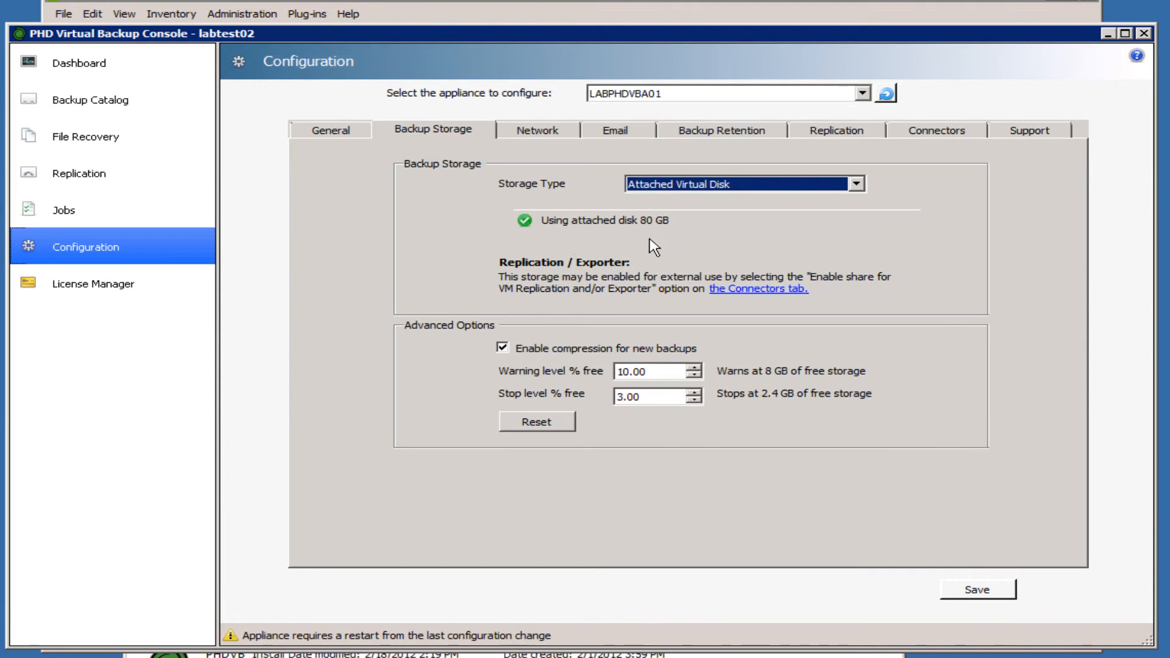
mouse_move(443, 362)
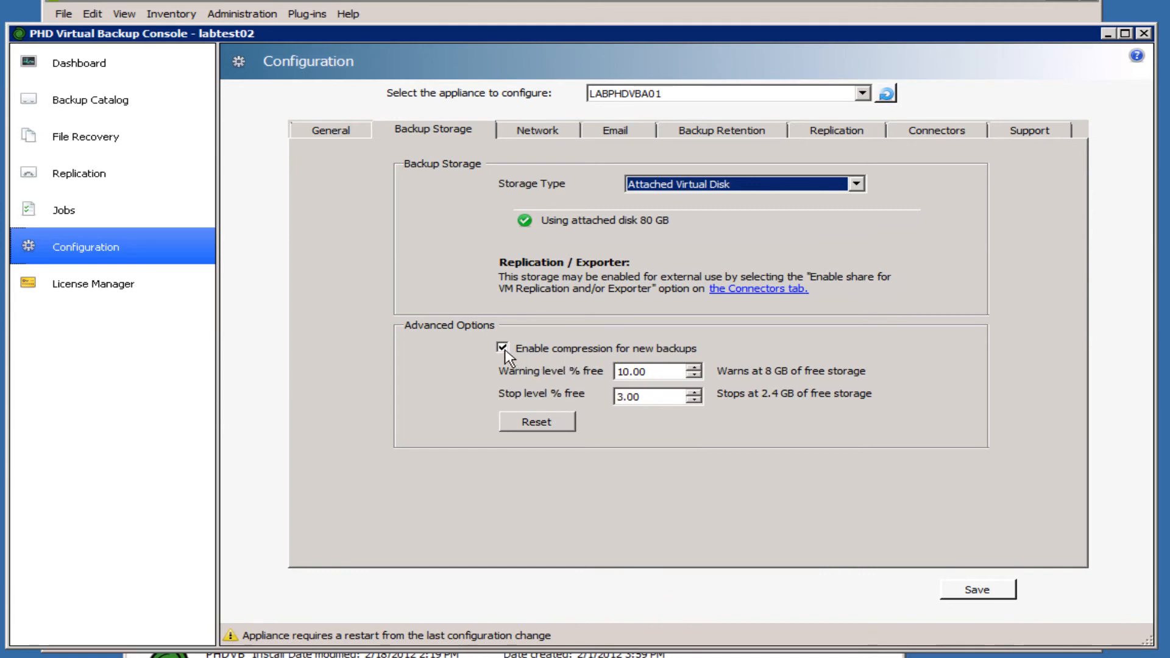
left_click(502, 349)
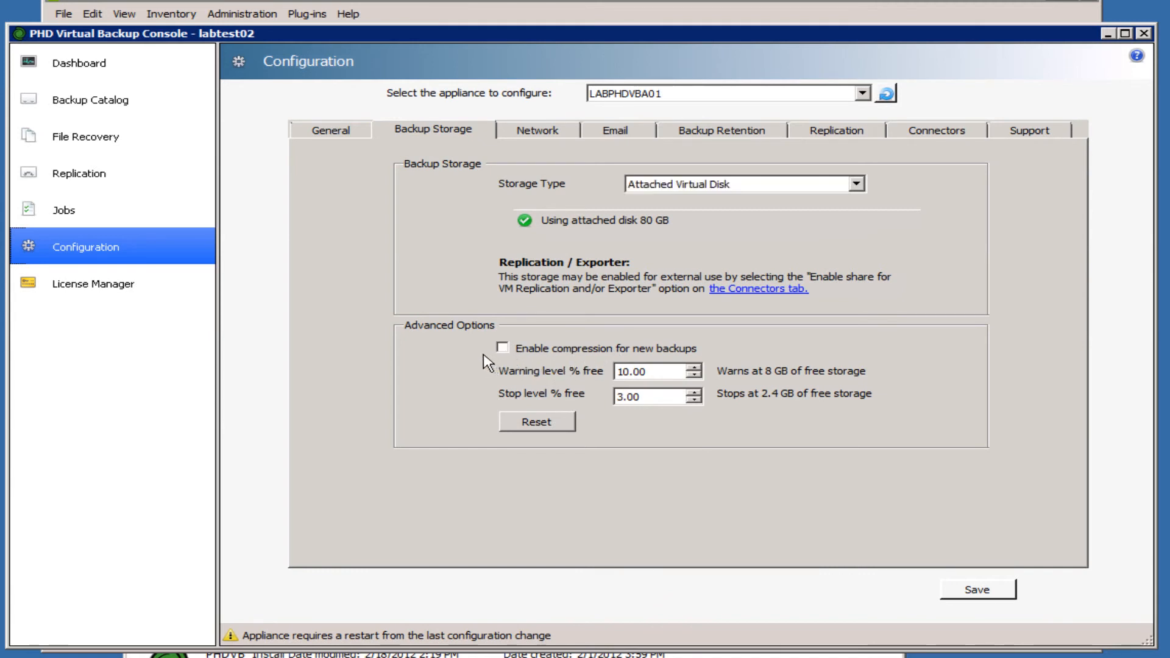
left_click(502, 349)
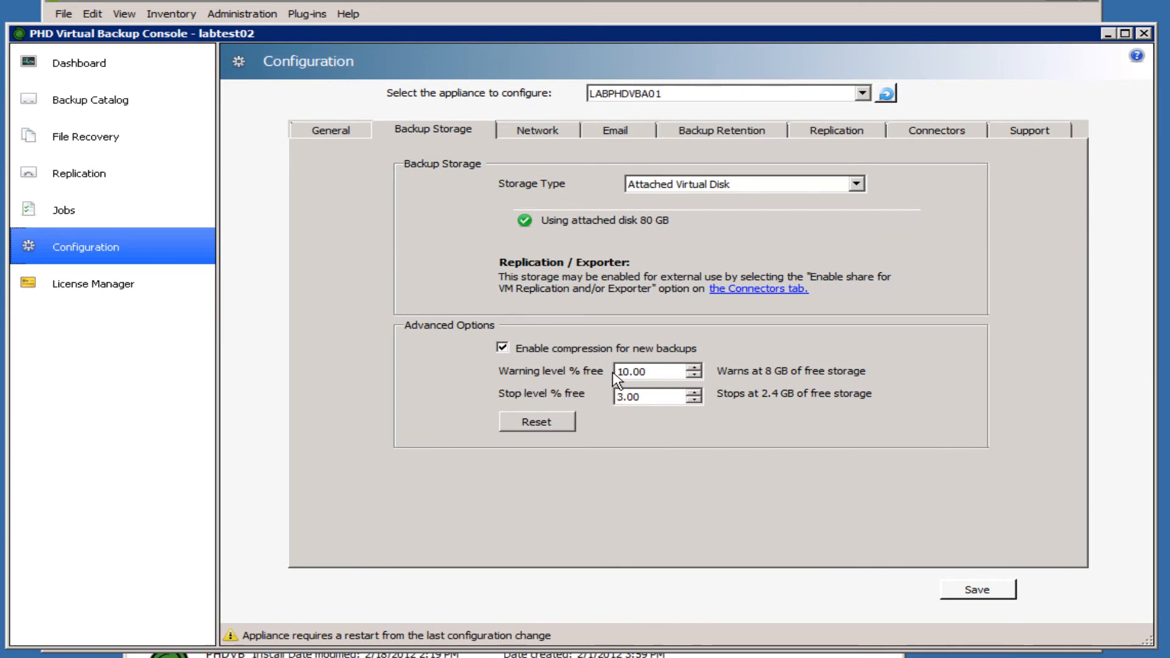
mouse_move(570, 373)
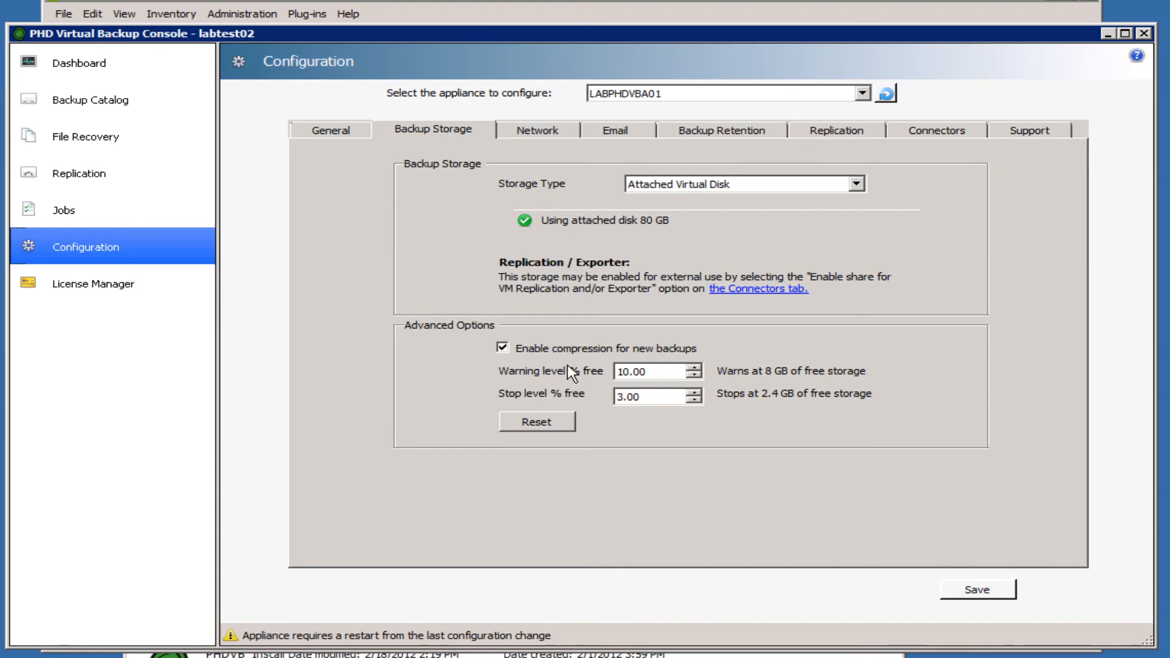
mouse_move(709, 407)
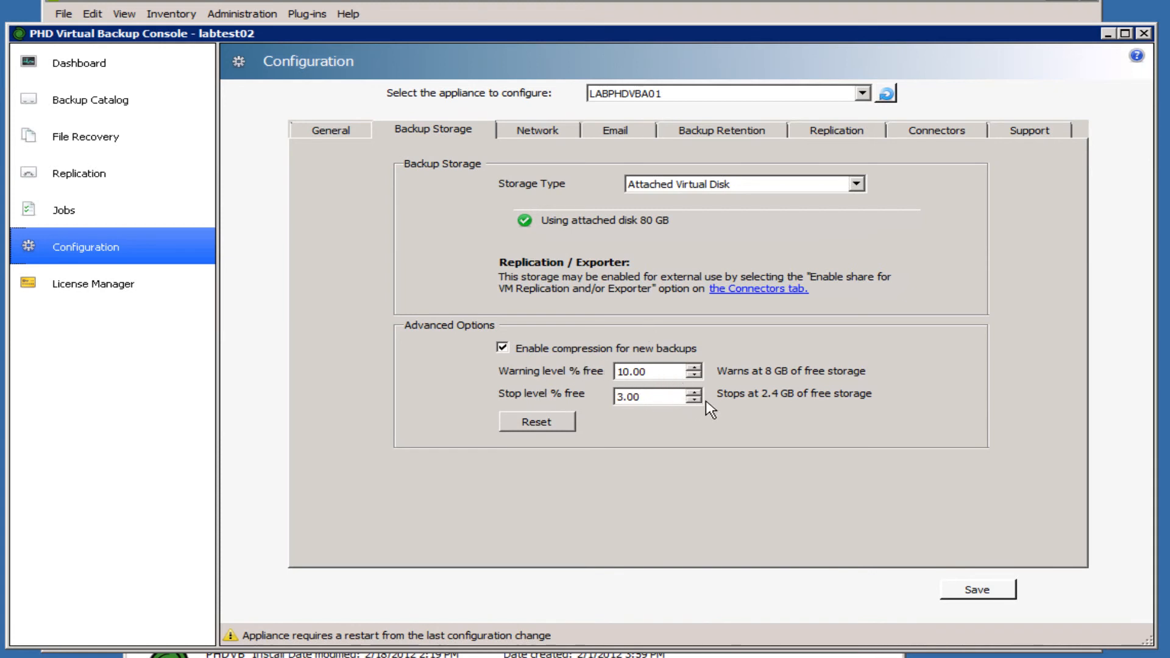
Step: Review the General, Backup Storage, Network and Email settings, enabling email alerts, then reach Backup Retention
left_click(331, 129)
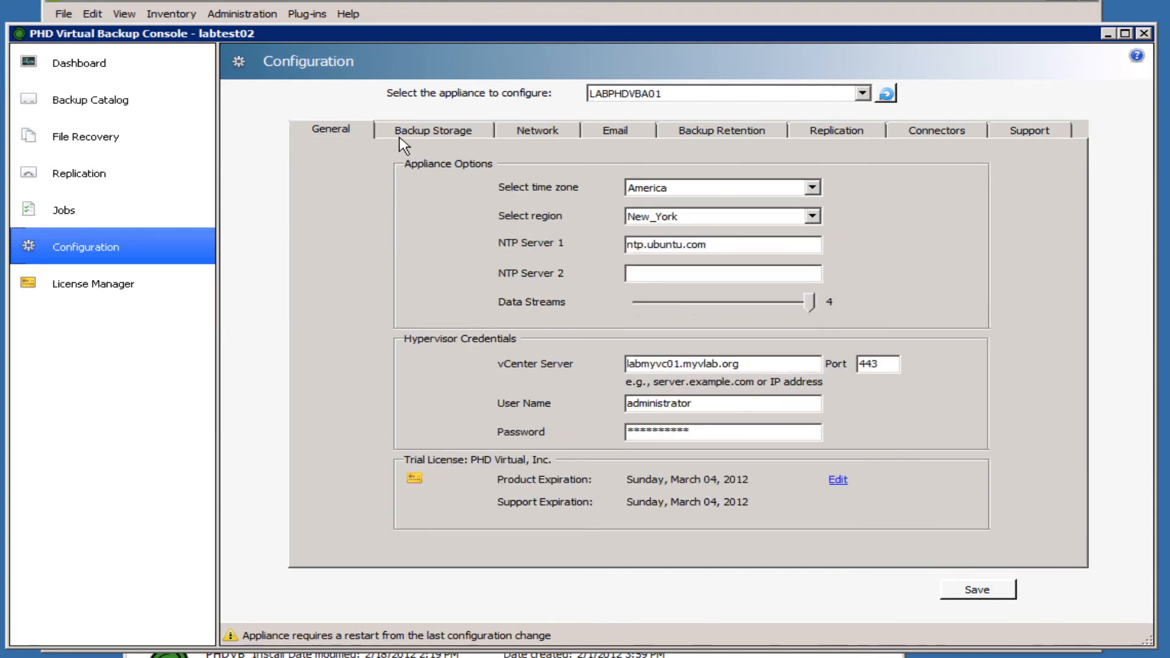
left_click(432, 129)
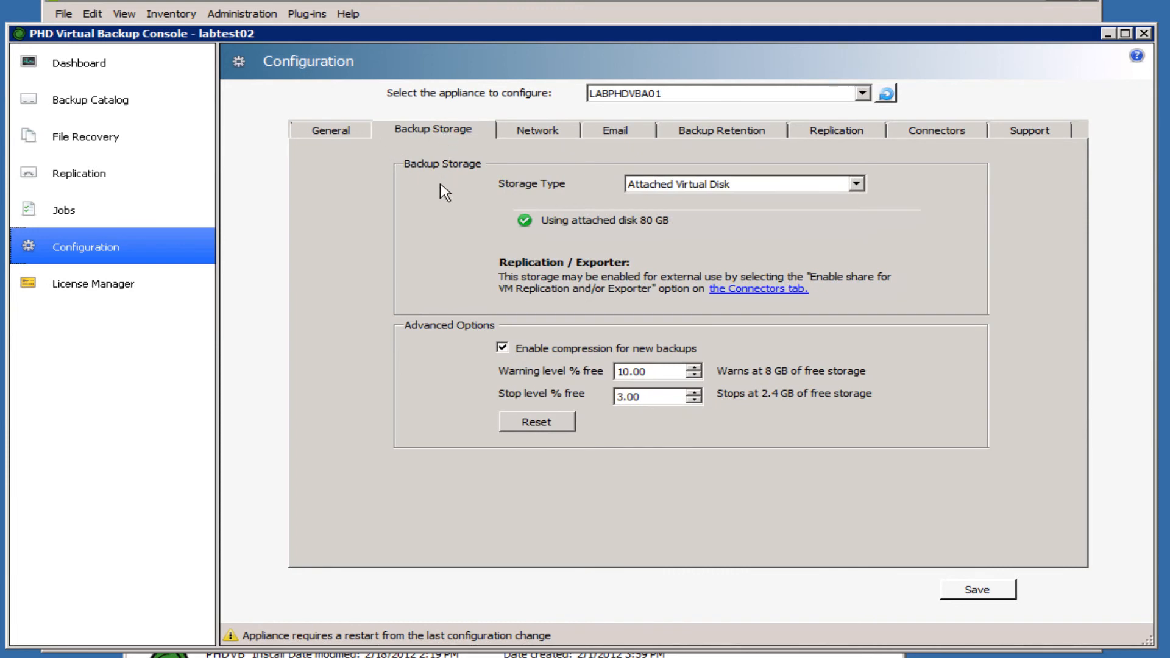
mouse_move(623, 249)
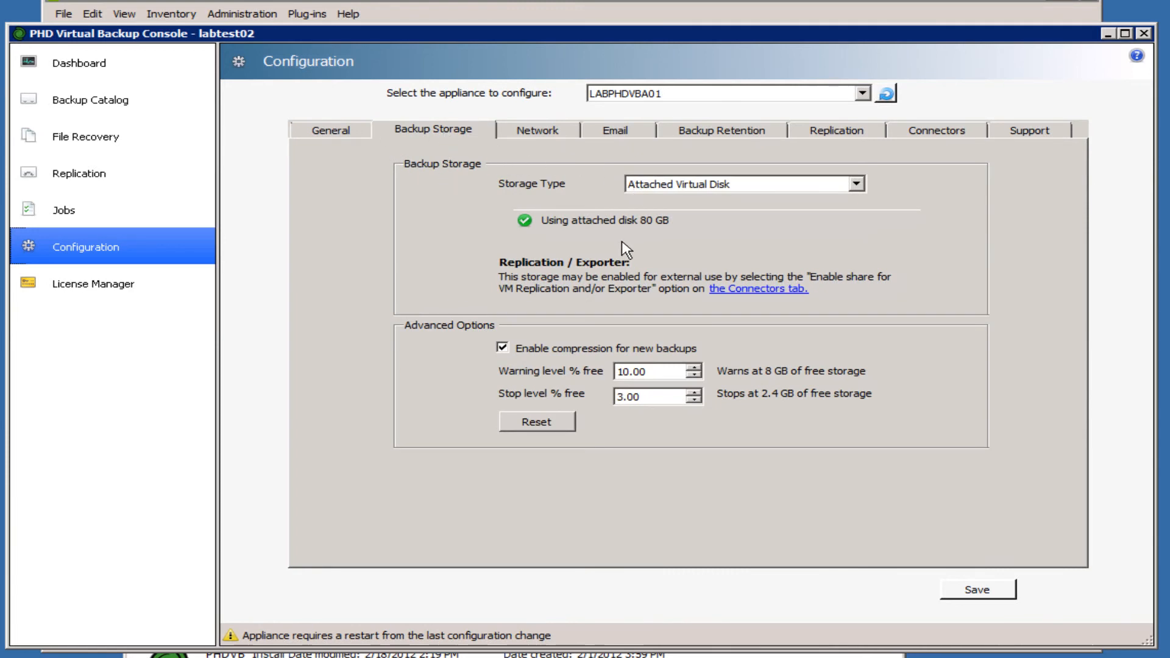
left_click(537, 129)
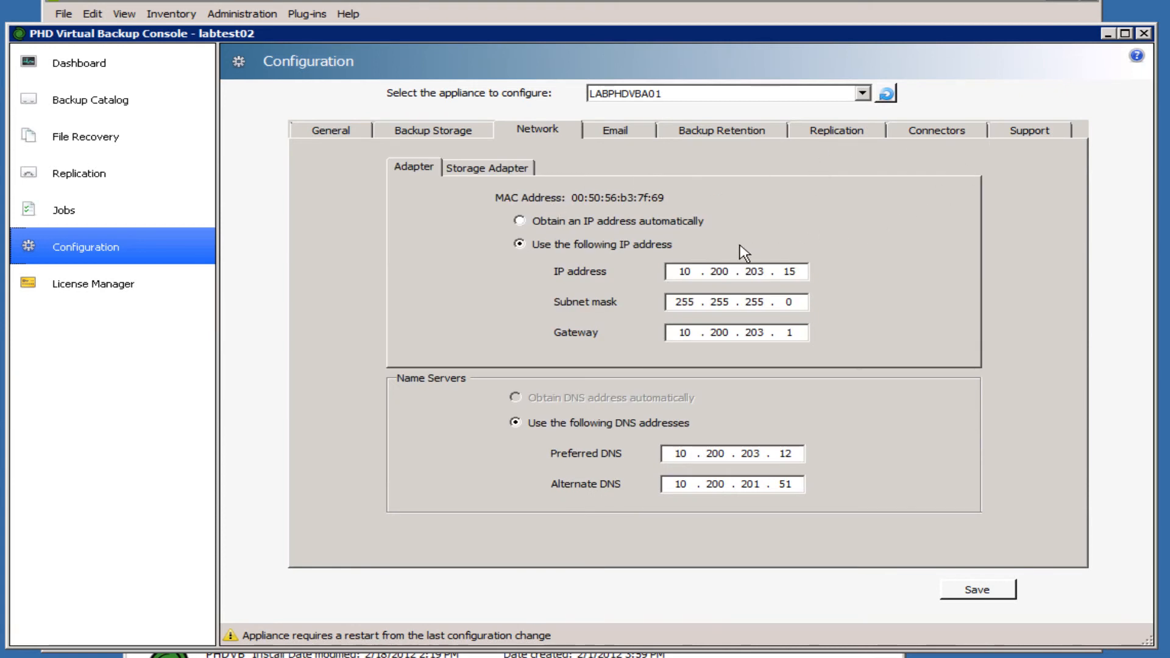
mouse_move(631, 135)
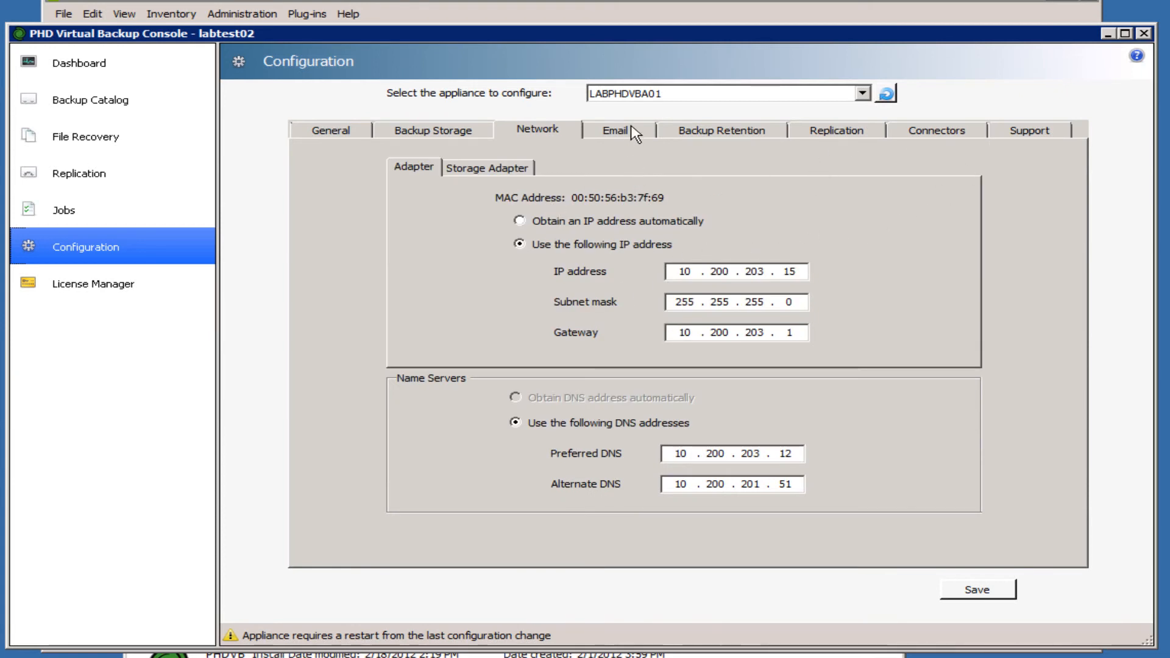
left_click(615, 129)
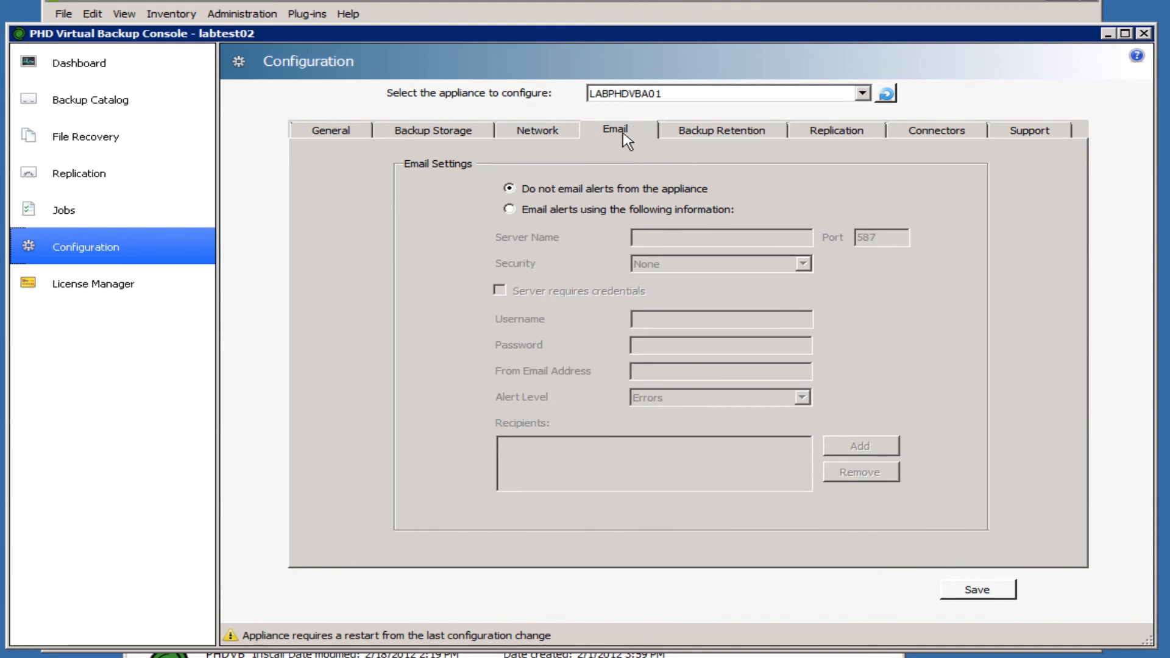
left_click(510, 209)
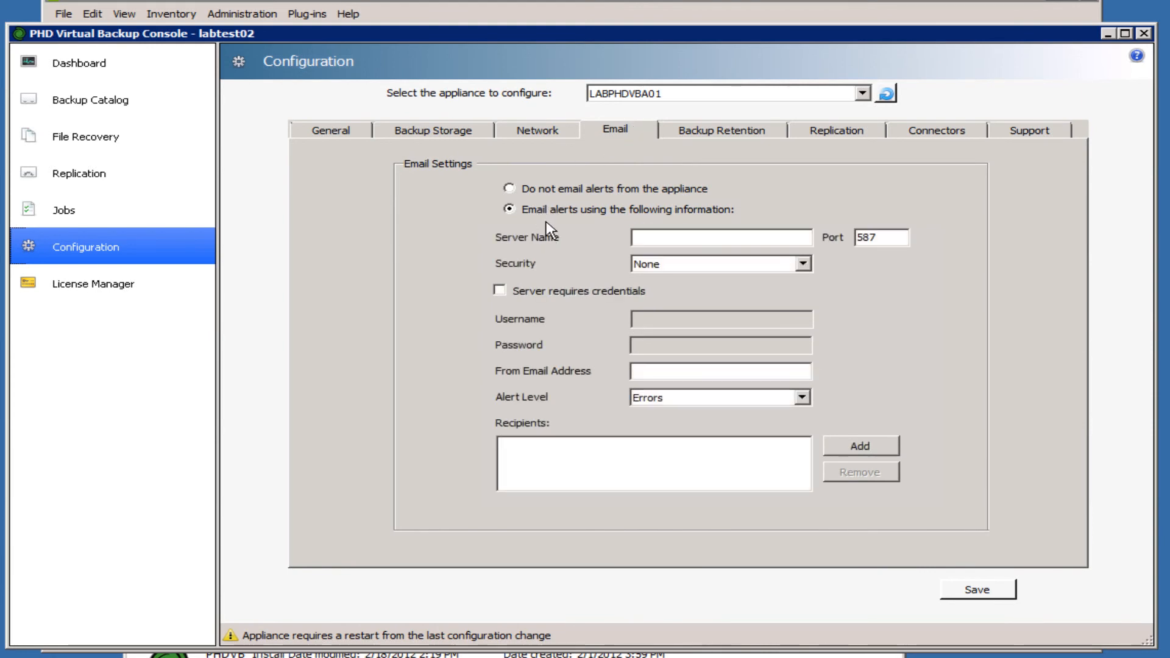
left_click(721, 129)
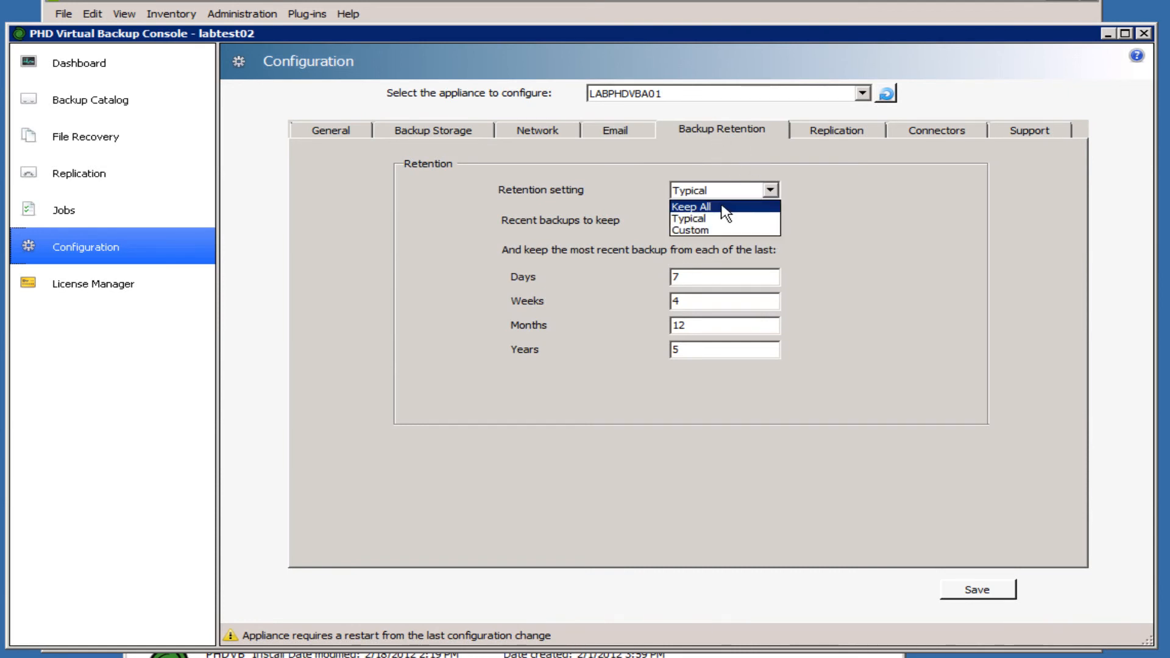
Step: Try Typical and Custom retention schedules, then set backup retention to Keep All
left_click(690, 206)
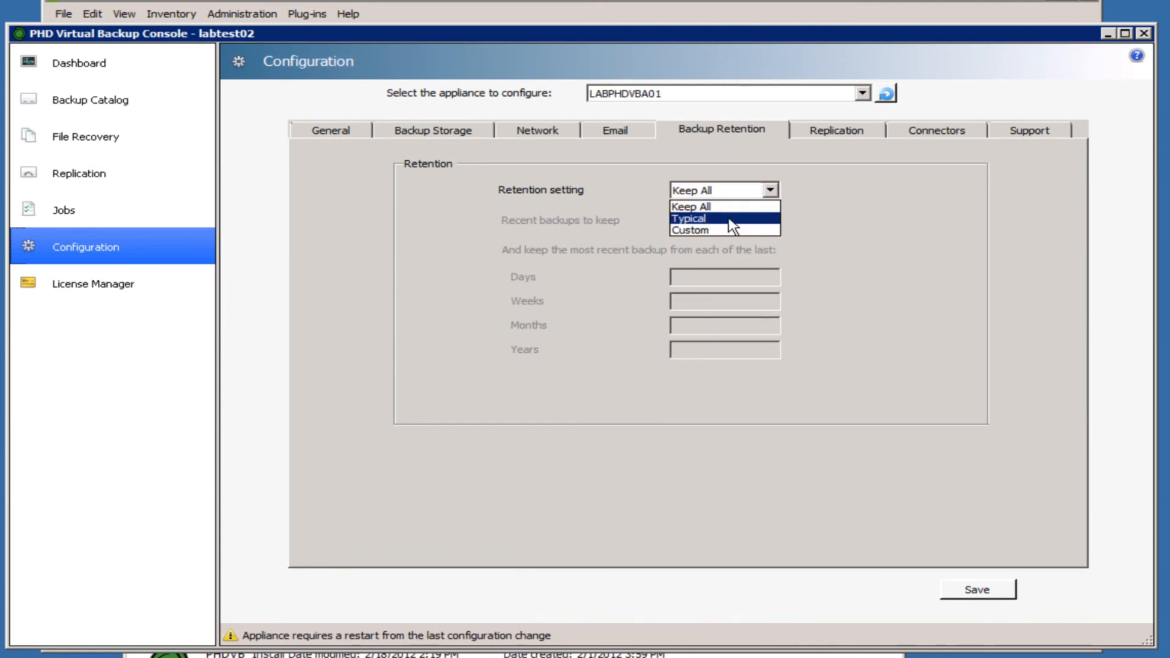
left_click(694, 218)
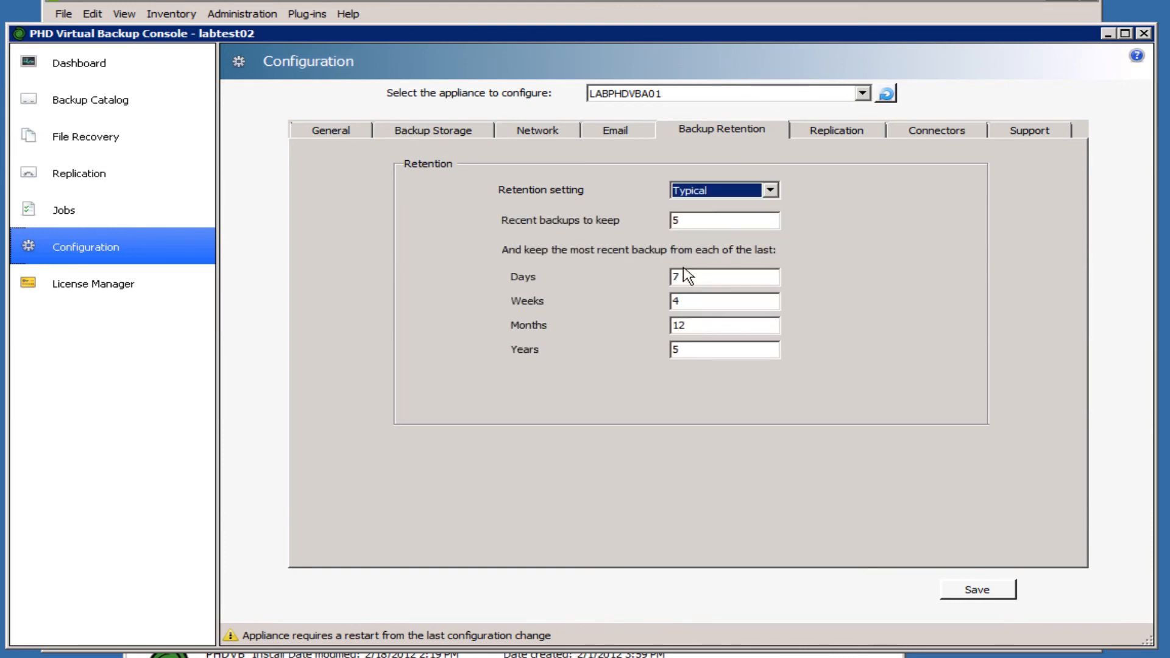
mouse_move(672, 352)
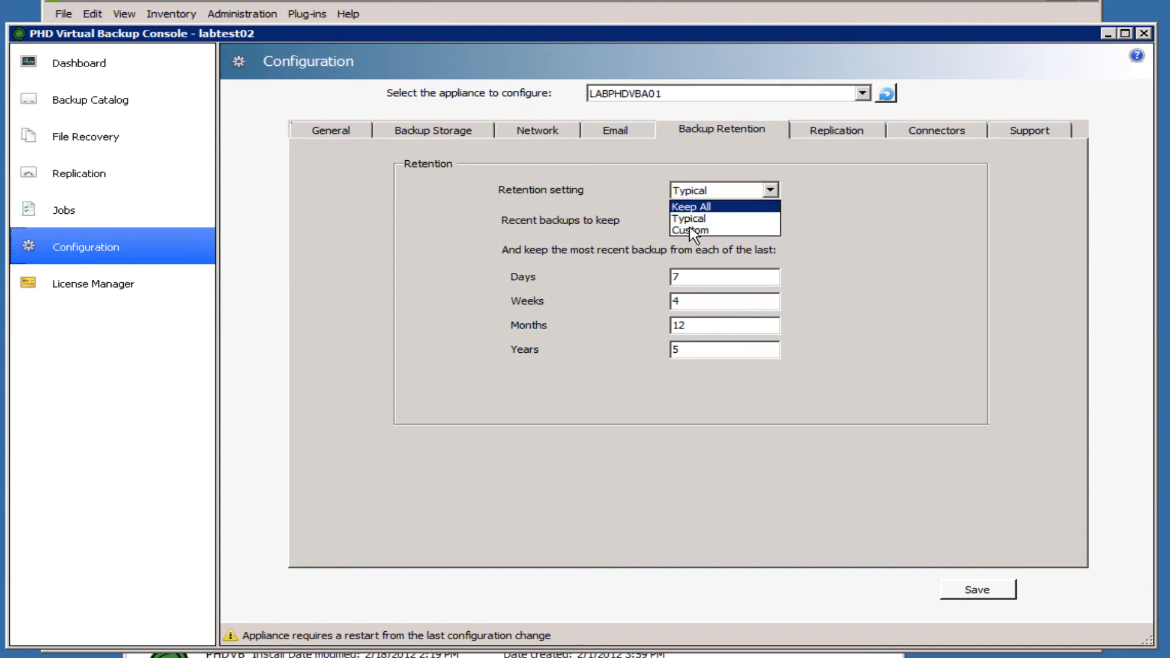
left_click(687, 229)
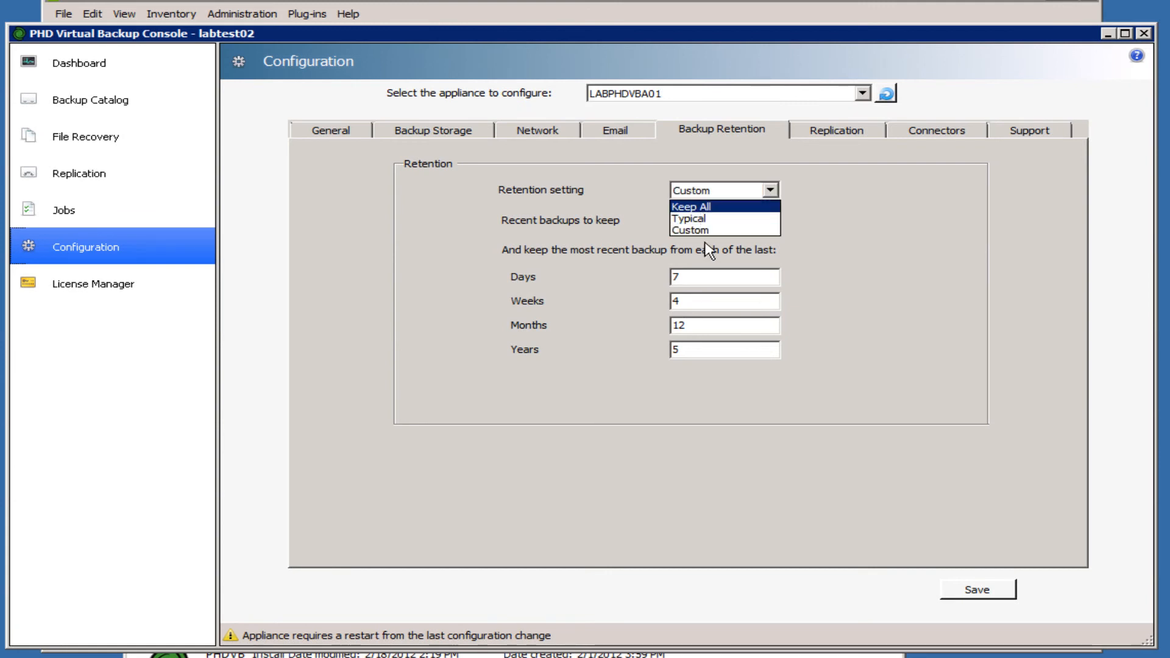
left_click(692, 206)
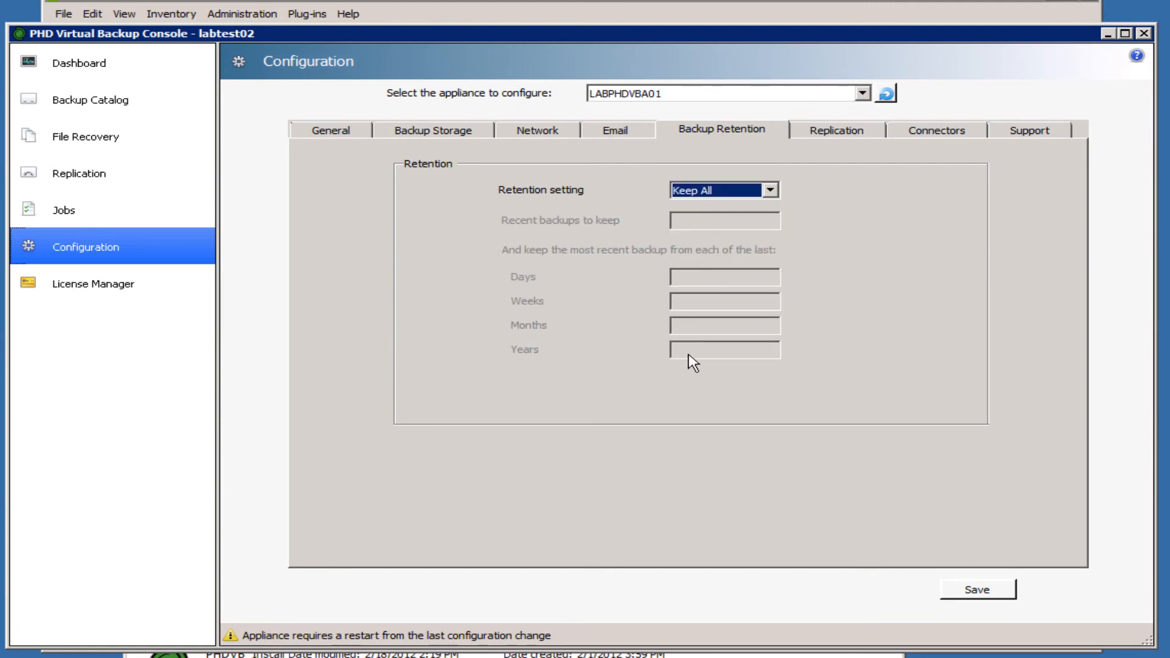
mouse_move(846, 194)
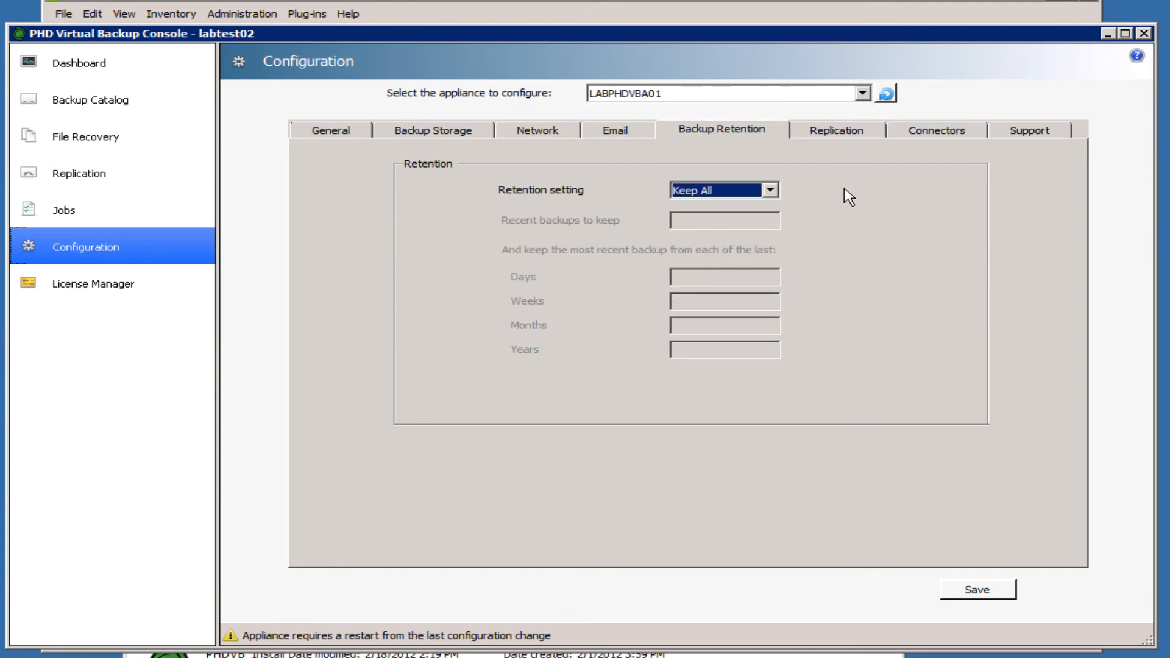
Step: From Replication move to Connectors and try enabling the backups and VM replication shares
left_click(836, 129)
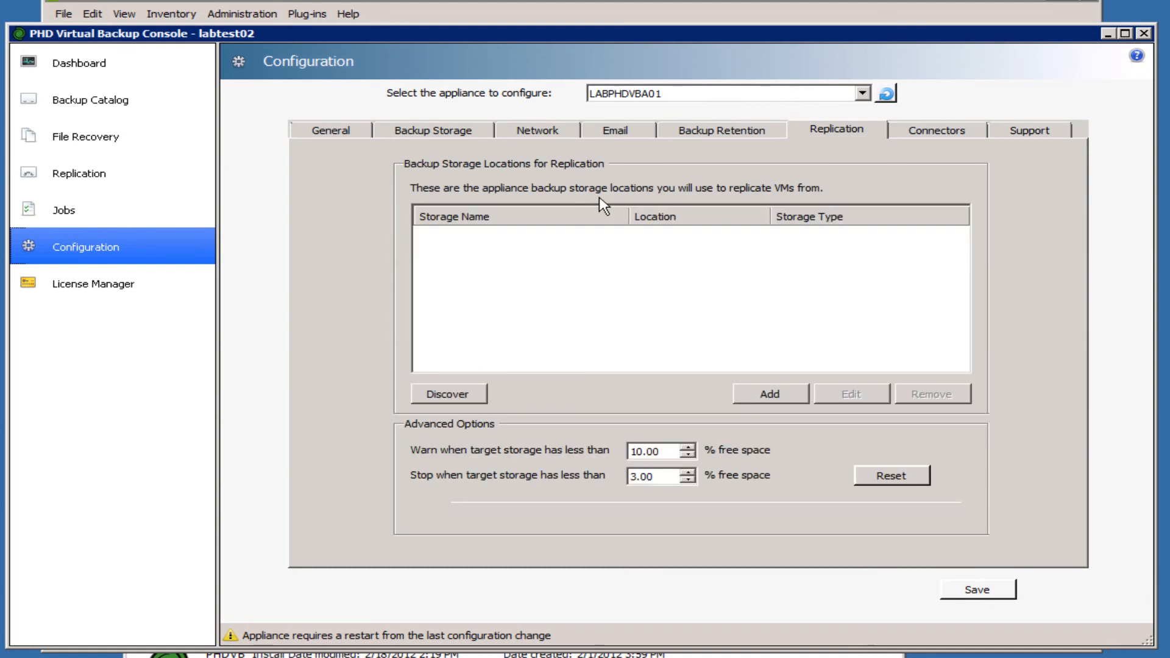
mouse_move(980, 144)
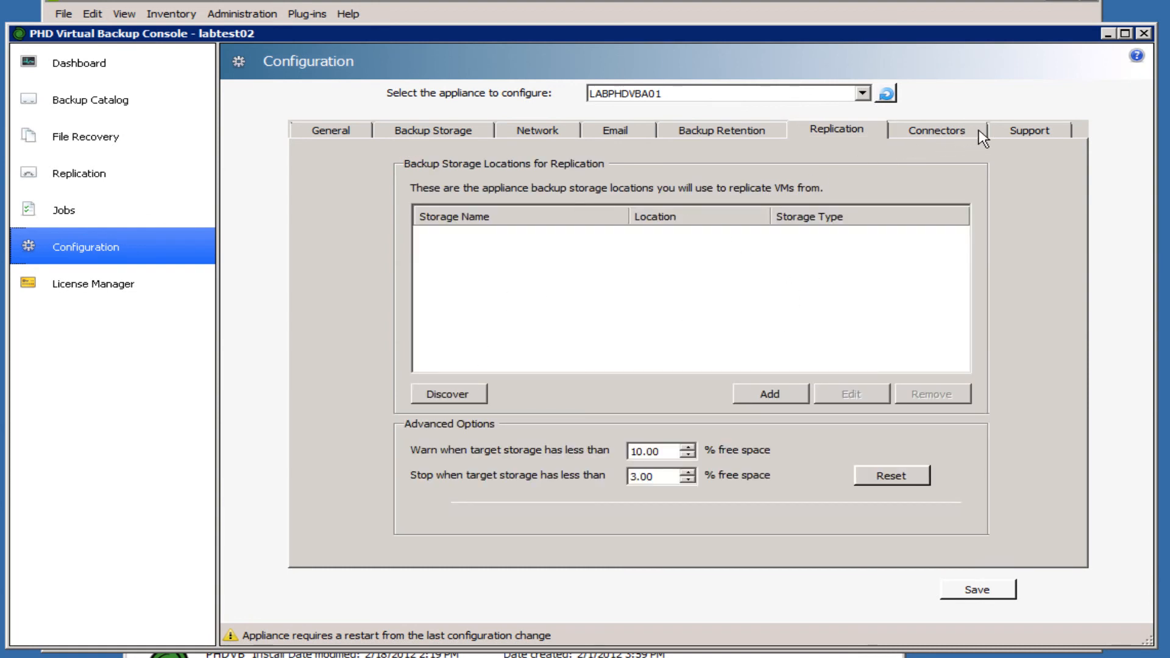
left_click(936, 130)
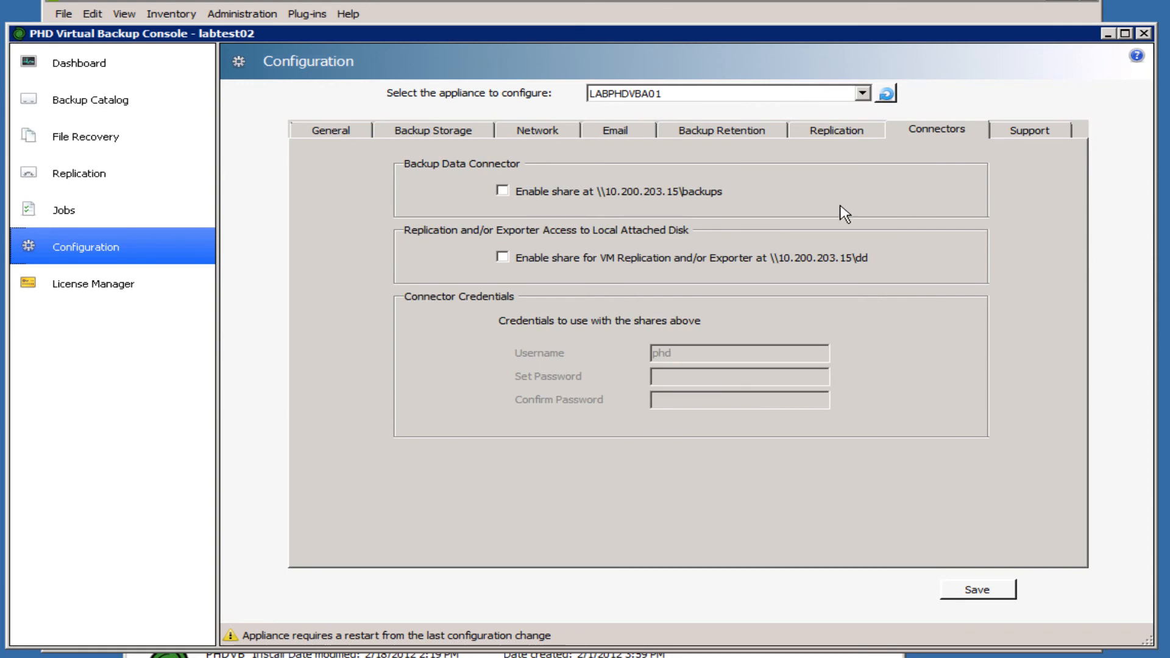
mouse_move(940, 151)
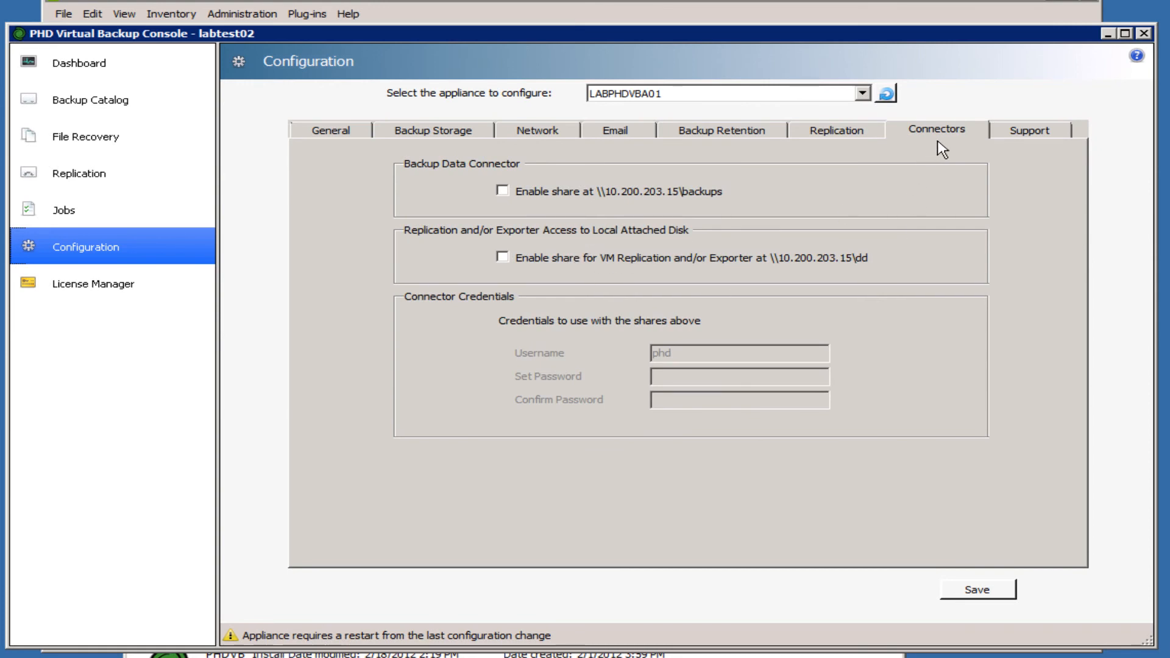
mouse_move(549, 194)
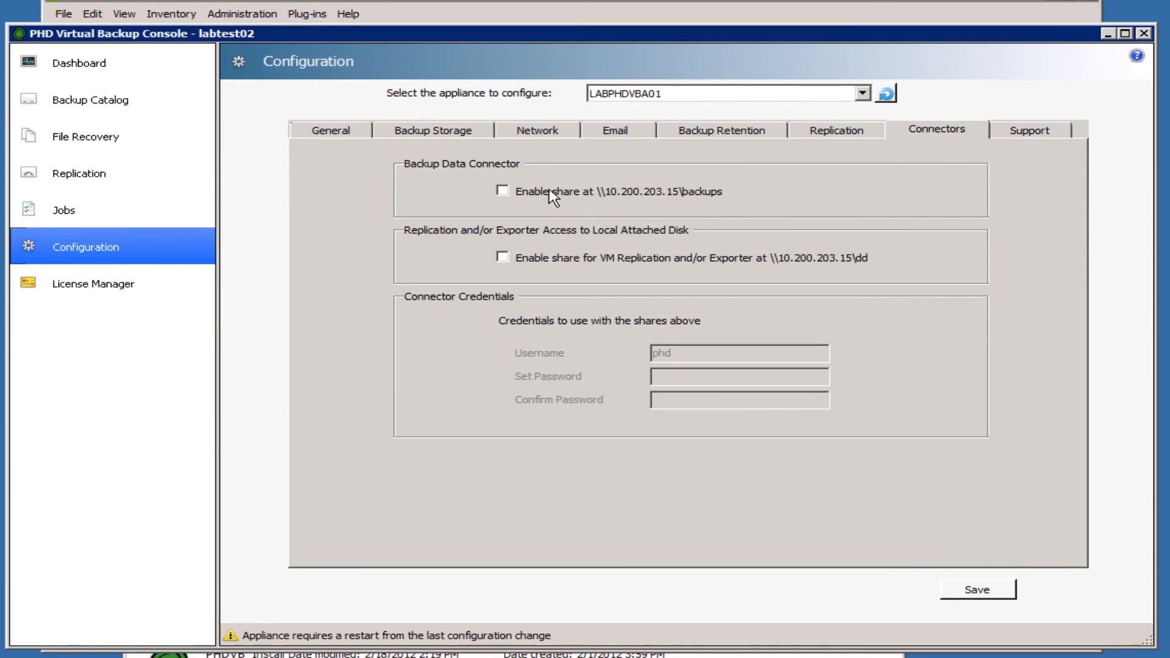
left_click(502, 191)
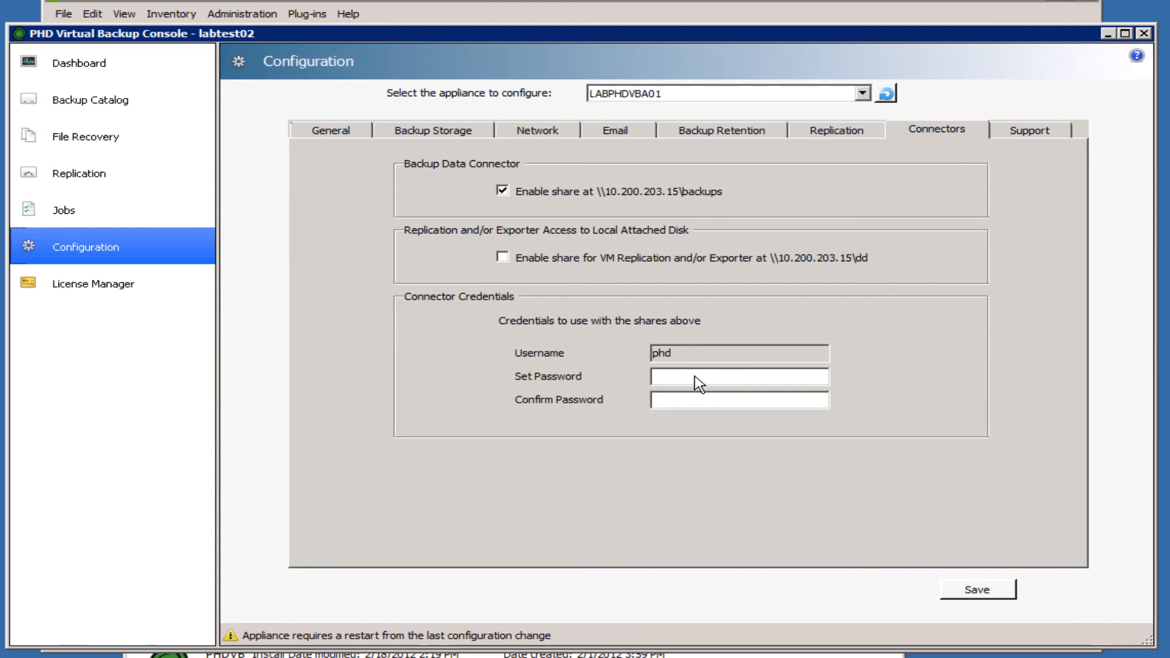
left_click(738, 399)
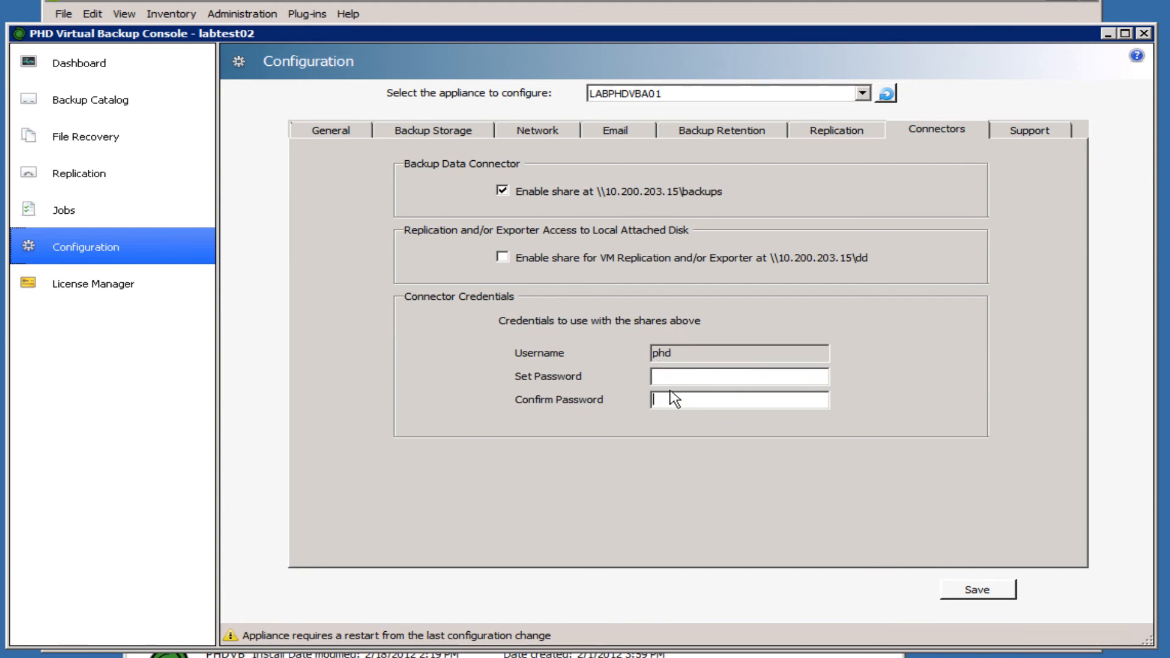
left_click(502, 256)
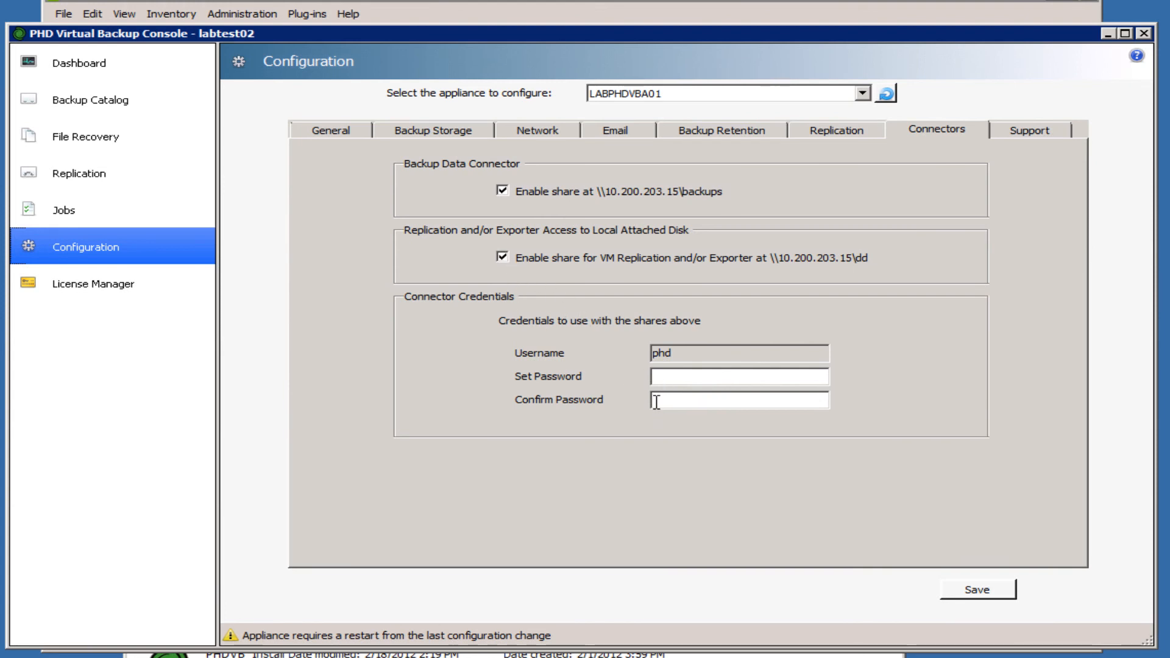
mouse_move(663, 292)
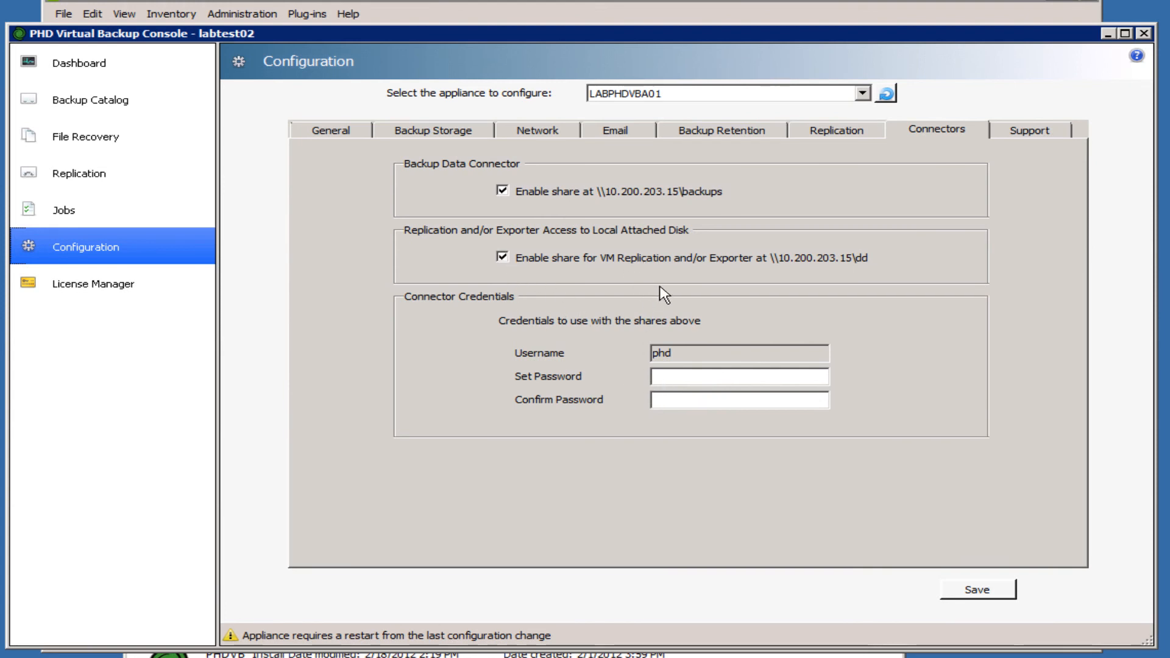
Step: Turn both the backups share and the VM replication share back off, leaving credentials inactive
left_click(502, 189)
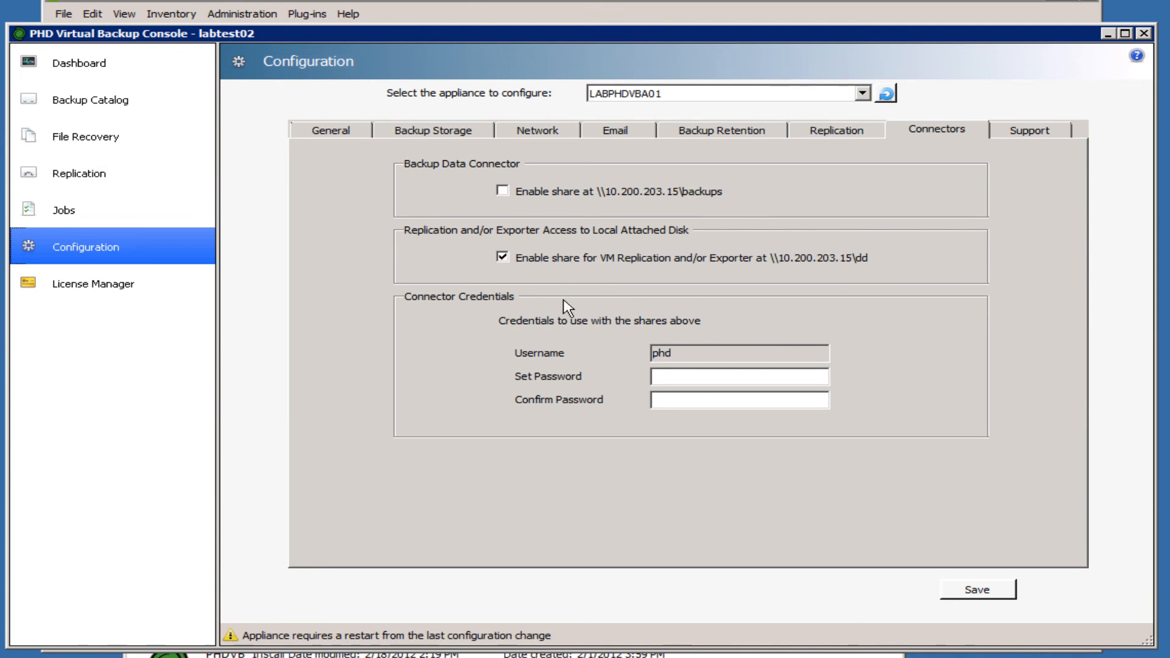
left_click(502, 258)
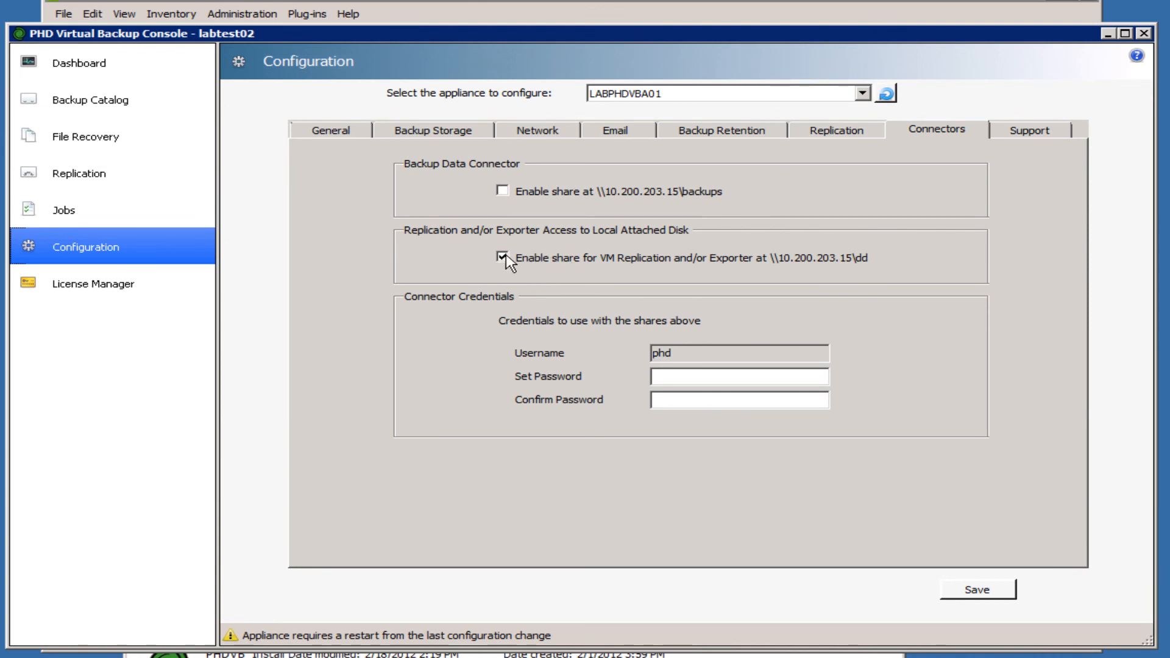
left_click(503, 258)
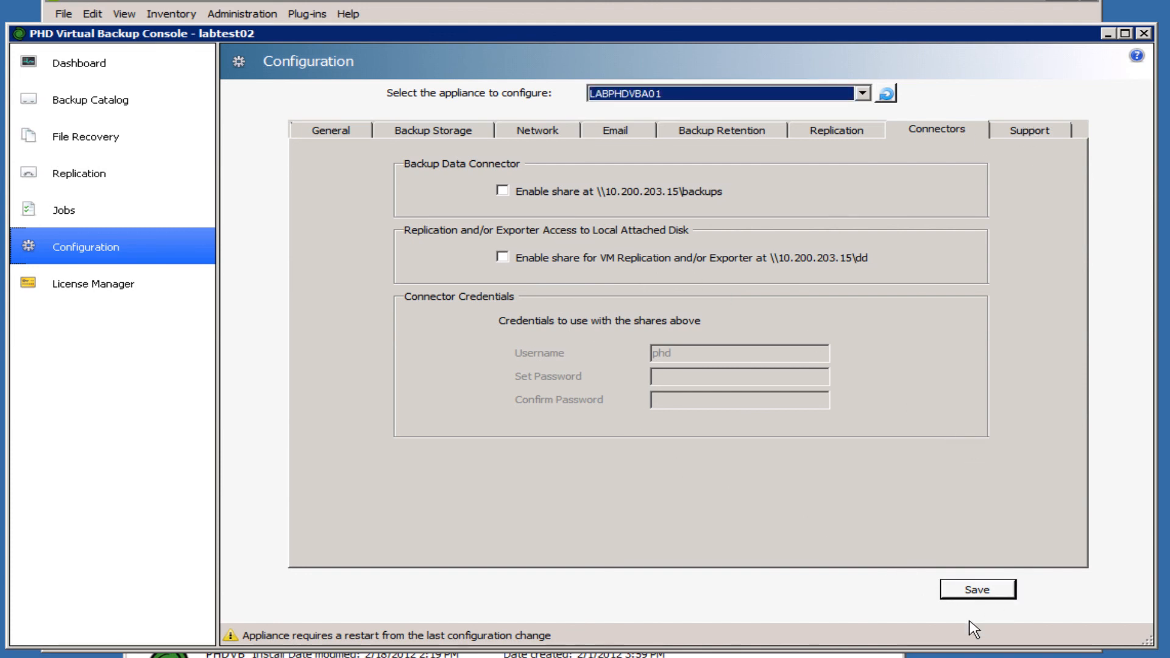
Step: Save the appliance configuration, letting it restart and return to the Dashboard
left_click(978, 588)
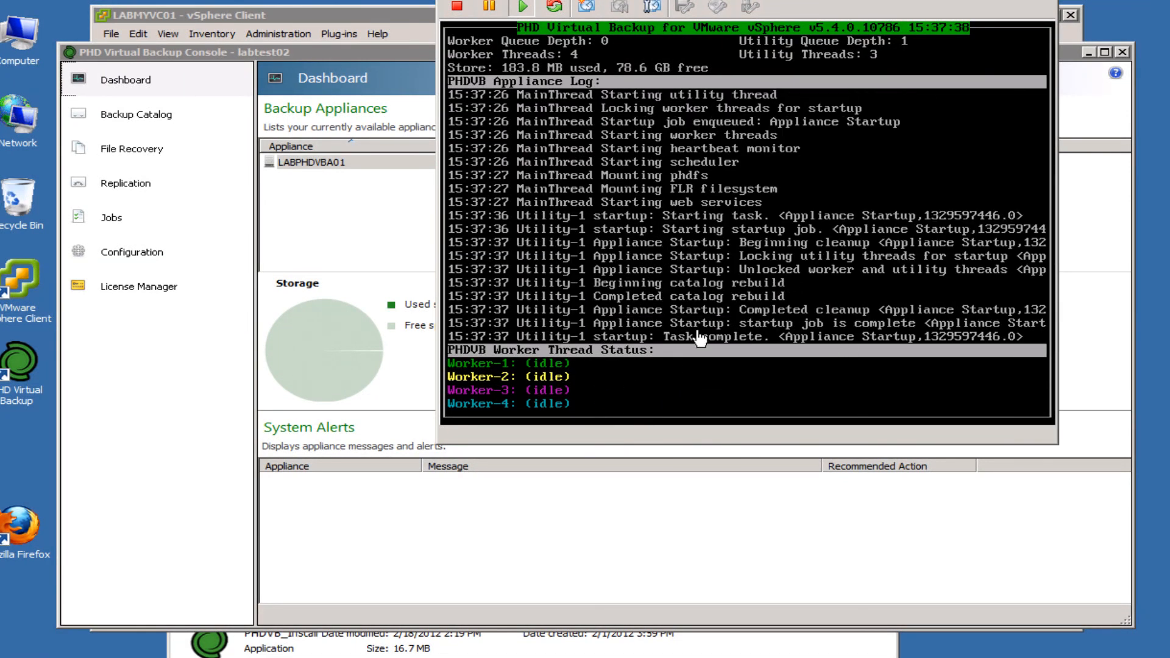
mouse_move(654, 262)
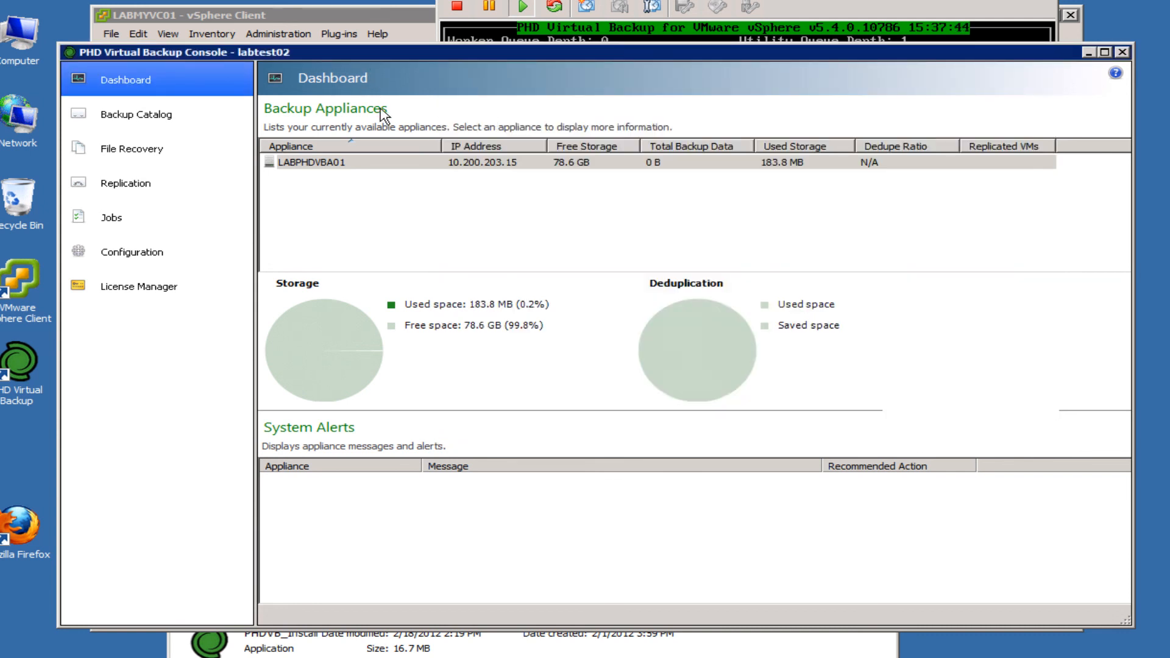
mouse_move(623, 323)
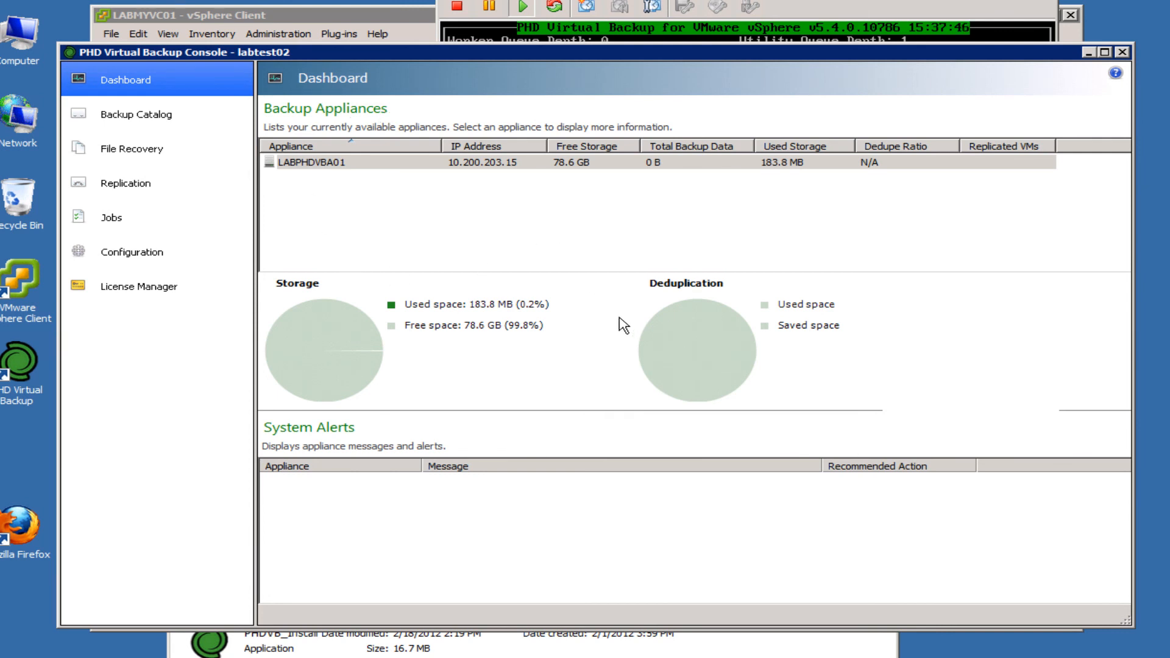
mouse_move(556, 440)
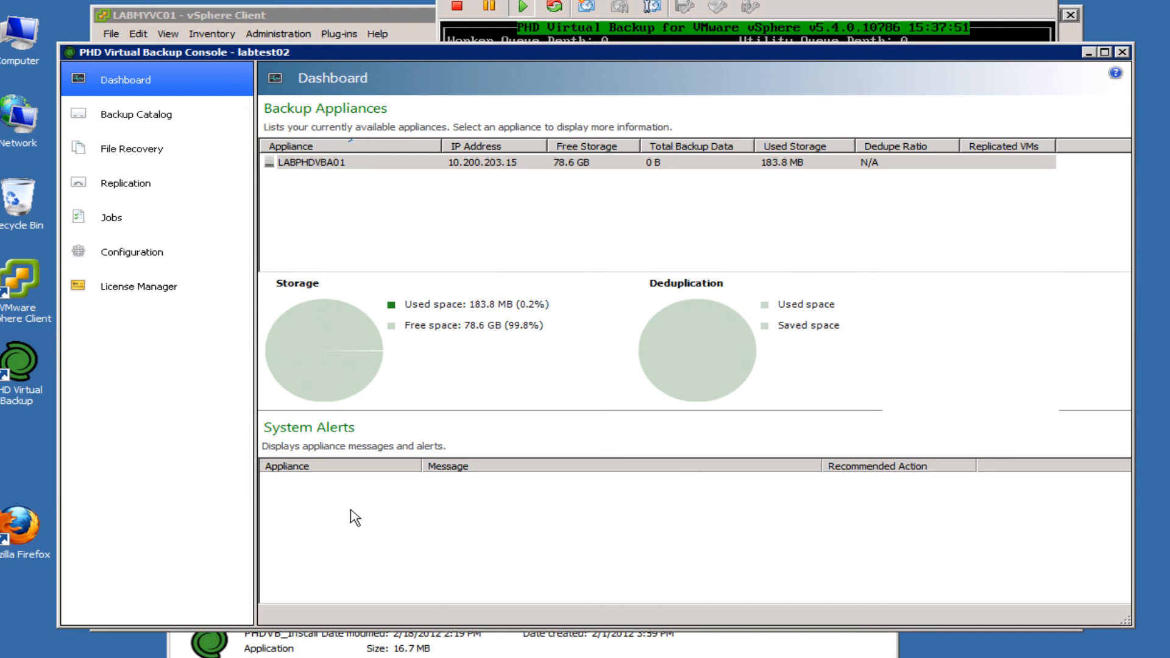
Step: Select appliance LABPHDVBA01 to see 78.6 GB free storage and no system alerts
left_click(309, 164)
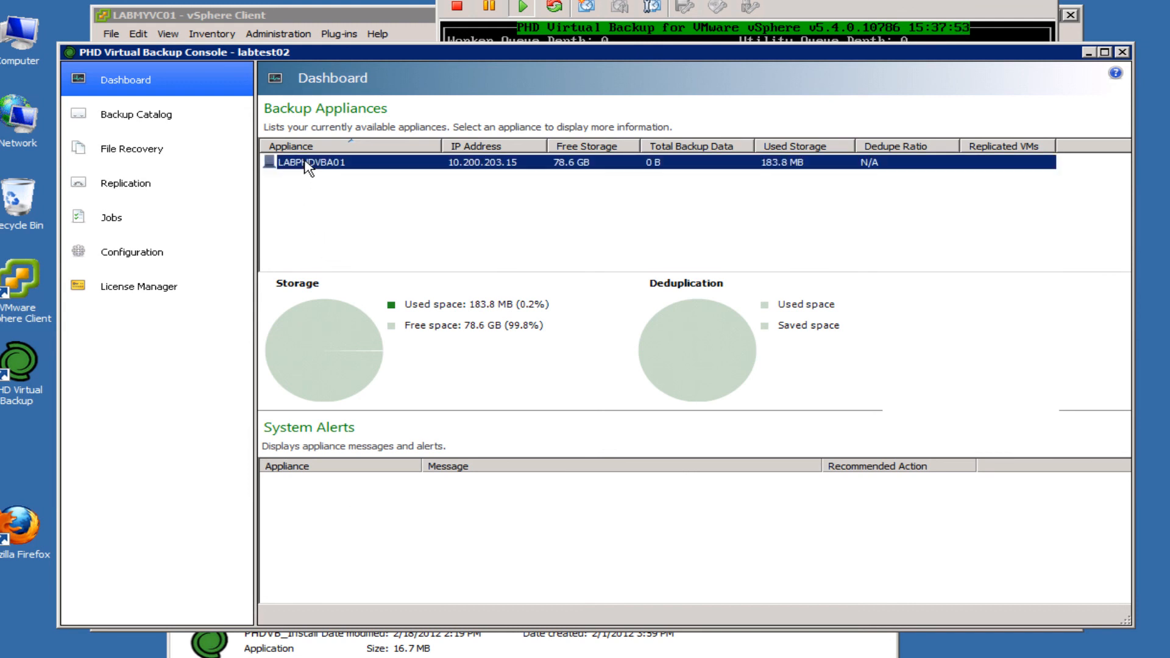
mouse_move(587, 173)
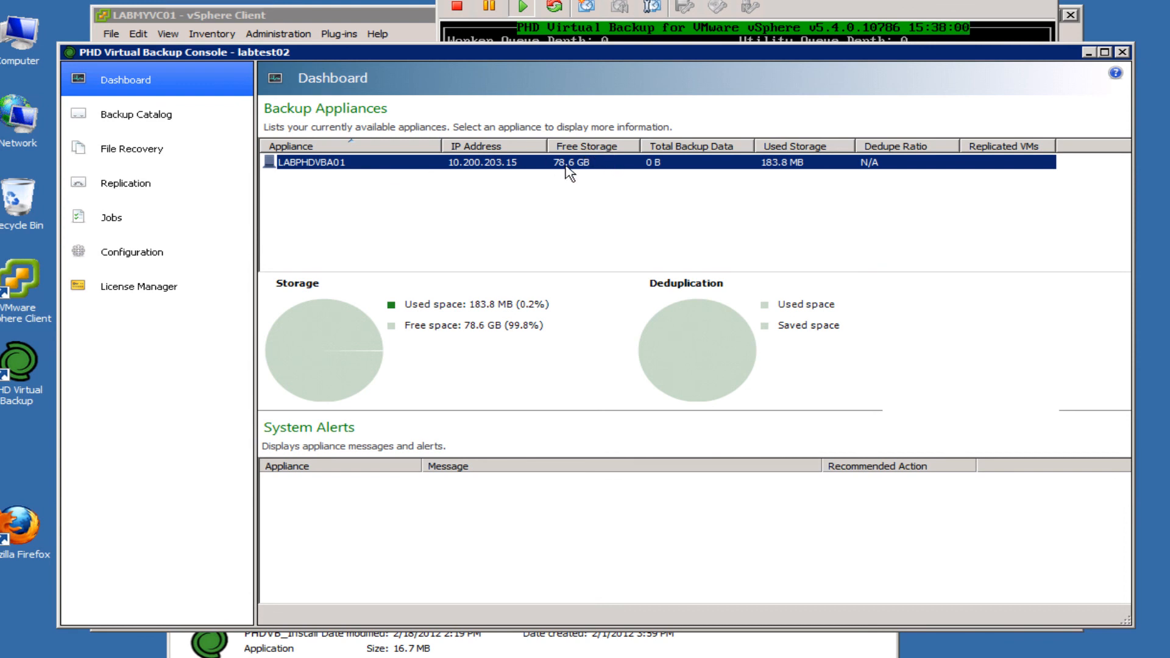
mouse_move(119, 316)
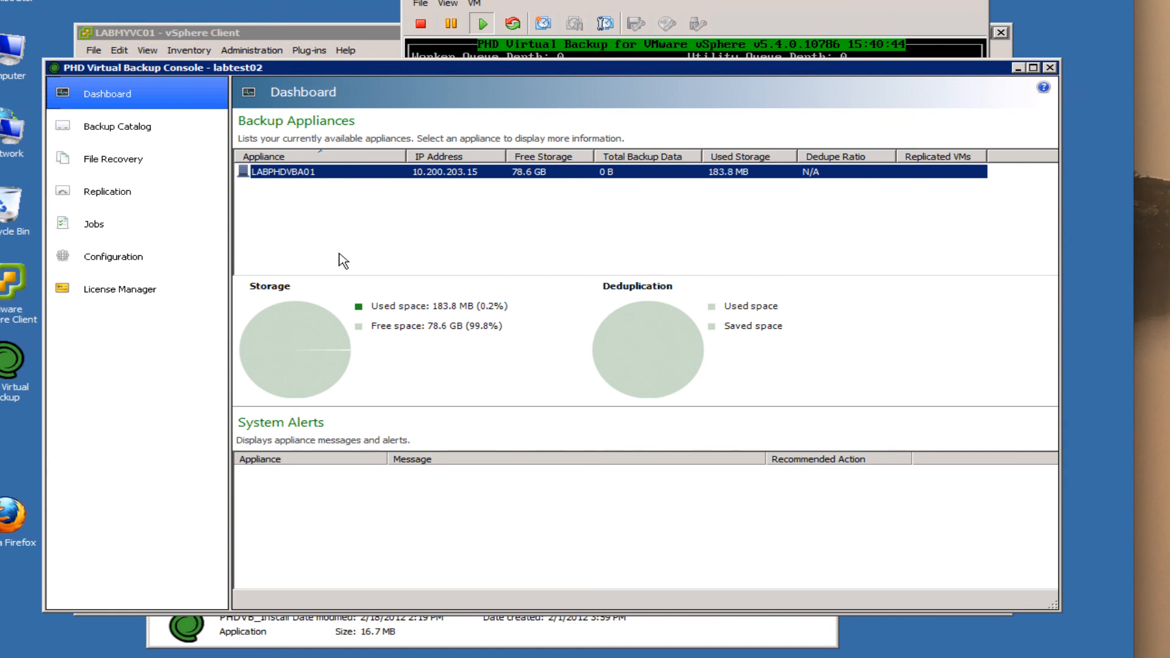
mouse_move(409, 159)
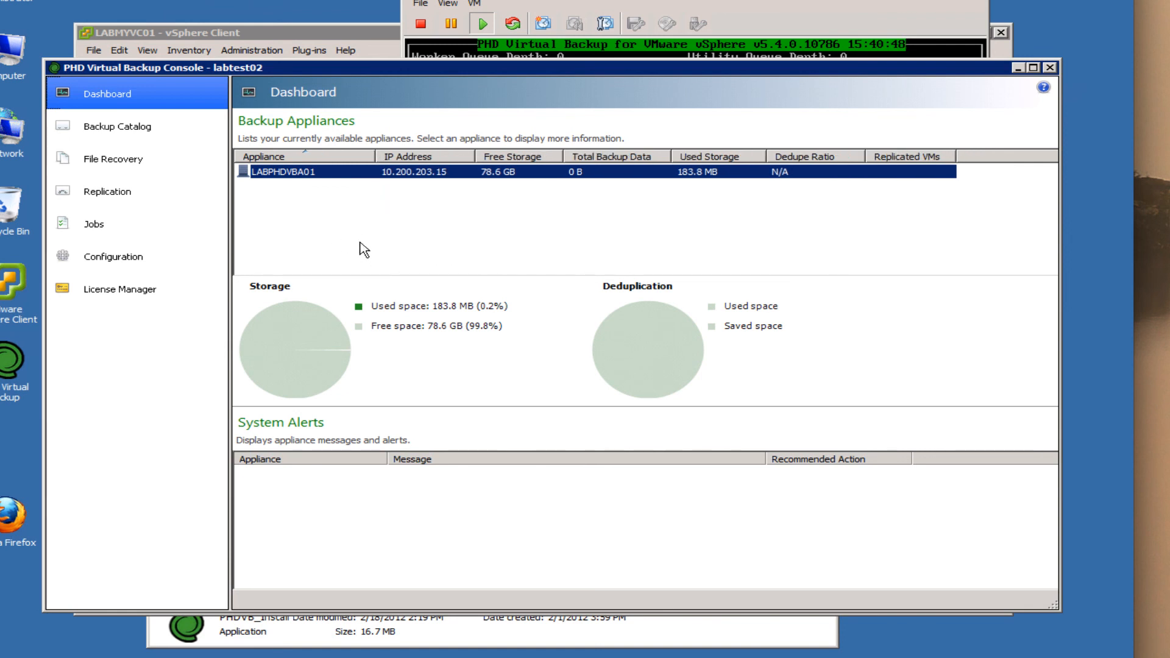
mouse_move(421, 229)
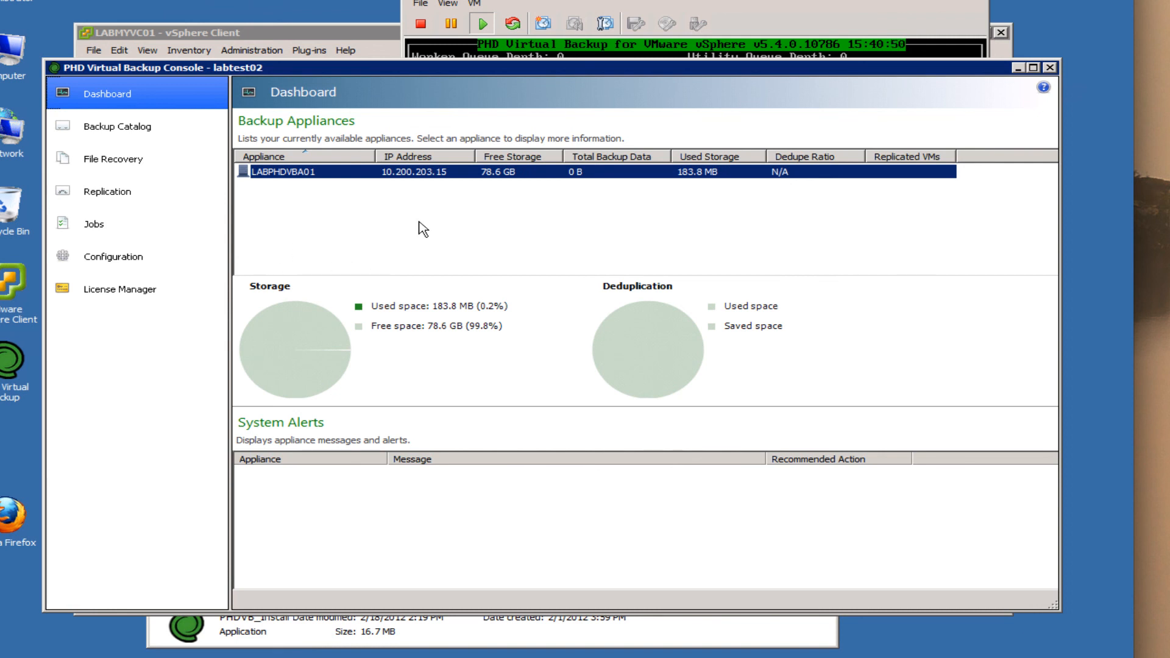